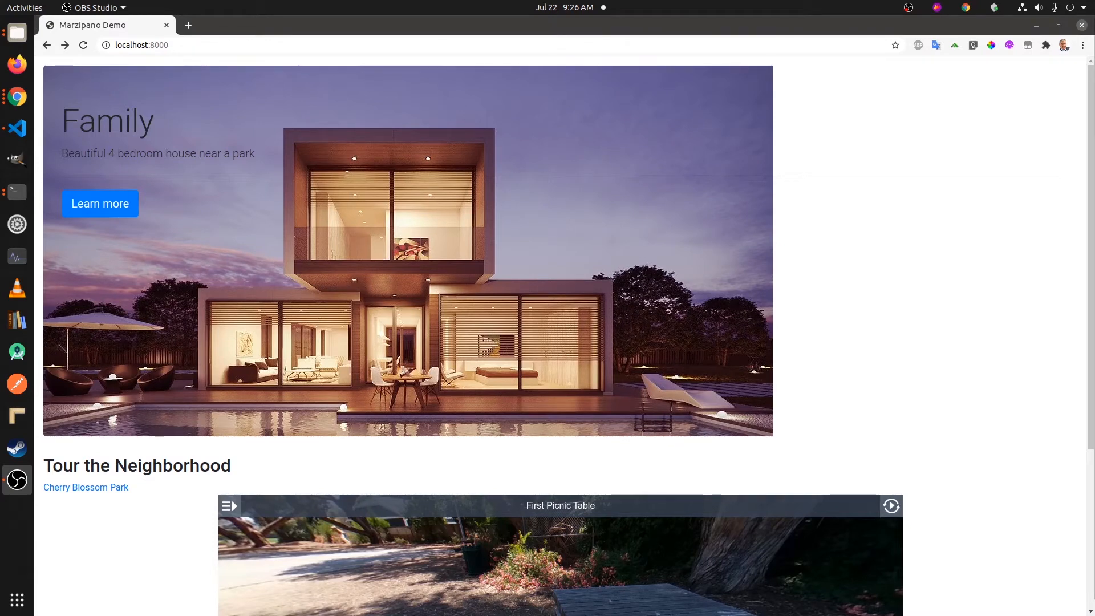
mouse_move(1029, 418)
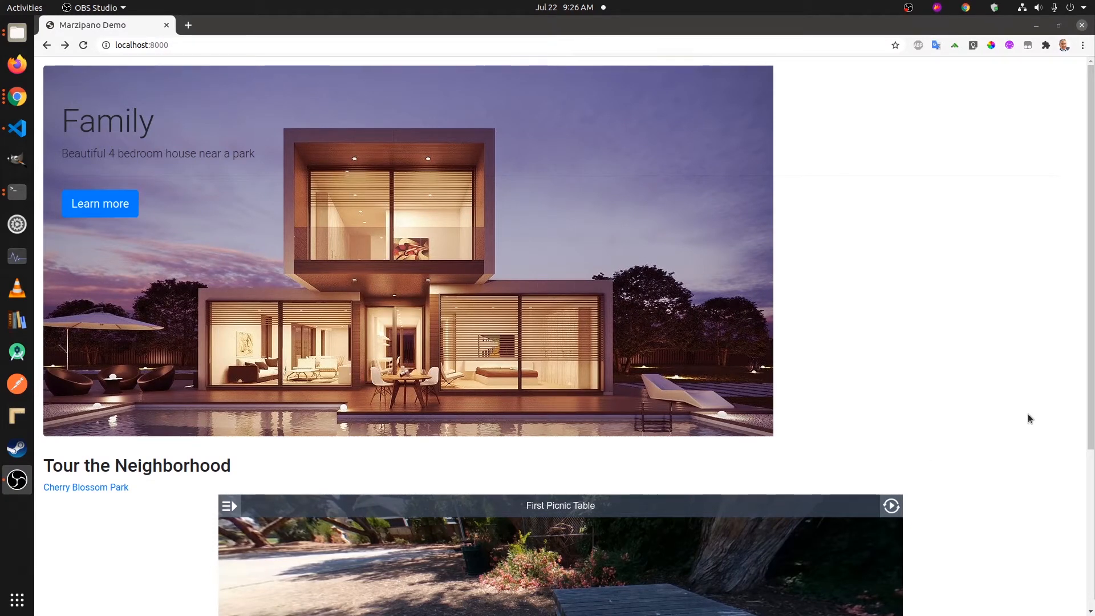
Step: Scroll through the localhost page with the house banner and embedded park tour
scroll("down", 3)
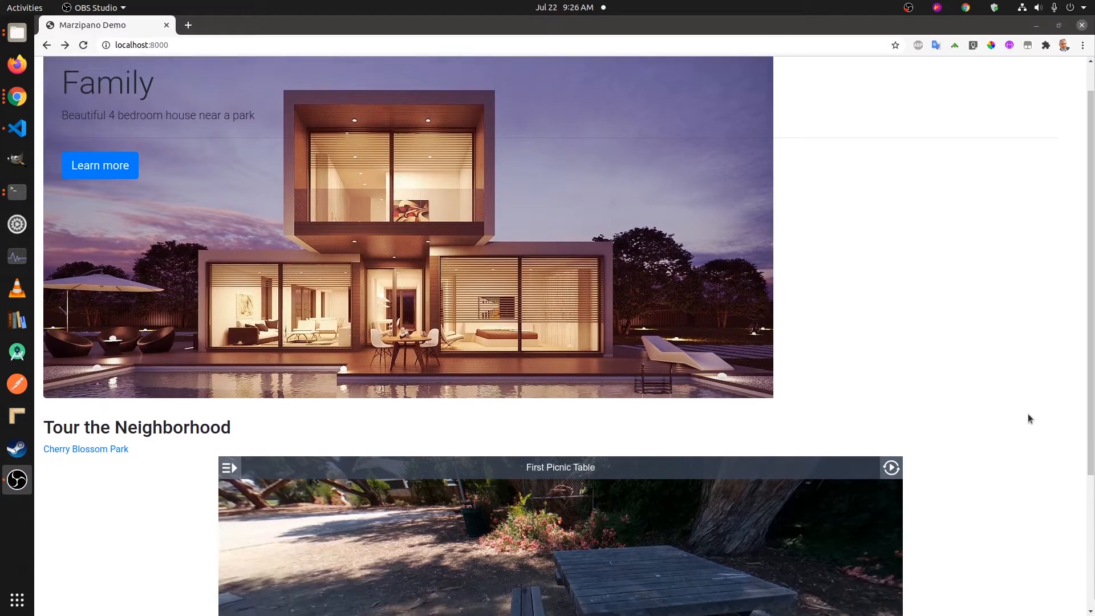
scroll("down", 3)
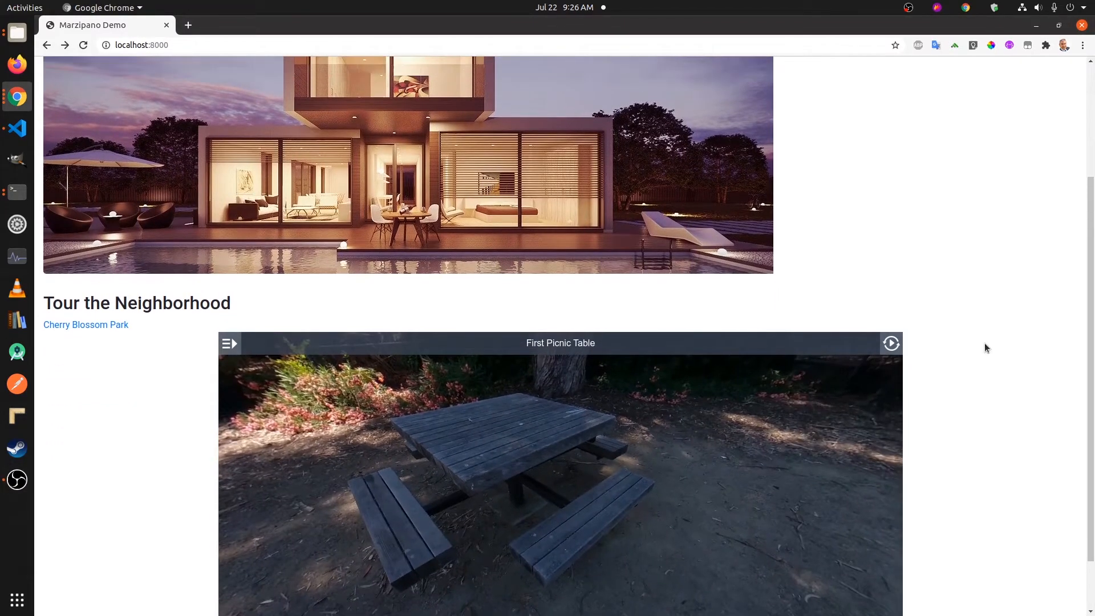
scroll("up", 3)
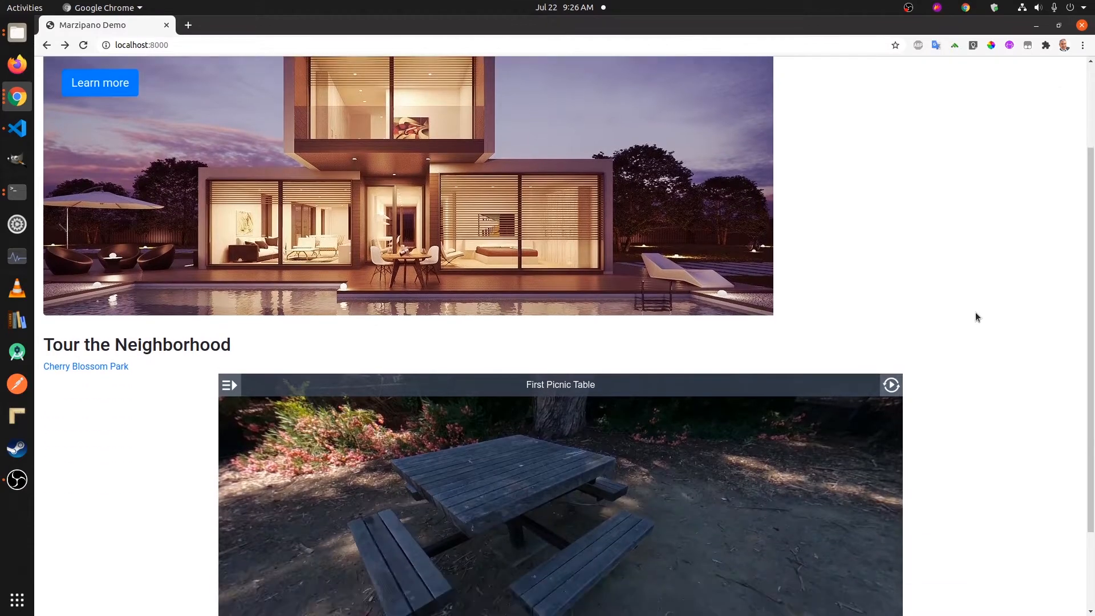
scroll("up", 3)
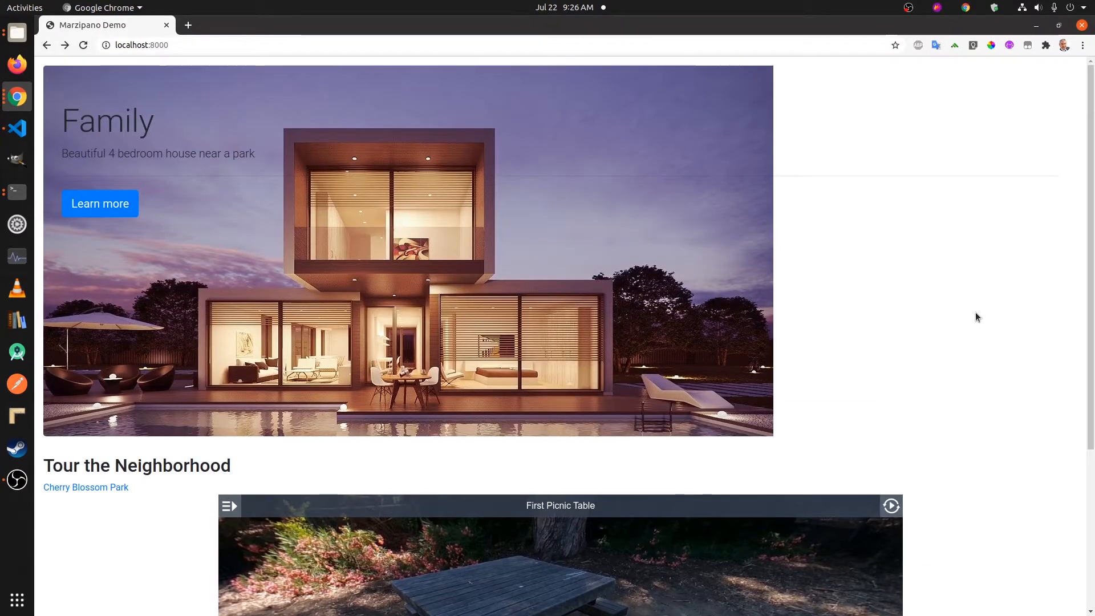
scroll("down", 3)
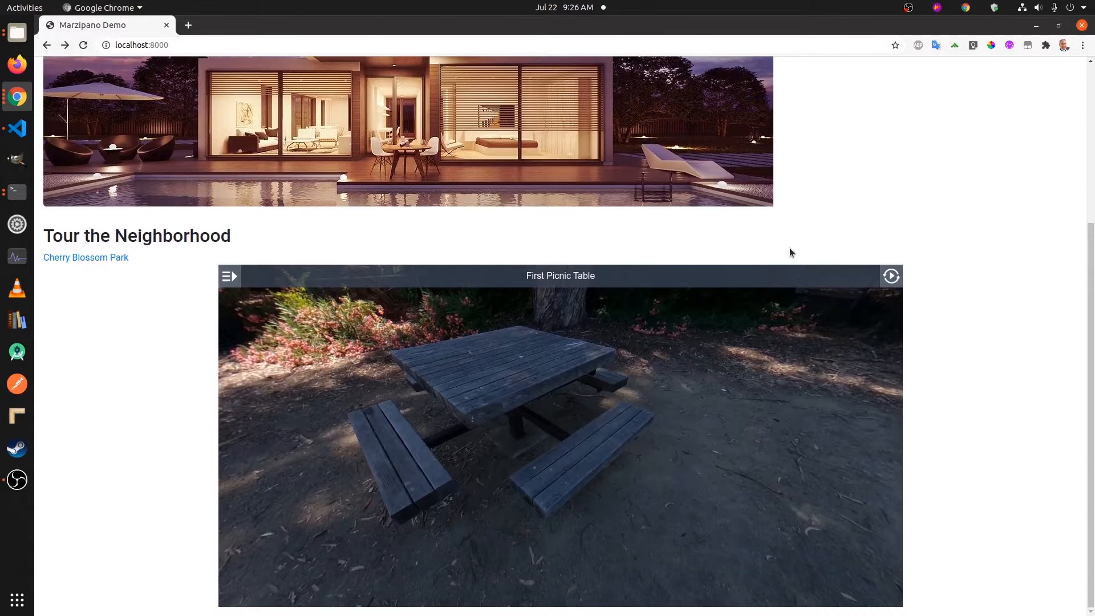
scroll("up", 3)
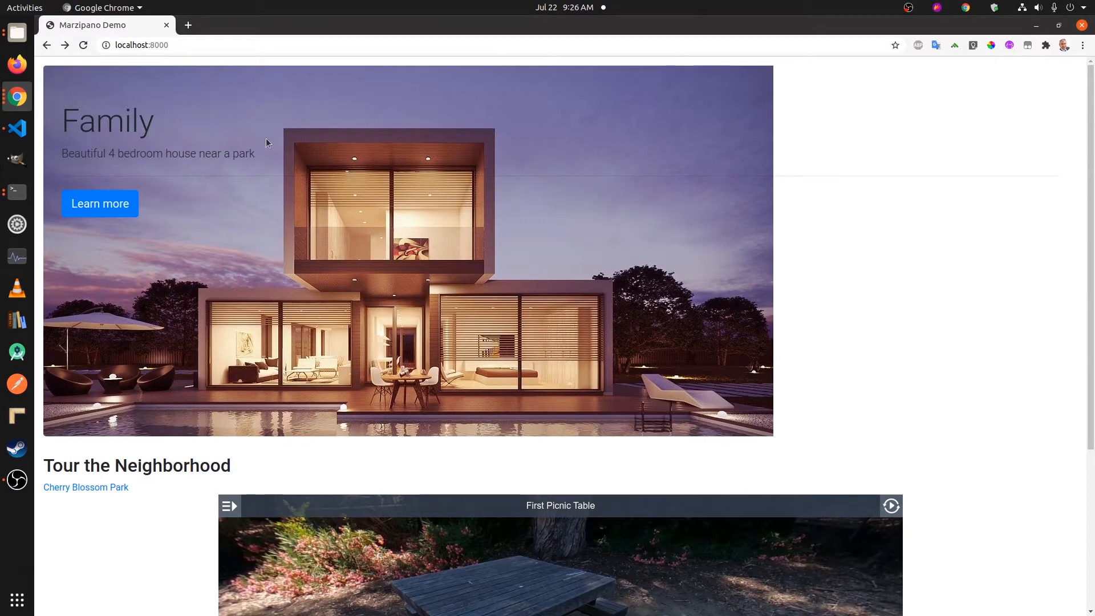
mouse_move(226, 136)
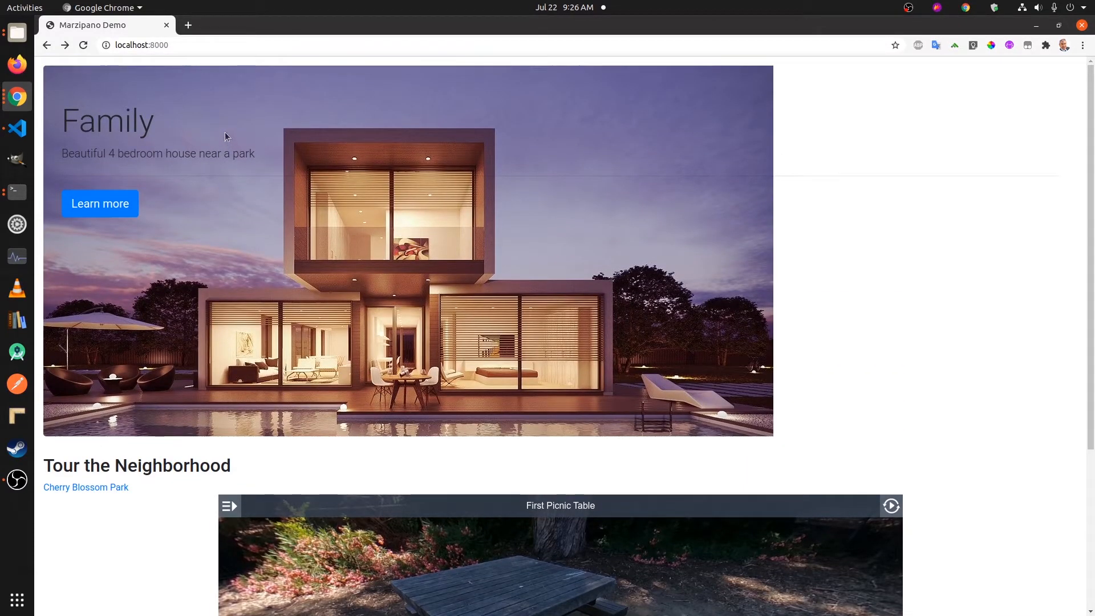
mouse_move(309, 159)
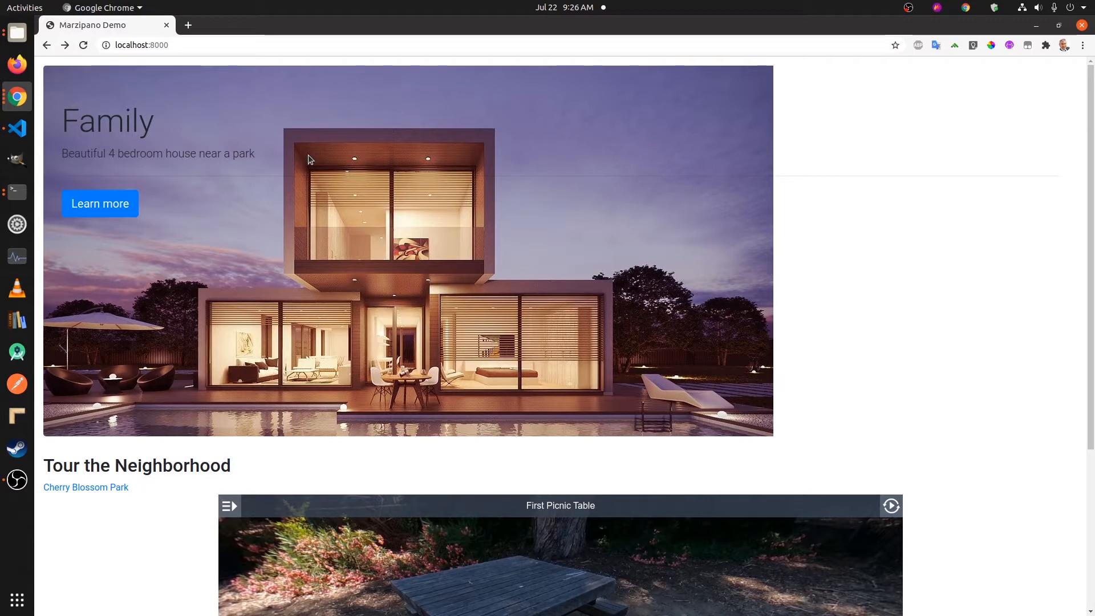
mouse_move(364, 205)
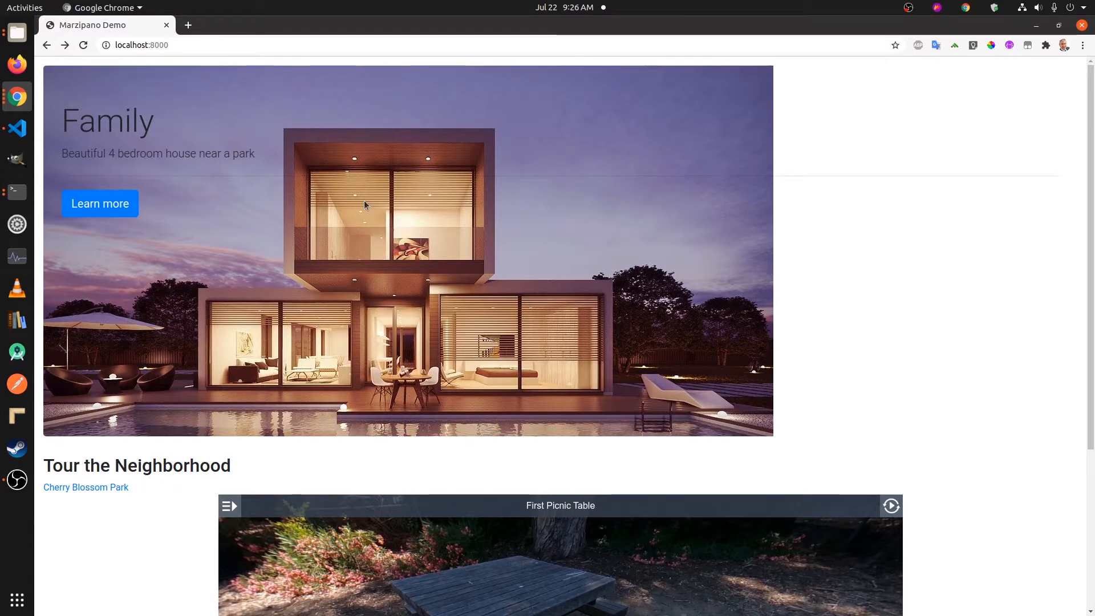
mouse_move(366, 209)
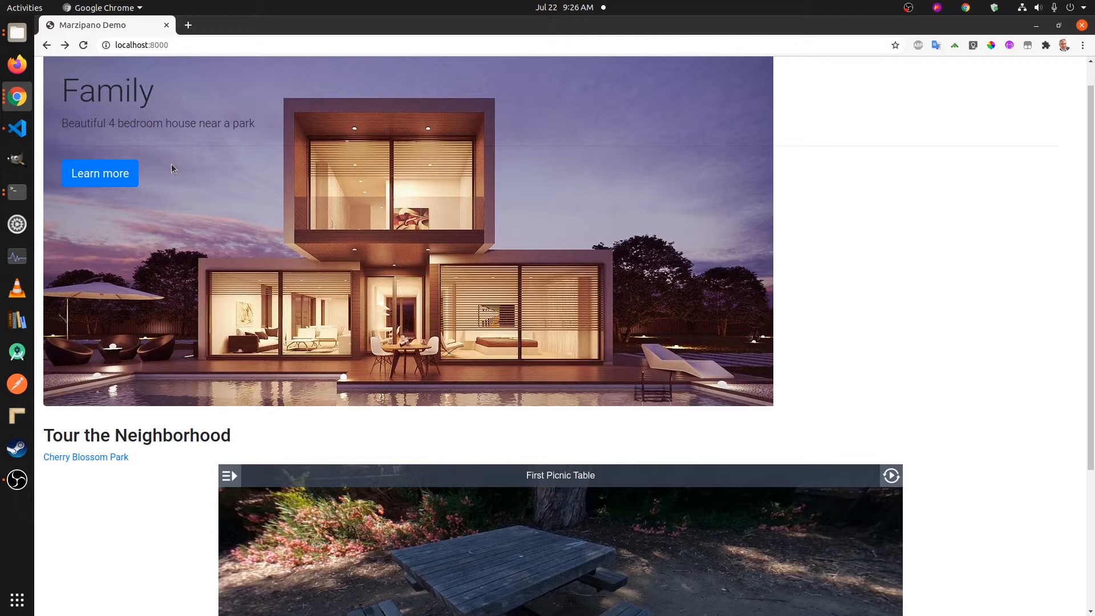
mouse_move(340, 240)
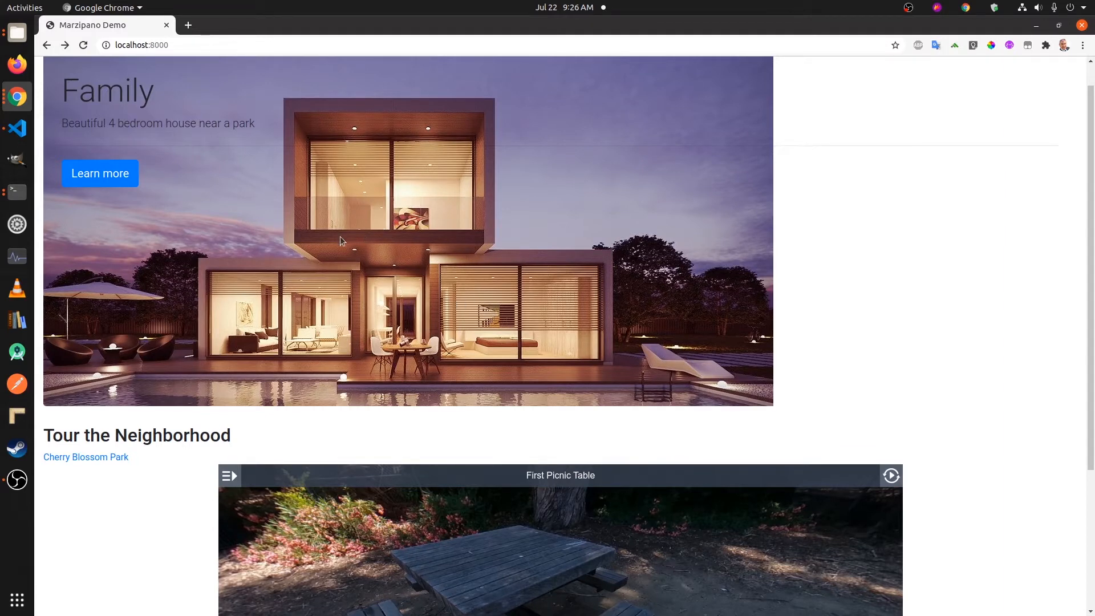
Step: Move the embedded 360° tour on to the Second Picnic Table scene
scroll("down", 3)
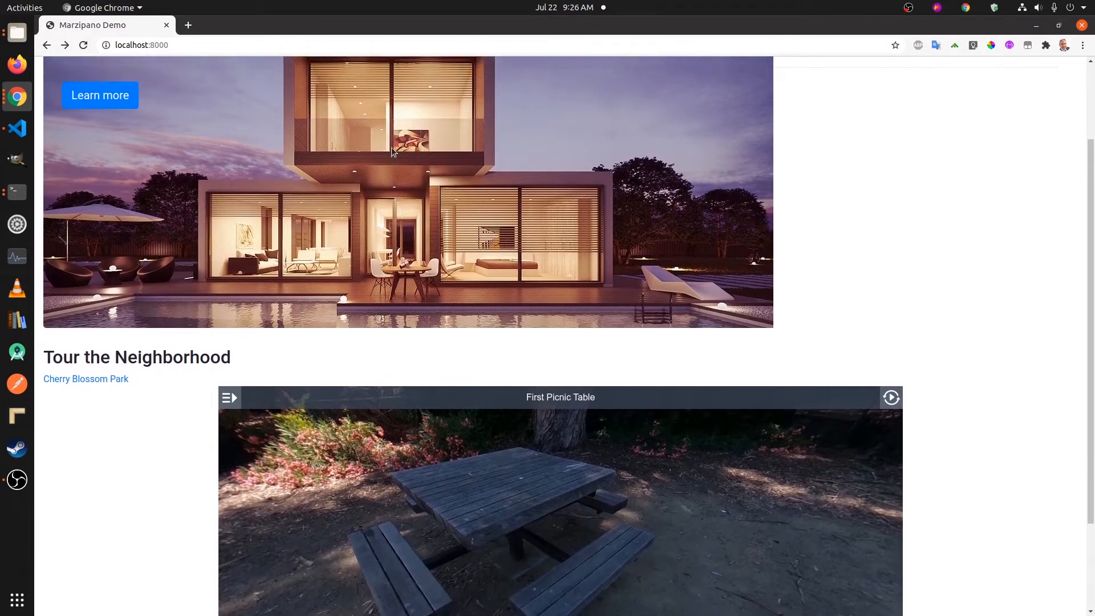
scroll("up", 3)
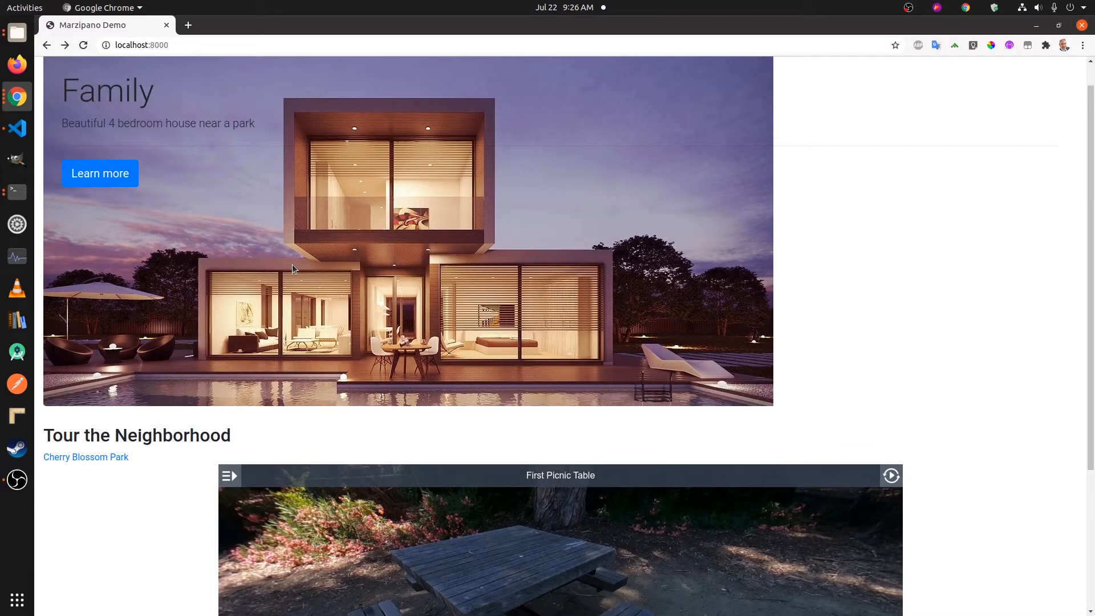
scroll("down", 3)
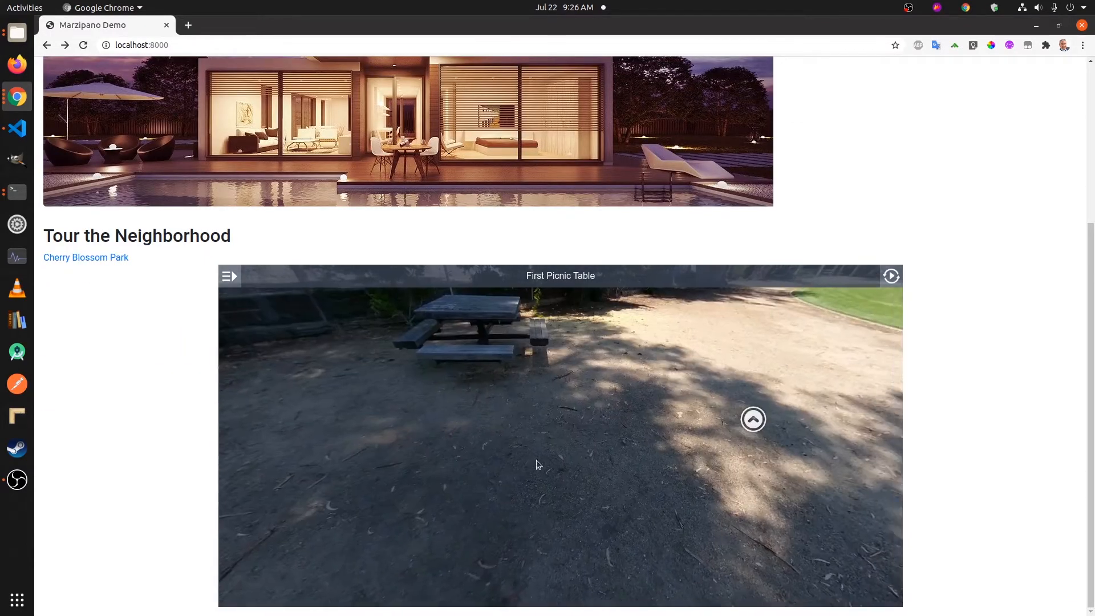
left_click(752, 419)
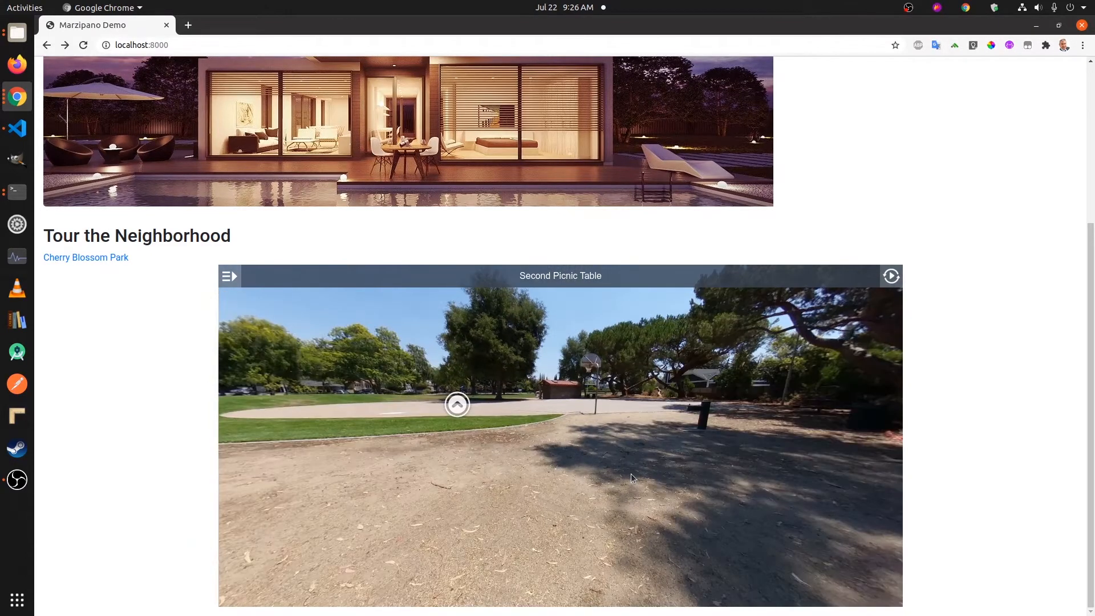
mouse_move(672, 370)
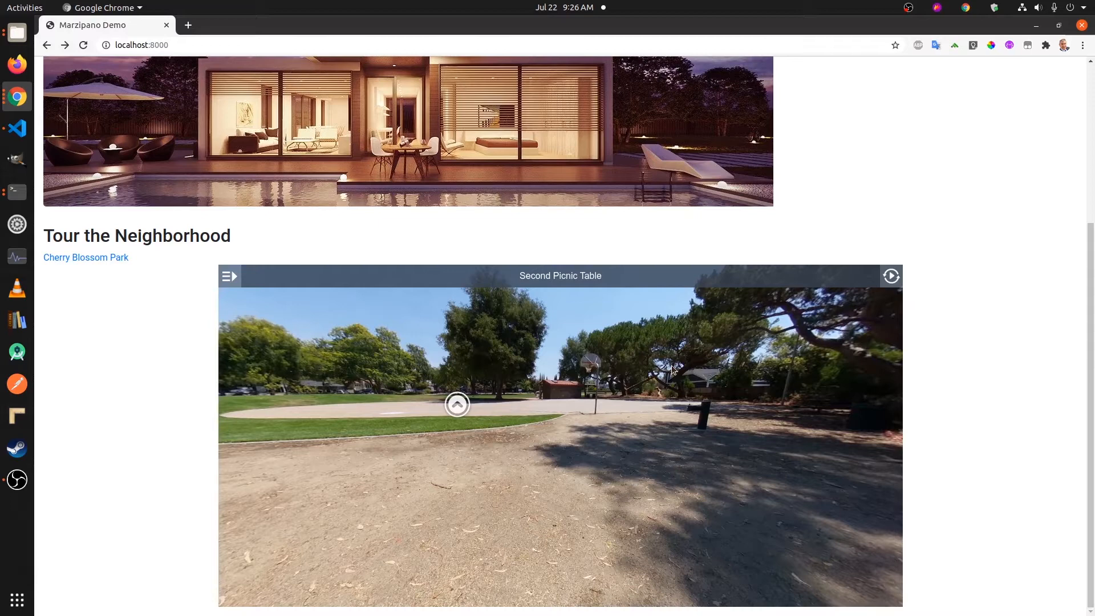
mouse_move(641, 183)
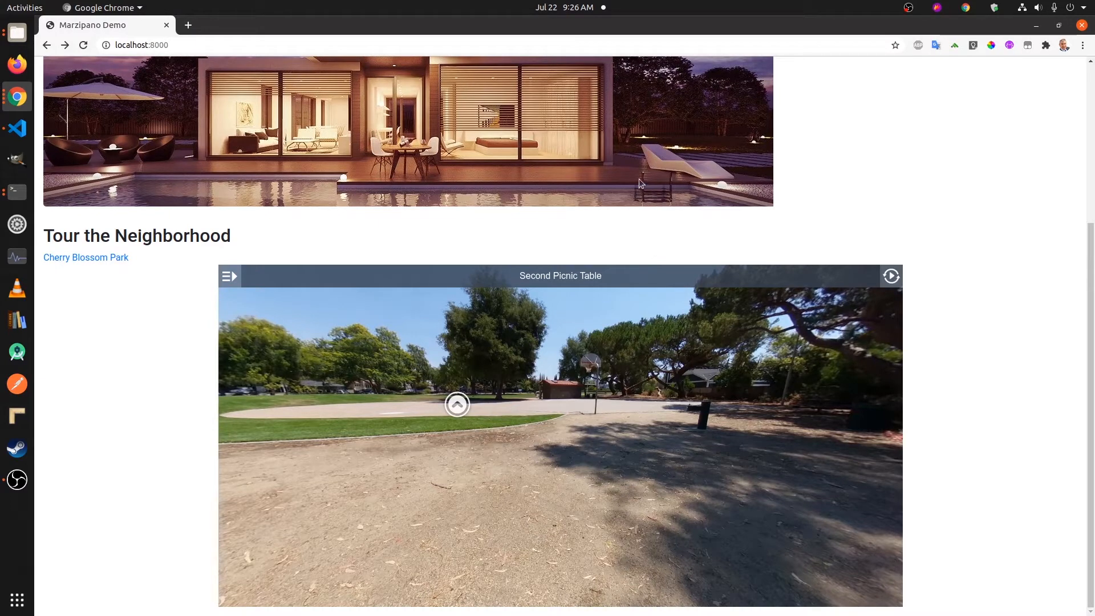
mouse_move(769, 355)
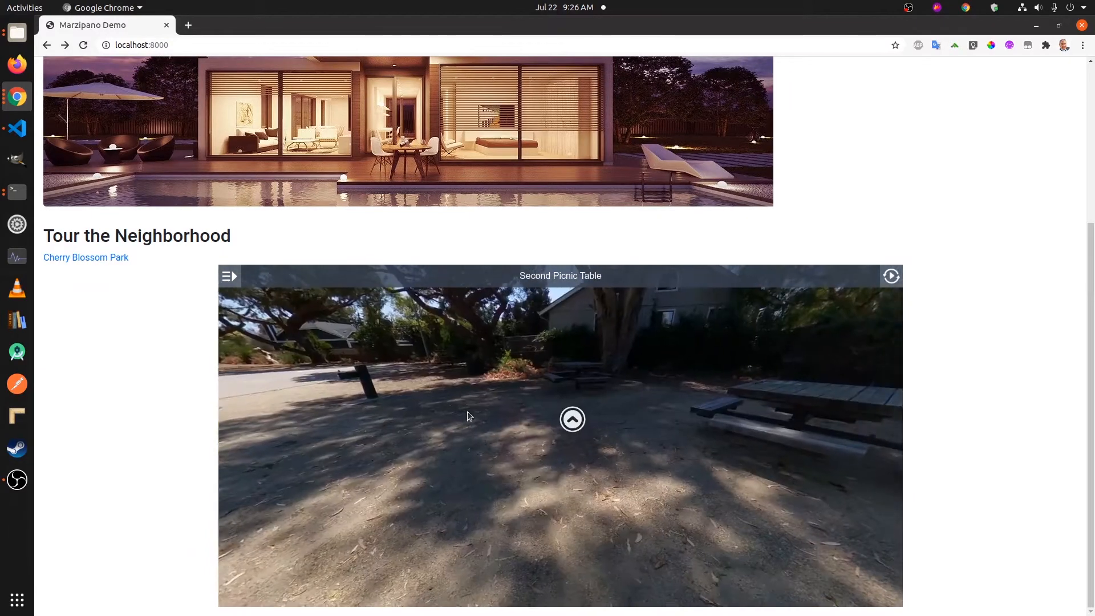
left_click(85, 258)
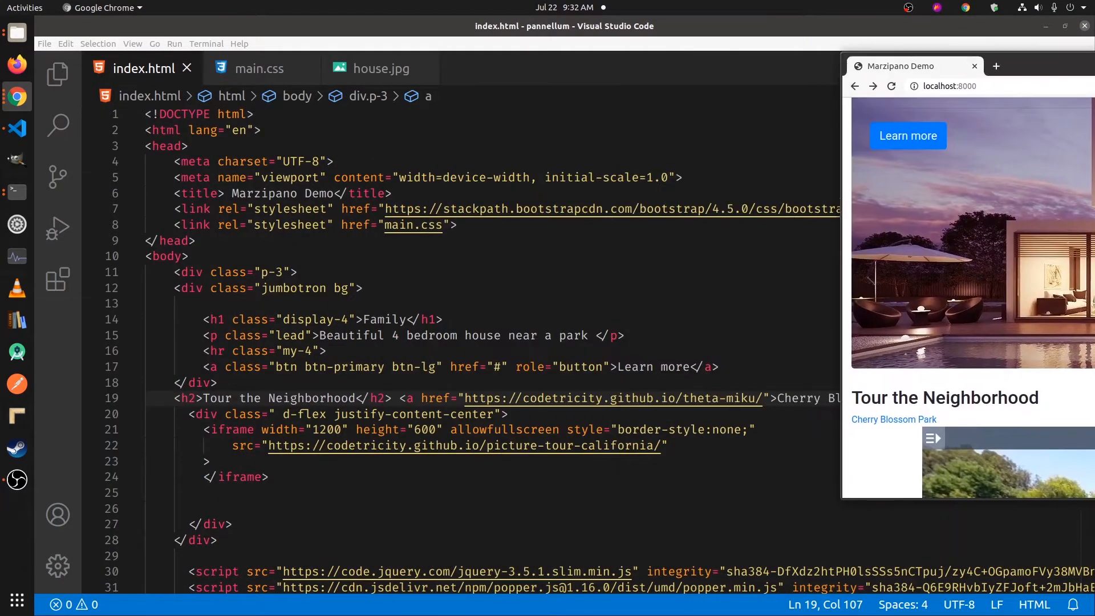
Step: Review index.html's jumbotron class and the iframe block on lines 21–24
left_click(973, 66)
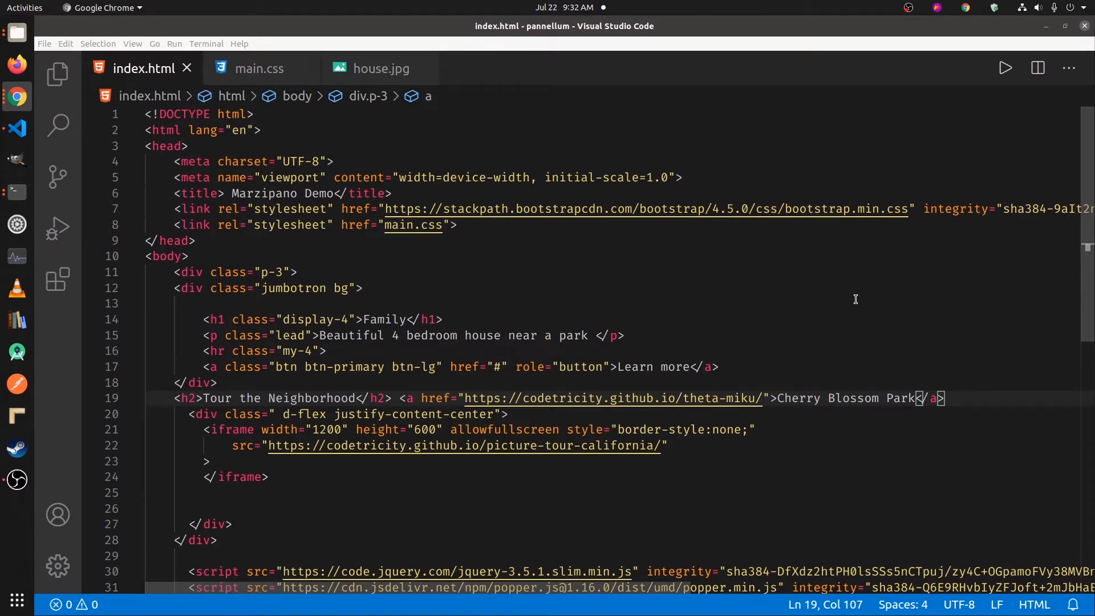
mouse_move(359, 224)
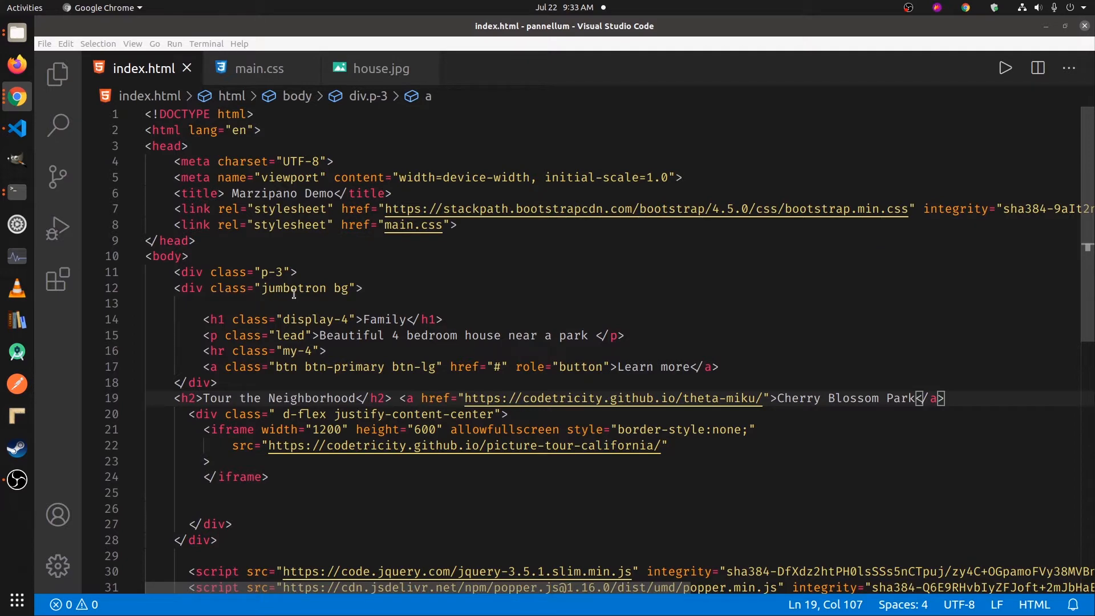
double_click(292, 287)
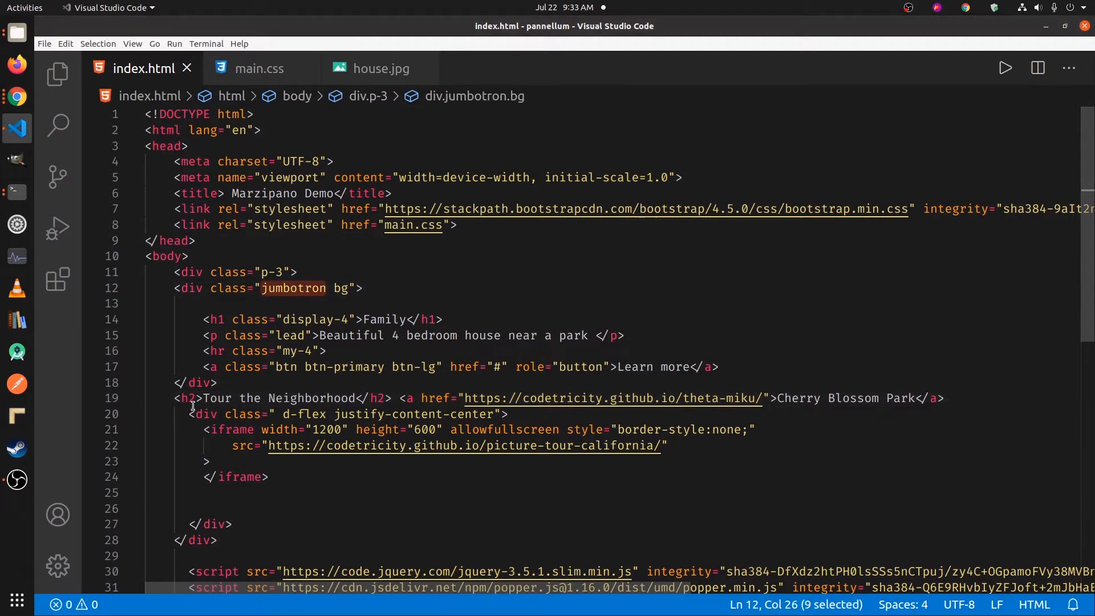
scroll("down", 3)
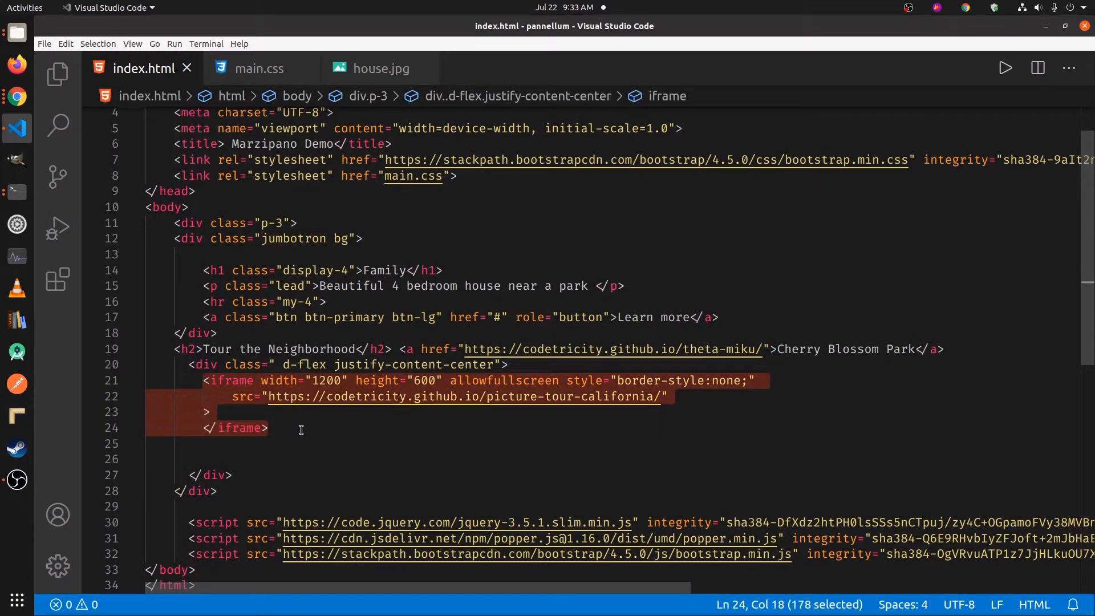
mouse_move(307, 435)
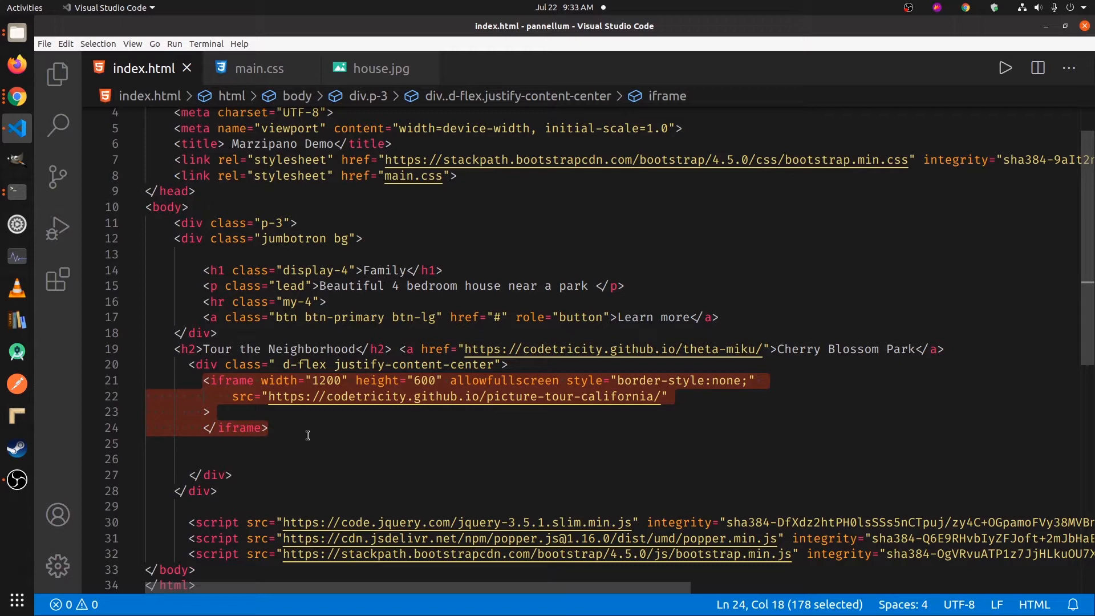
left_click(260, 391)
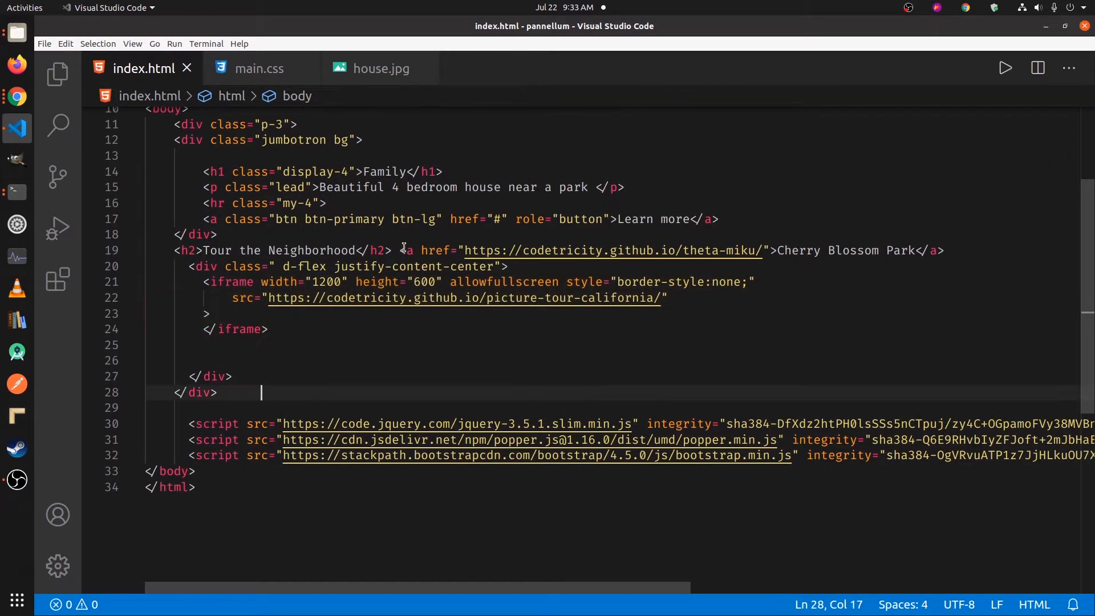
mouse_move(730, 250)
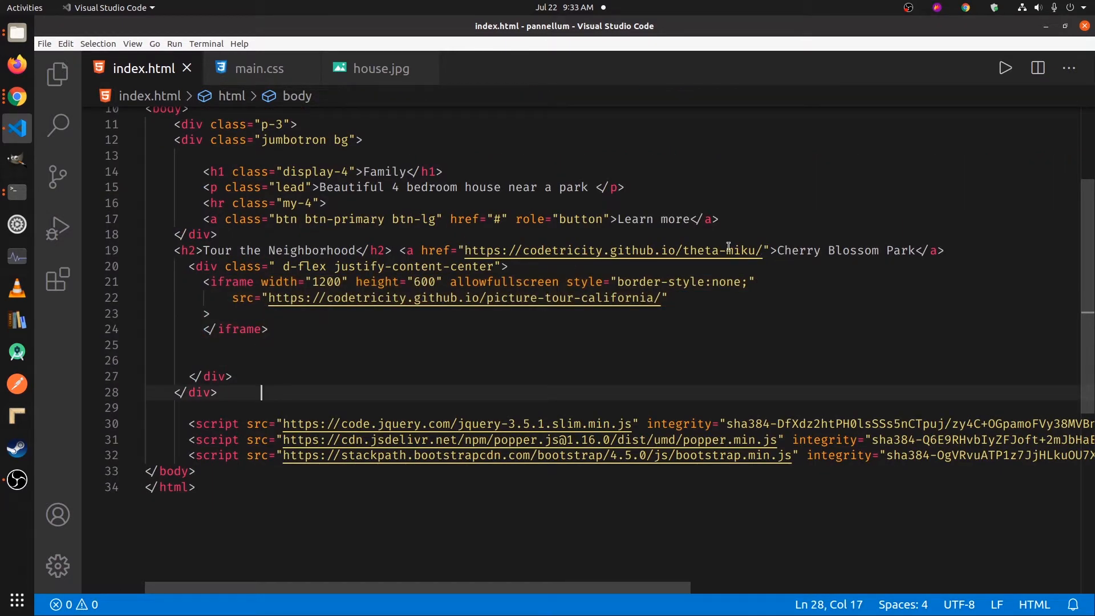
mouse_move(489, 249)
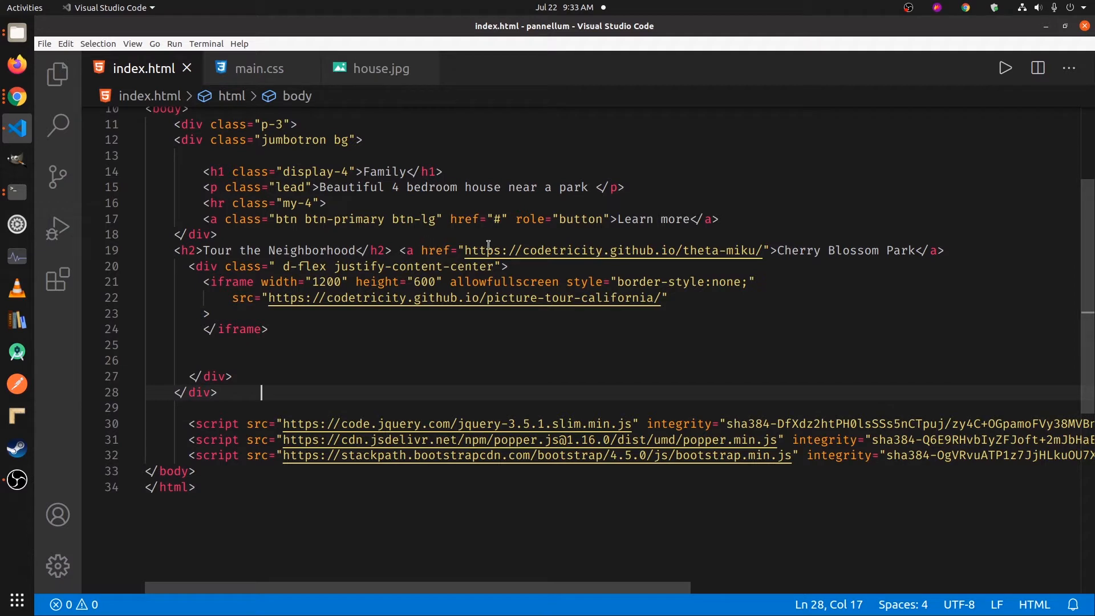
mouse_move(183, 282)
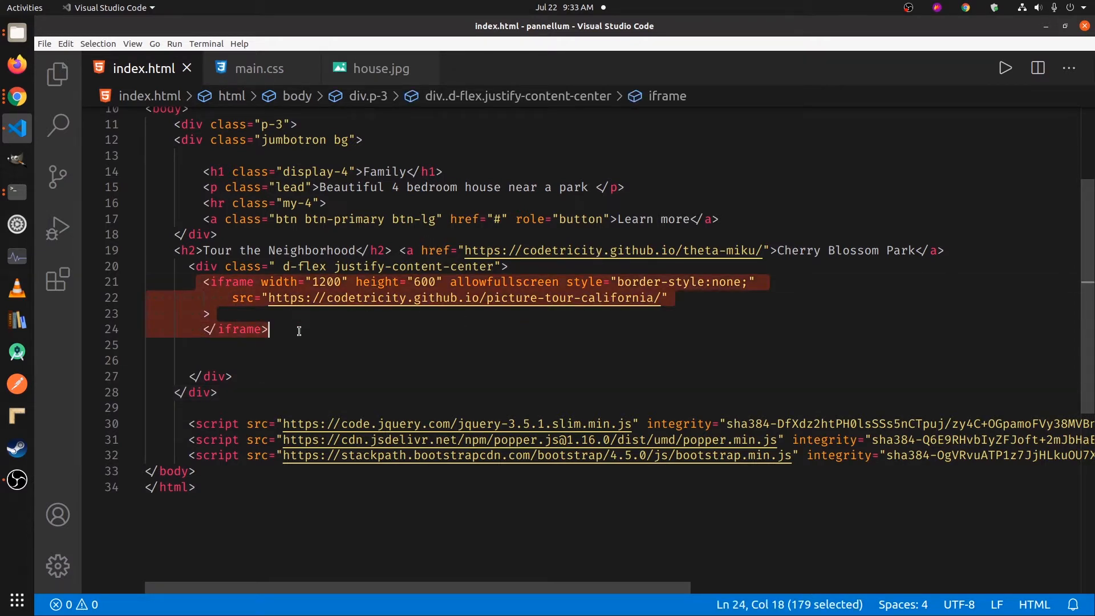
mouse_move(422, 333)
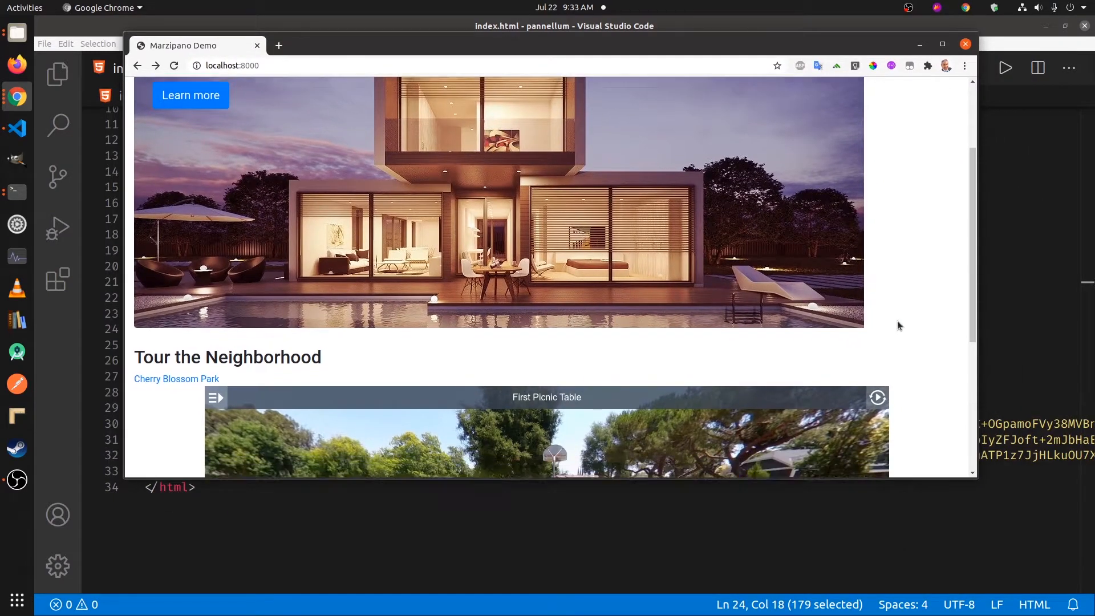
scroll("down", 3)
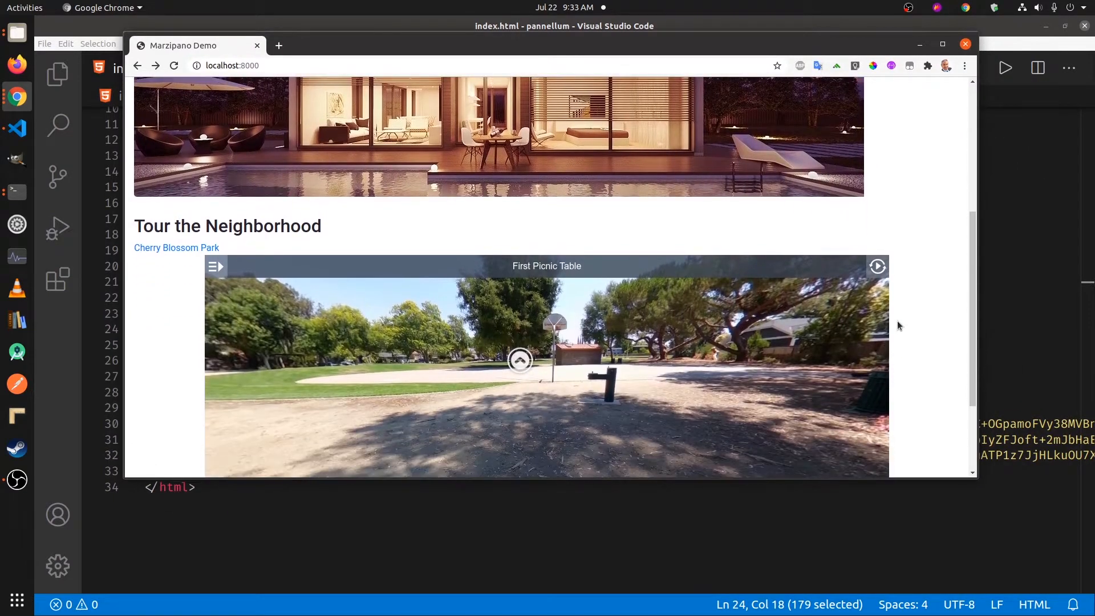
scroll("up", 3)
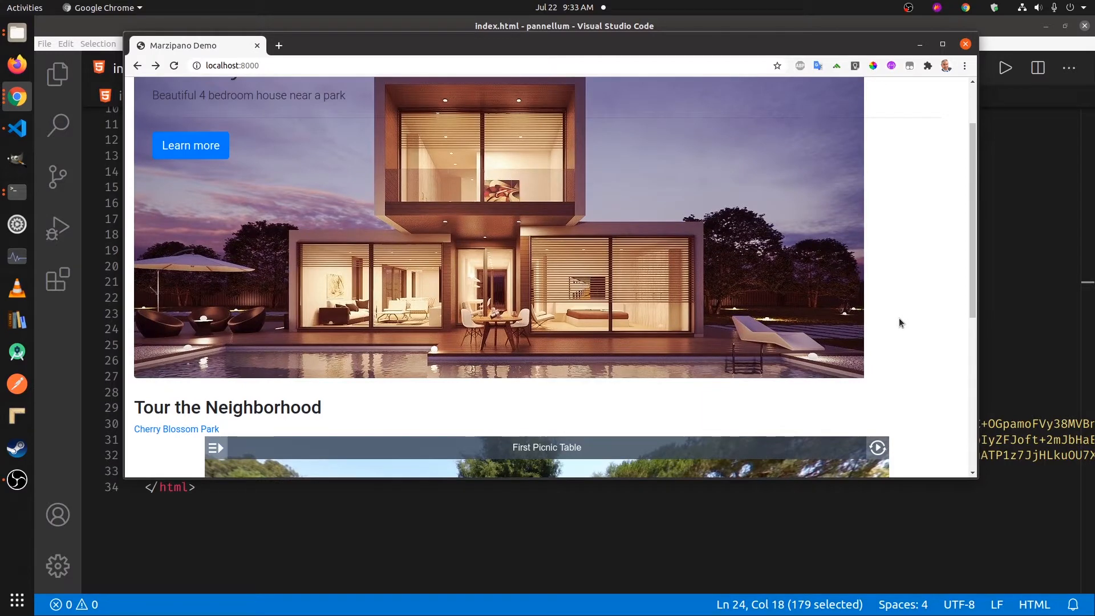
mouse_move(836, 116)
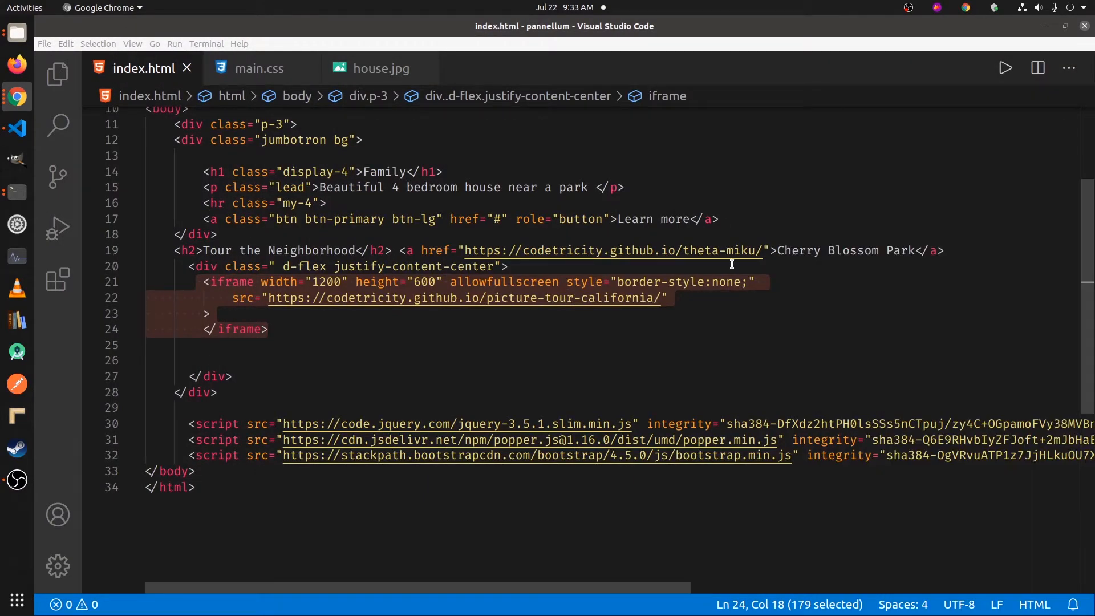
Step: Glance at main.css, then preview house.jpg from the Explorer file list
scroll("up", 3)
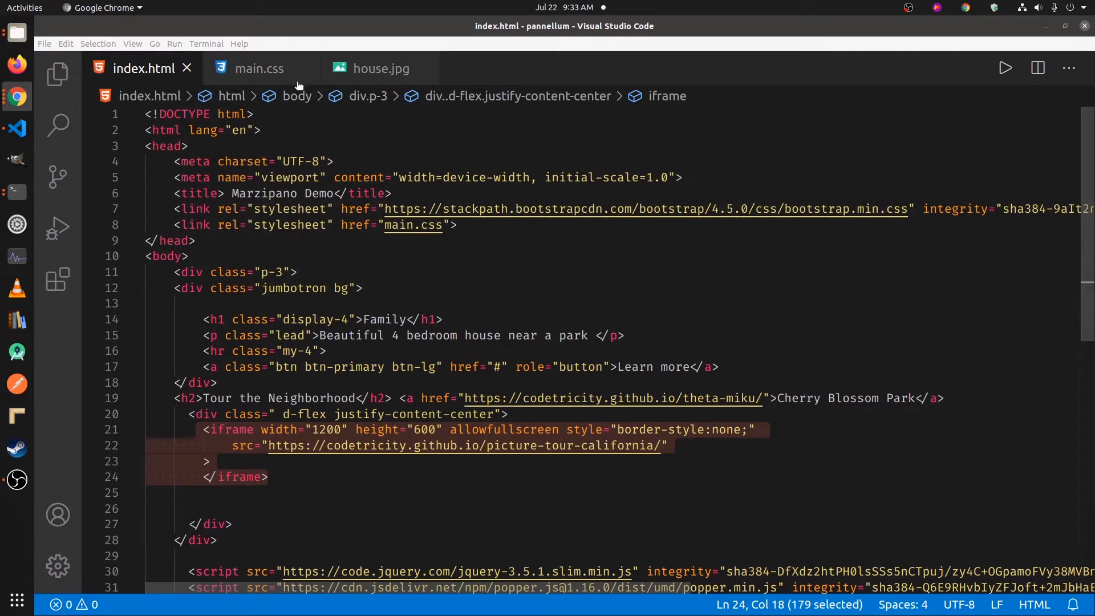
left_click(258, 68)
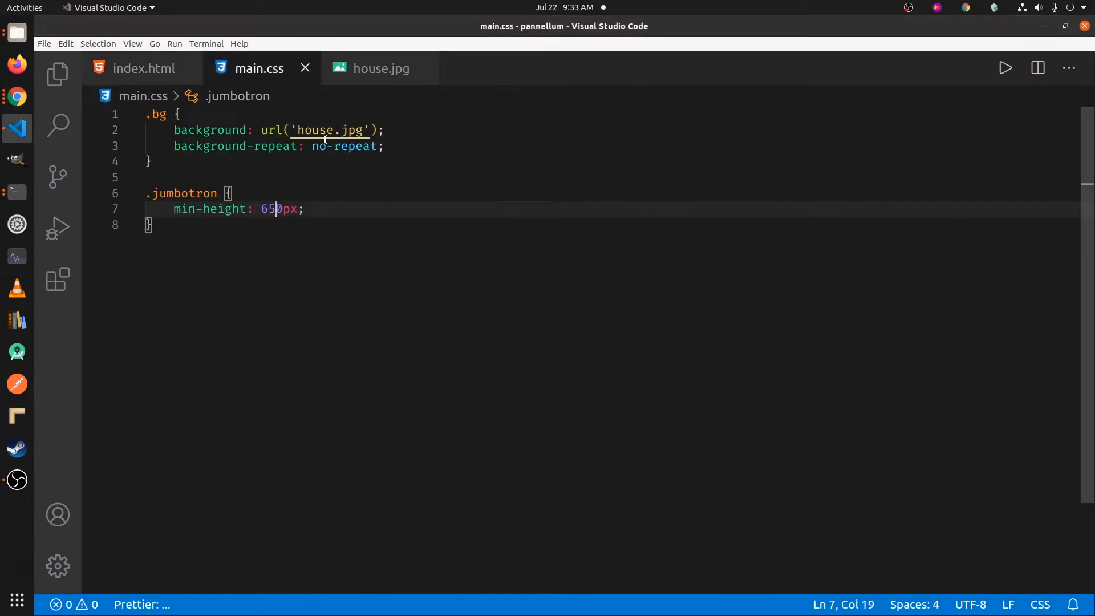
left_click(58, 75)
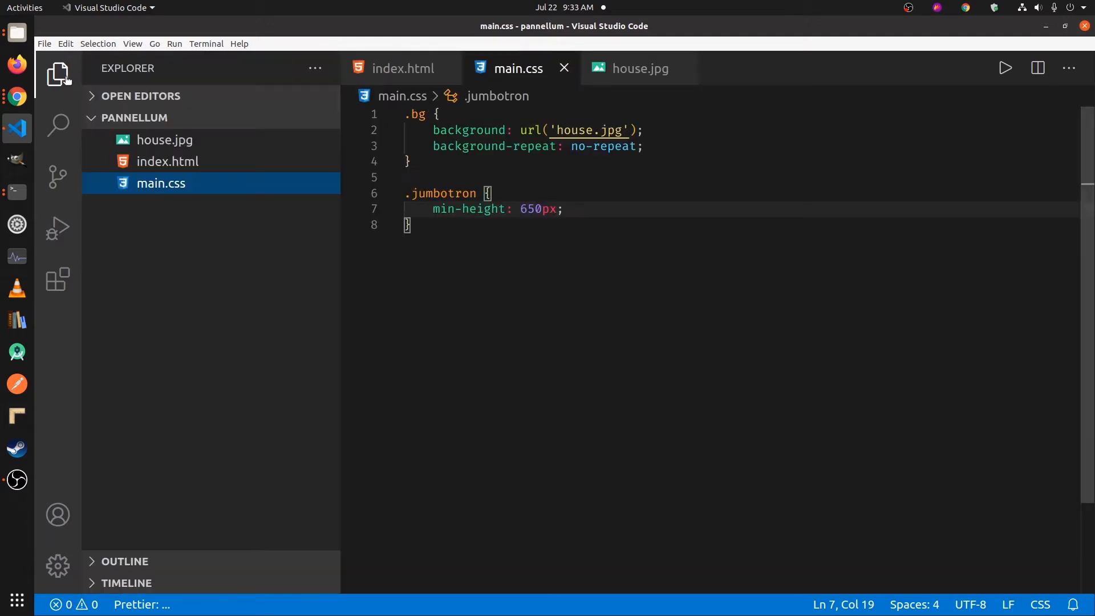
mouse_move(177, 146)
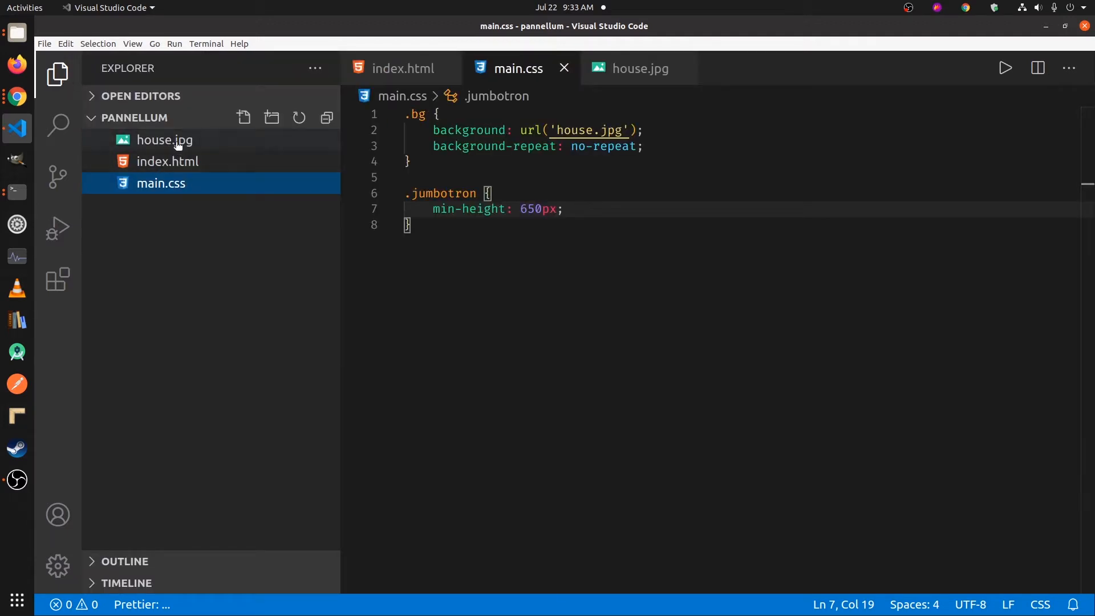
left_click(165, 140)
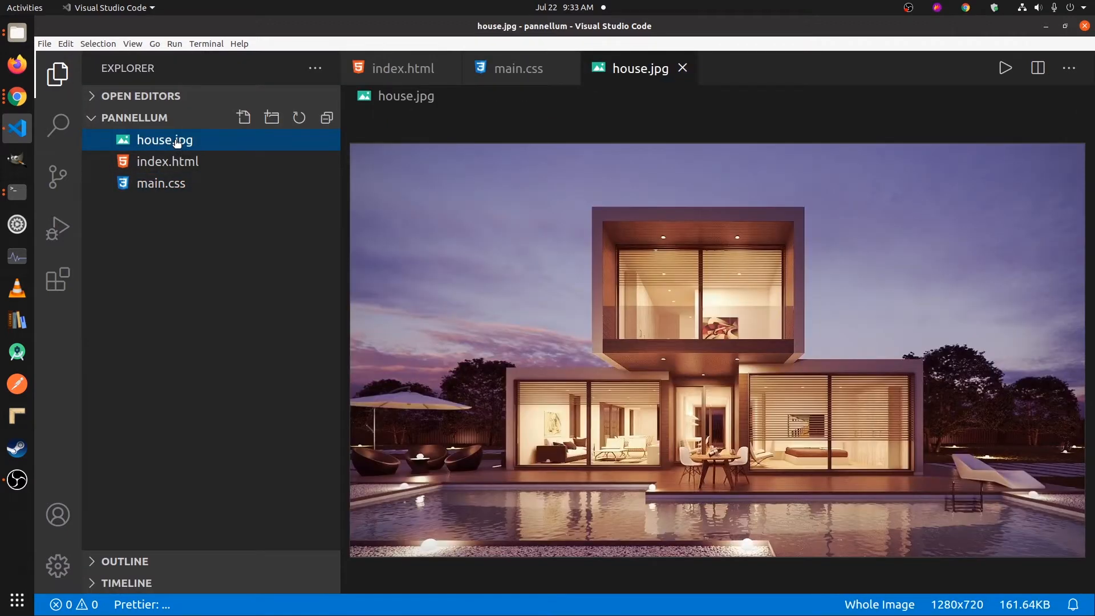
mouse_move(574, 246)
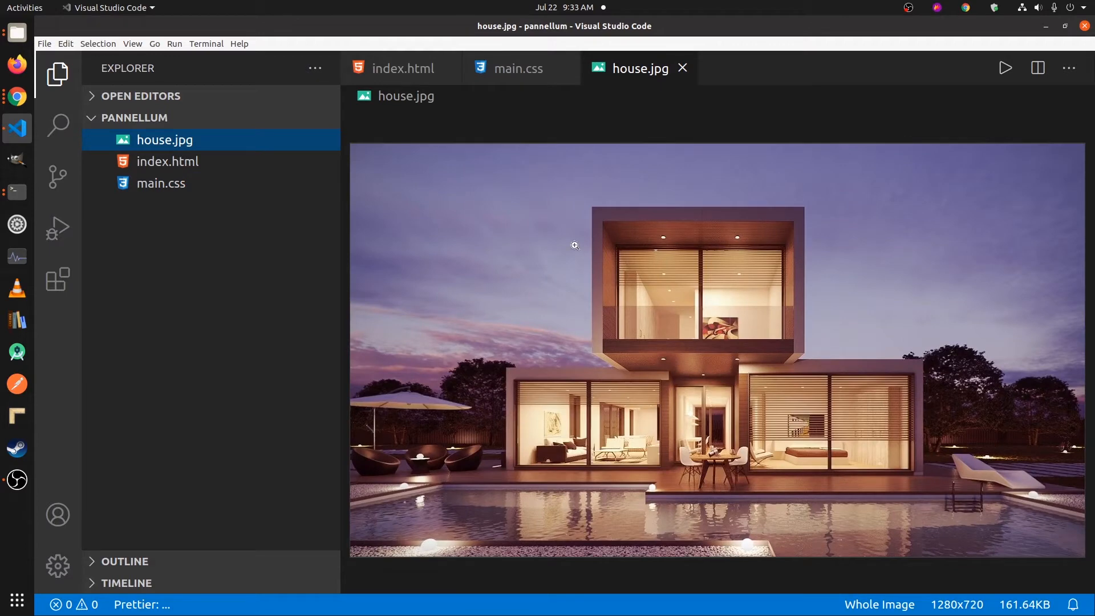
mouse_move(572, 246)
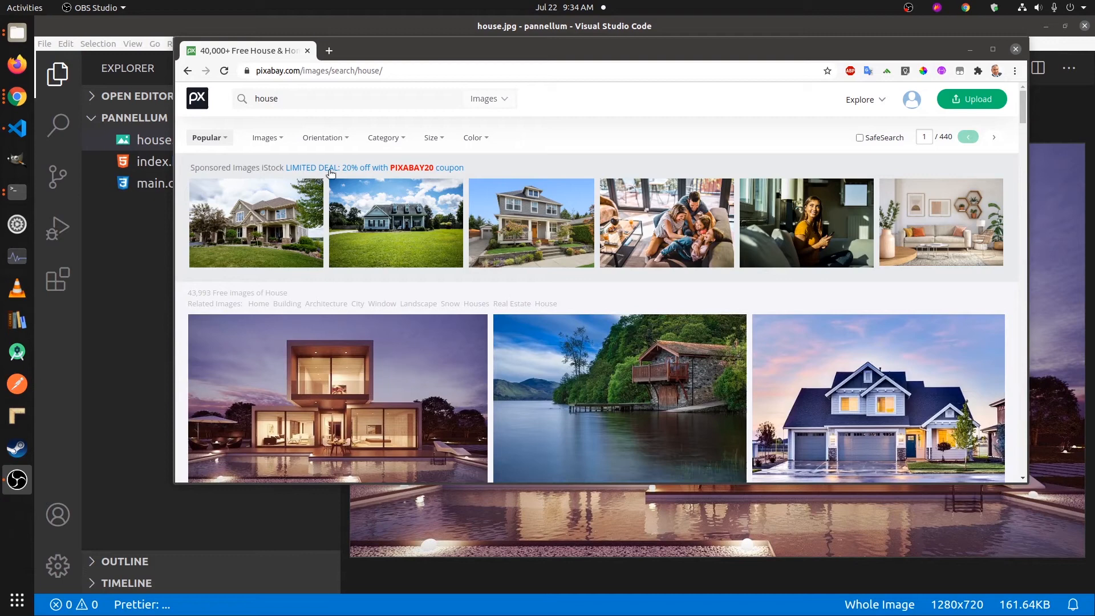
Step: Open the modern house photo's page from Pixabay's house search results
scroll("down", 3)
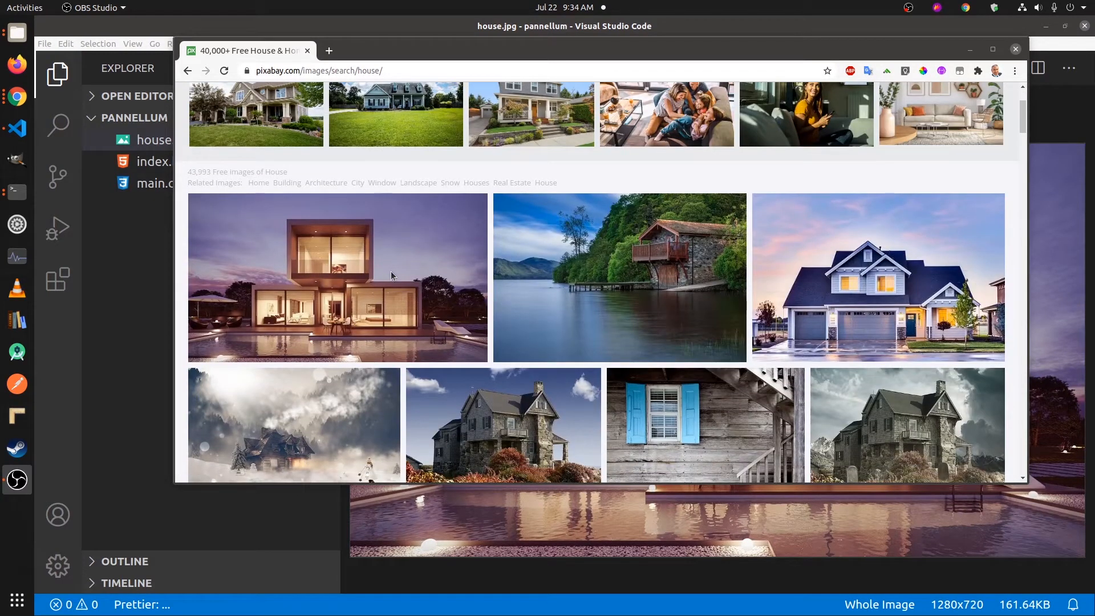
mouse_move(391, 274)
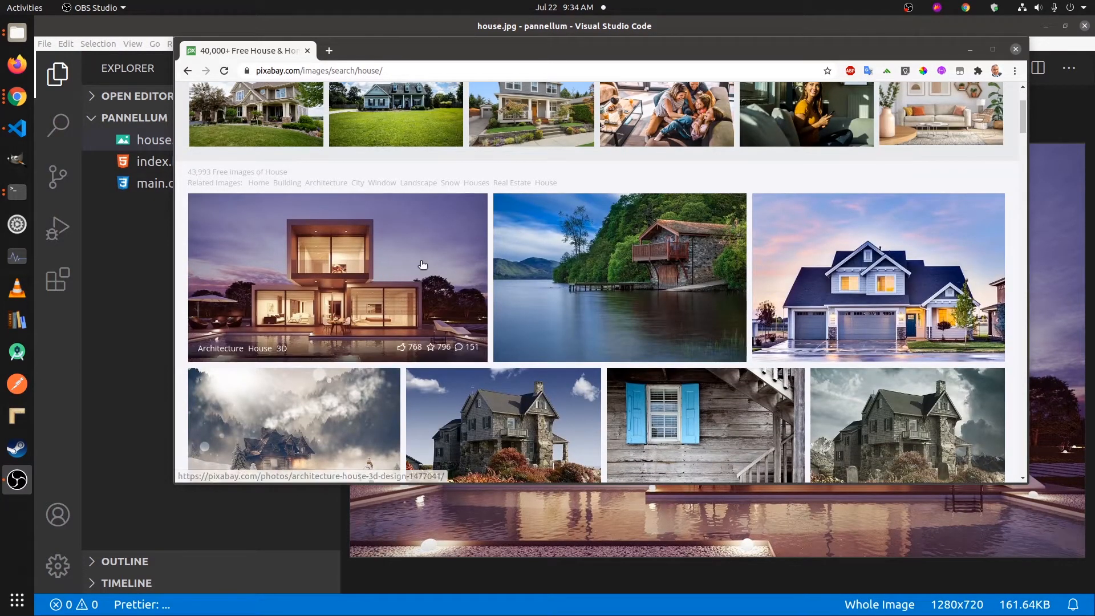
scroll("up", 3)
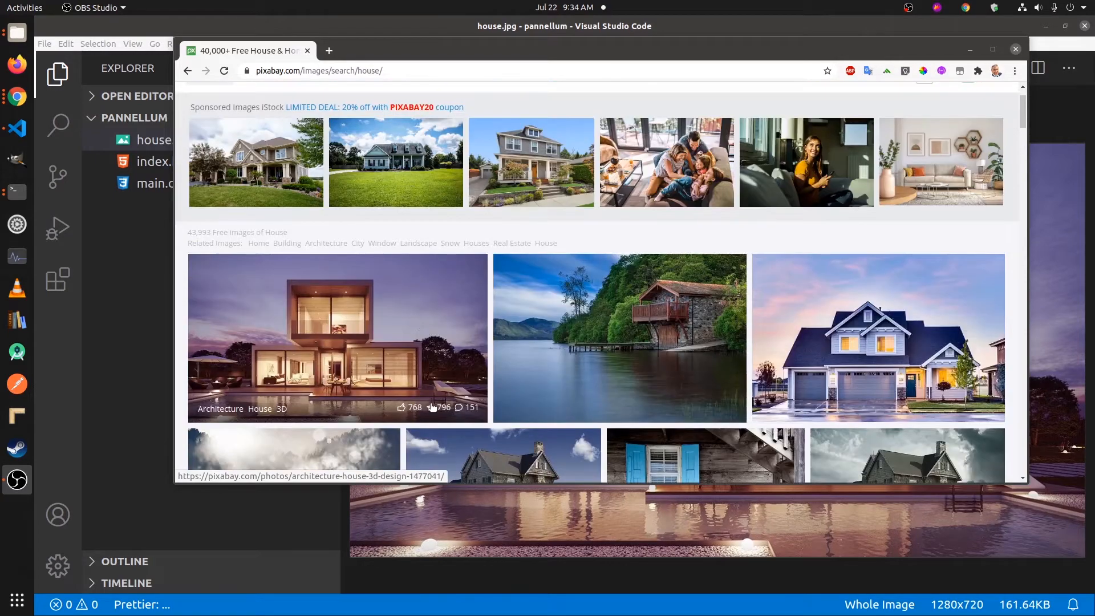
left_click(224, 71)
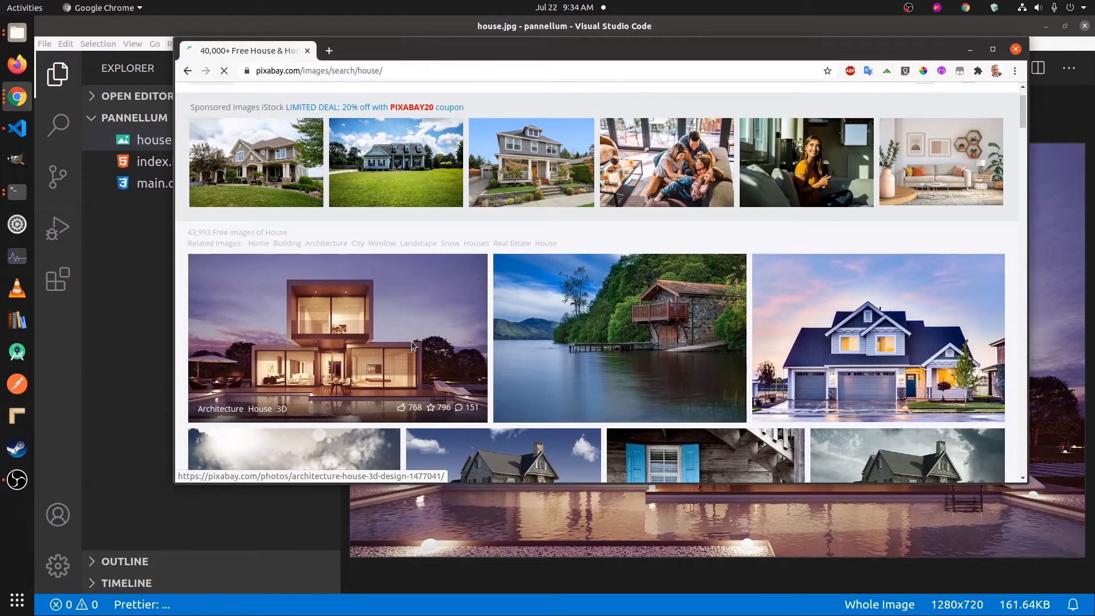
left_click(337, 337)
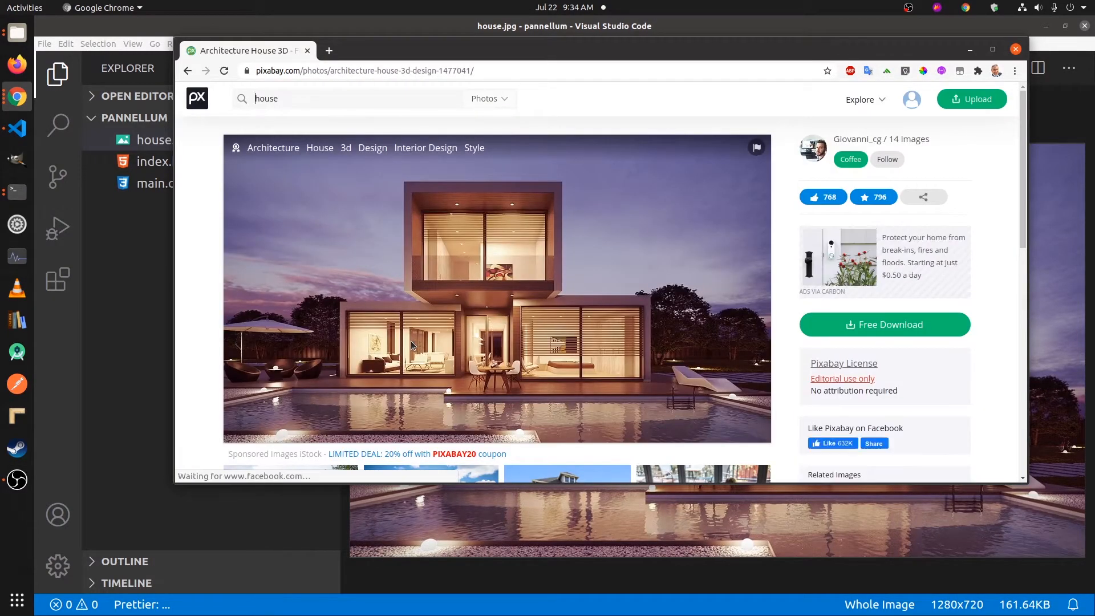
Step: Visit Giovanni_cg's profile, then return to the Architecture House 3D photo page
scroll("down", 3)
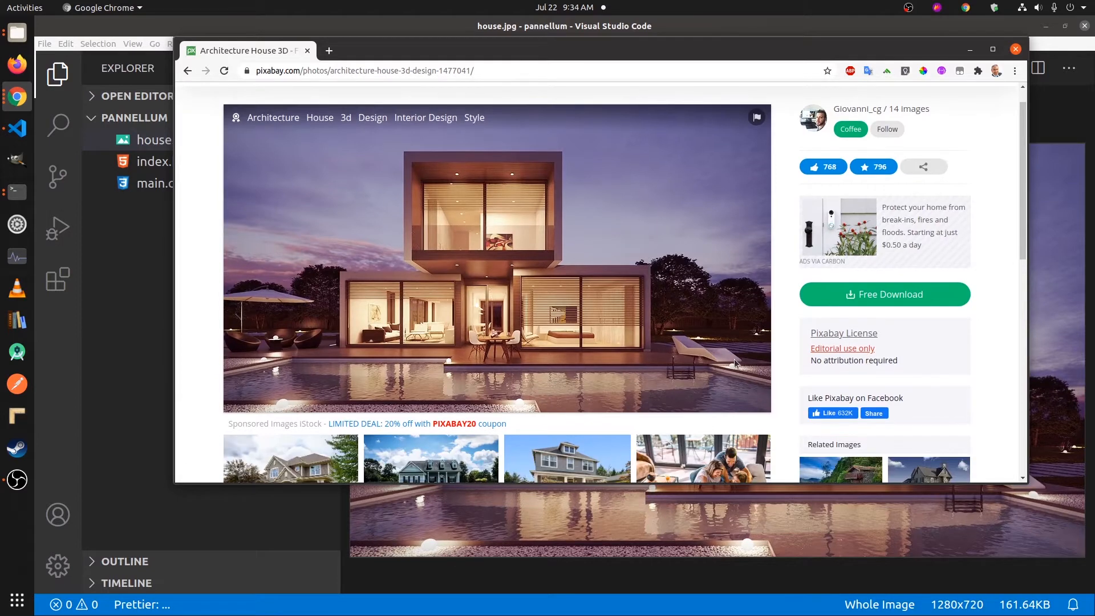
scroll("up", 3)
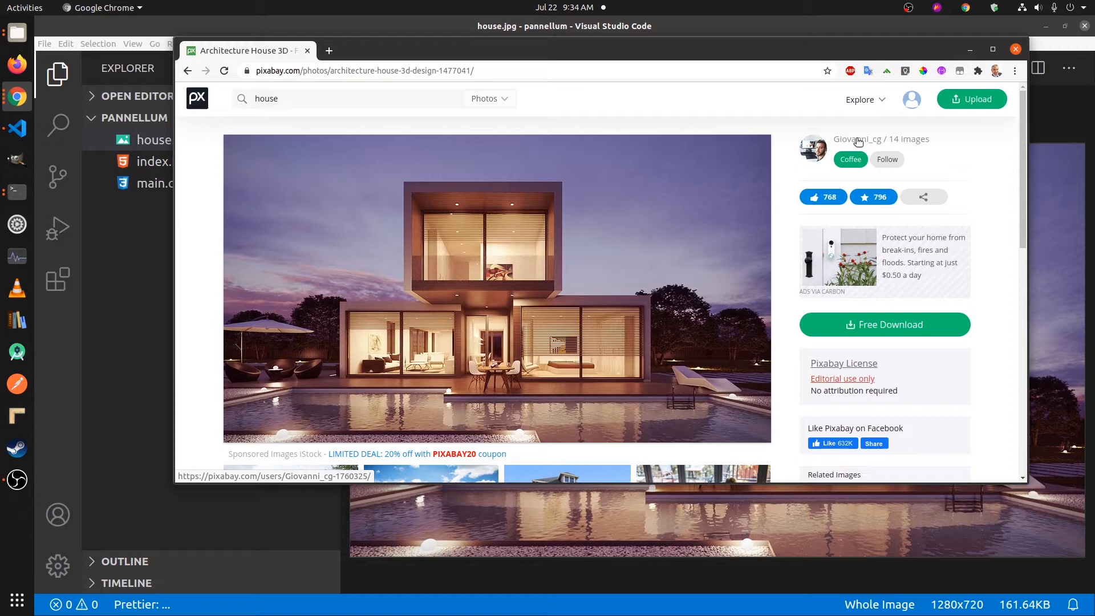
left_click(856, 139)
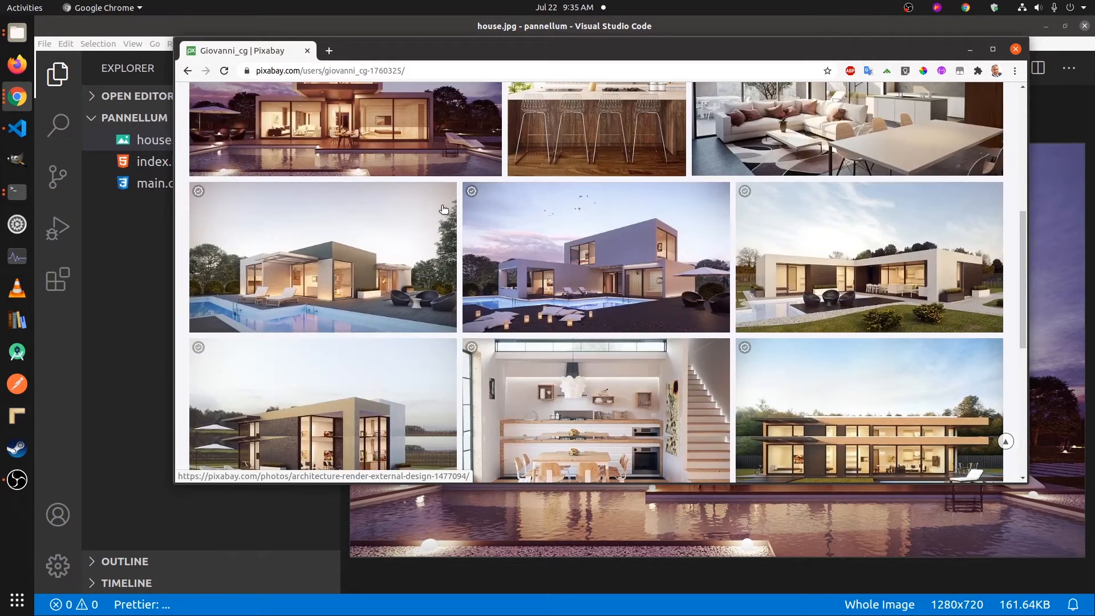
scroll("up", 3)
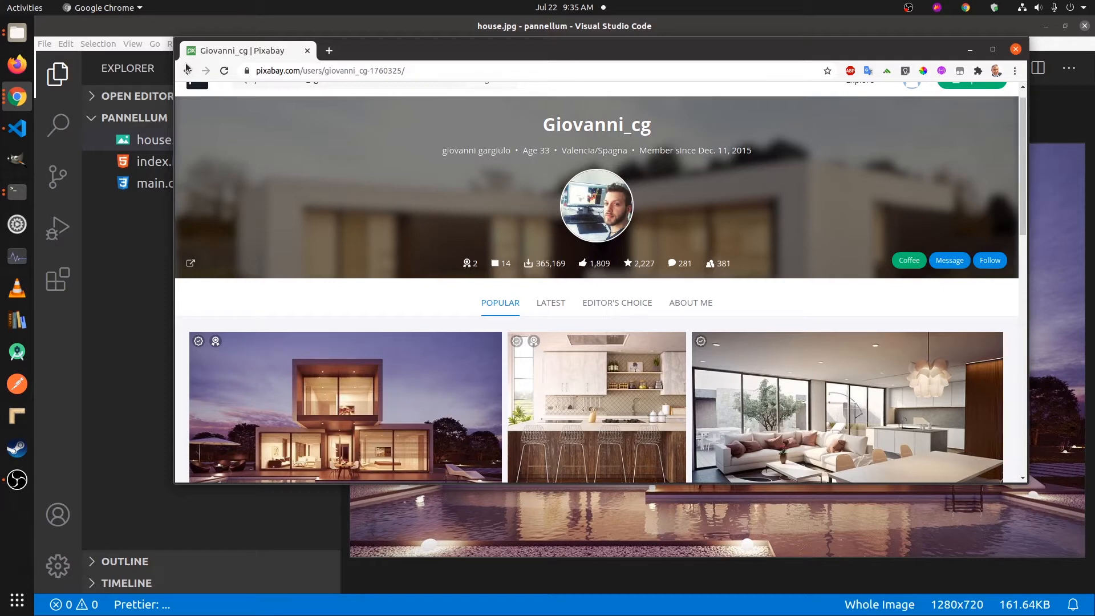
left_click(344, 407)
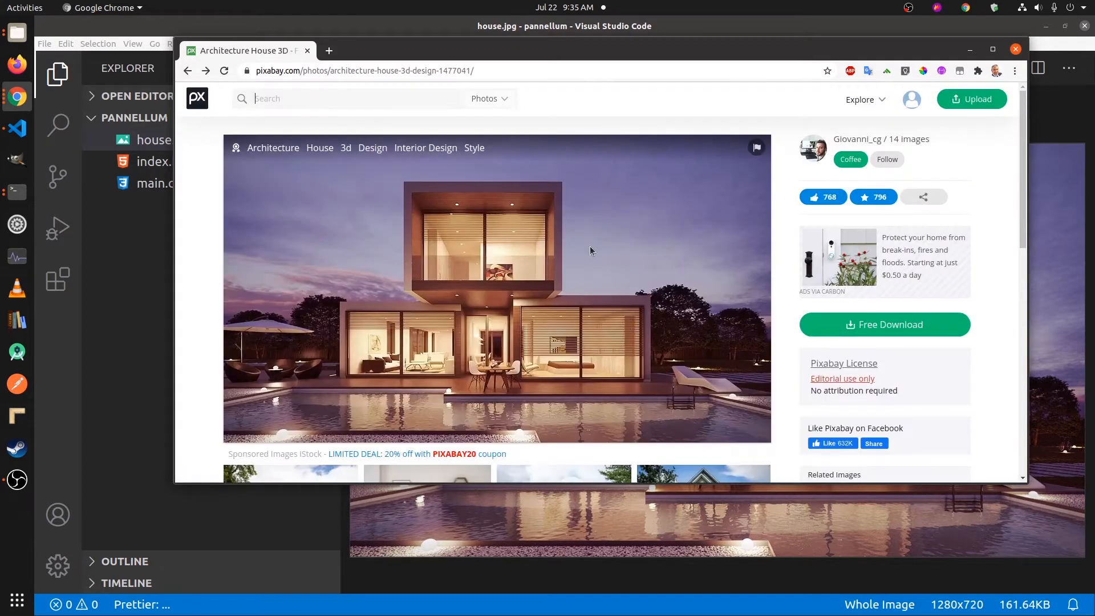
mouse_move(580, 275)
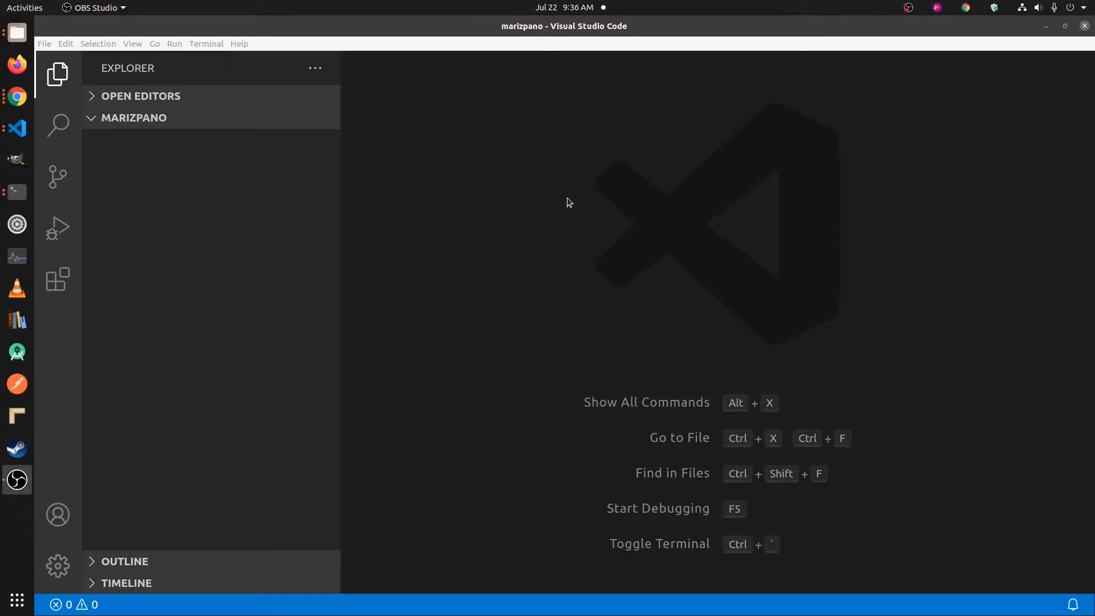
mouse_move(363, 266)
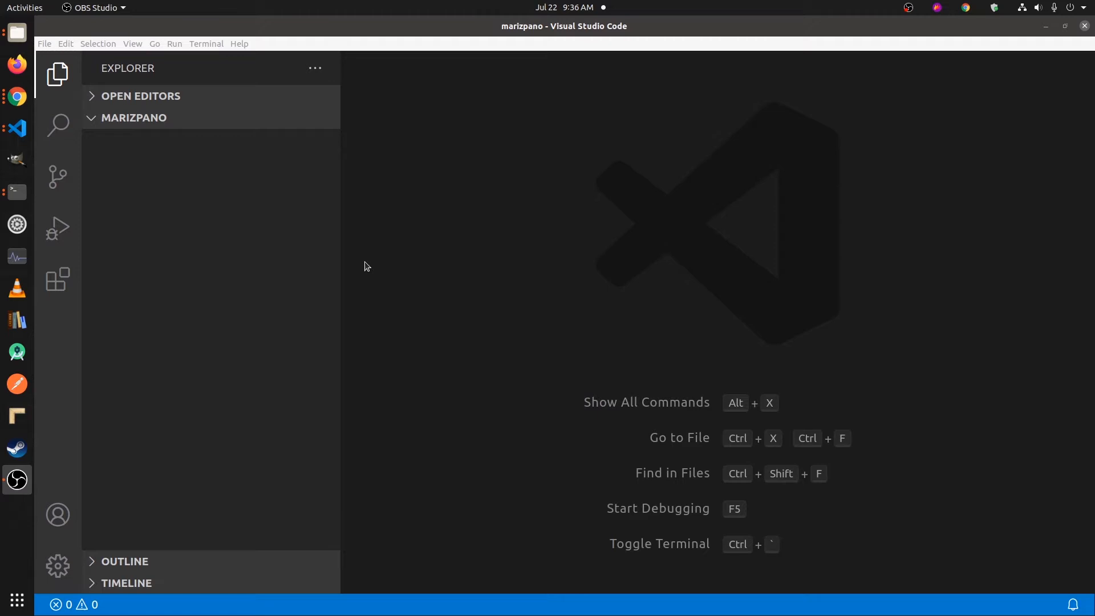
mouse_move(201, 170)
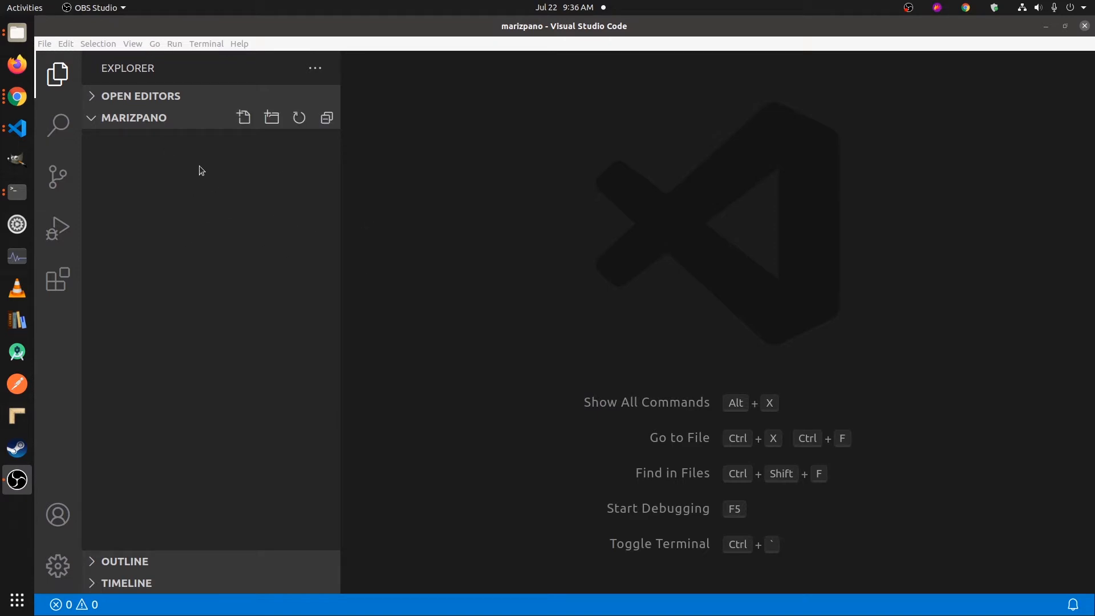
mouse_move(245, 187)
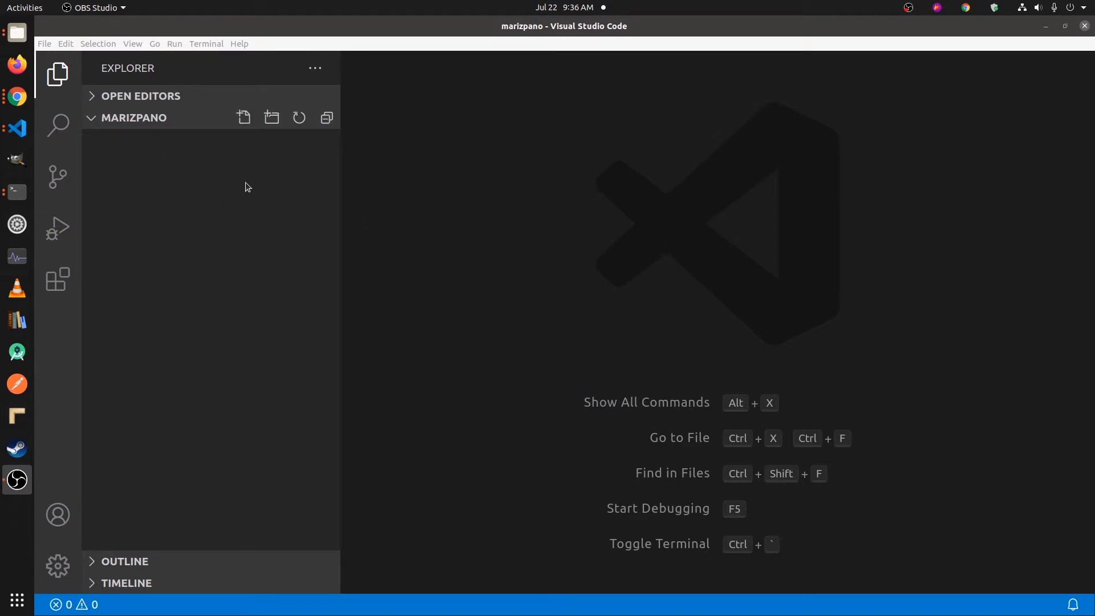
mouse_move(252, 180)
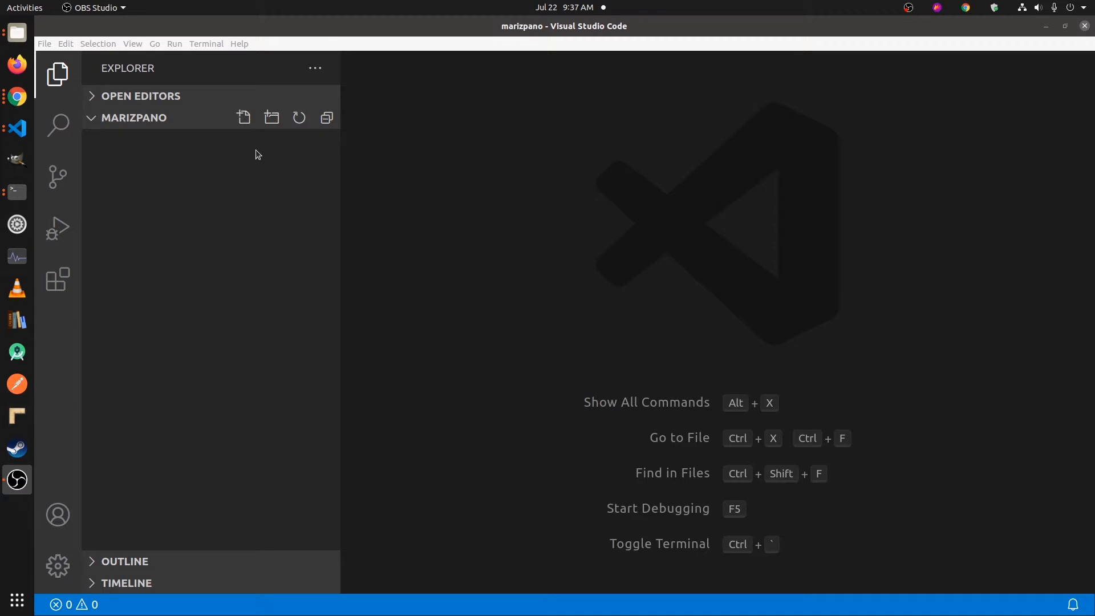
Step: Create an empty index.html file in the marizpano project
left_click(244, 117)
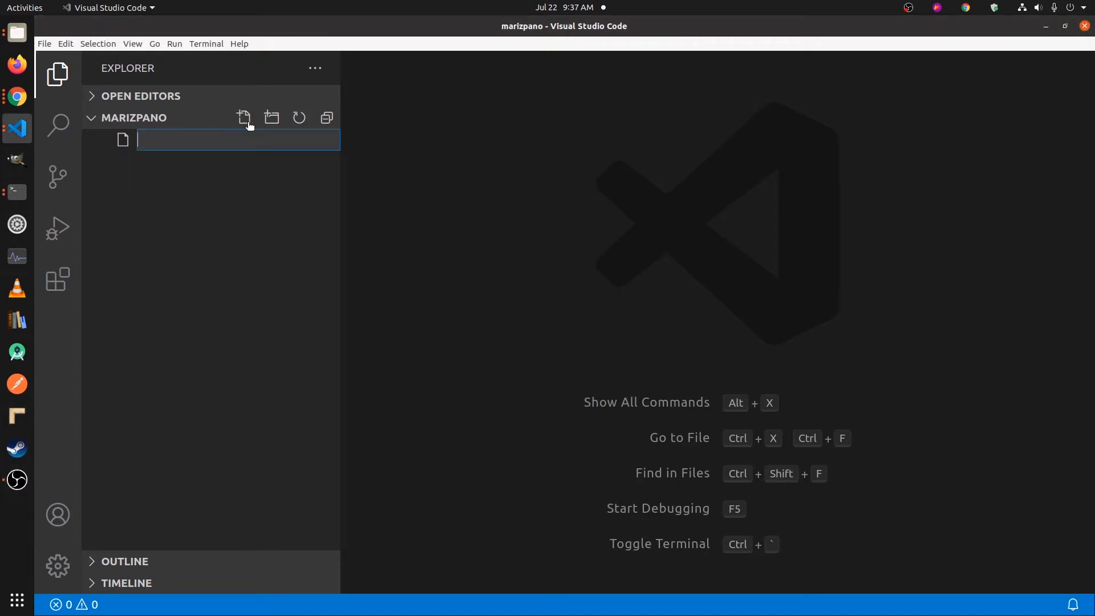
type("i")
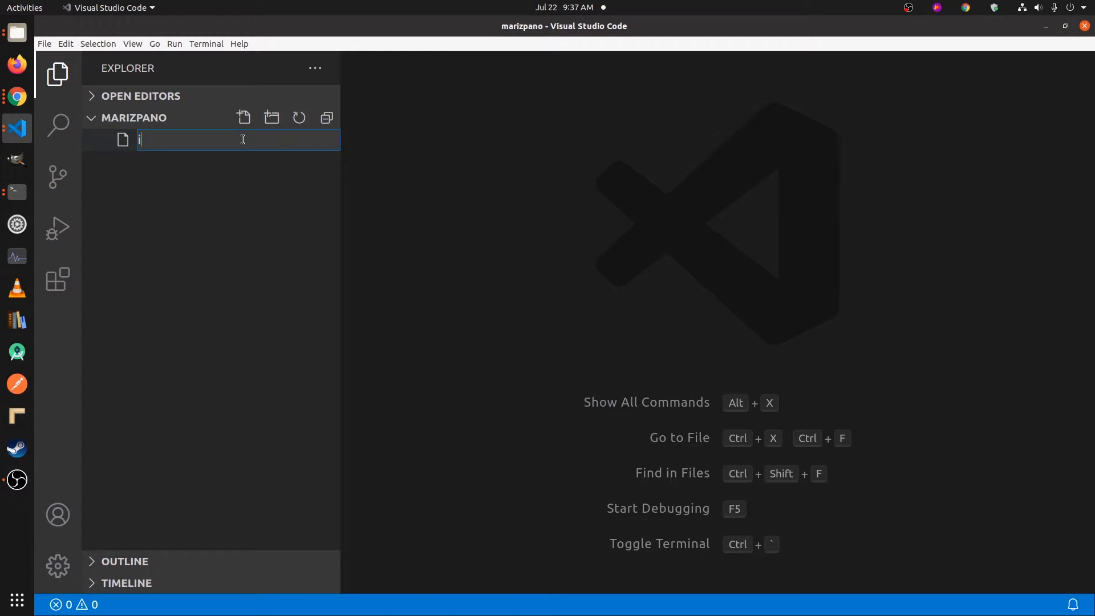
type("index.html")
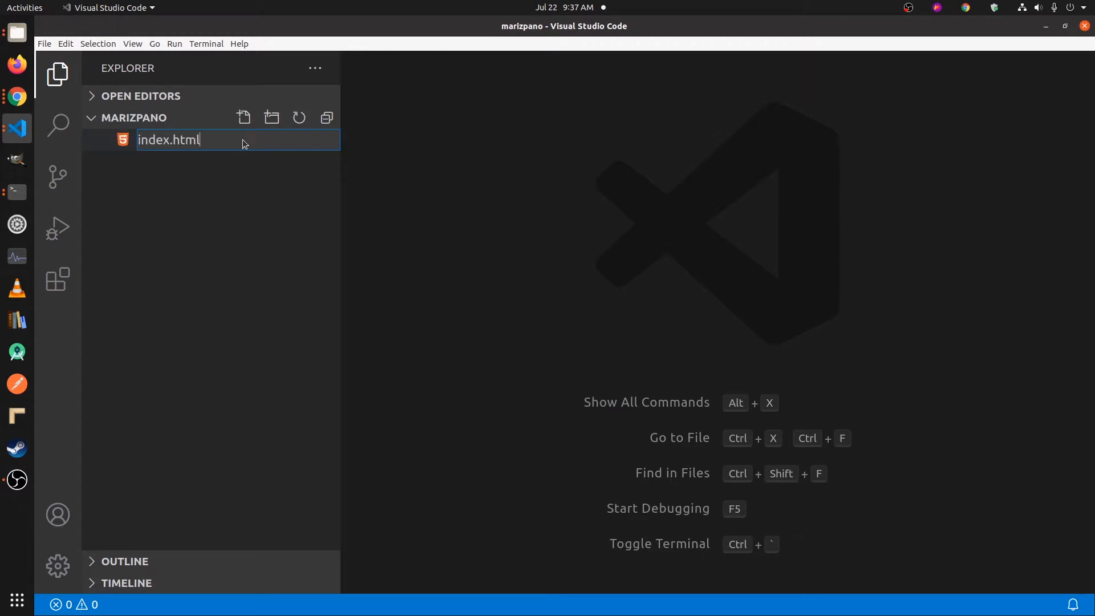
key("Return")
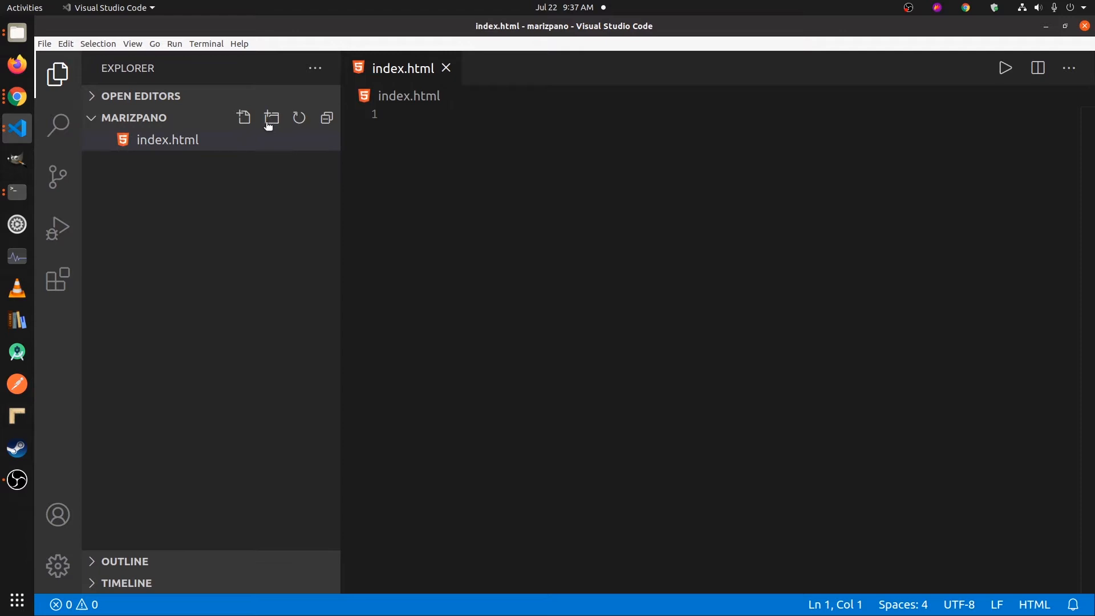
Step: Create an empty main.css file, then switch back to index.html
left_click(243, 118)
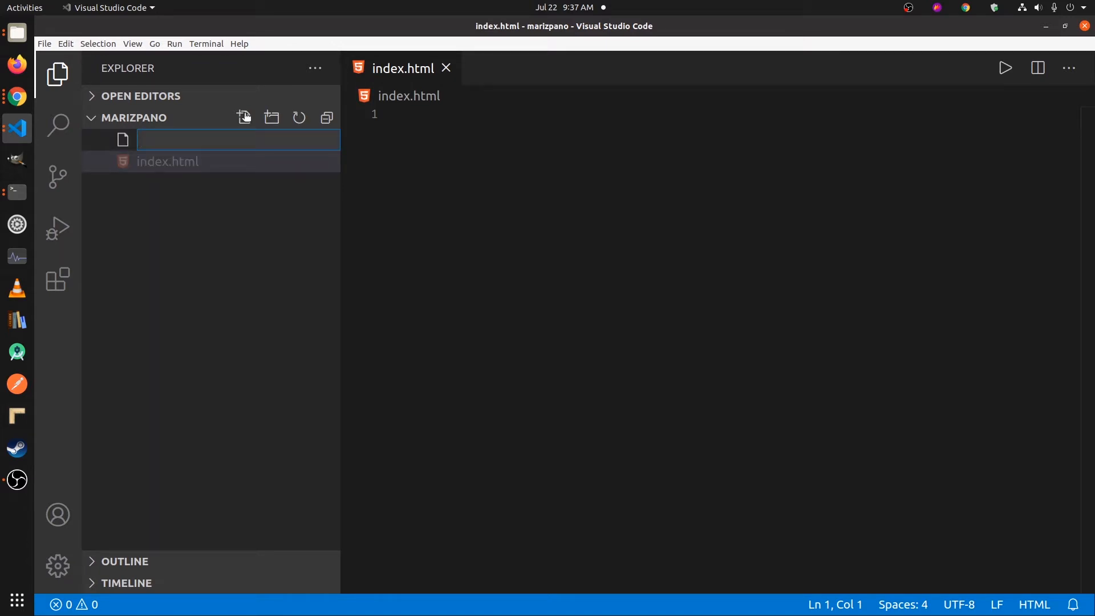
type("main.css")
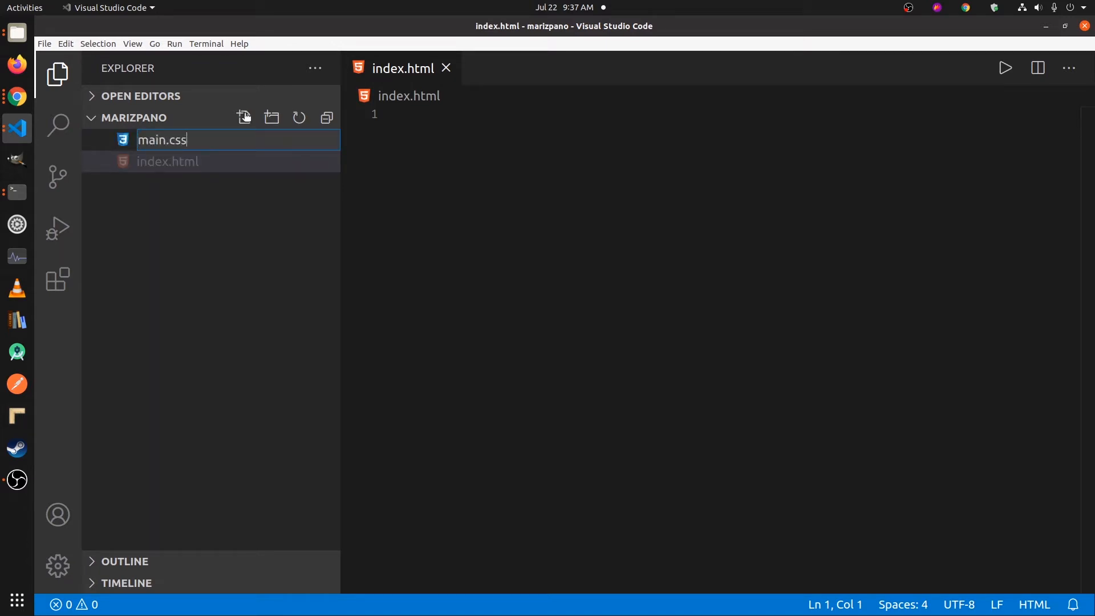
key("Return")
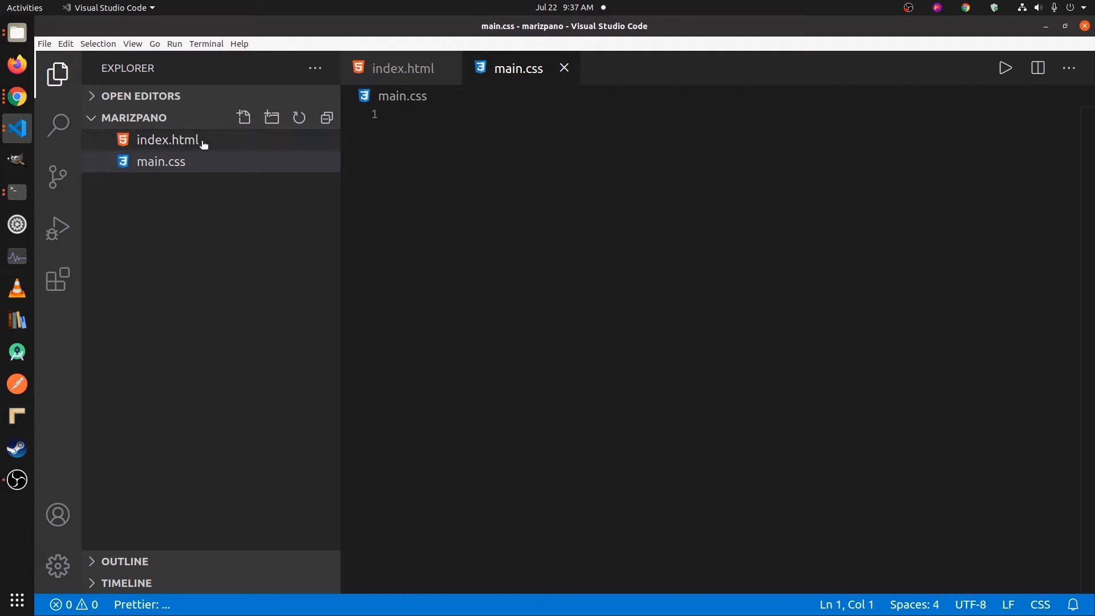
left_click(168, 140)
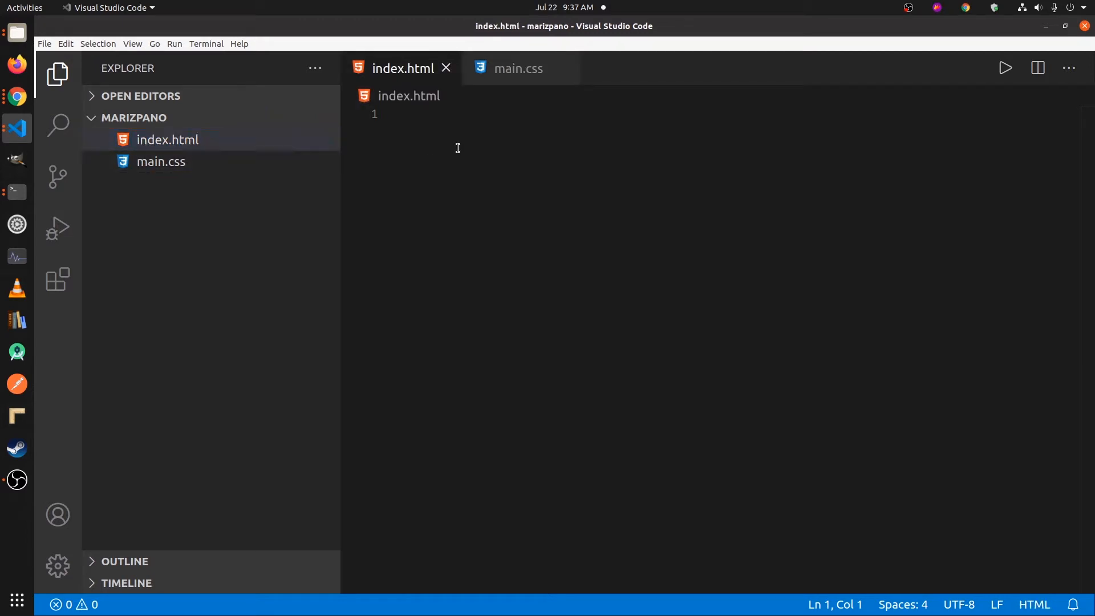
Step: Insert the Emmet HTML5 boilerplate, title it 'Virtual Tour Demo', and save
type("!DOCTYPE html>")
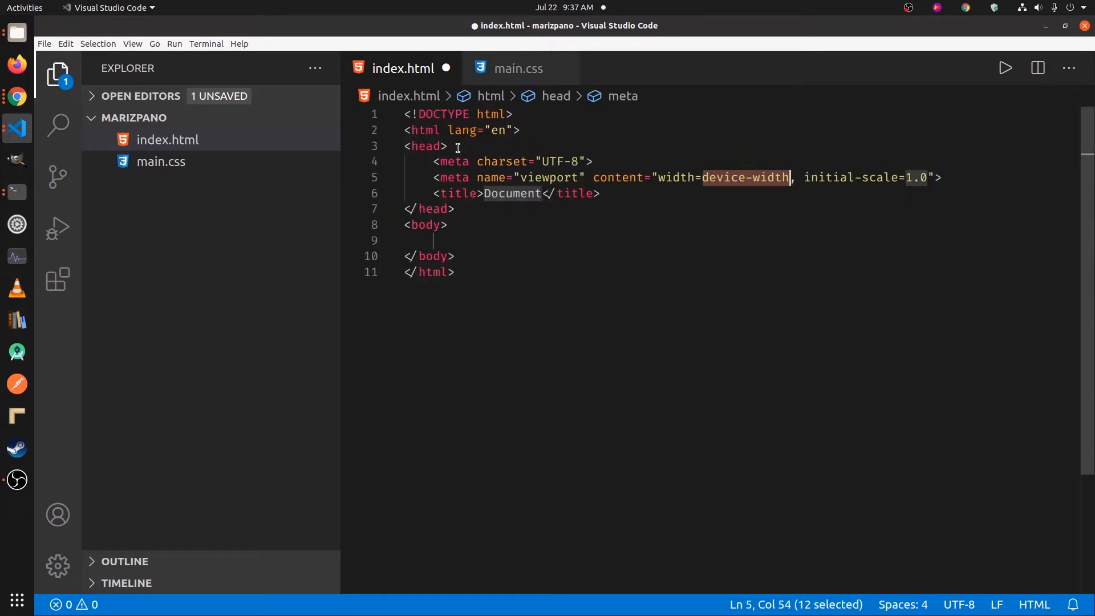
left_click(454, 208)
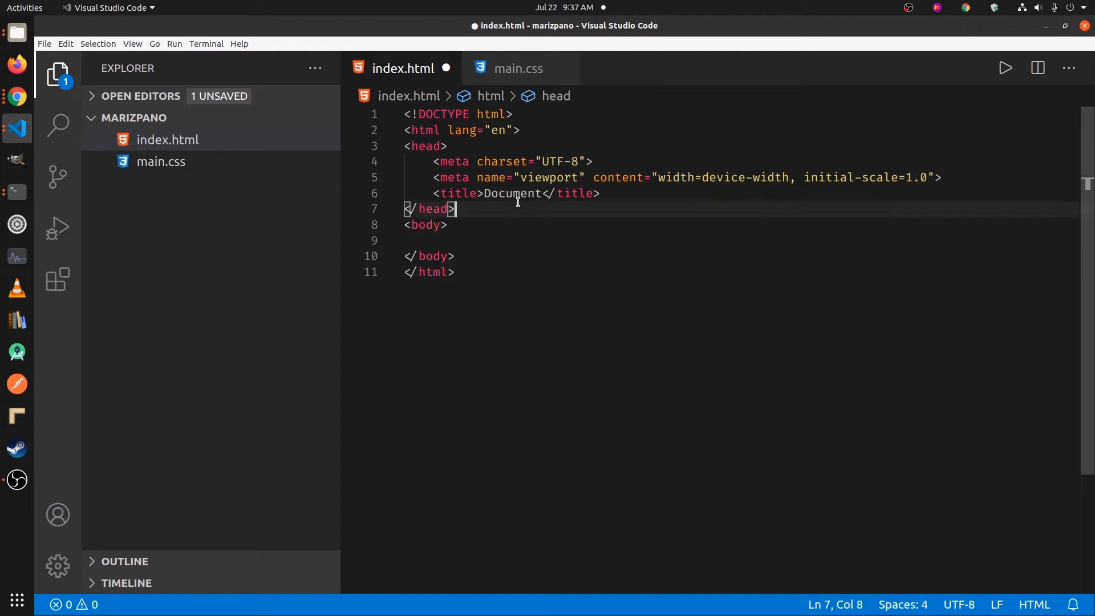
double_click(513, 193)
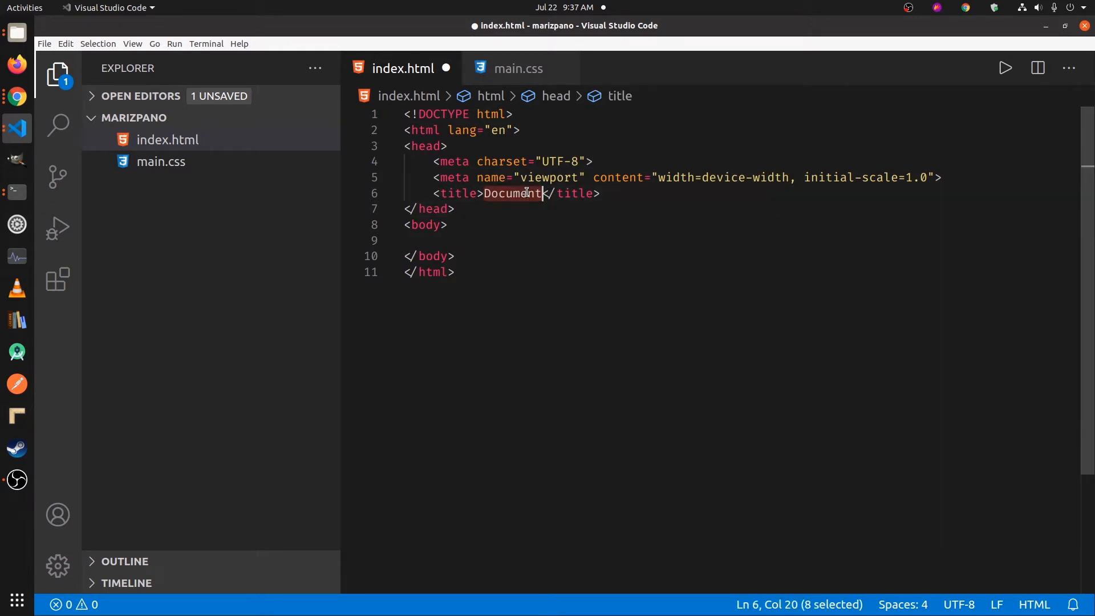
type("Virtual")
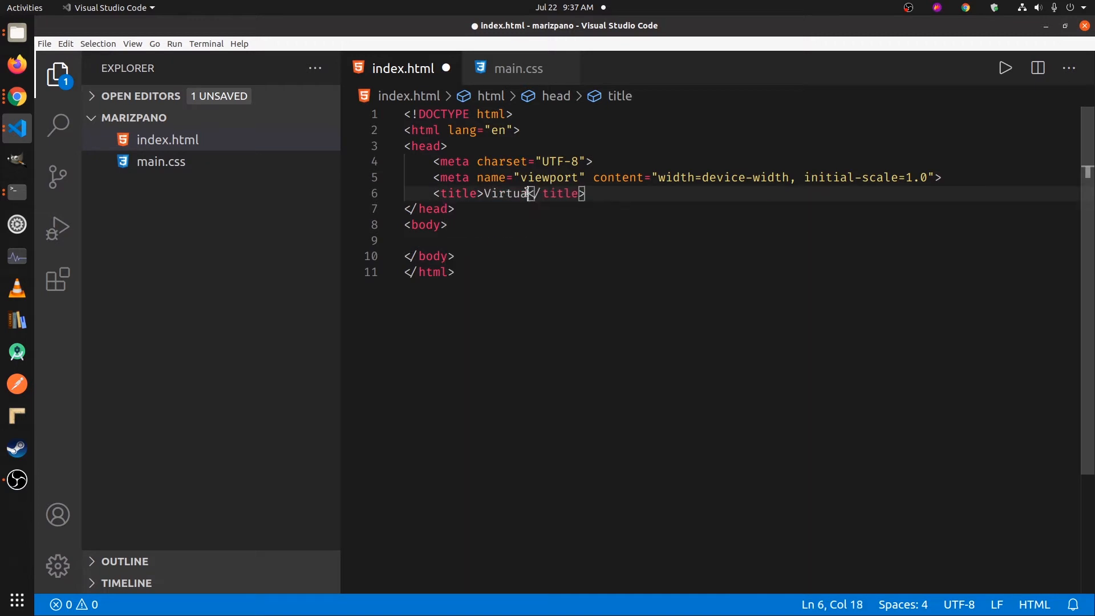
type("Tour")
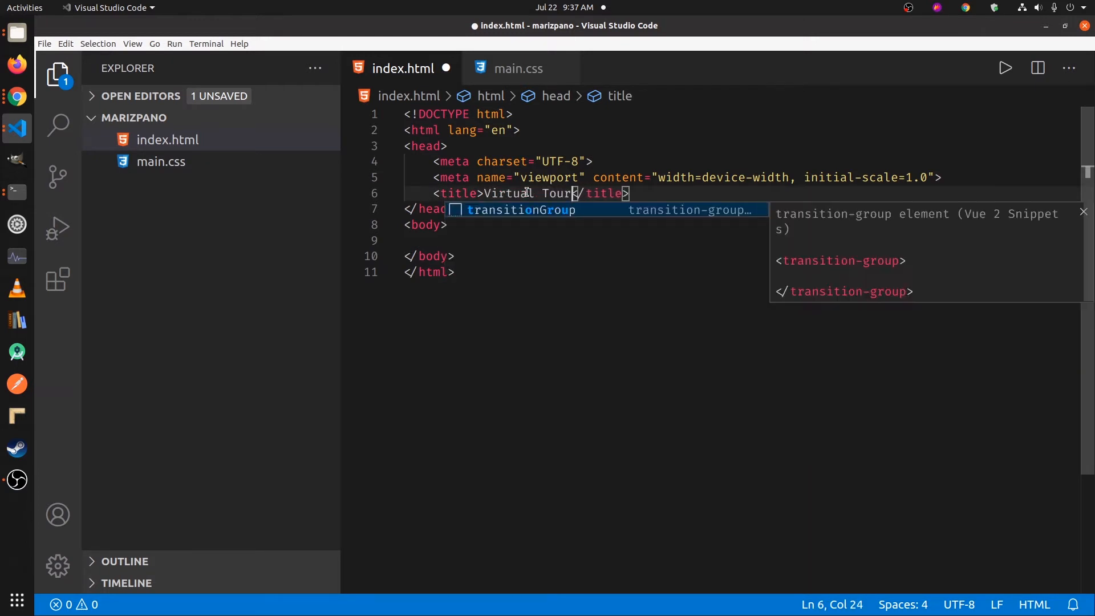
type("Demo")
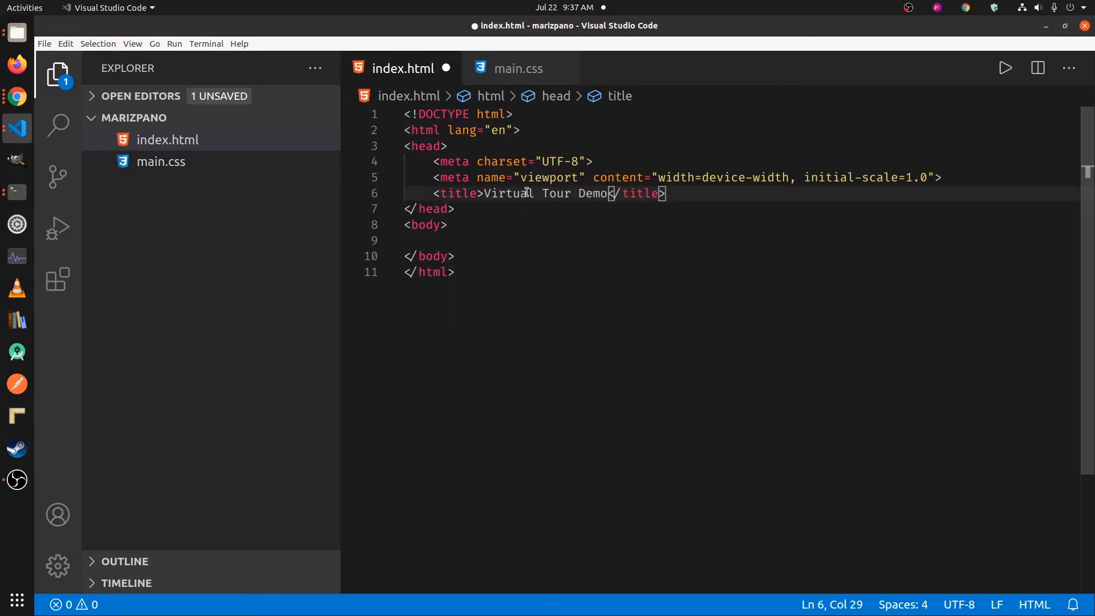
key("ctrl+s")
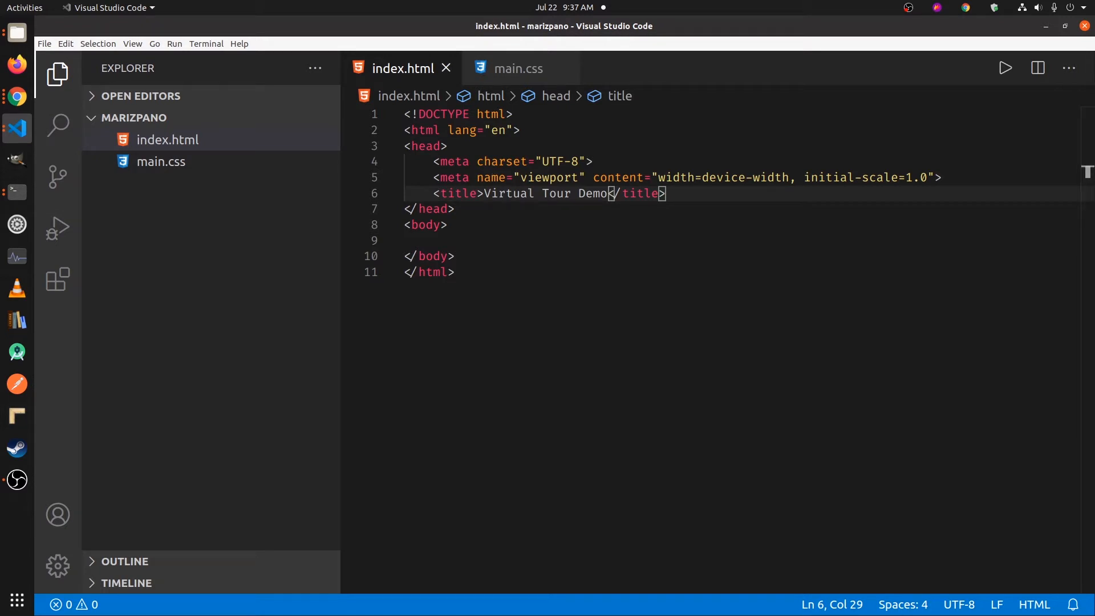
Step: Paste the Bootstrap 4.5.0 CSS link into the head and place the scripts before </body>
left_click(16, 95)
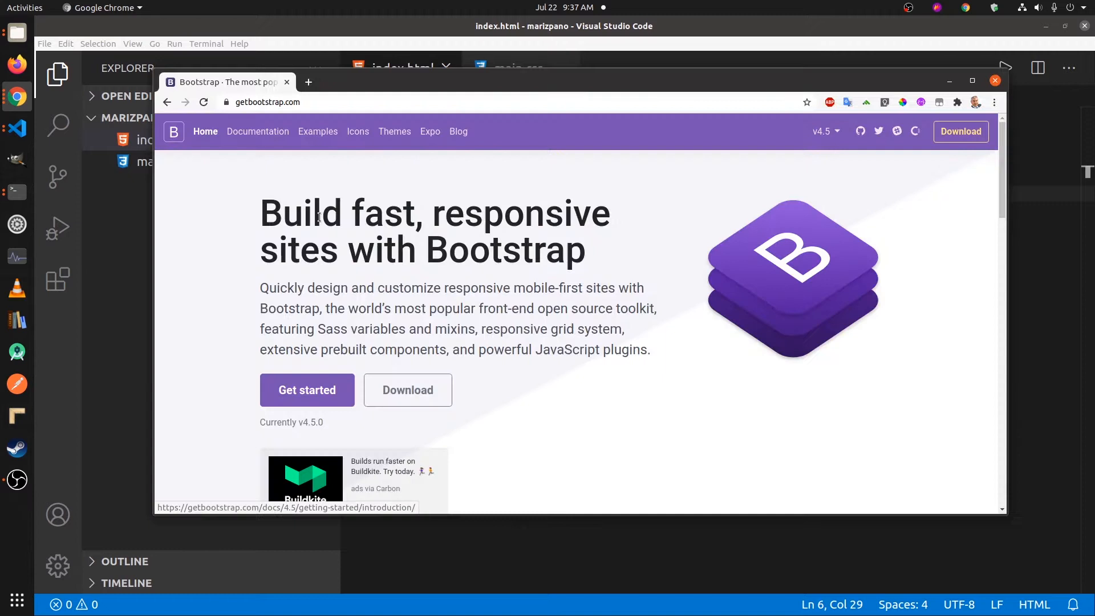
left_click(307, 390)
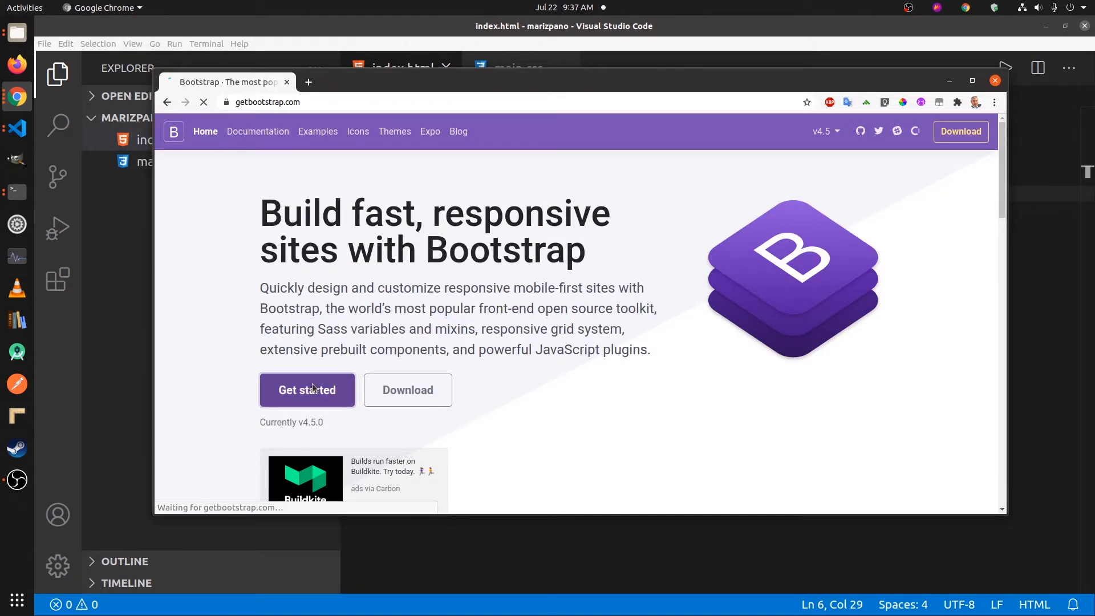
left_click(307, 390)
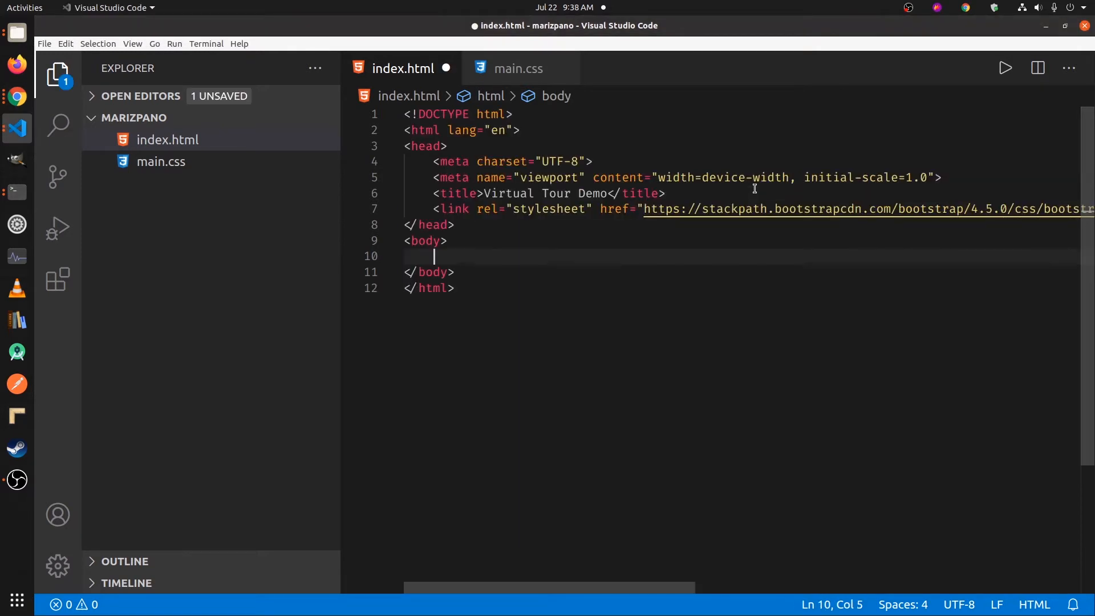
key("ctrl+s")
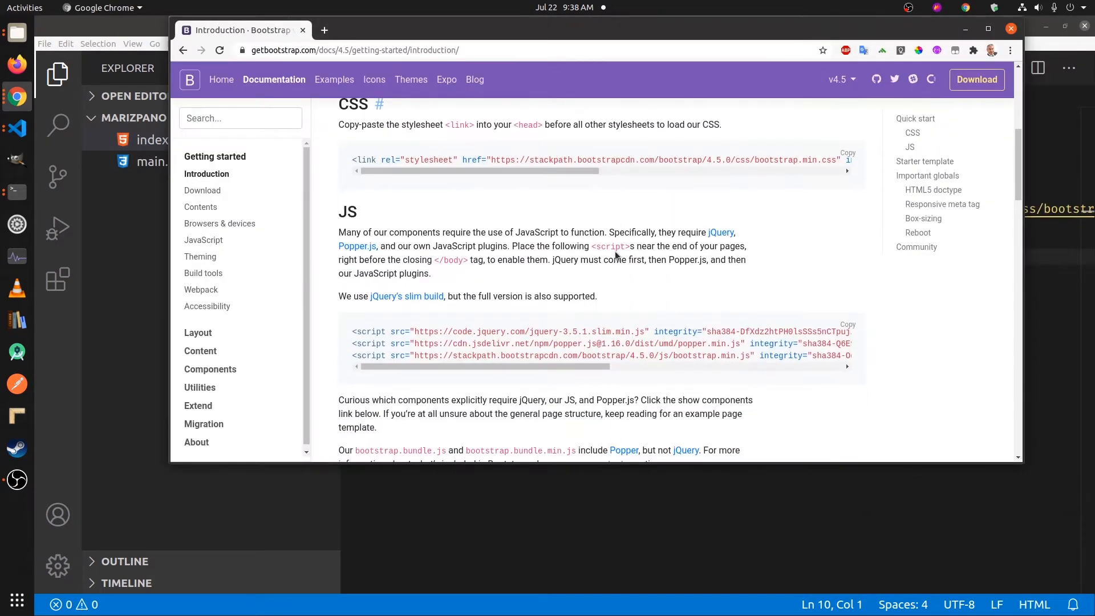
mouse_move(771, 112)
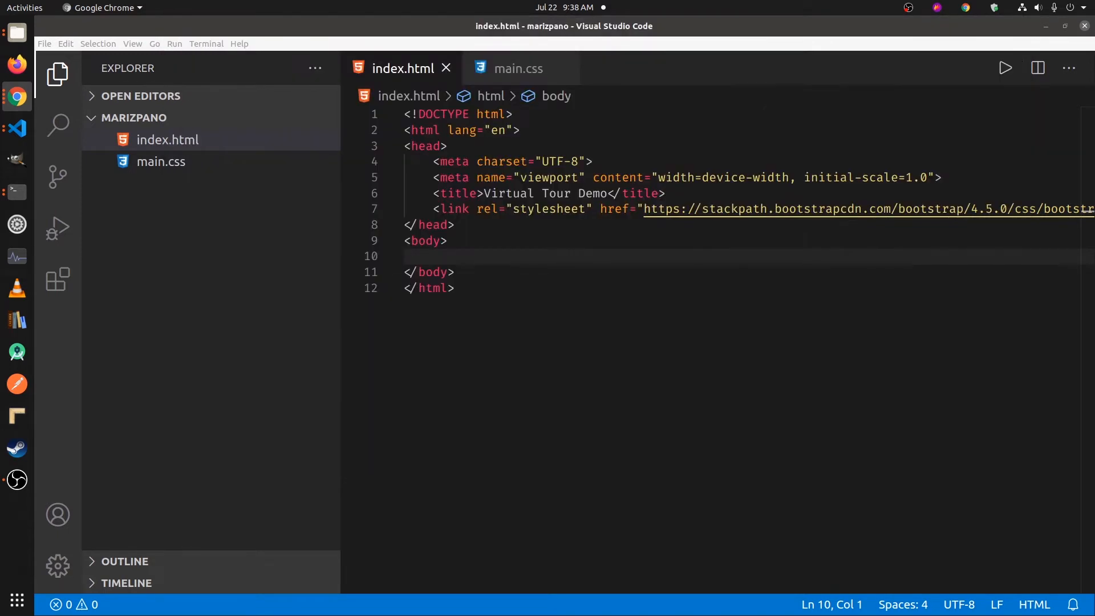
left_click(447, 241)
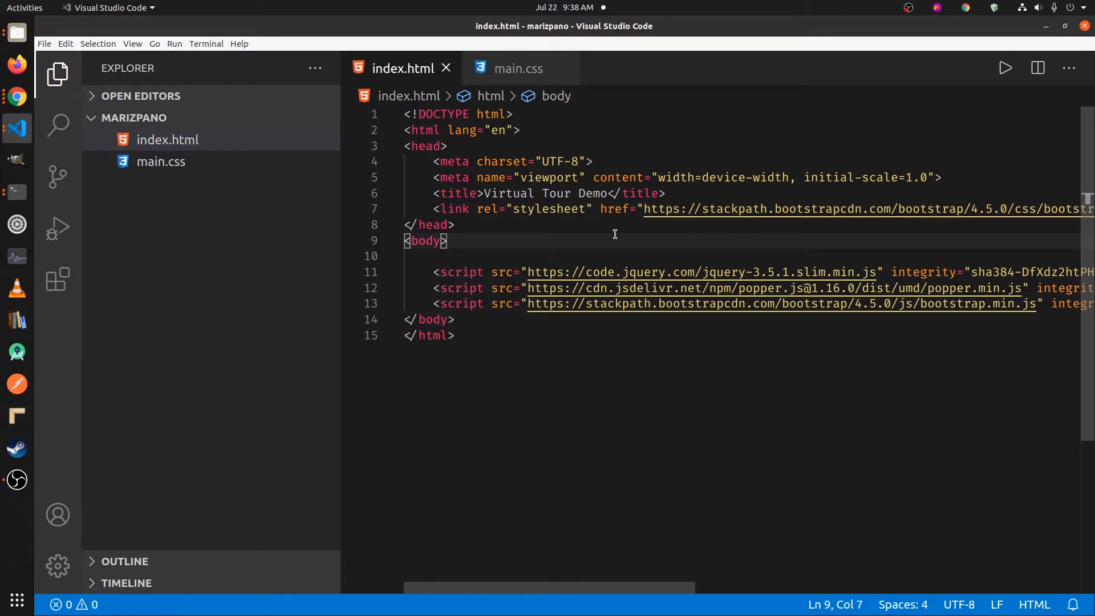
Step: Add an h1 heading reading 'Test Message' to the body and save
type("h1></h1>")
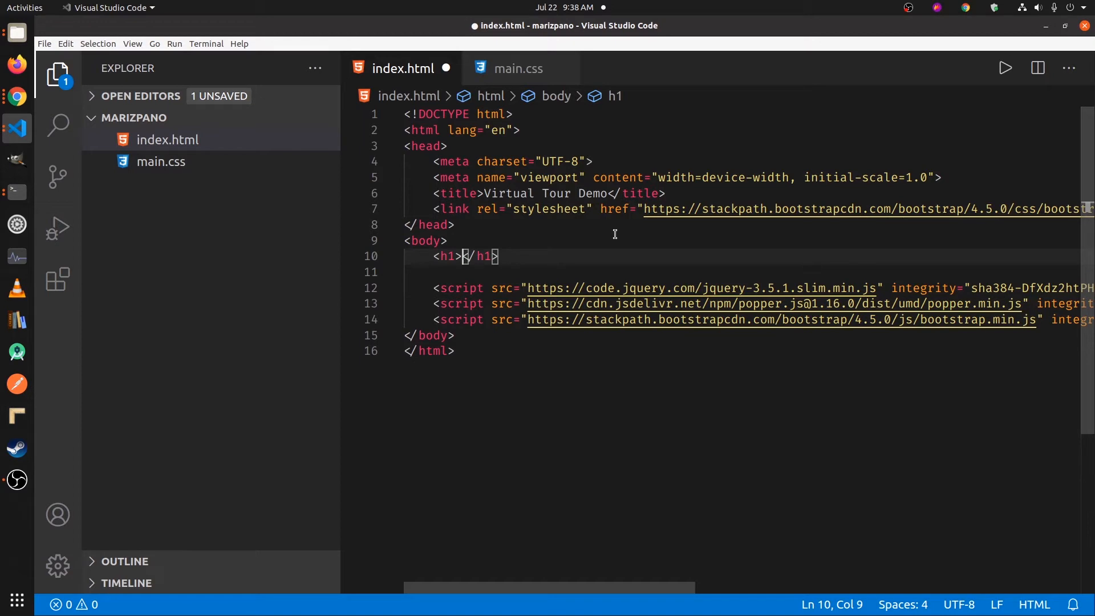
type("Test Me")
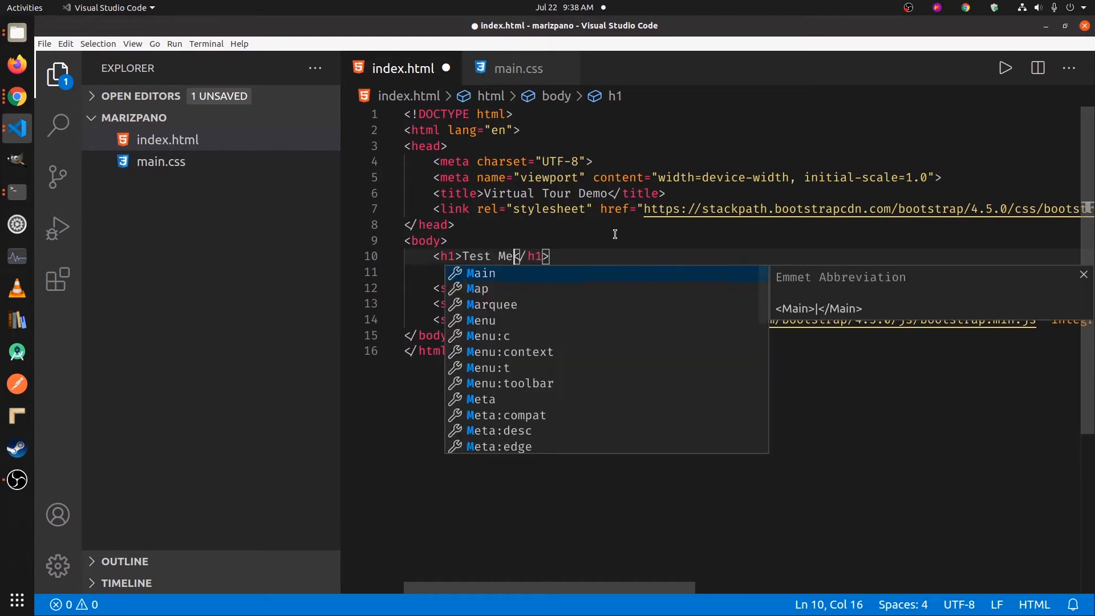
type("ssage")
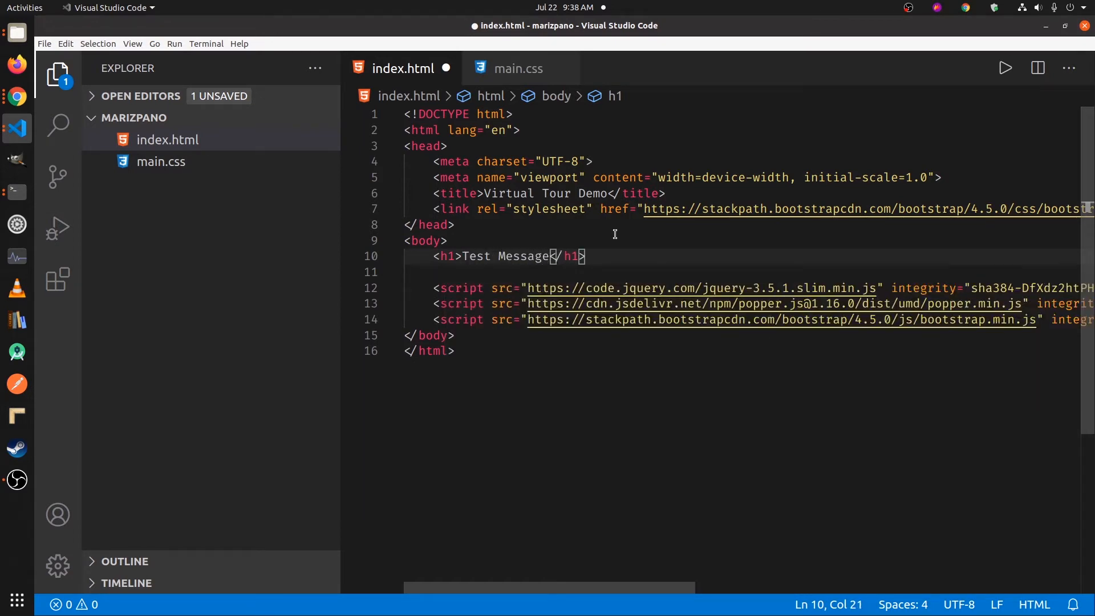
key("ctrl+s")
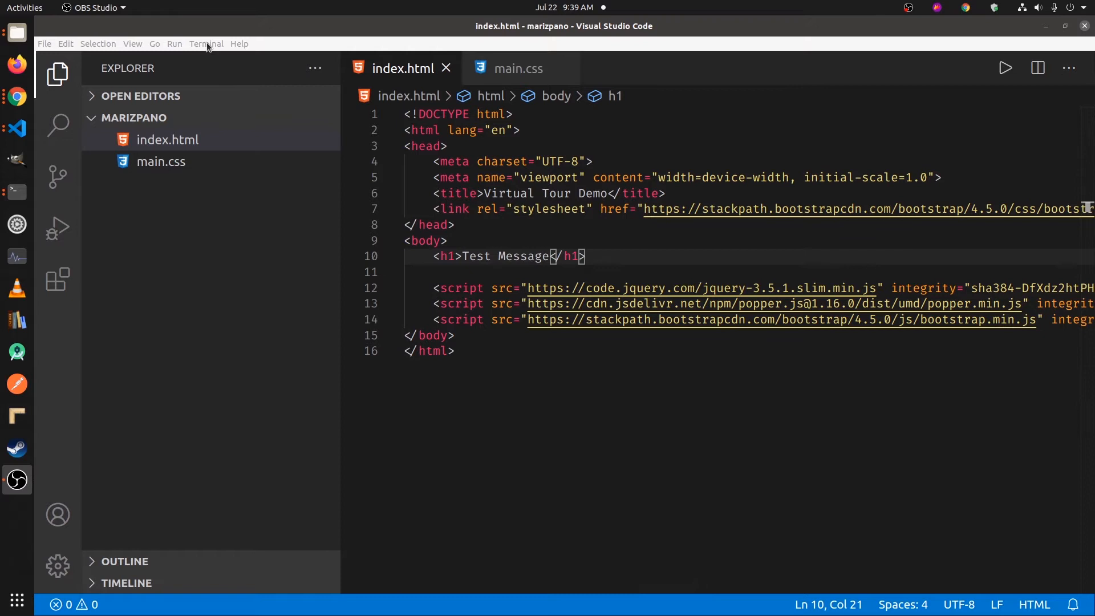
Step: Run 'python -m SimpleHTTPServer' in a new integrated terminal to serve on port 8000
left_click(205, 43)
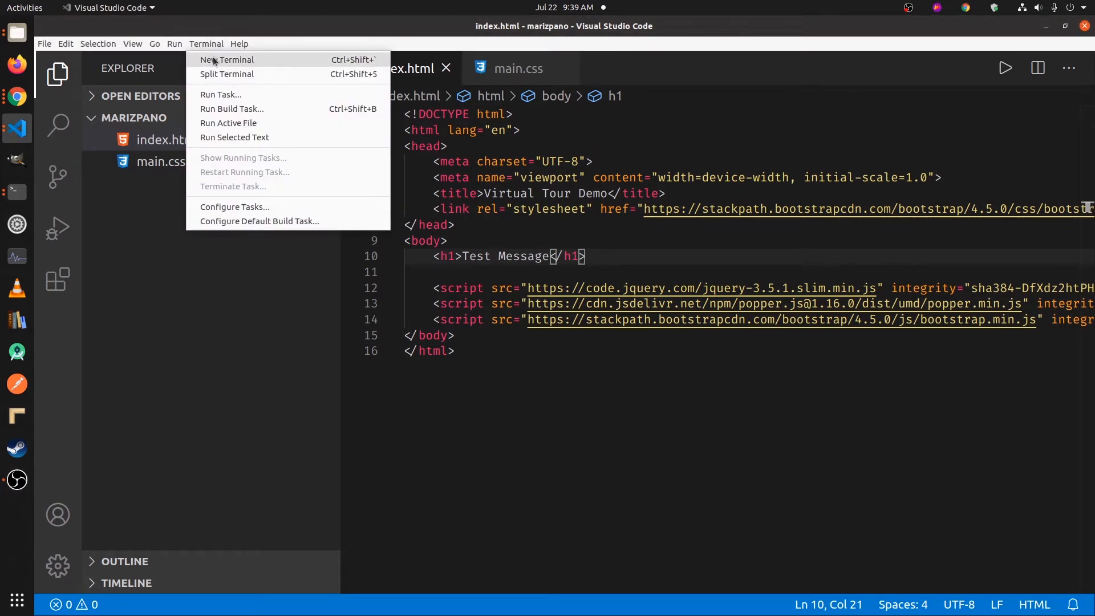
key("Escape")
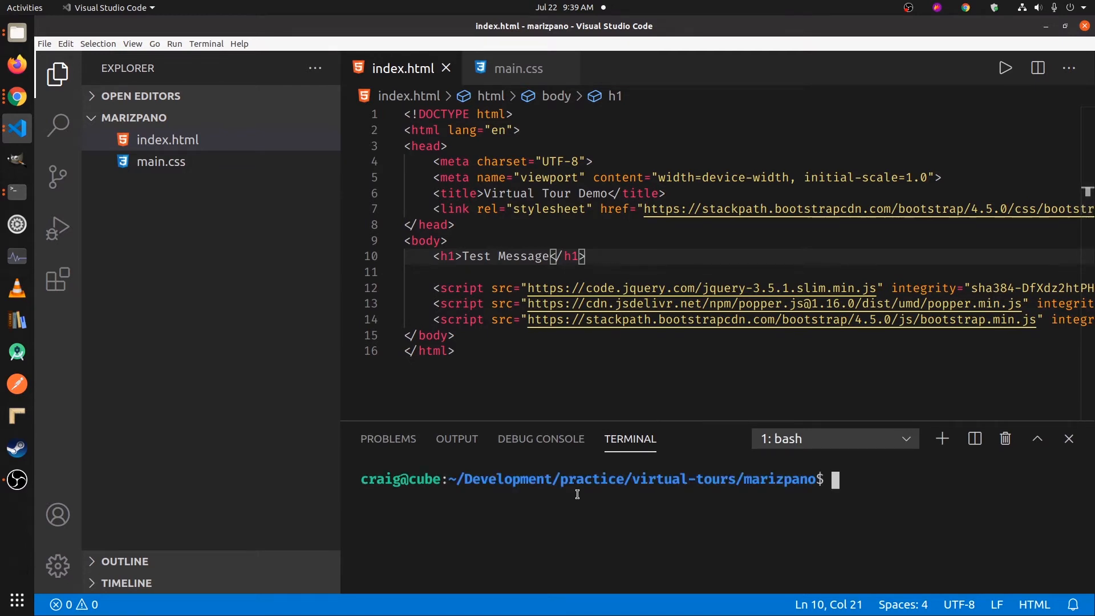
type("python --version")
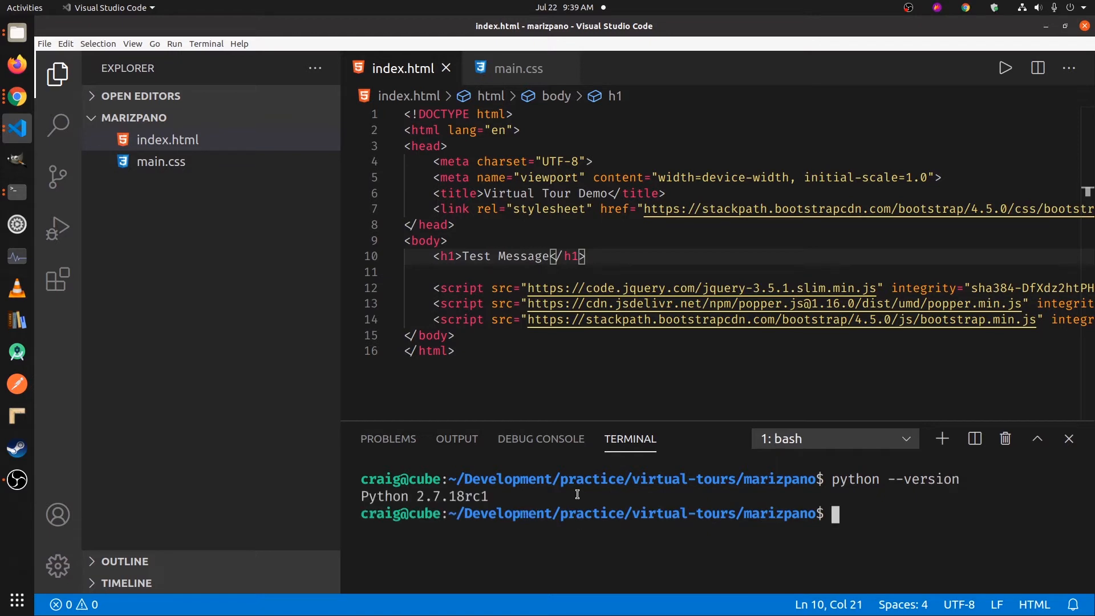
type("python --vers")
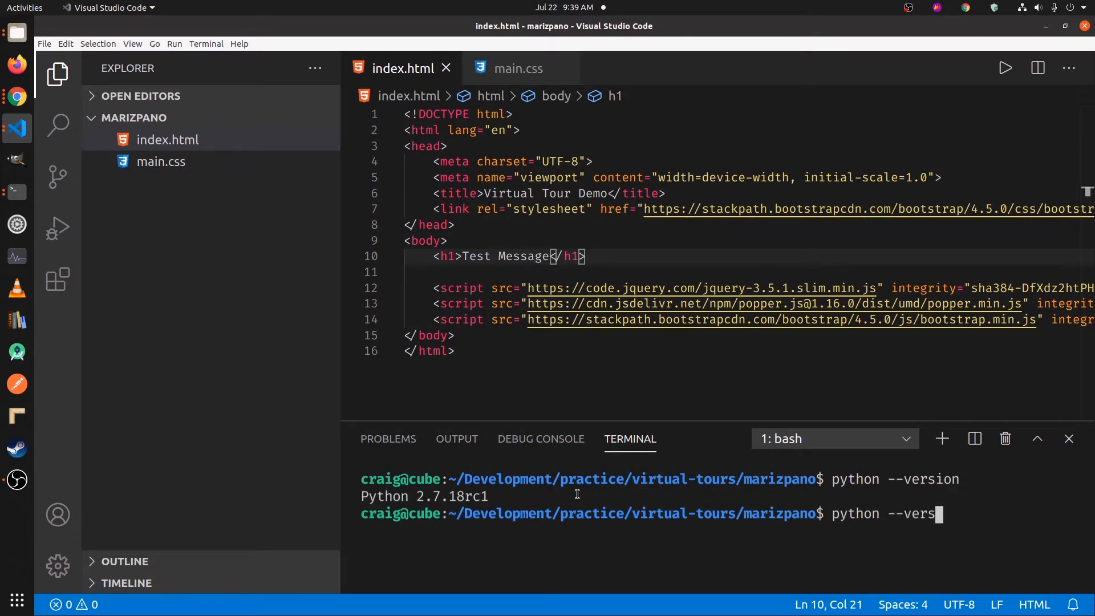
key("BackSpace")
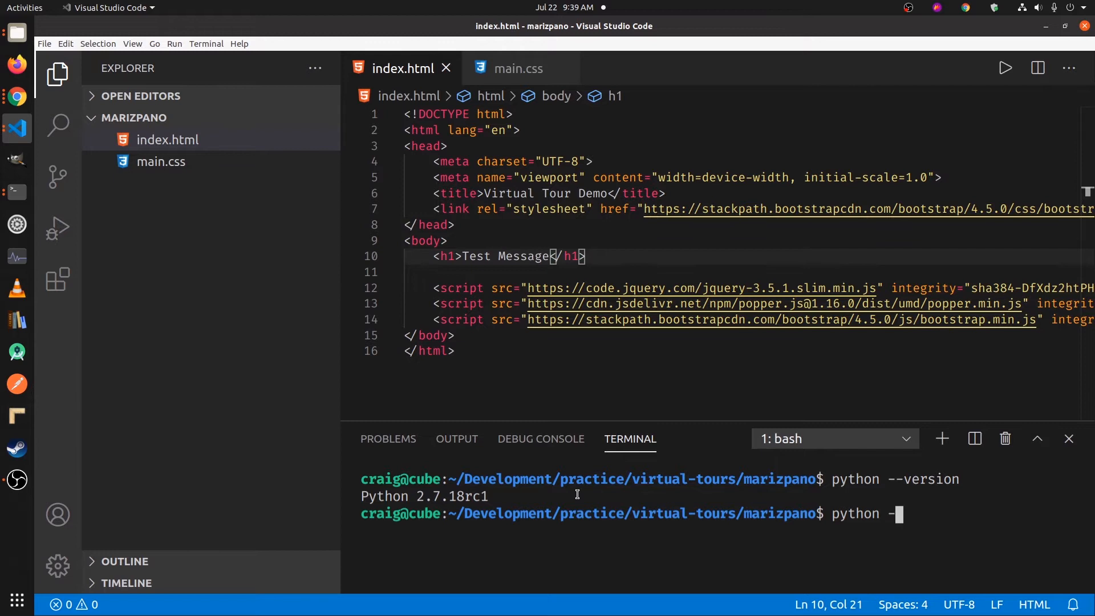
type("m Simp")
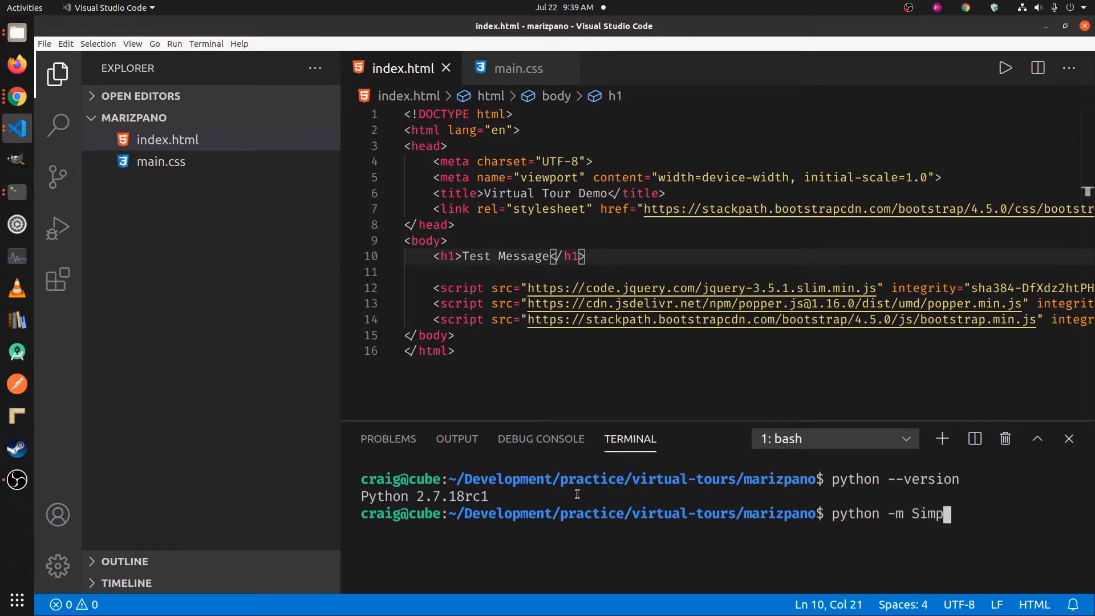
type("leH")
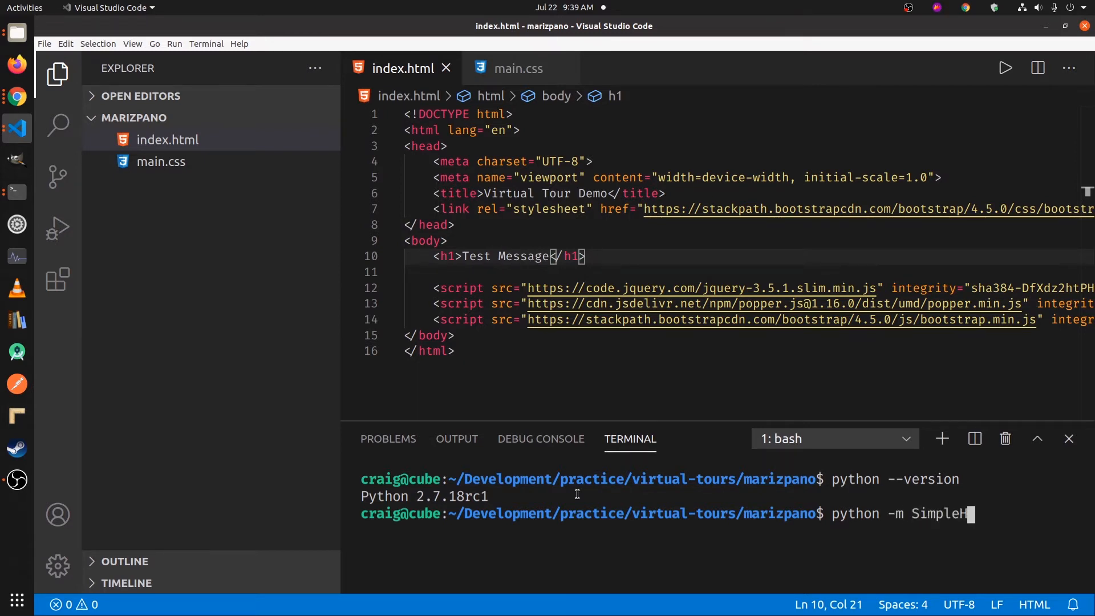
type("TPS")
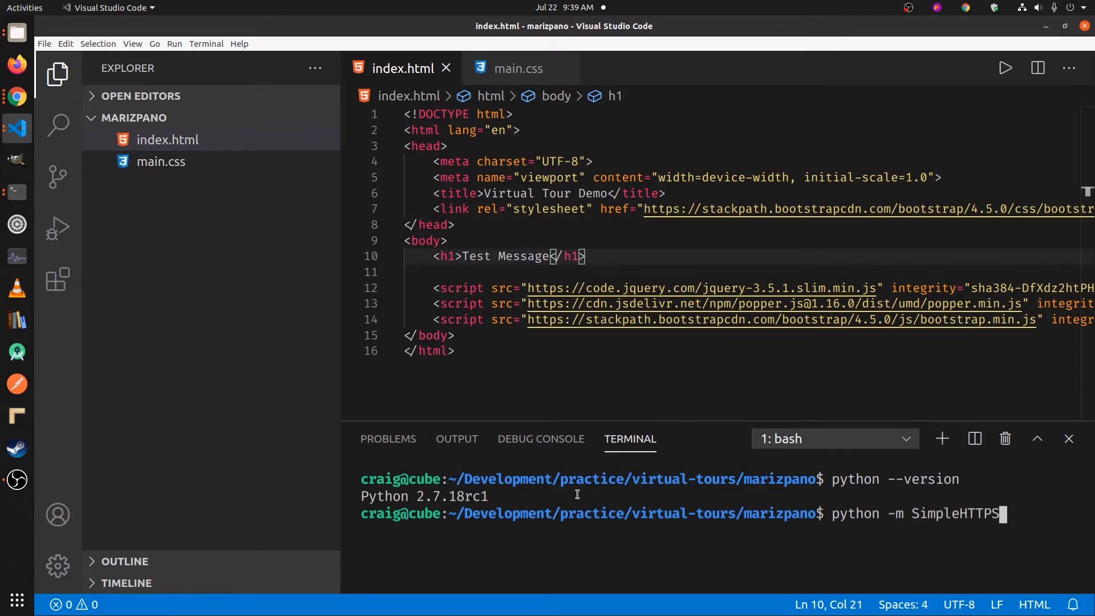
key("Return")
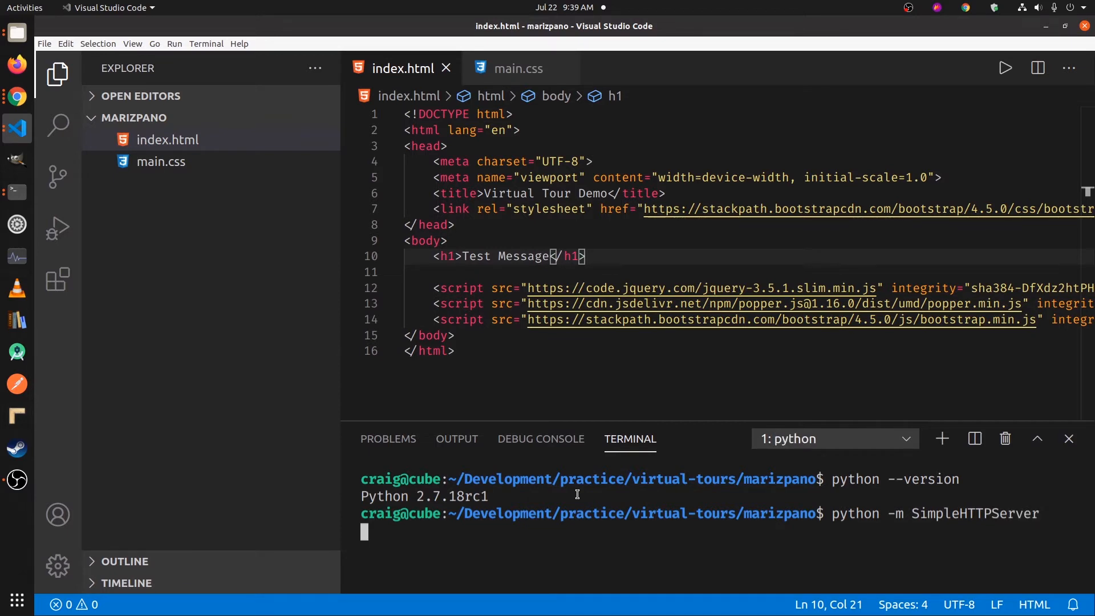
key("Return")
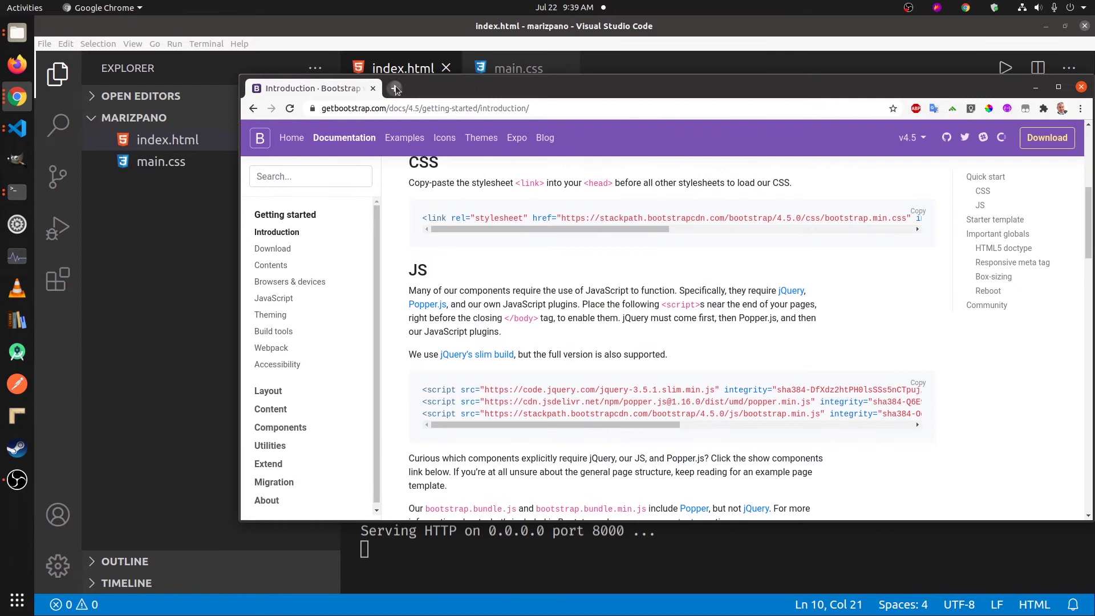
Step: Open a new Chrome tab for the localhost:8000 site
left_click(395, 88)
type("localhost:8000")
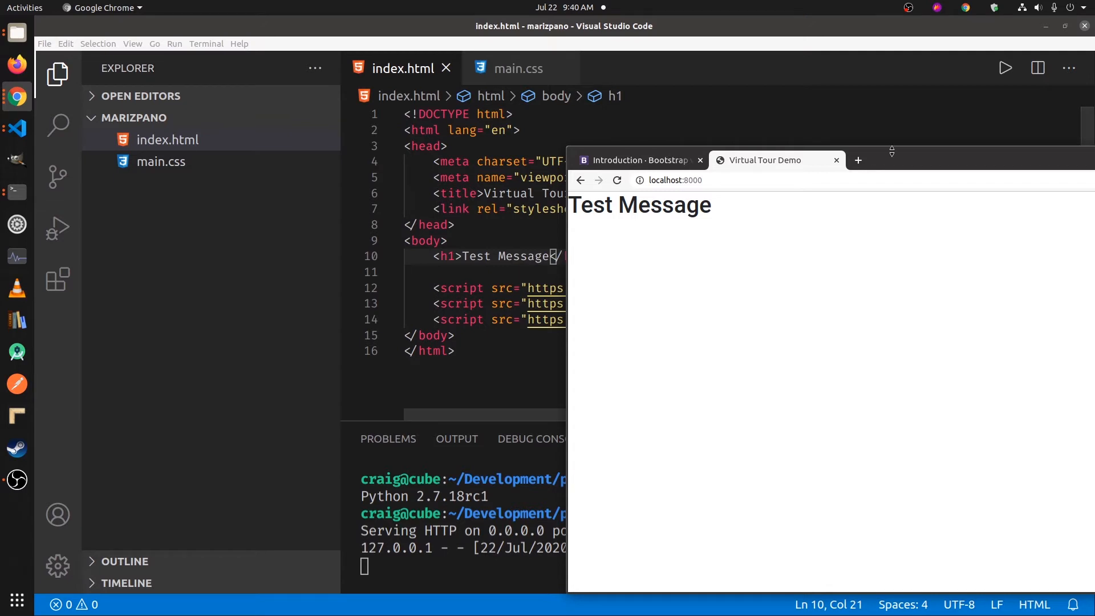
mouse_move(555, 215)
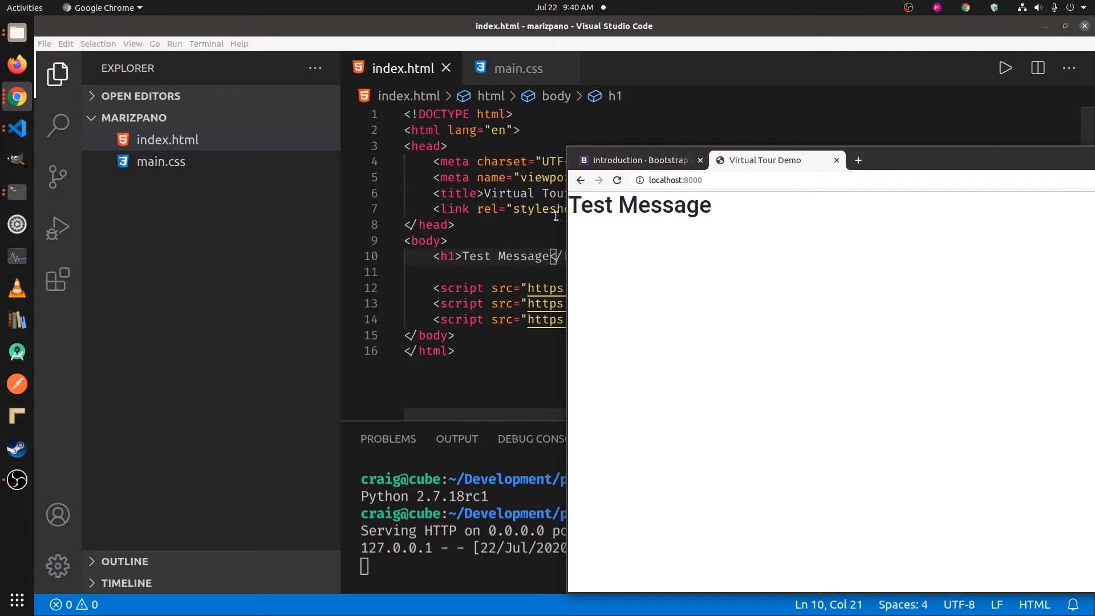
mouse_move(888, 165)
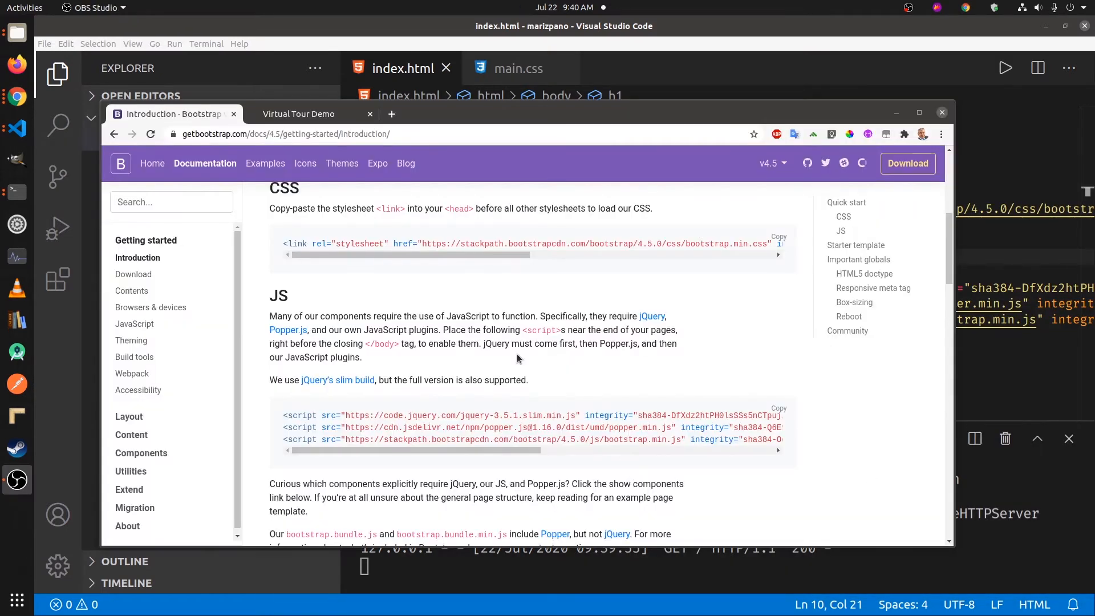
mouse_move(264, 163)
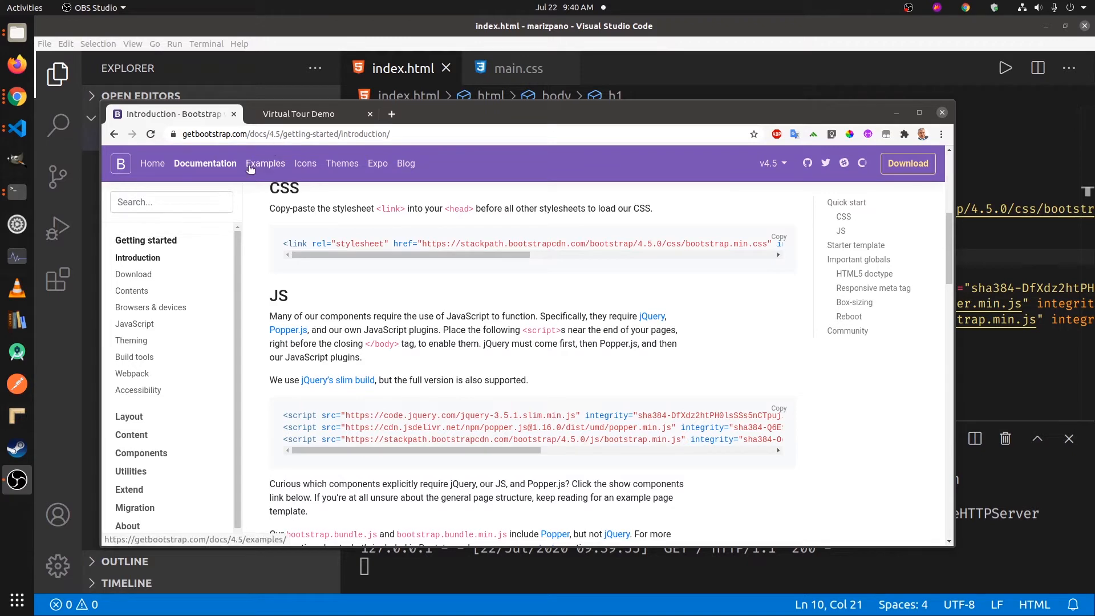
Step: Open the Jumbotron example from Bootstrap's Examples page, under the Framework section
left_click(265, 162)
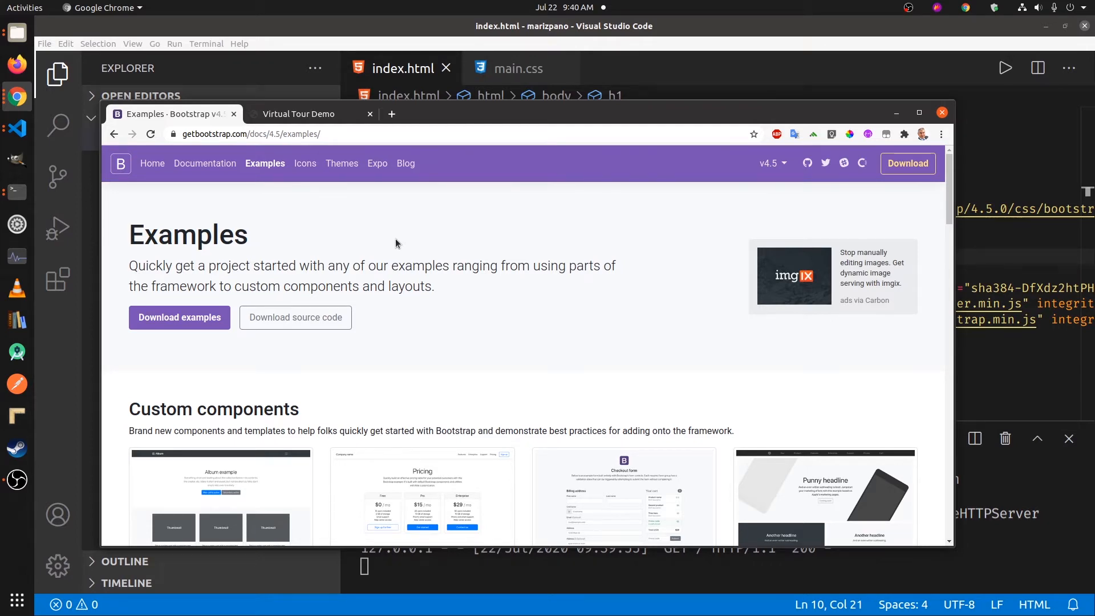
scroll("down", 3)
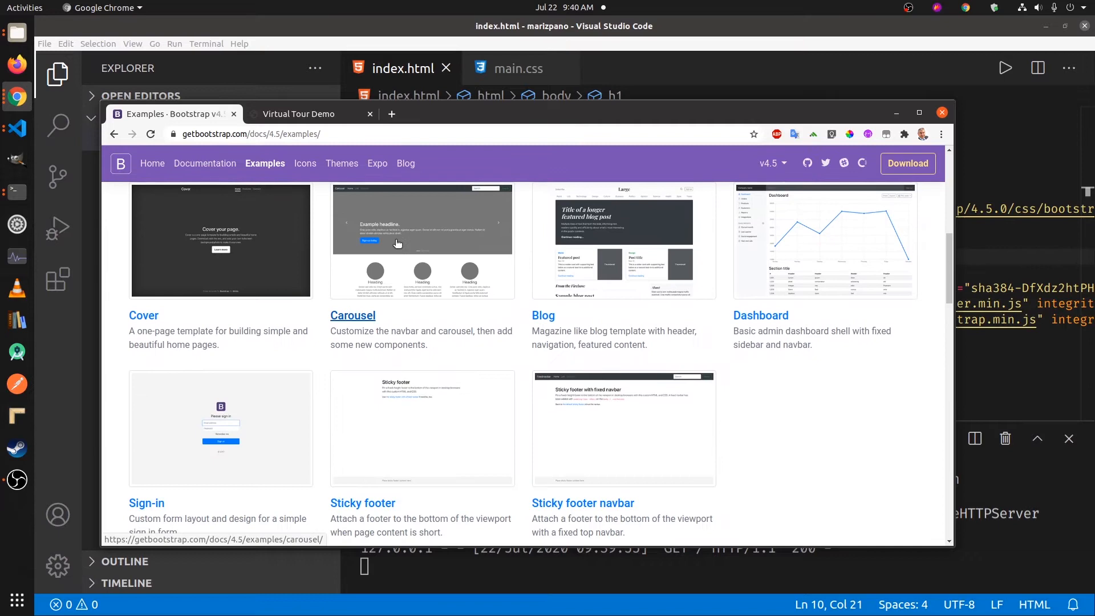
scroll("down", 3)
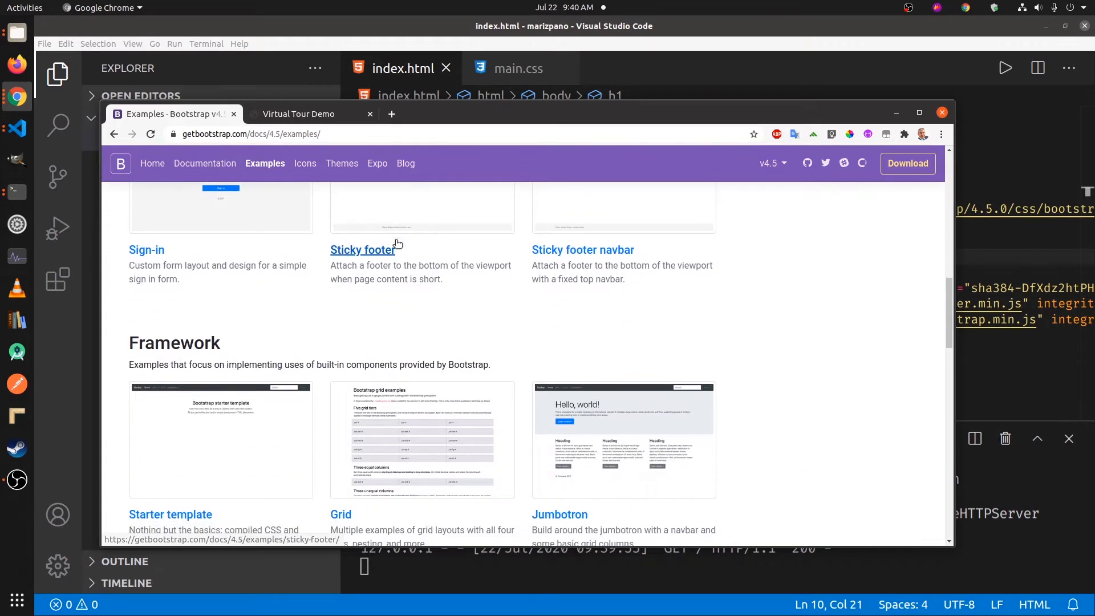
left_click(559, 514)
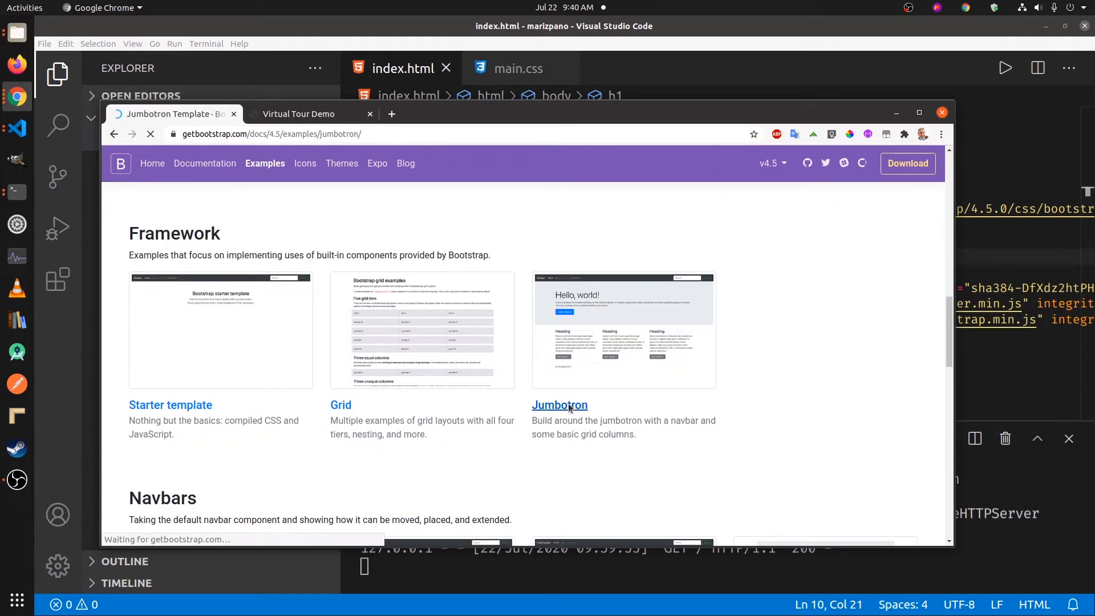
left_click(559, 405)
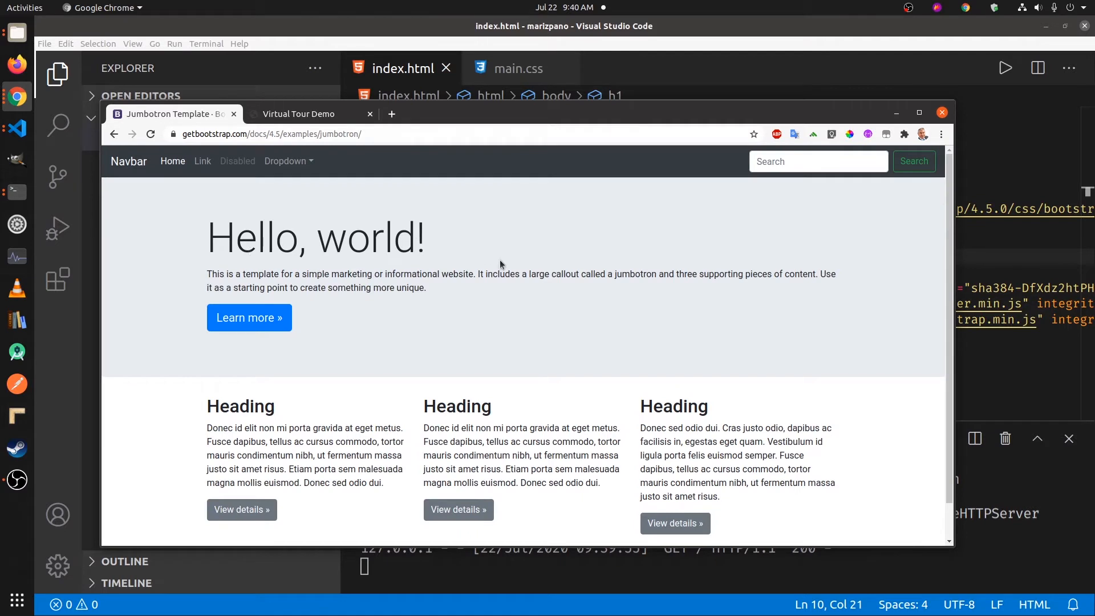
mouse_move(515, 289)
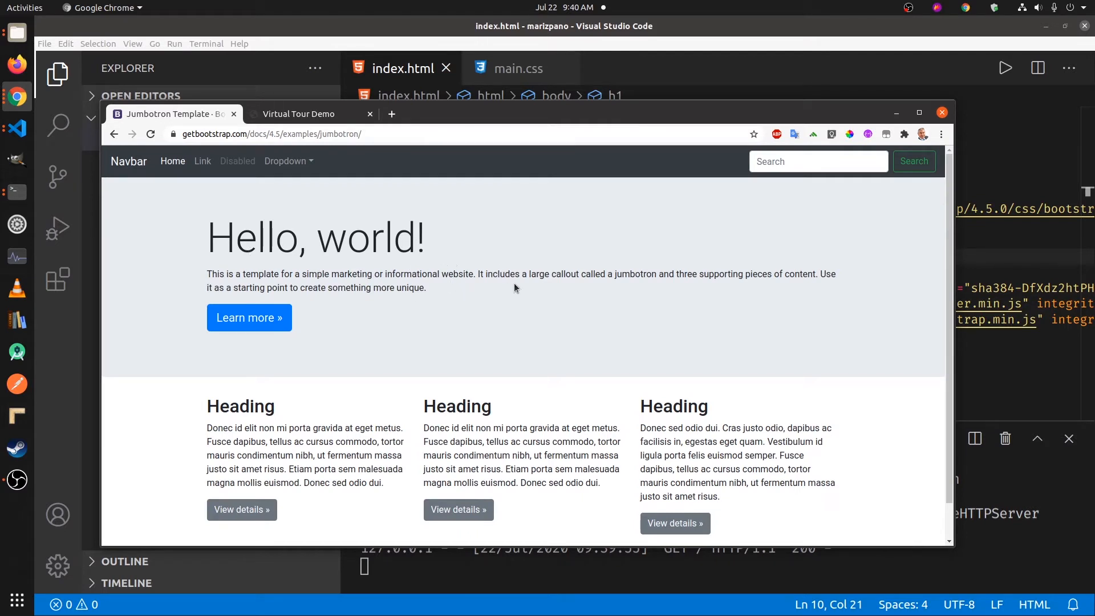
Step: View the Jumbotron example's page source and scroll through its markup
right_click(515, 287)
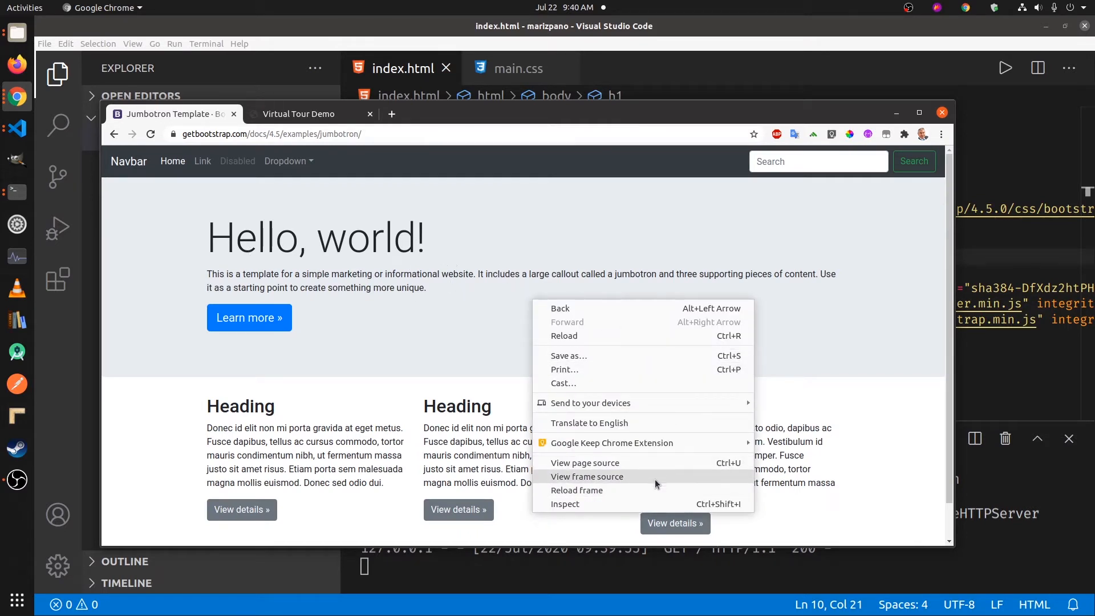
left_click(584, 462)
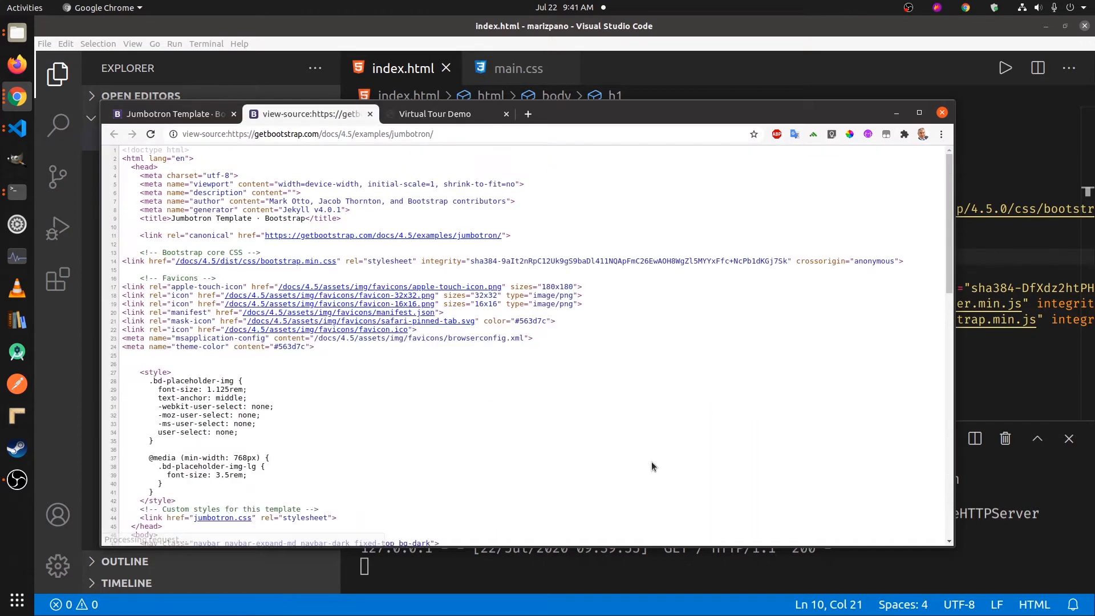
scroll("down", 3)
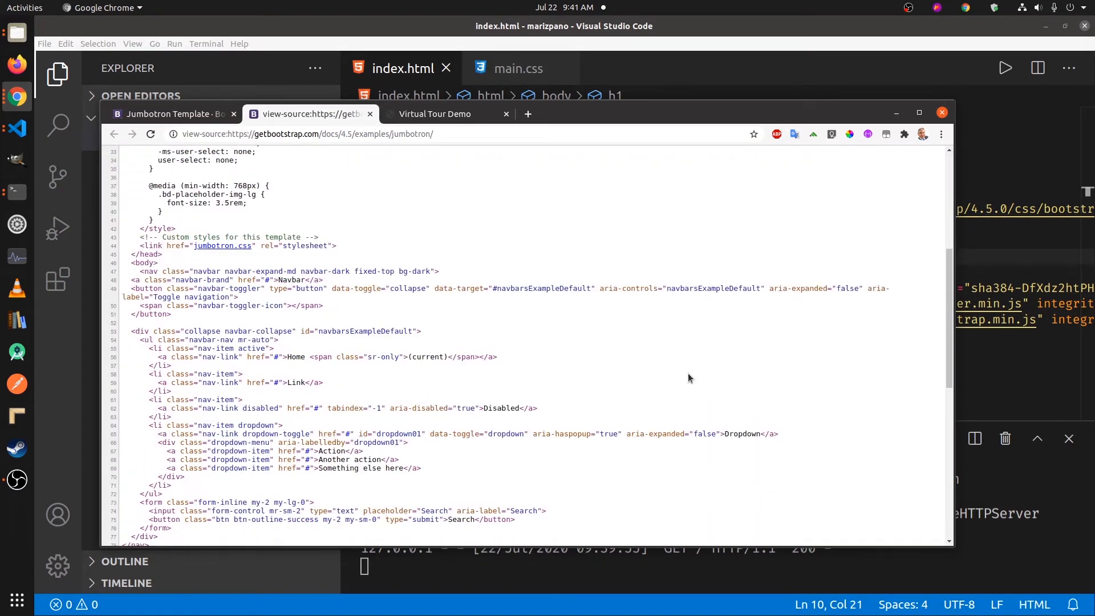
scroll("down", 3)
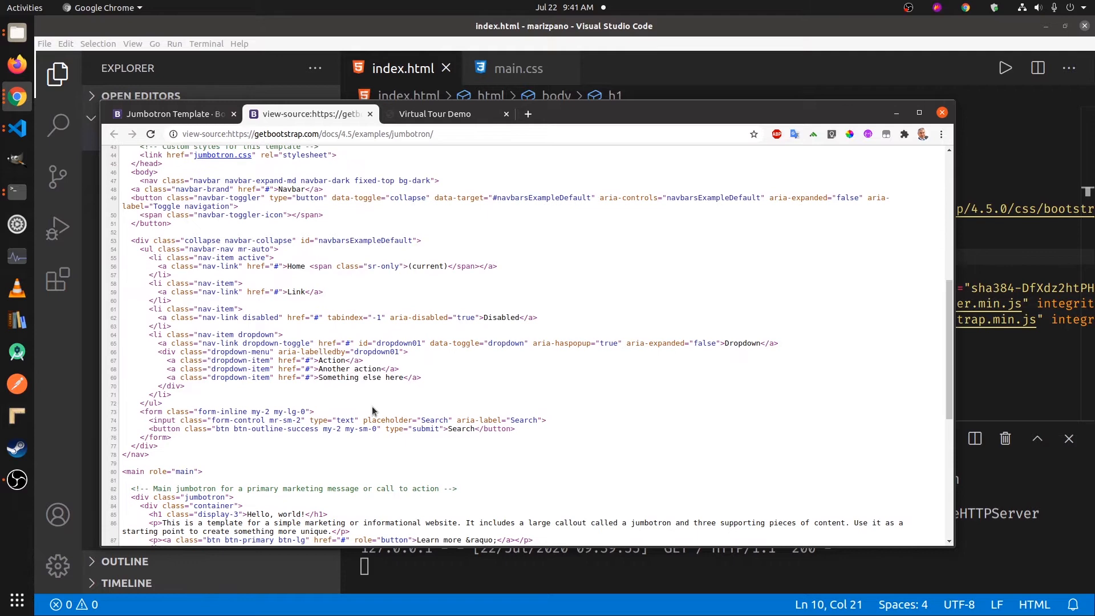
scroll("down", 3)
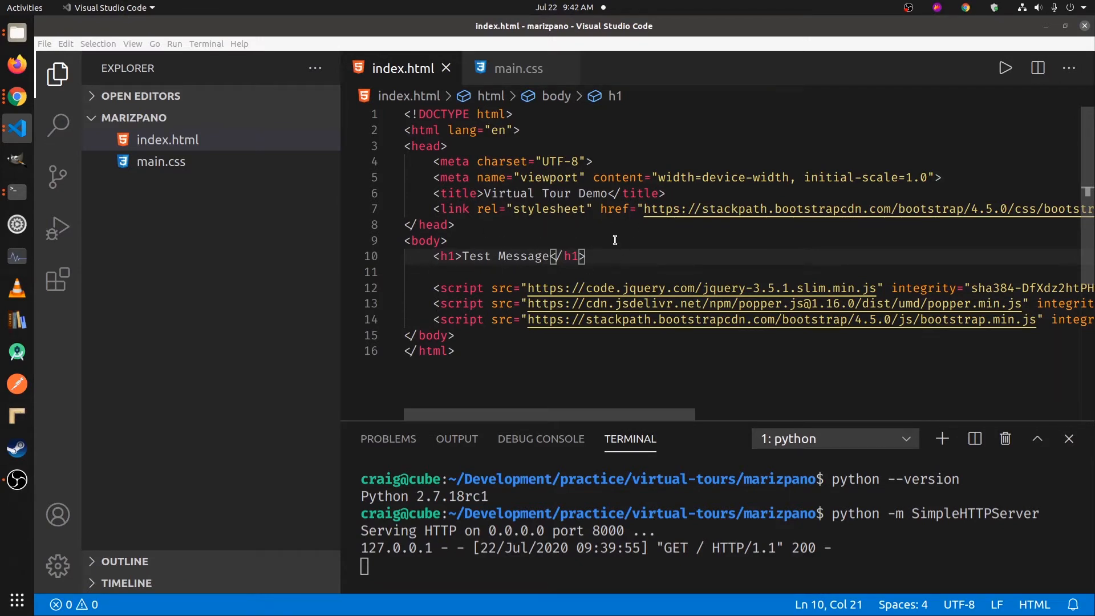
mouse_move(537, 256)
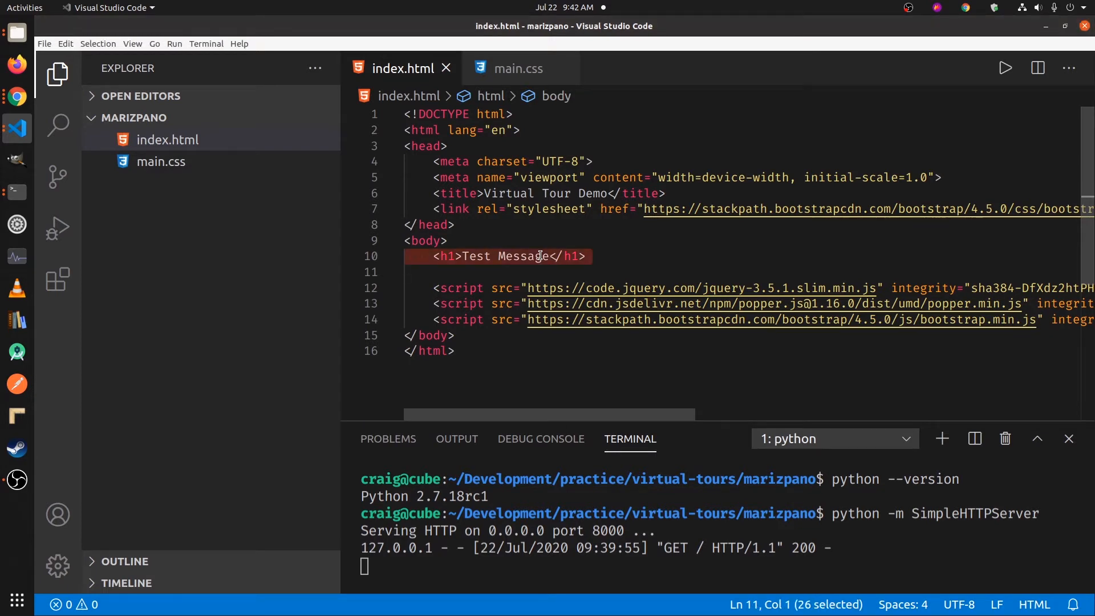
Step: Replace the Test Message heading with a p-3 div containing a jumbotron div
key("Delete")
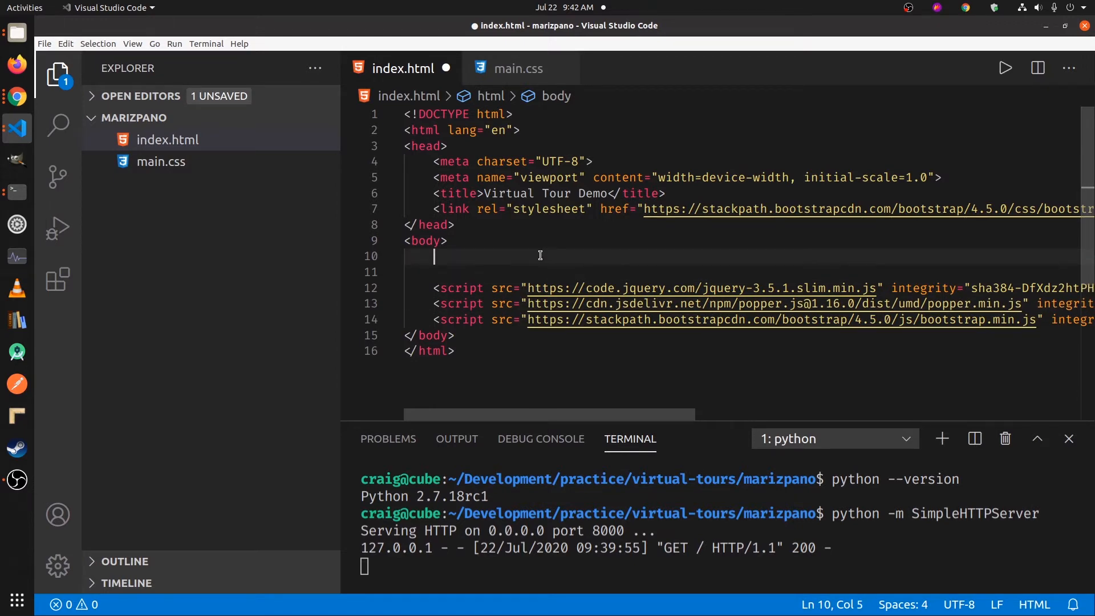
type("<div class=\"")
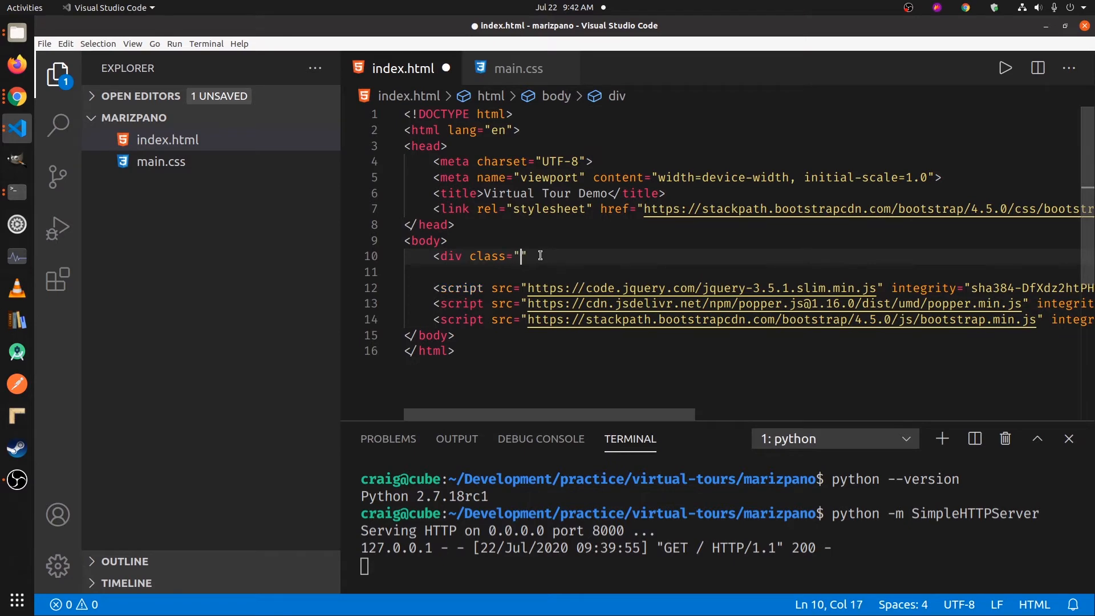
type("p")
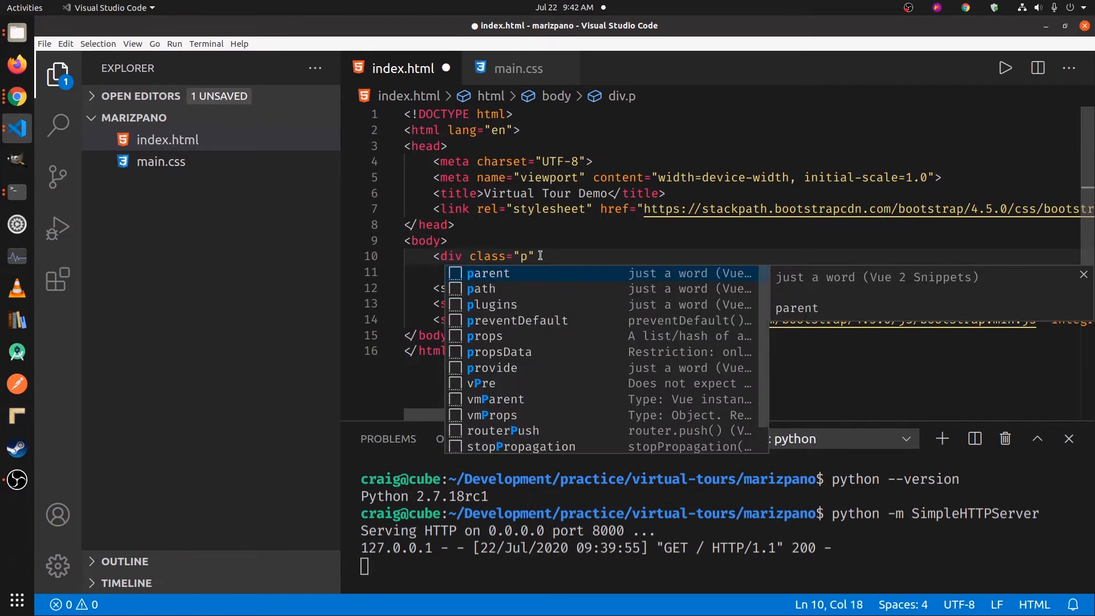
type("-3")
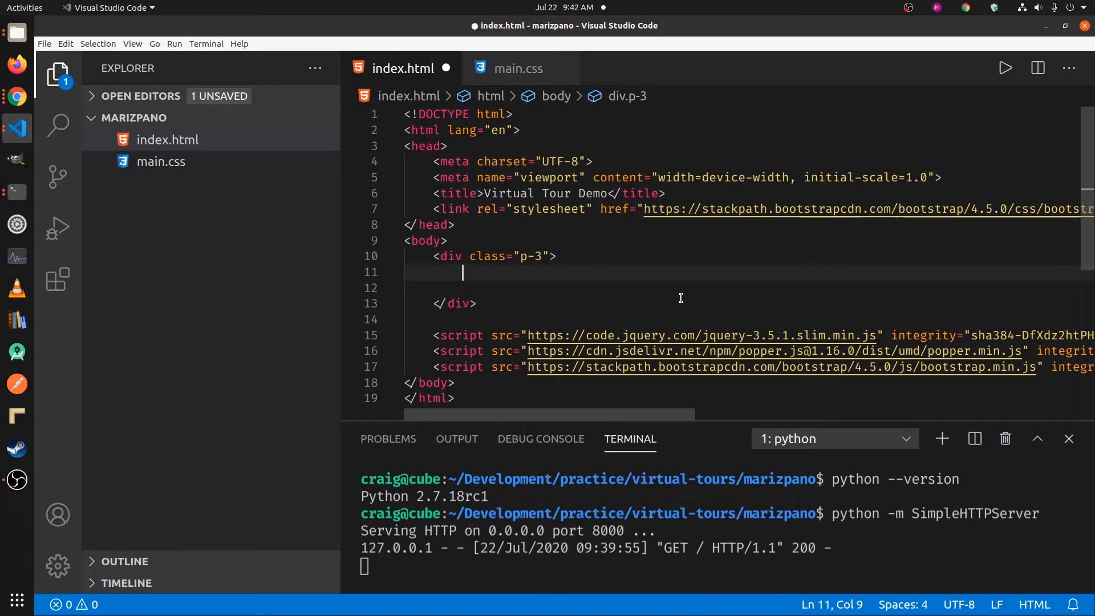
type("<div class=")
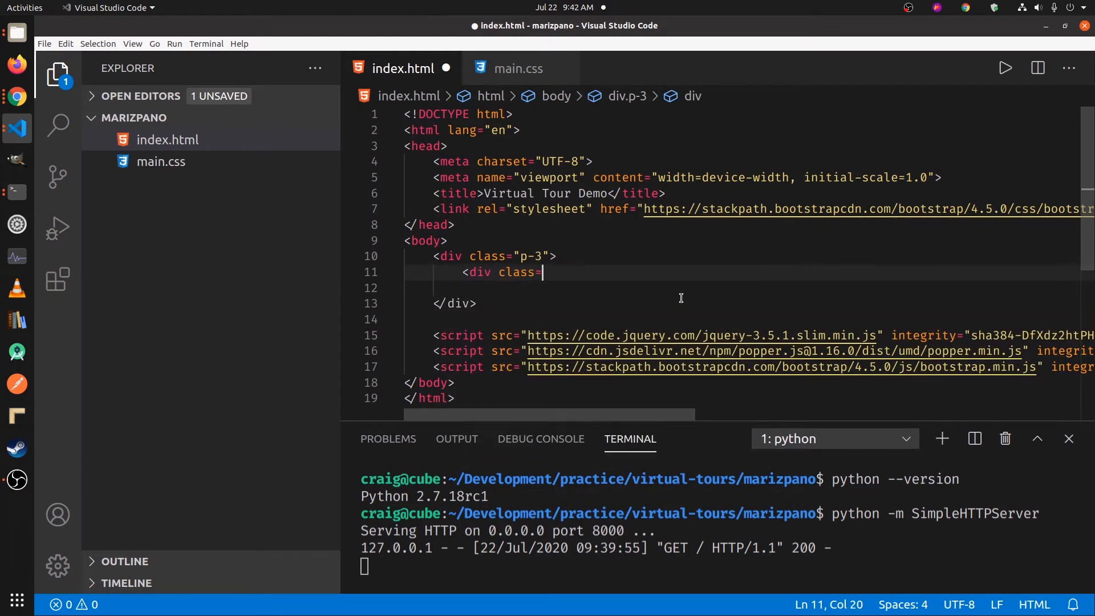
type("jumb\"")
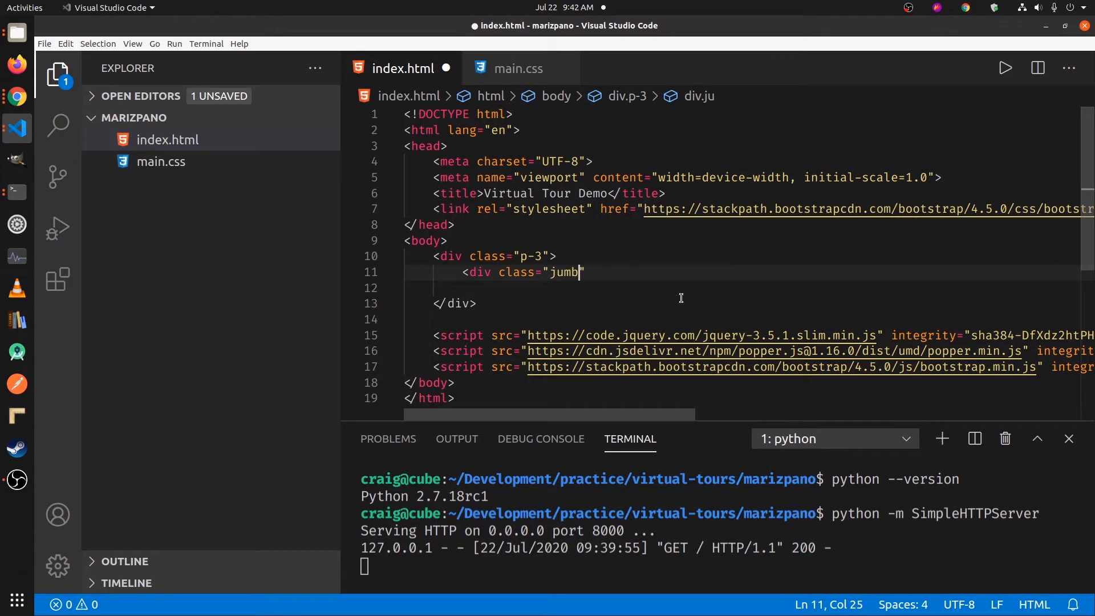
type("otron")
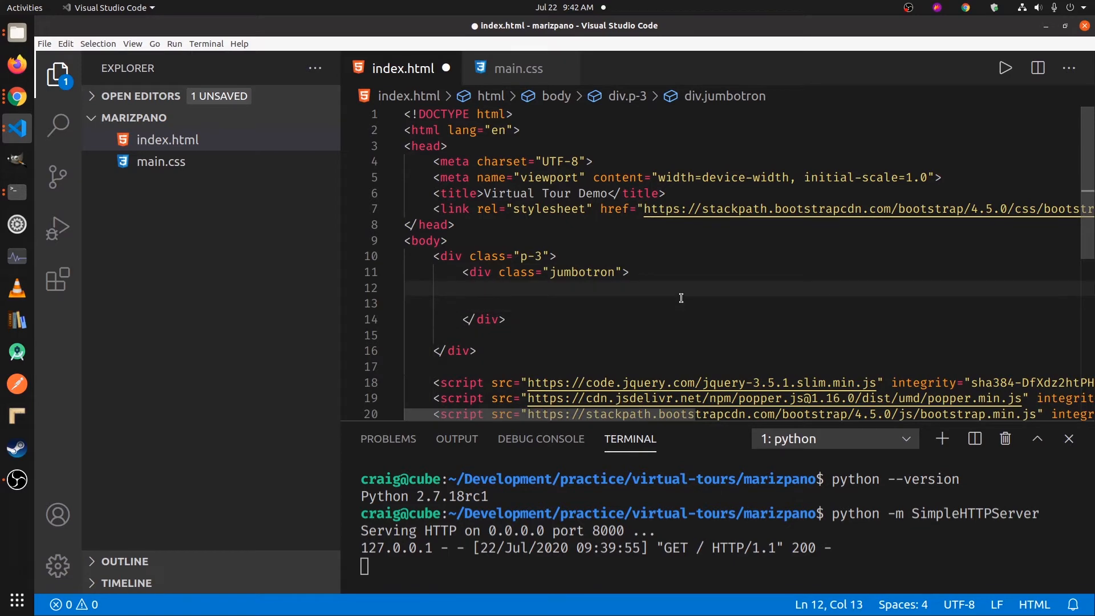
Step: Add a display-4 h1 reading 'Family' inside the jumbotron and save index.html
type("<h1>F</h1>")
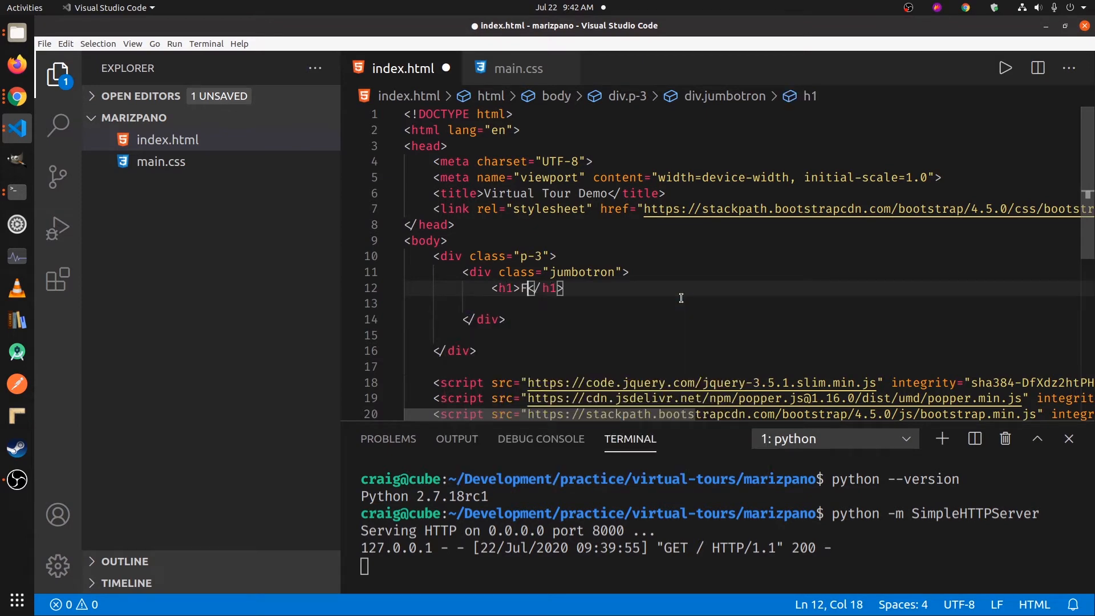
type("amily")
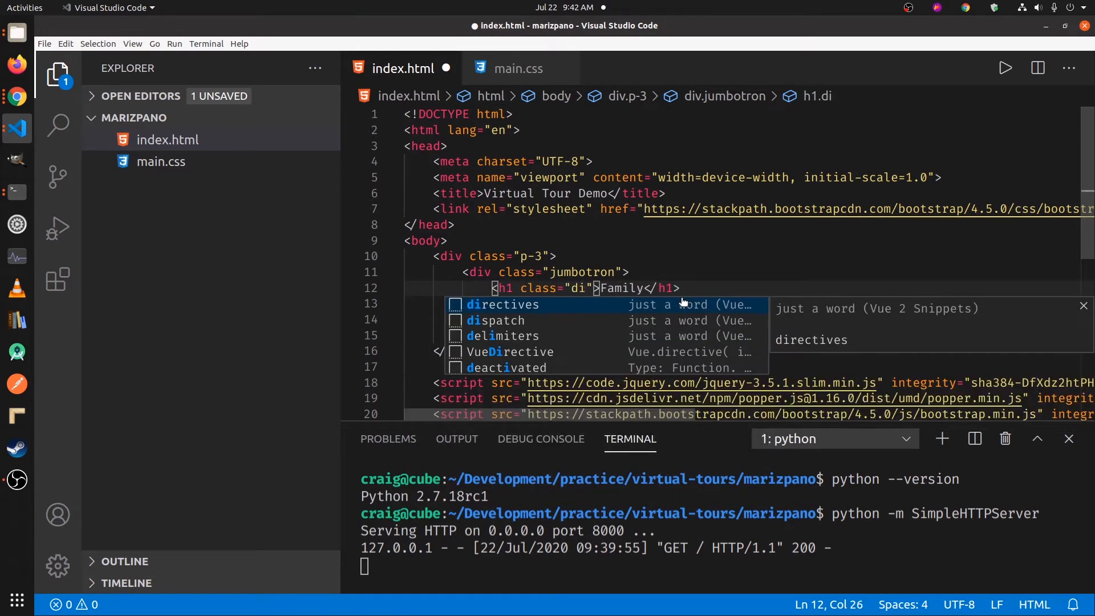
type("splay-4")
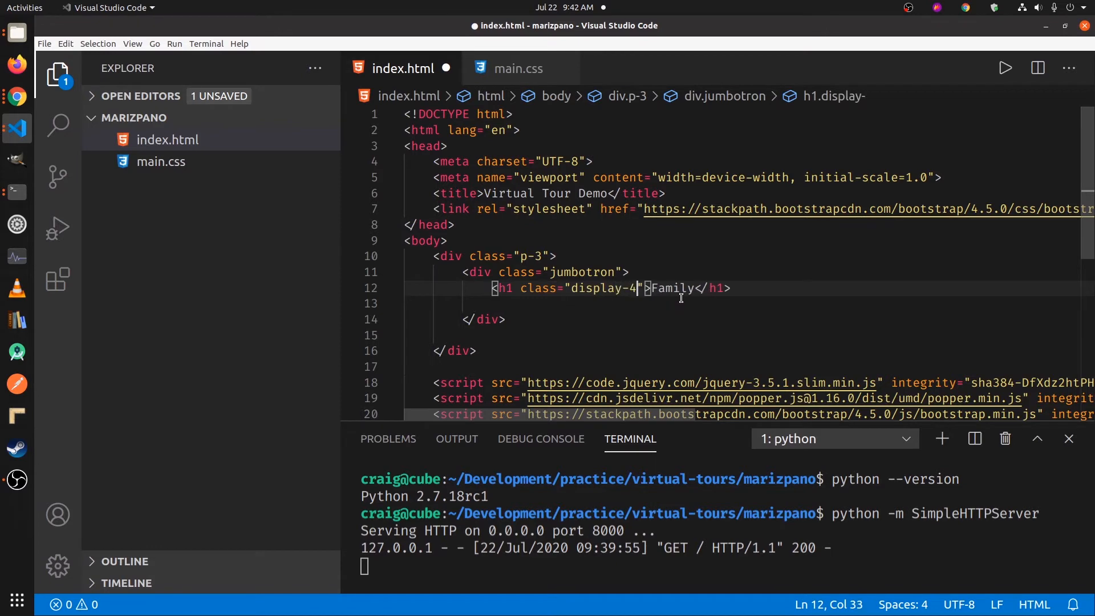
key("ctrl+s")
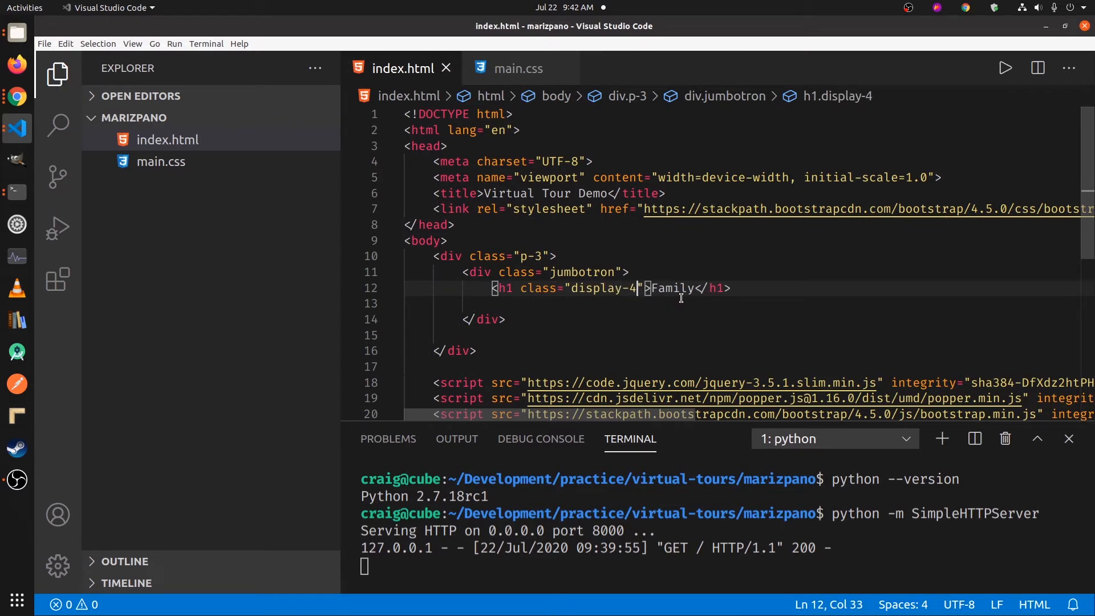
left_click(16, 96)
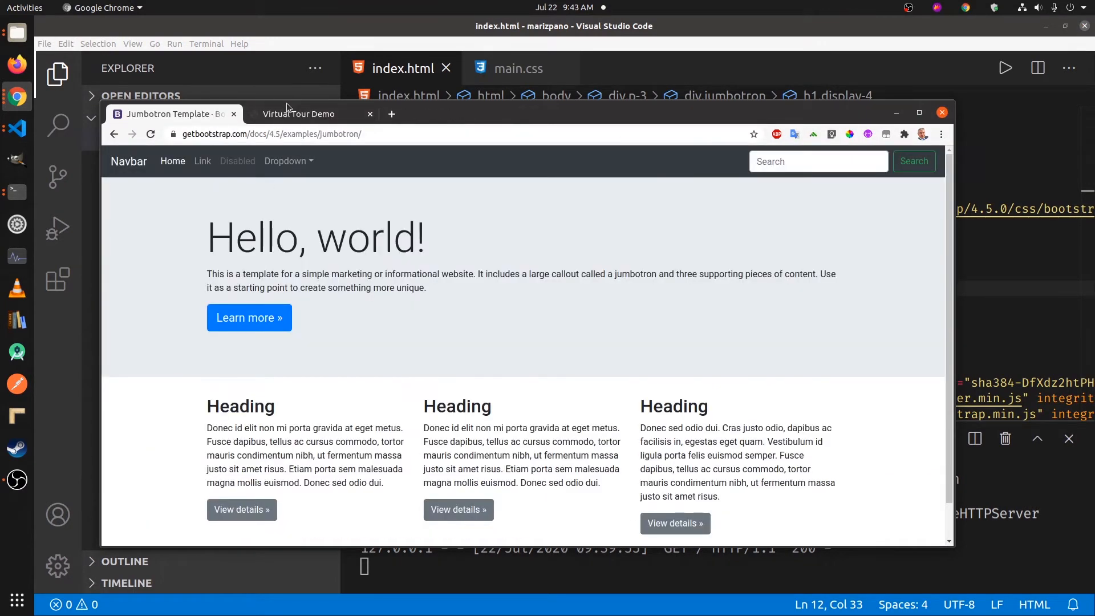
Step: Switch to the Virtual Tour Demo tab and reload localhost:8000
left_click(299, 114)
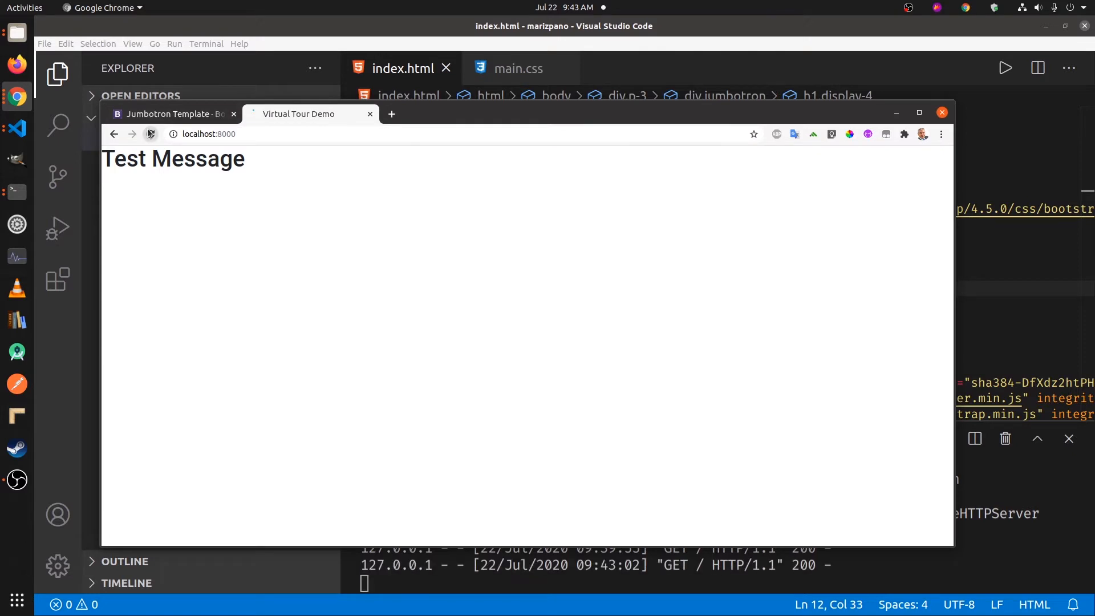
left_click(150, 134)
type("<p></p>")
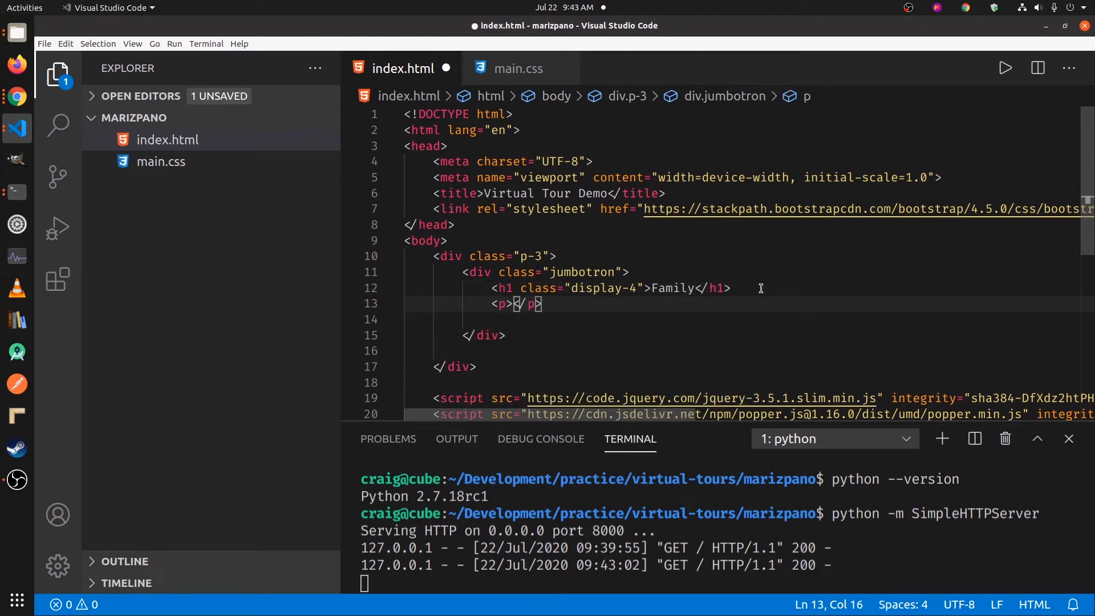
Step: Add a class="lead" paragraph 'Beautiful 4 bedroom house near great parks' and save
type("Beautif")
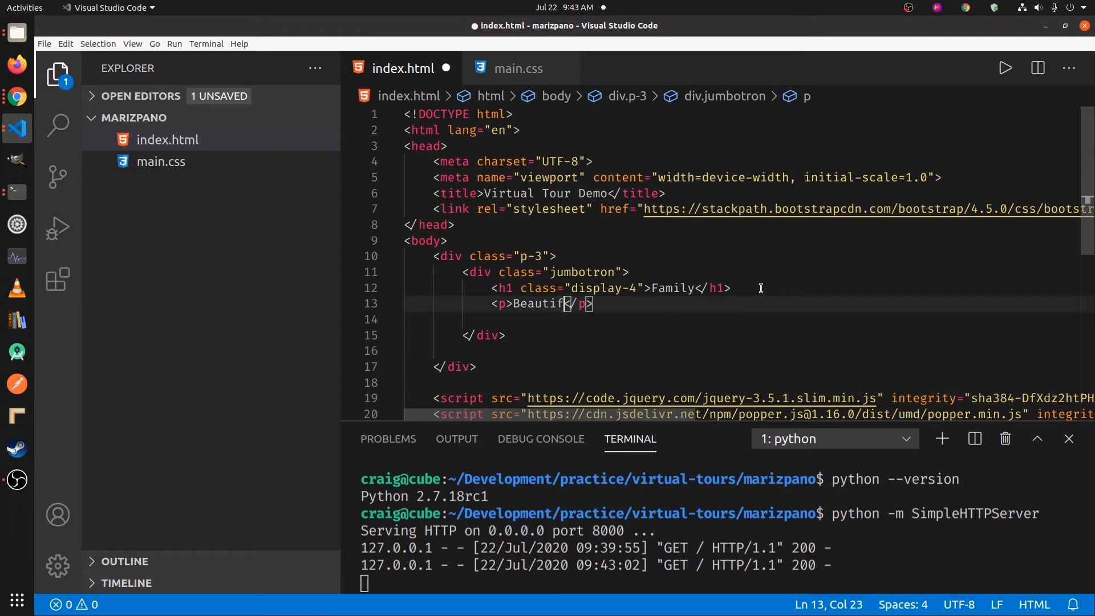
type("4 bedroom house")
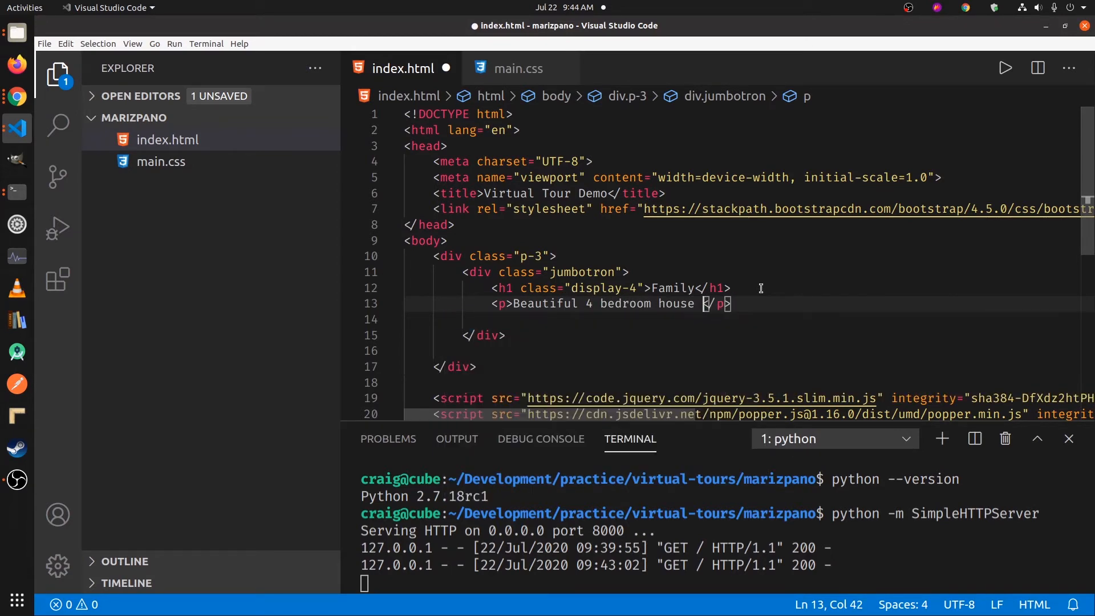
type("near great parks")
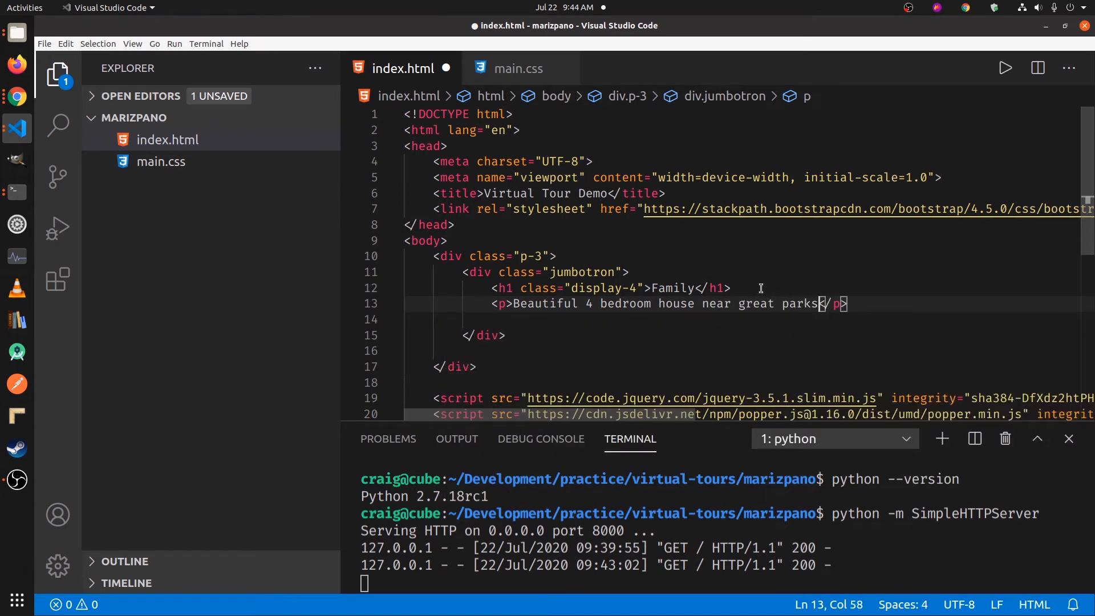
left_click(621, 303)
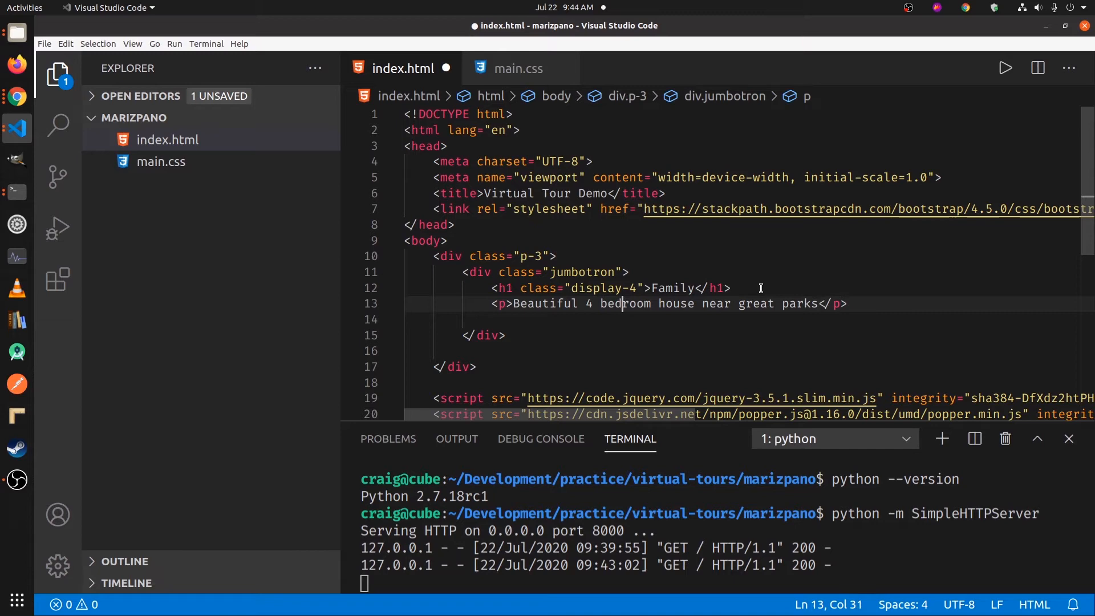
type("class=\"lead")
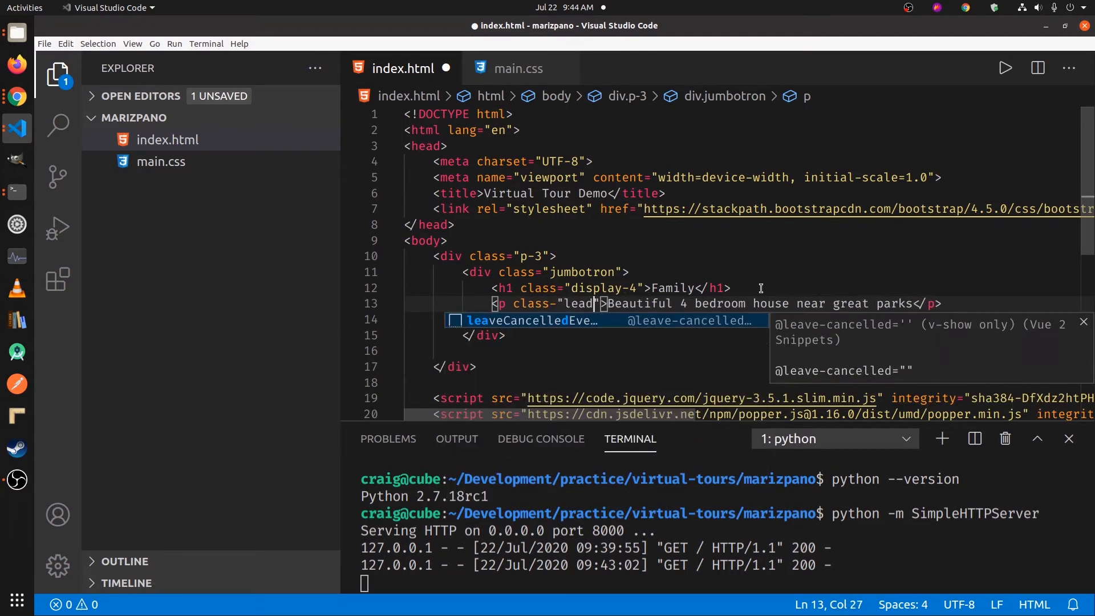
key("ctrl+s")
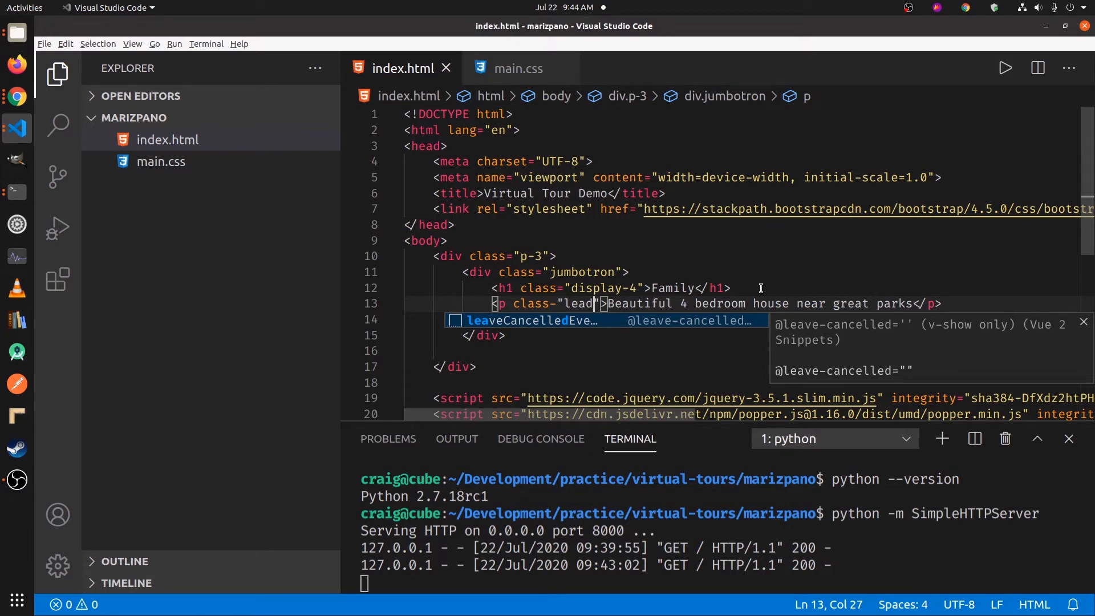
left_click(16, 97)
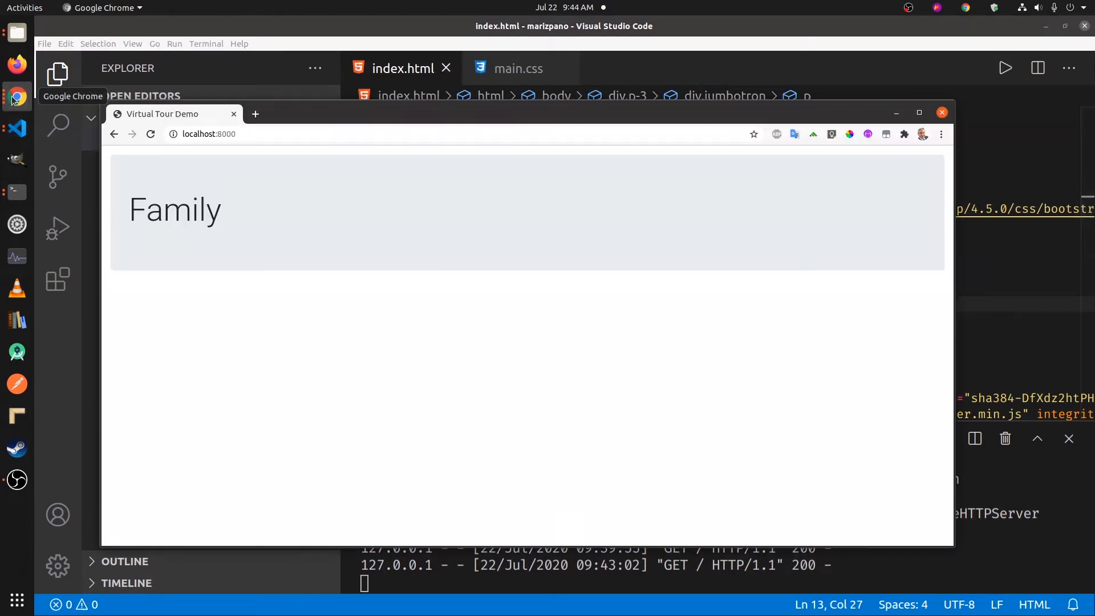
Step: Reload localhost:8000 to show the house description beneath the Family heading
left_click(150, 134)
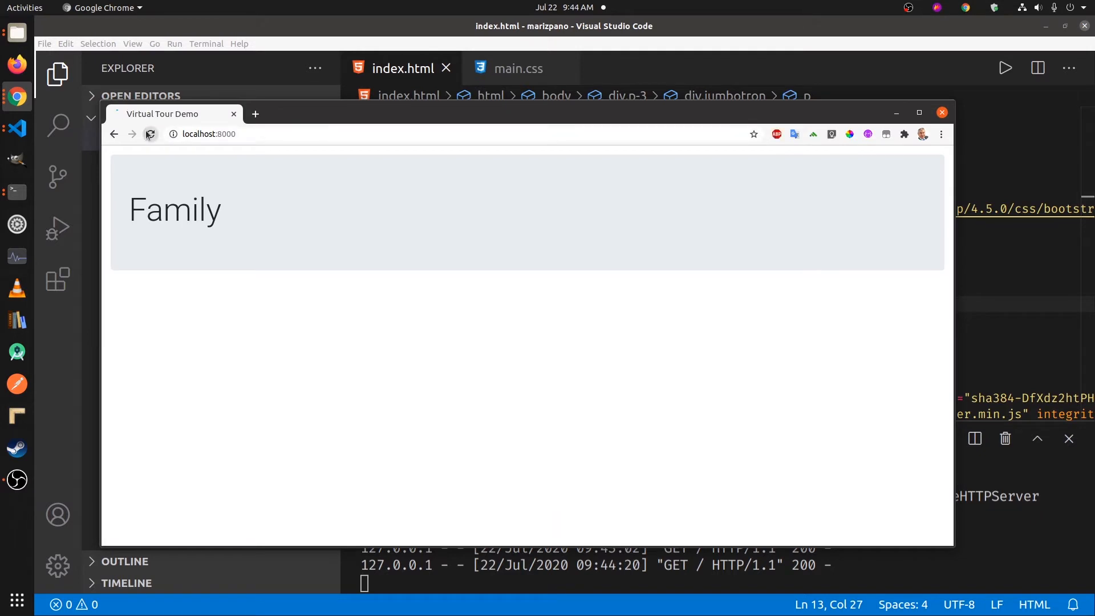
left_click(150, 134)
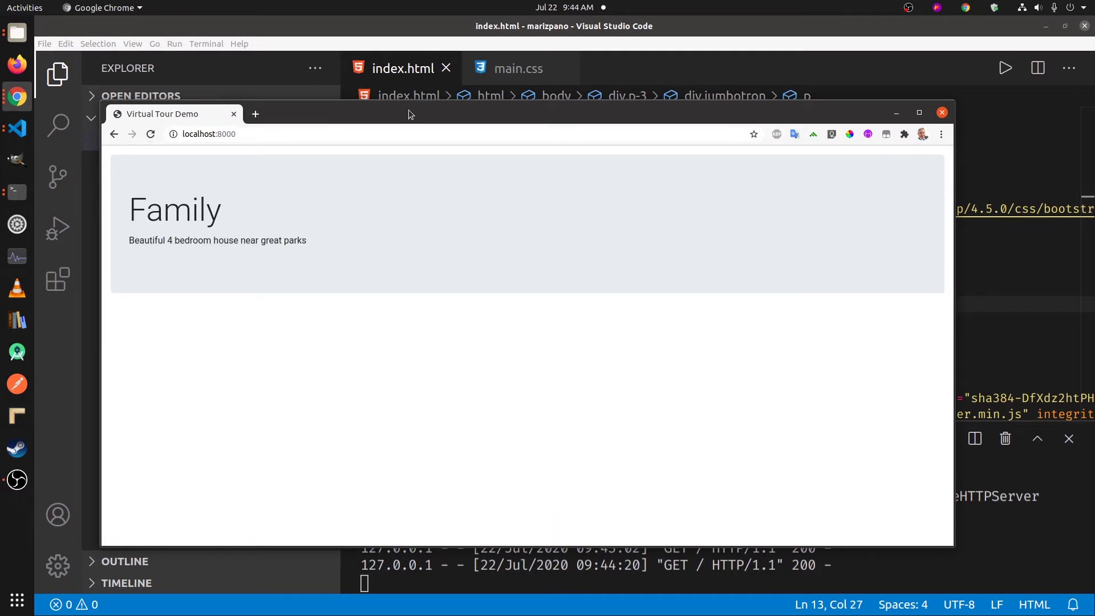
mouse_move(921, 271)
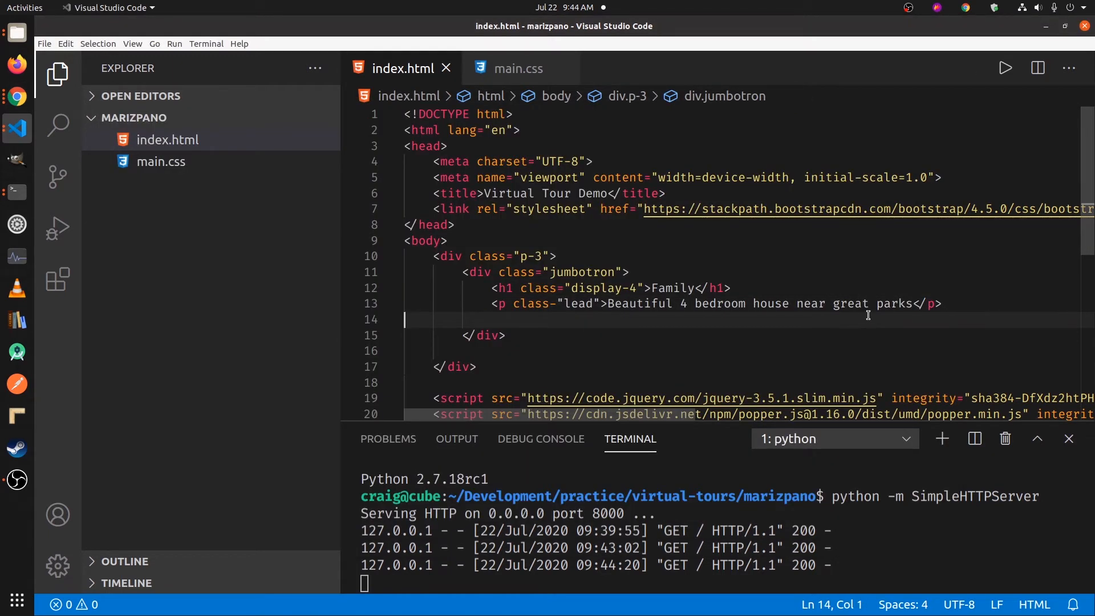
Step: Add an hr divider with class my-4 to the jumbotron
type("hr>")
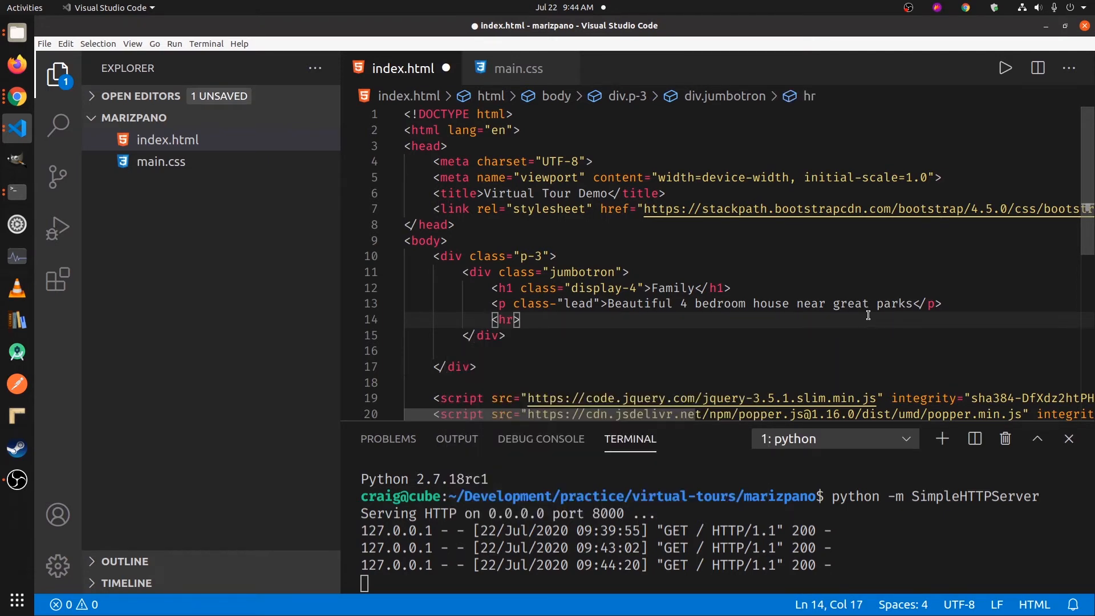
type("class=\"")
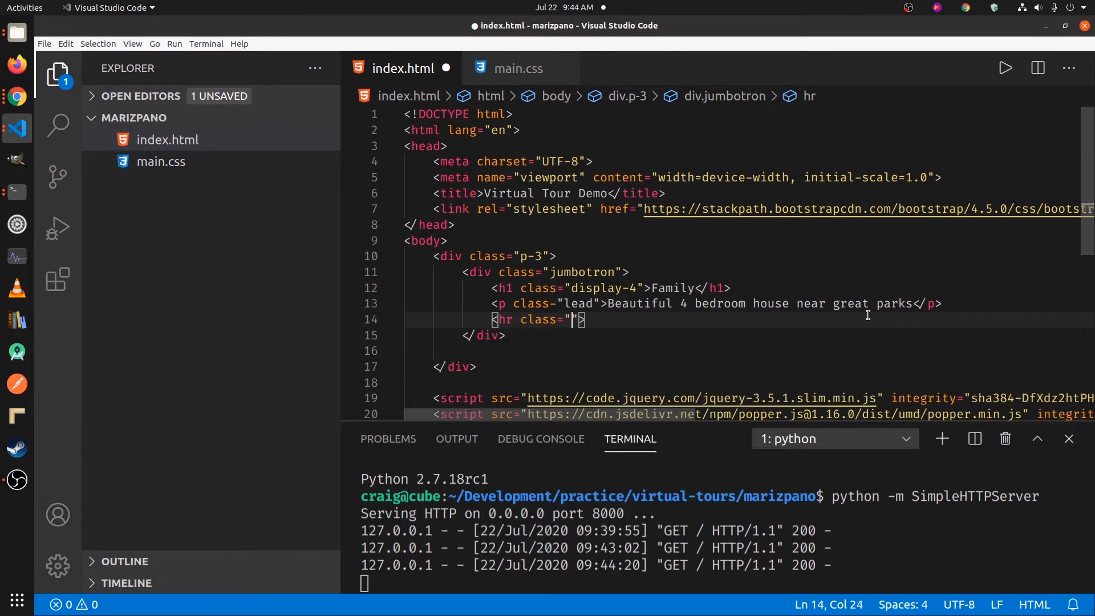
type("my-4")
type("<a href=\"\"></a>")
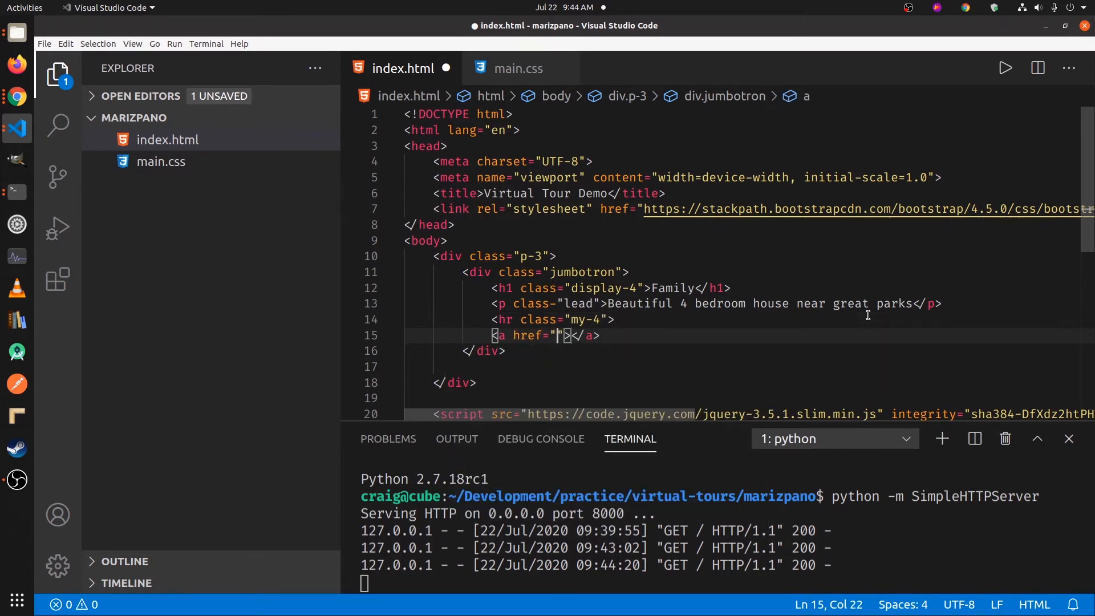
Step: Add a btn-primary btn-lg 'Learn more' button link, then reload the page in Chrome
type("#")
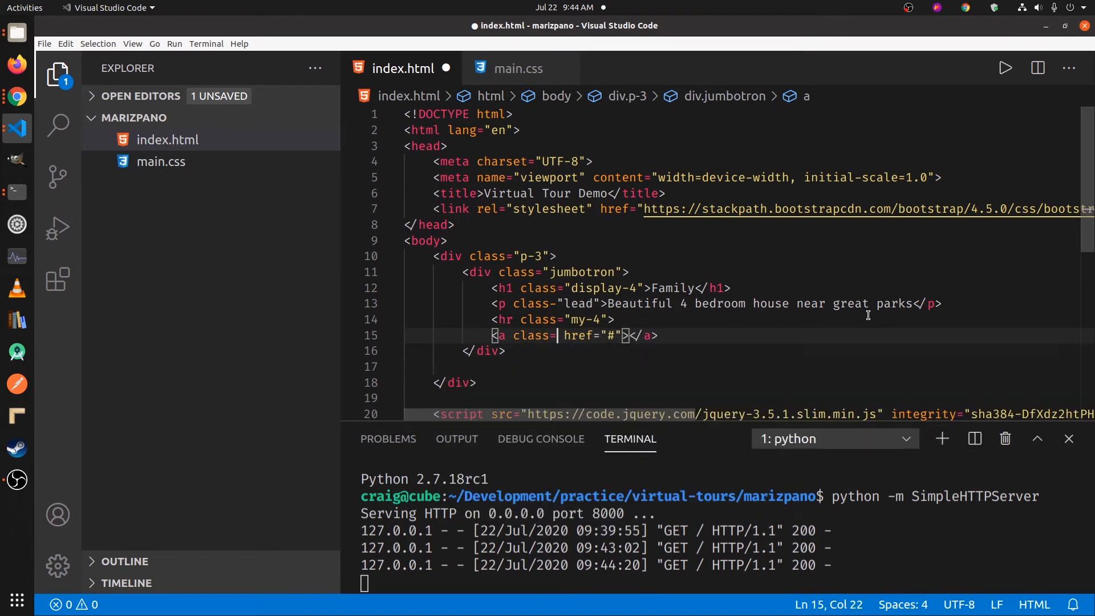
type("btn b\"")
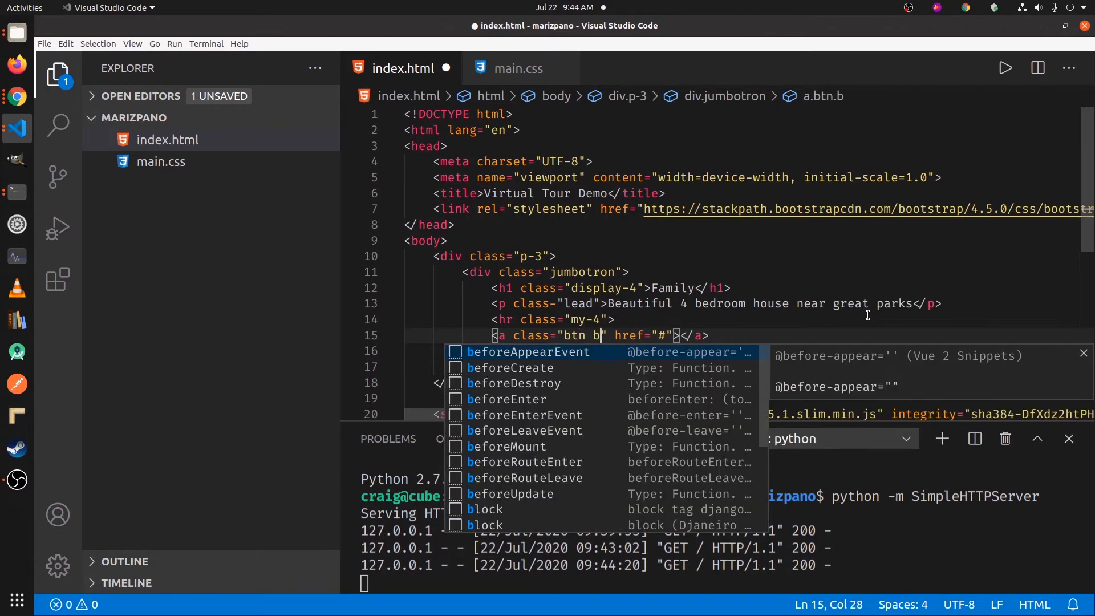
type("tn-primary")
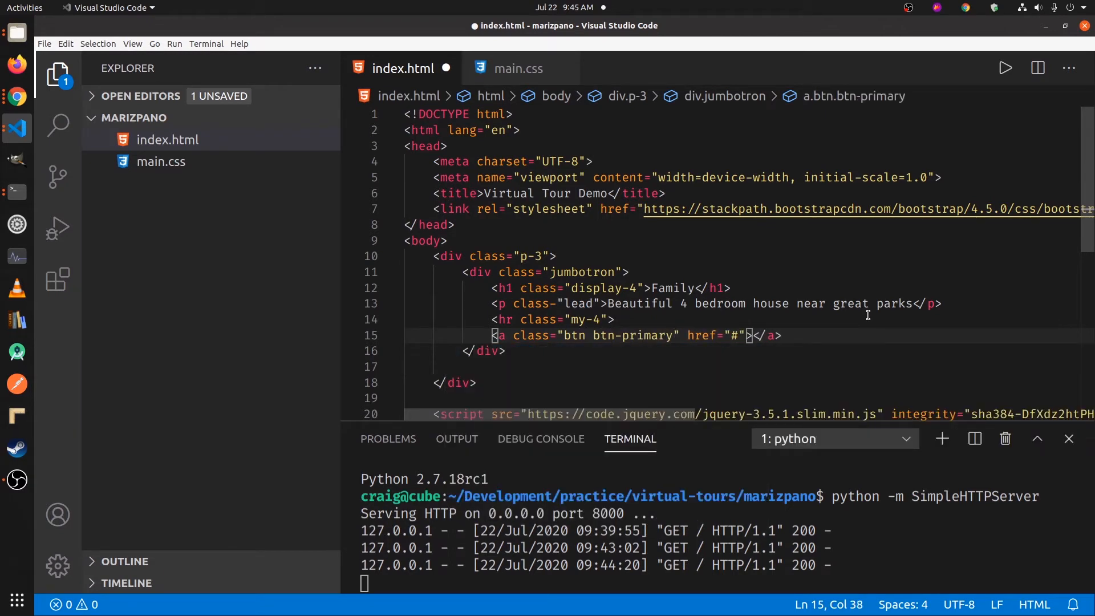
type("btn-lg")
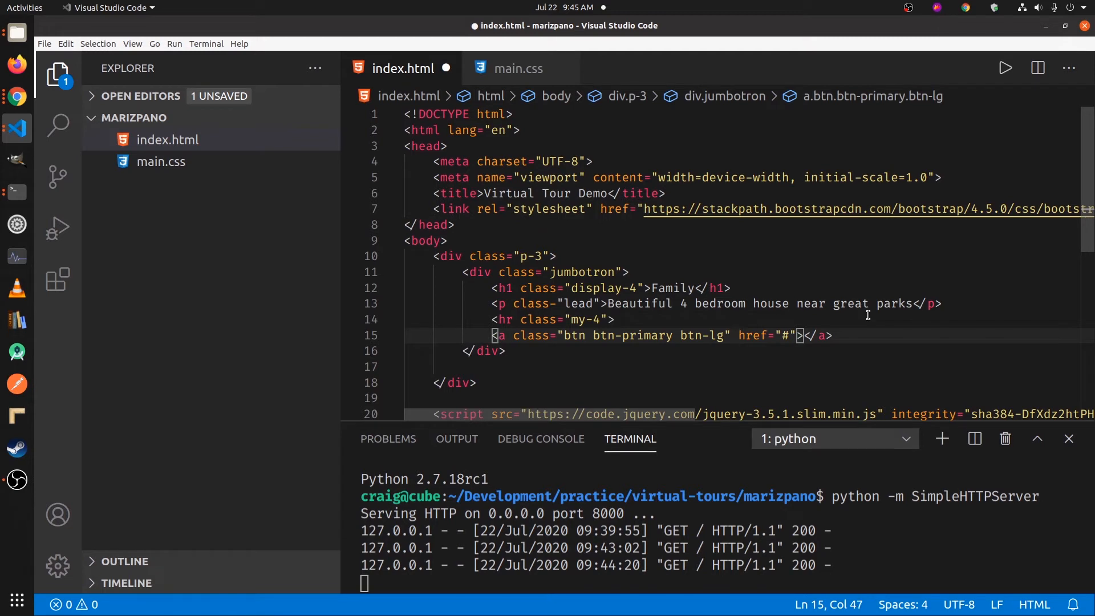
type("role=\"but")
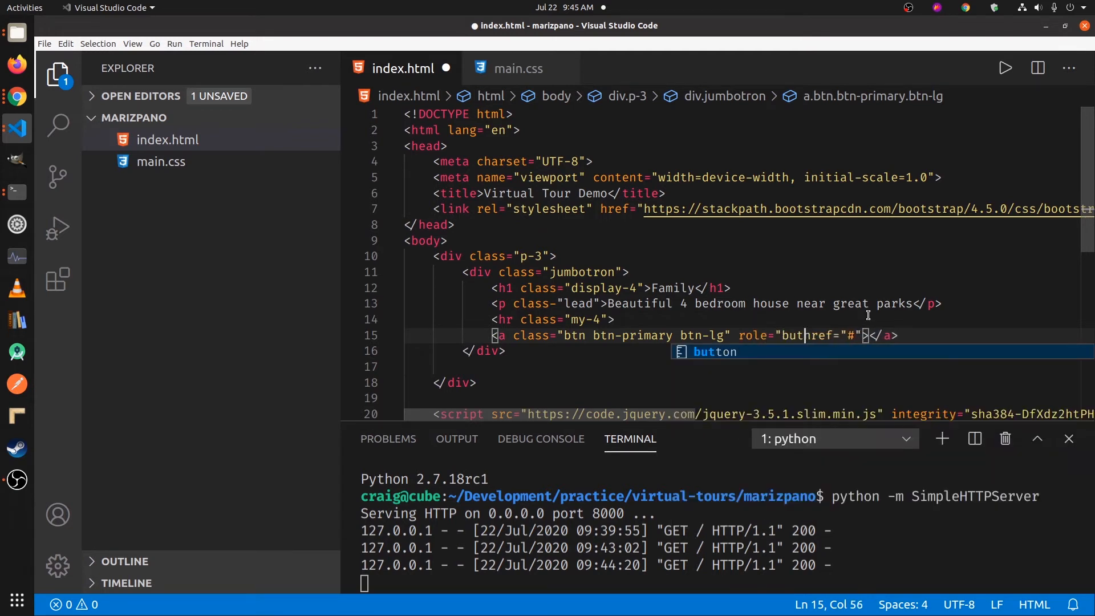
type("ton")
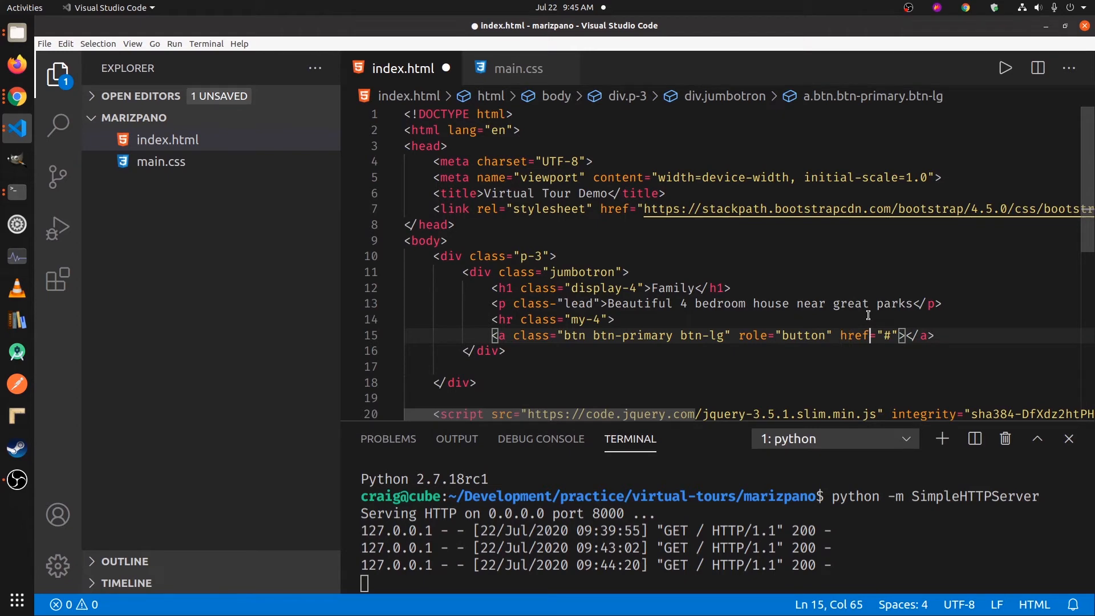
type("Learn more")
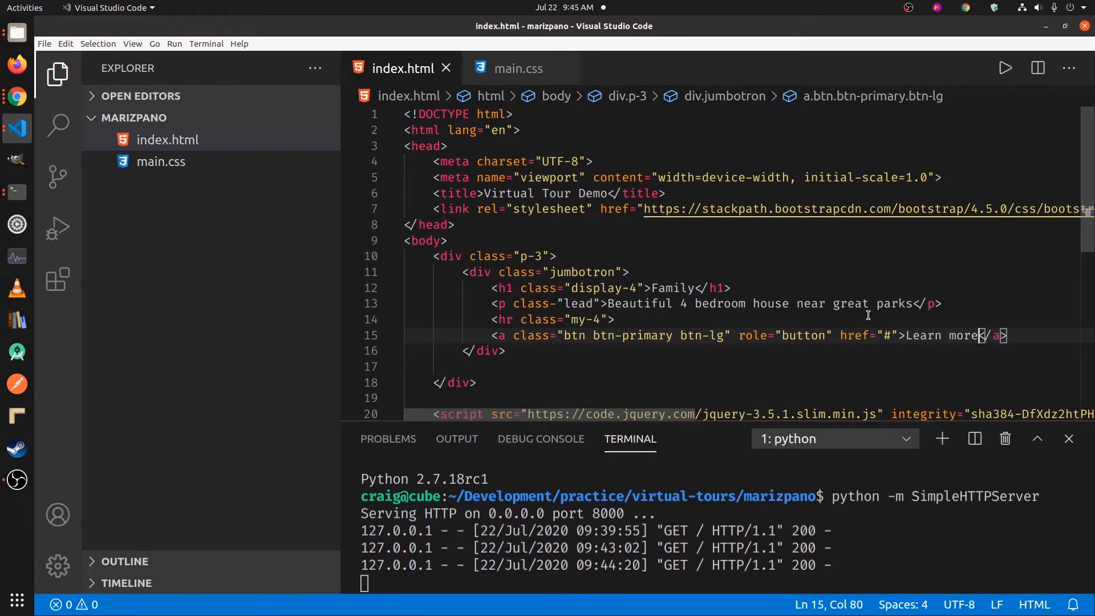
mouse_move(16, 96)
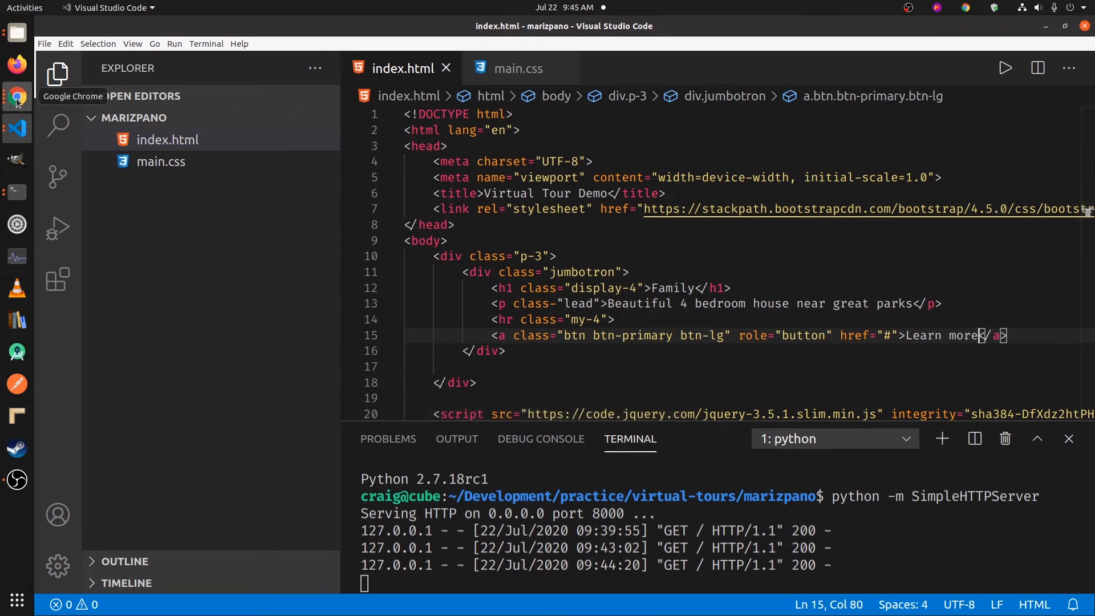
left_click(16, 96)
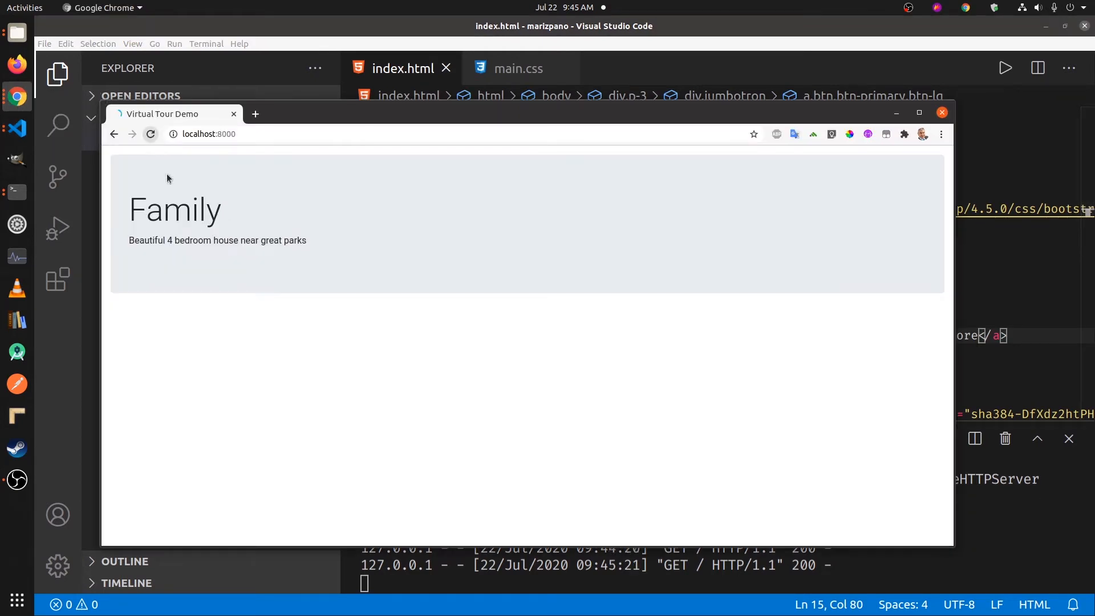
left_click(151, 134)
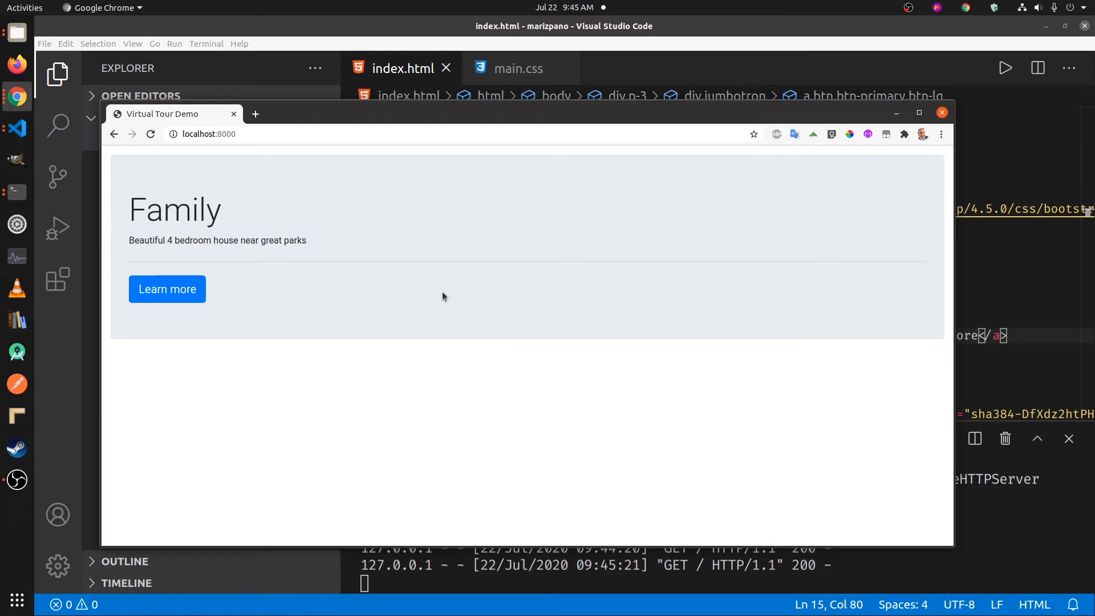
mouse_move(1010, 282)
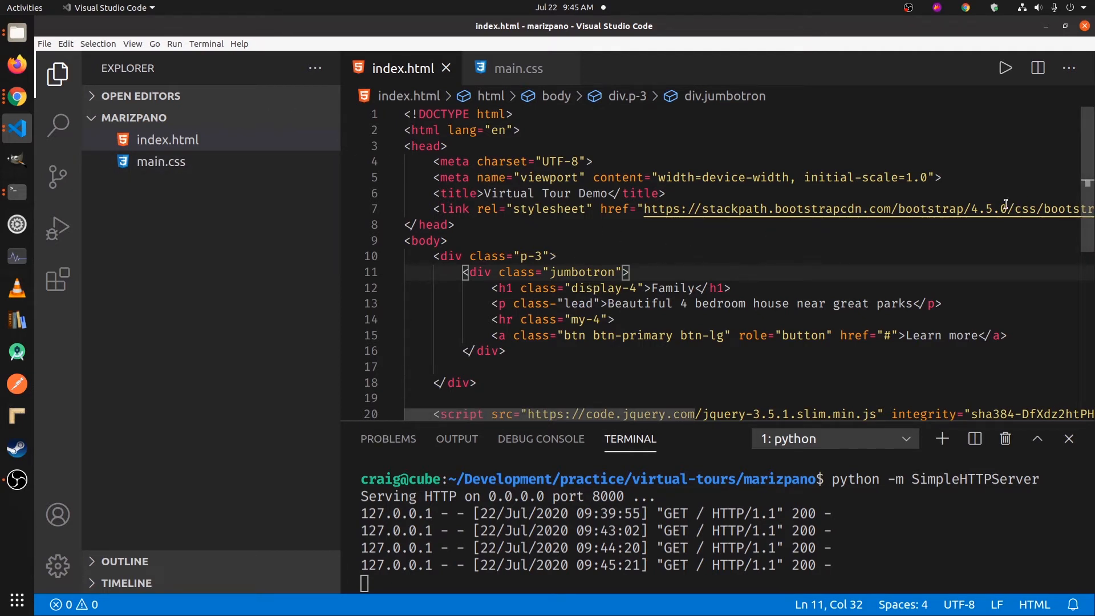
Step: Link main.css as a second stylesheet right after the Bootstrap link
left_click(985, 209)
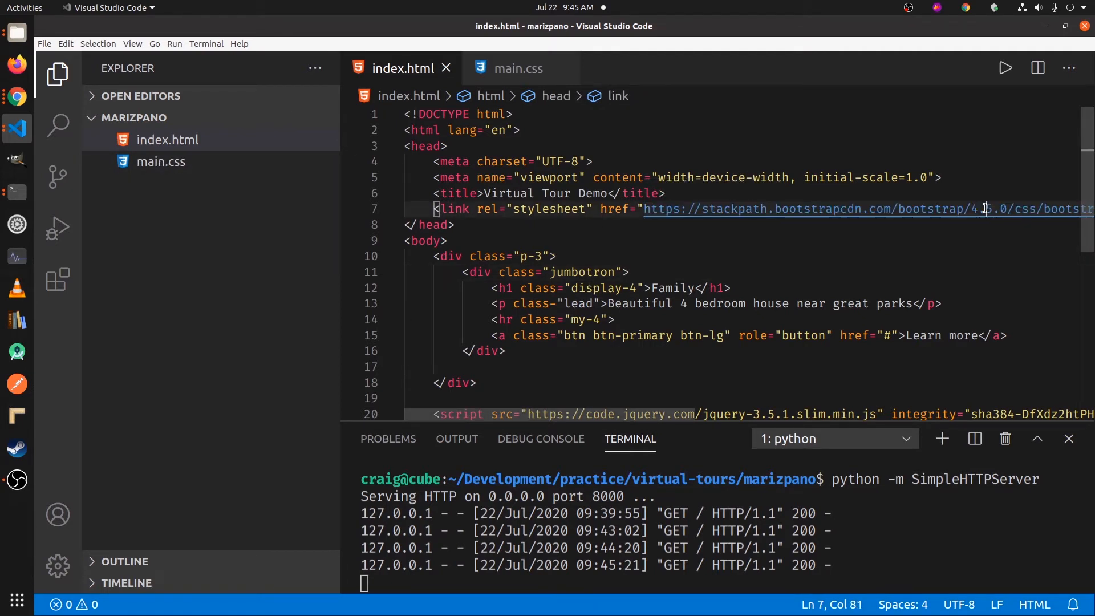
type("link rel=\"stylesheet\" href=\"\">")
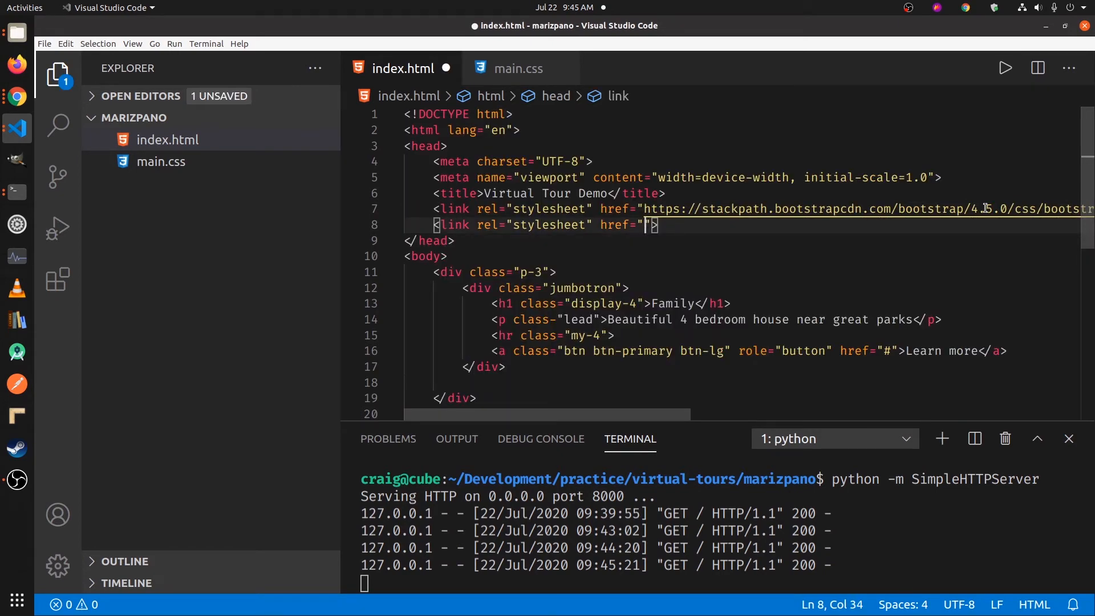
type("main.css")
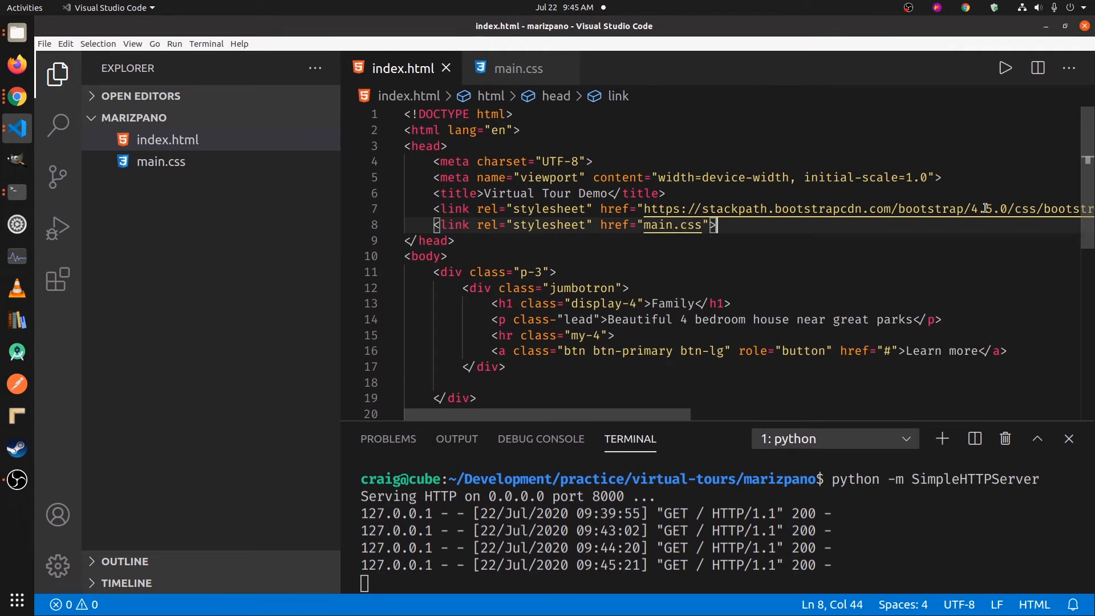
left_click(168, 140)
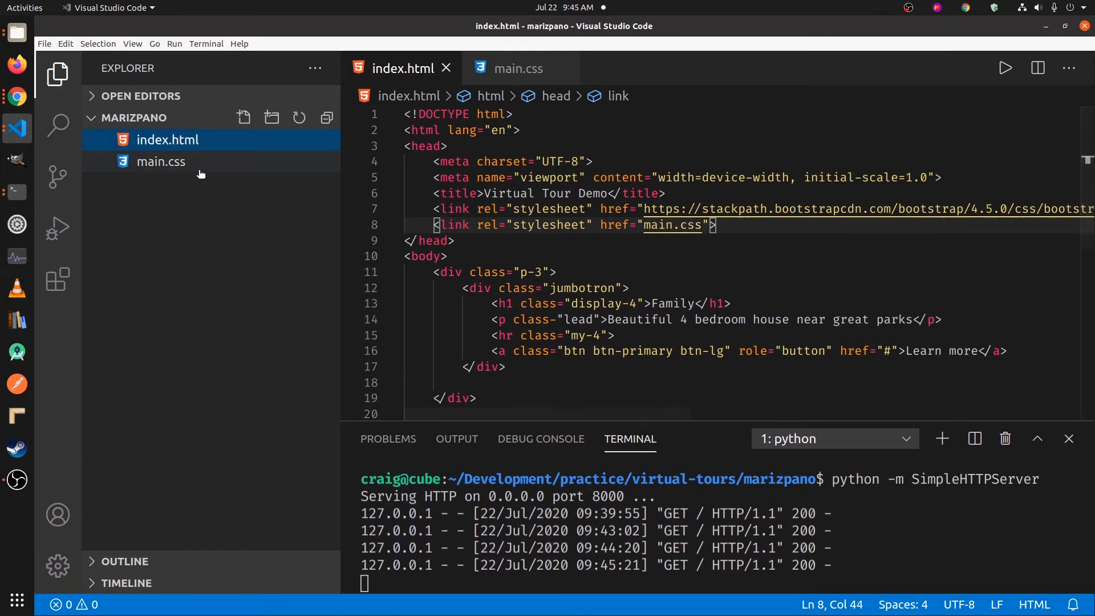
Step: Write a .bg rule with url('house.jpg') background and no-repeat in main.css
left_click(518, 68)
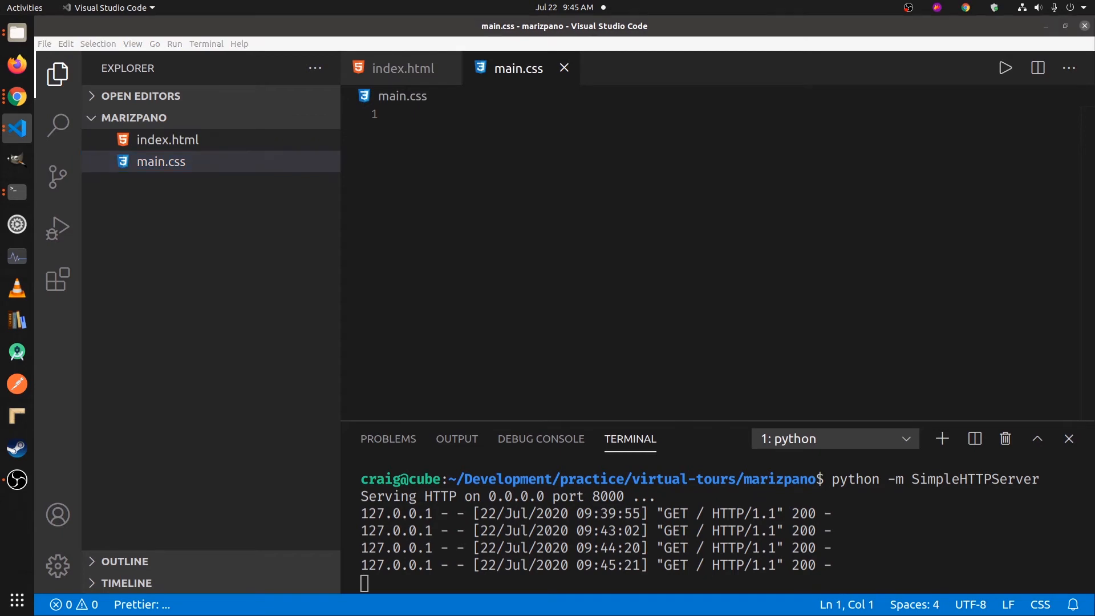
mouse_move(543, 208)
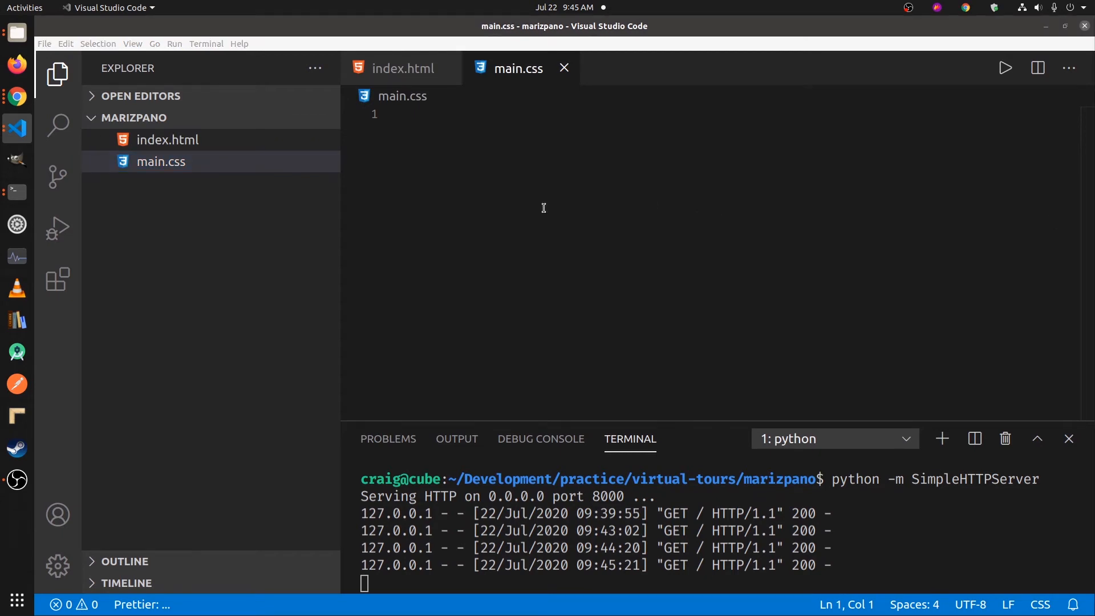
mouse_move(538, 130)
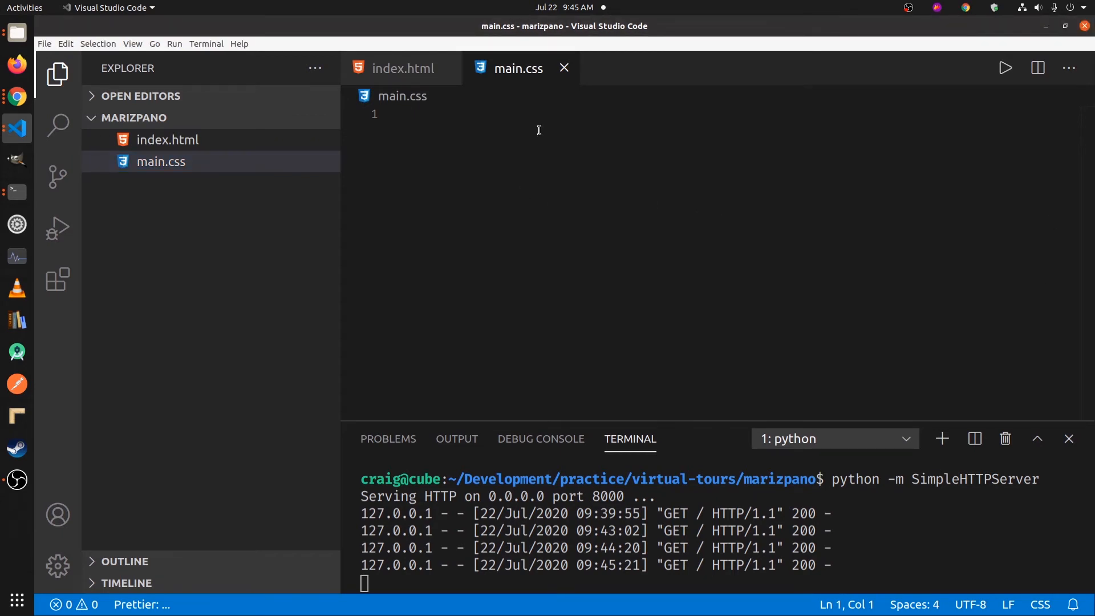
type(".bg {")
type("background: url();")
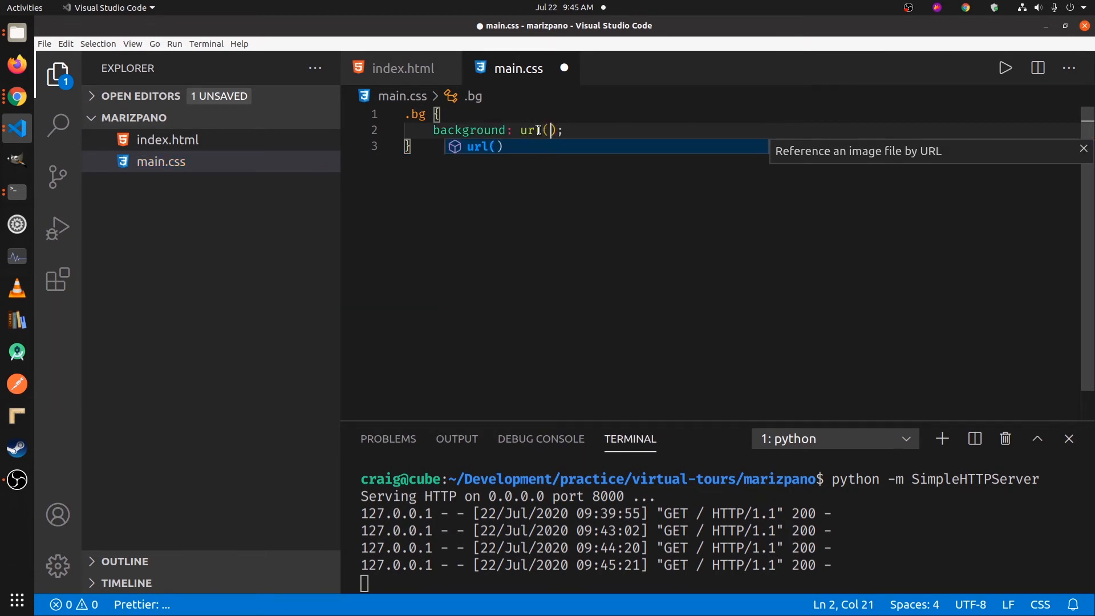
type("'house'")
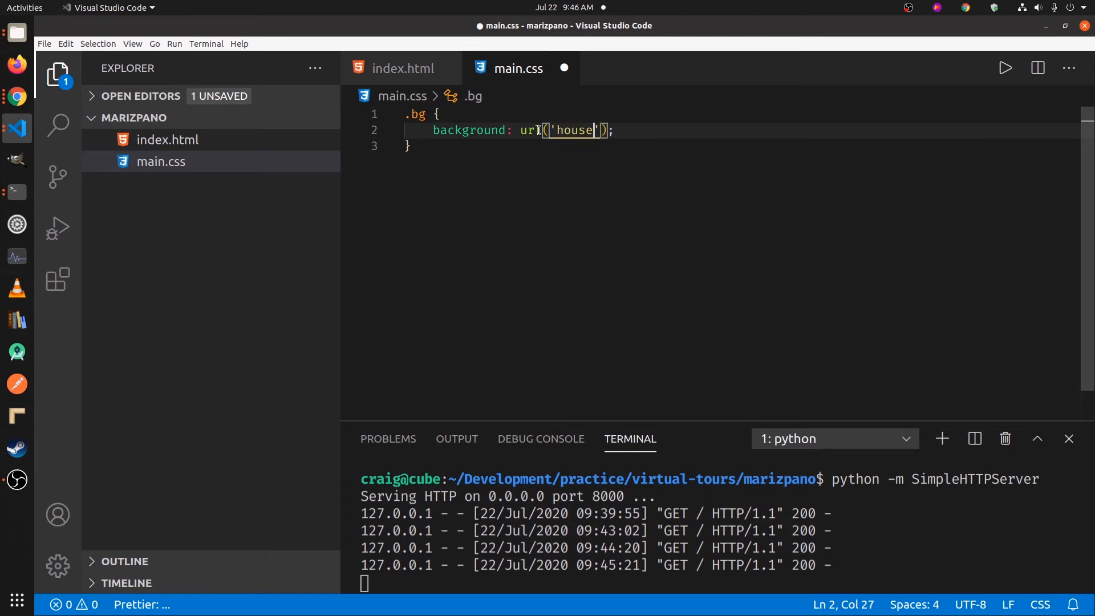
type(".jpg")
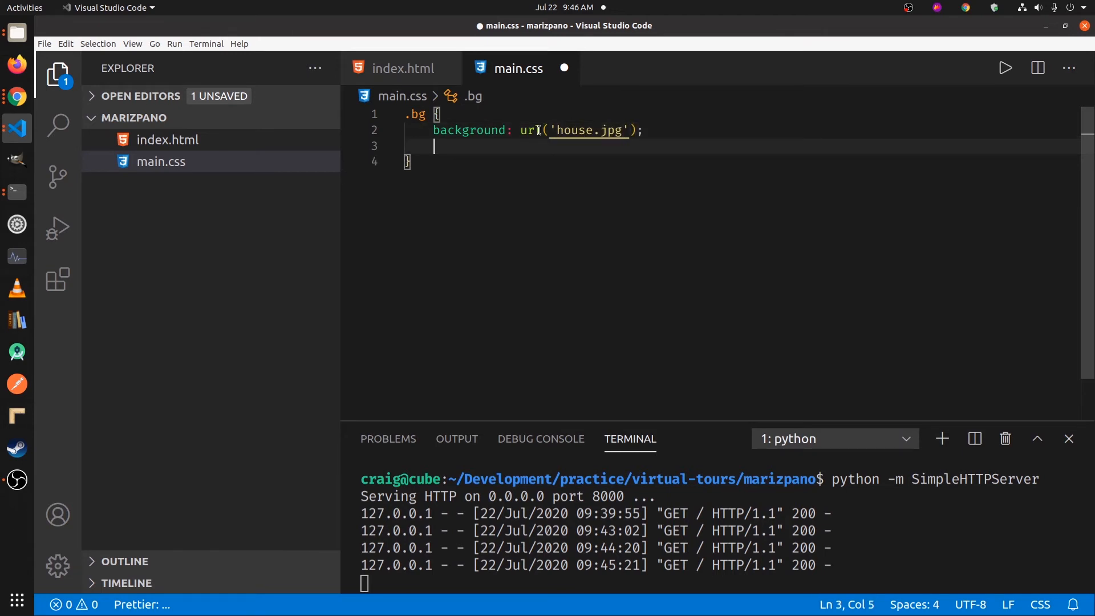
type("background-repeat: \\;")
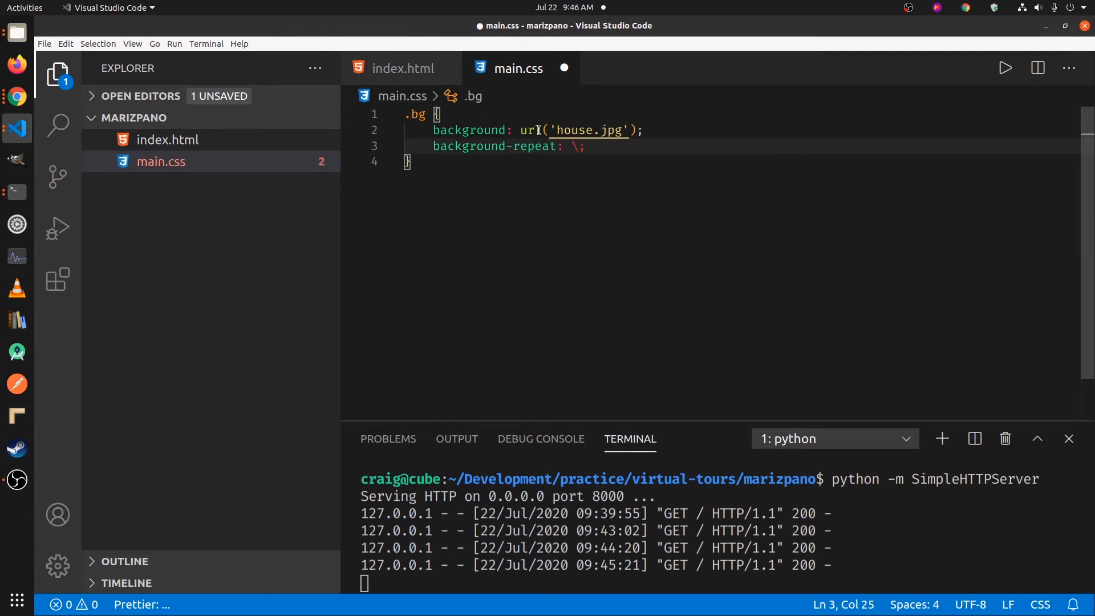
key("Backspace")
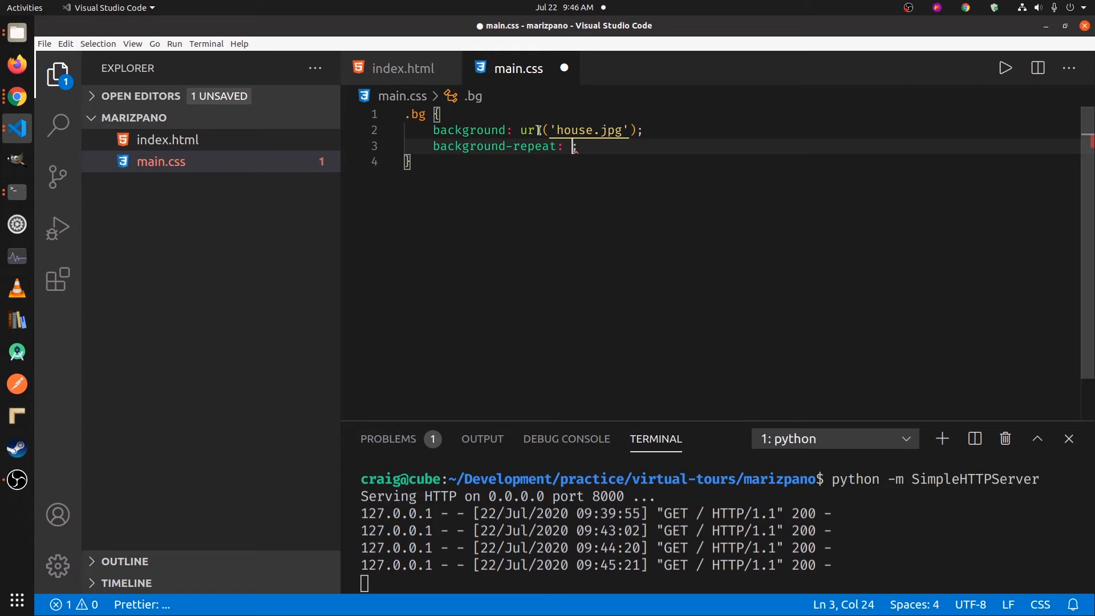
type("no-repeat")
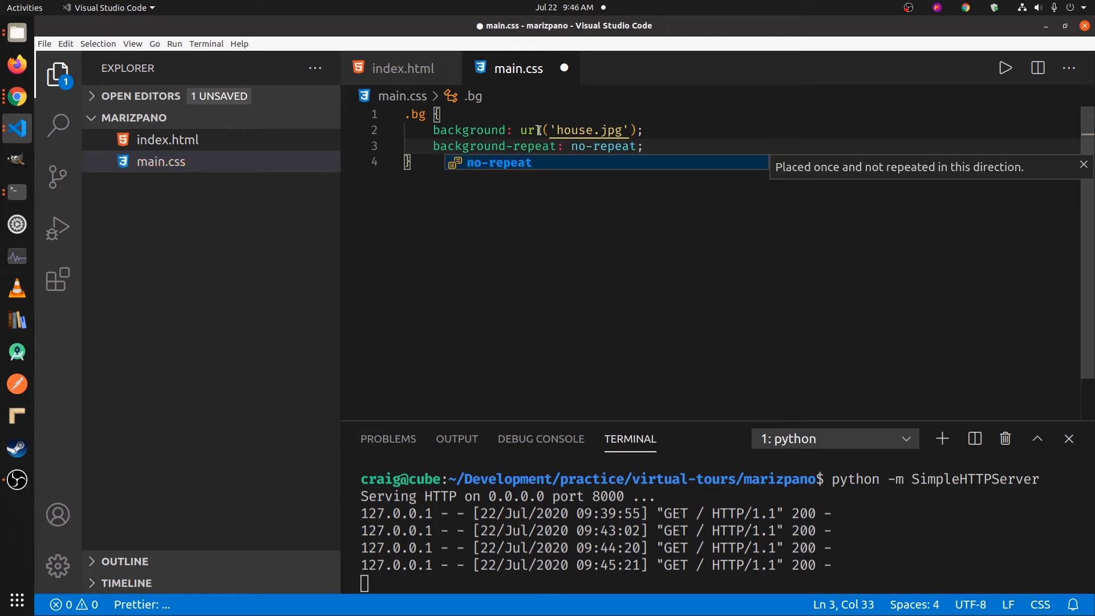
key("Return")
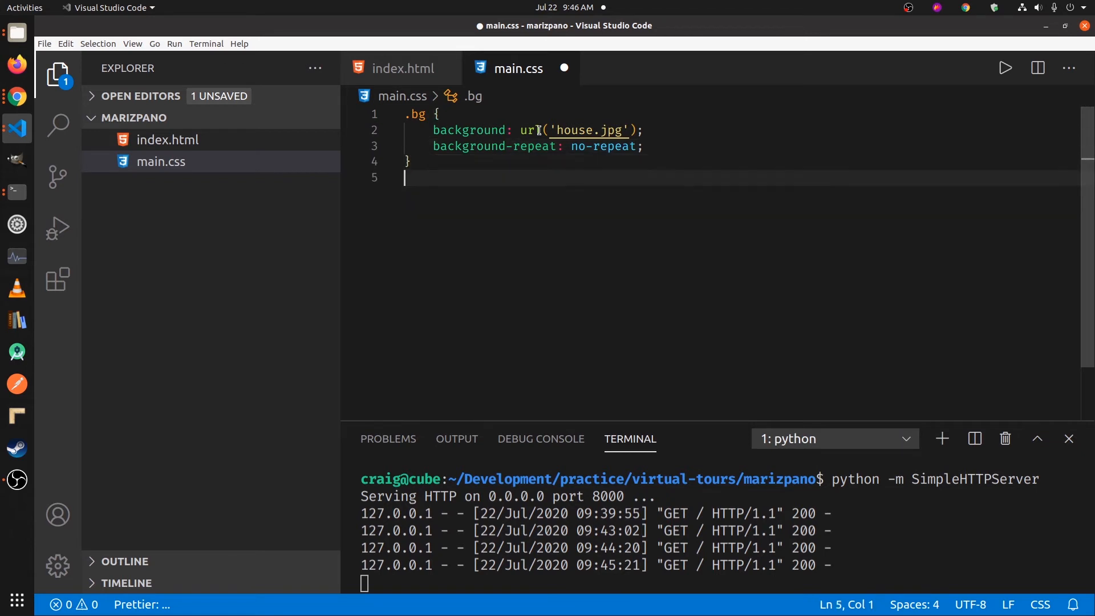
Step: Add a .jumbotron rule with min-height: 650px
type(".jumb")
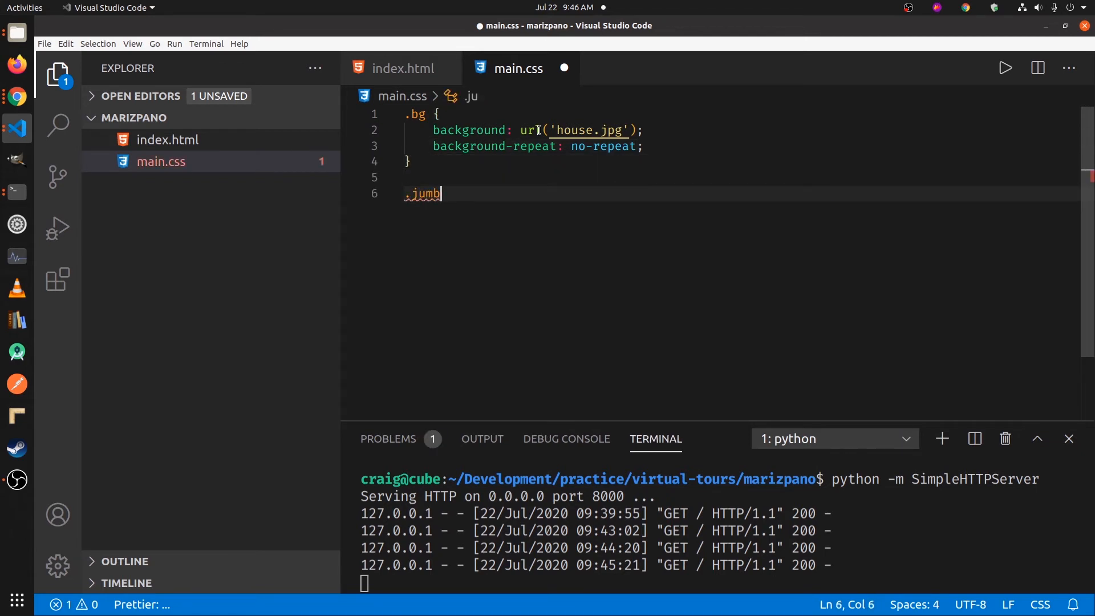
type("tr")
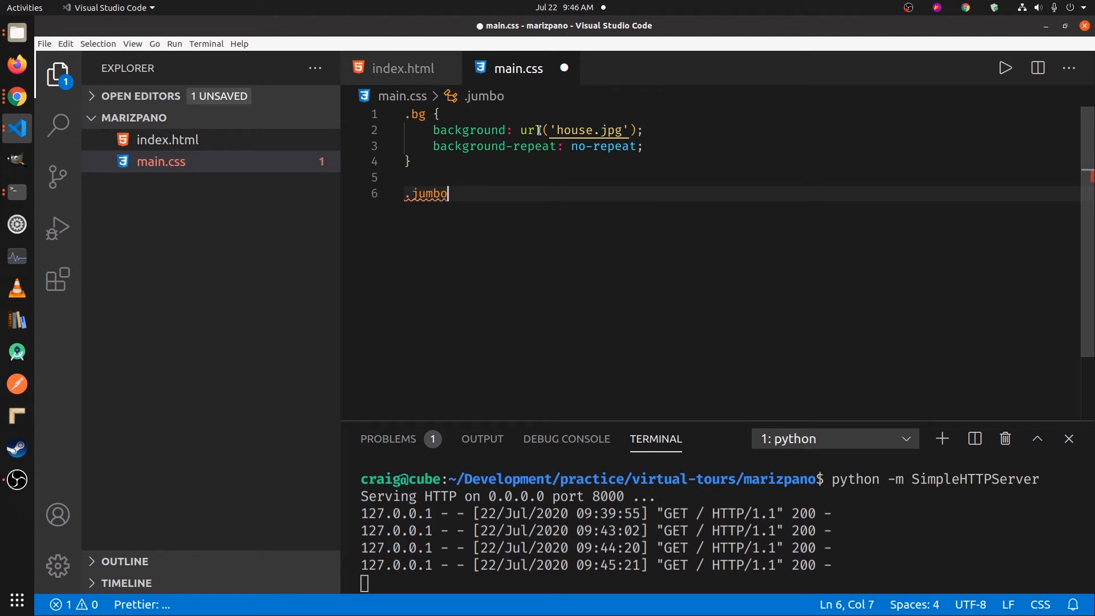
type("tron")
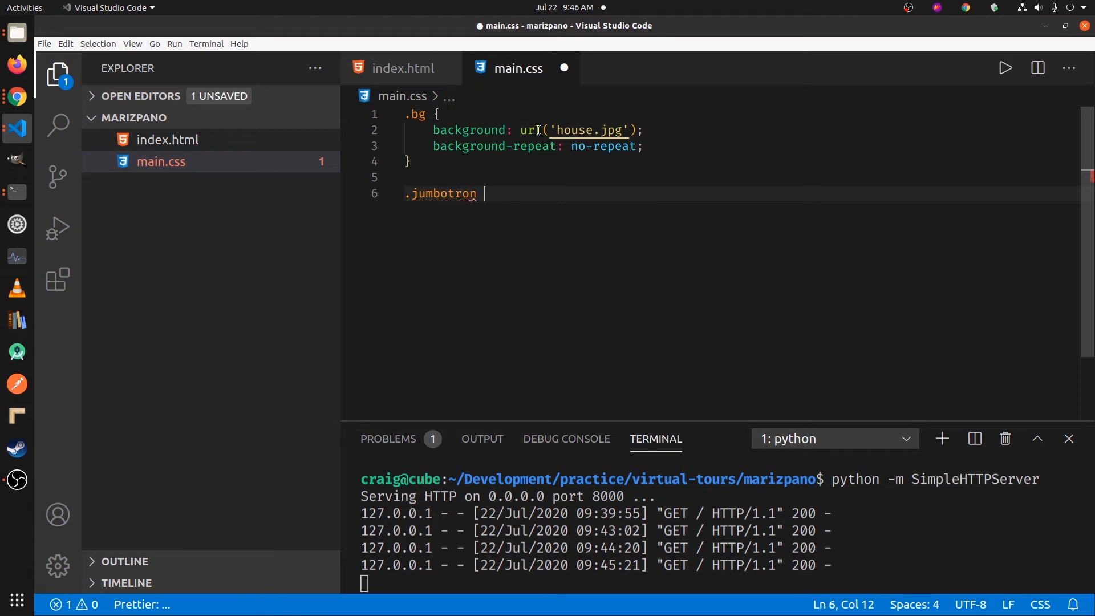
type("{")
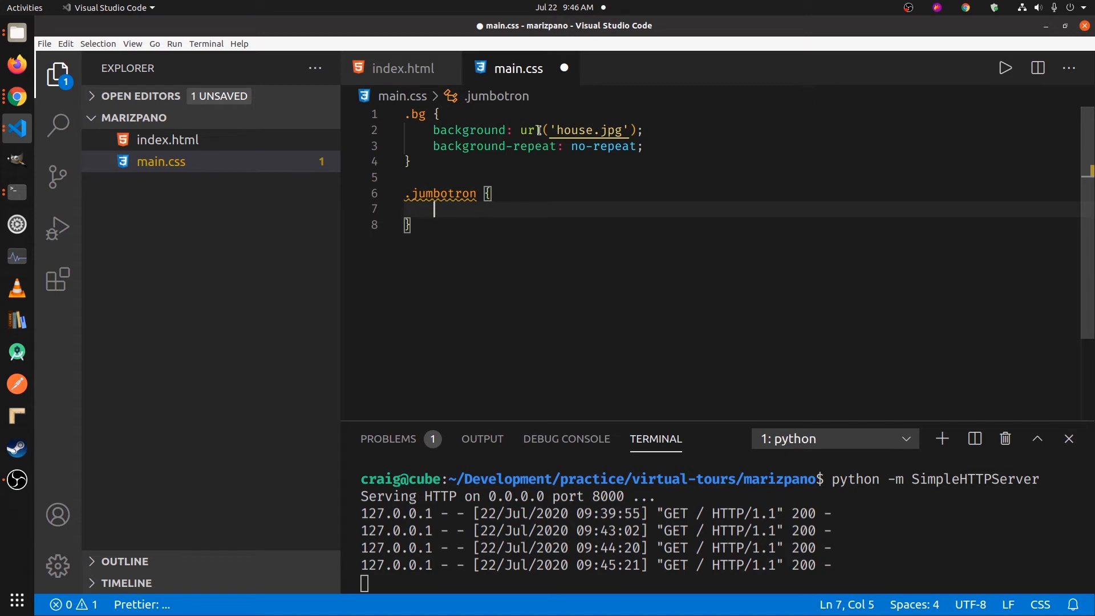
type("min-")
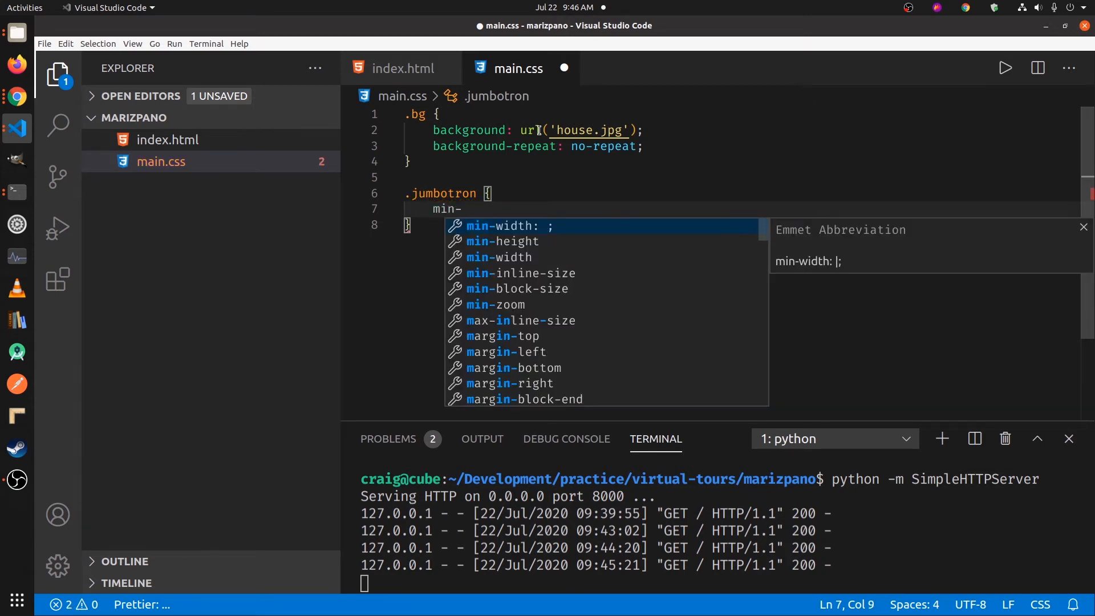
type("me")
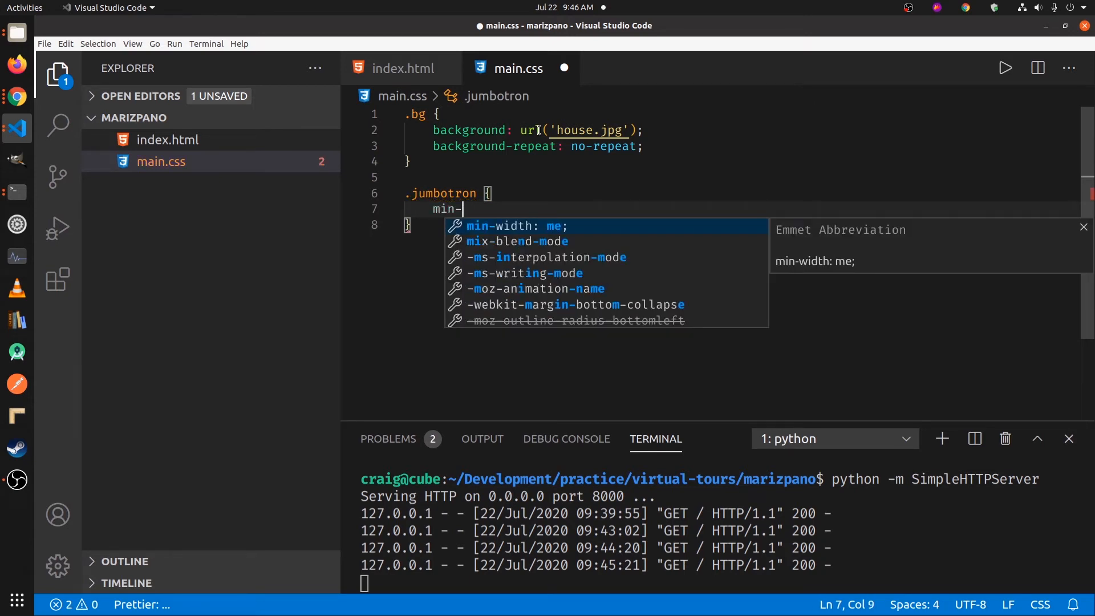
type("height")
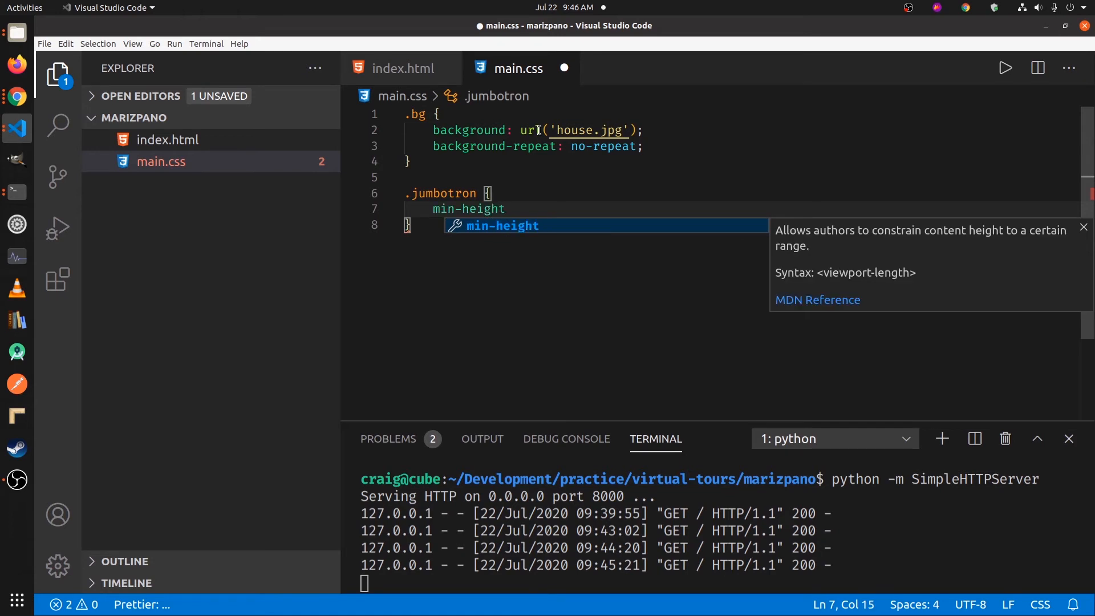
key("Enter")
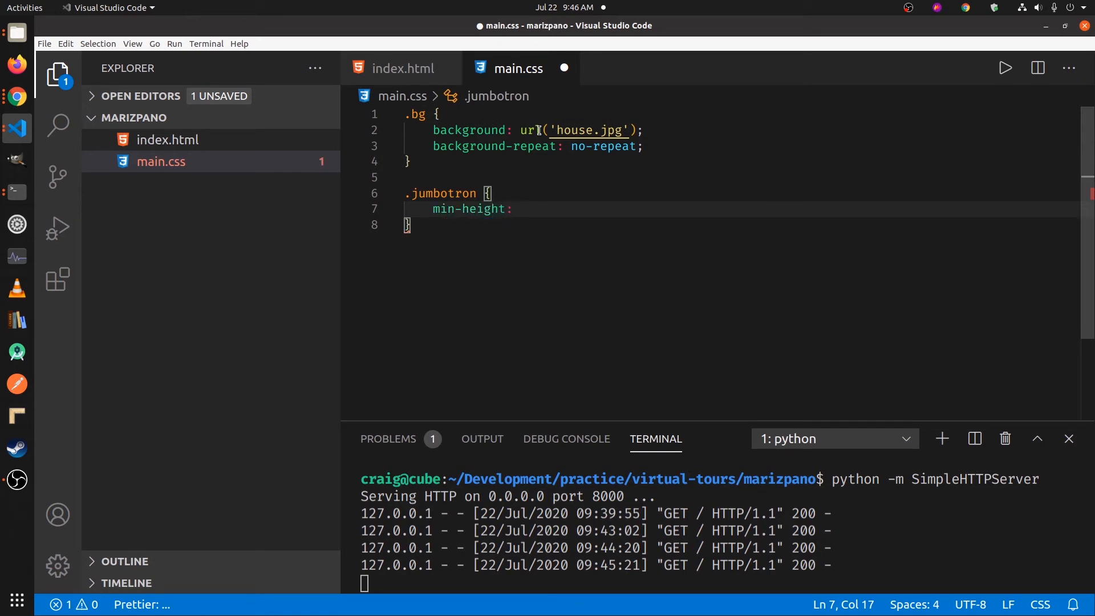
type("560px")
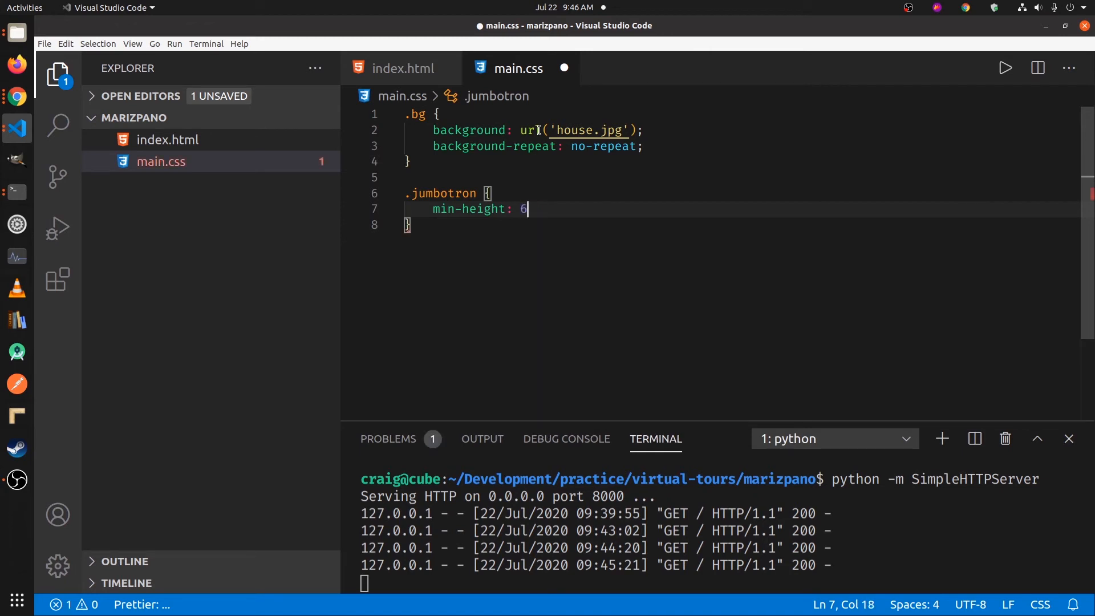
type("50px;")
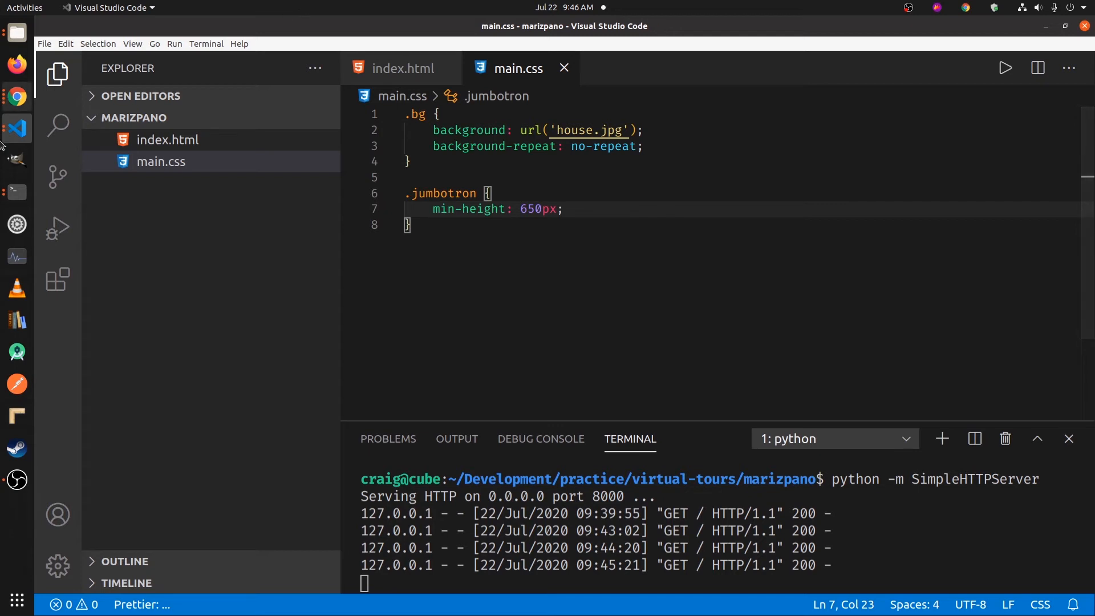
mouse_move(49, 153)
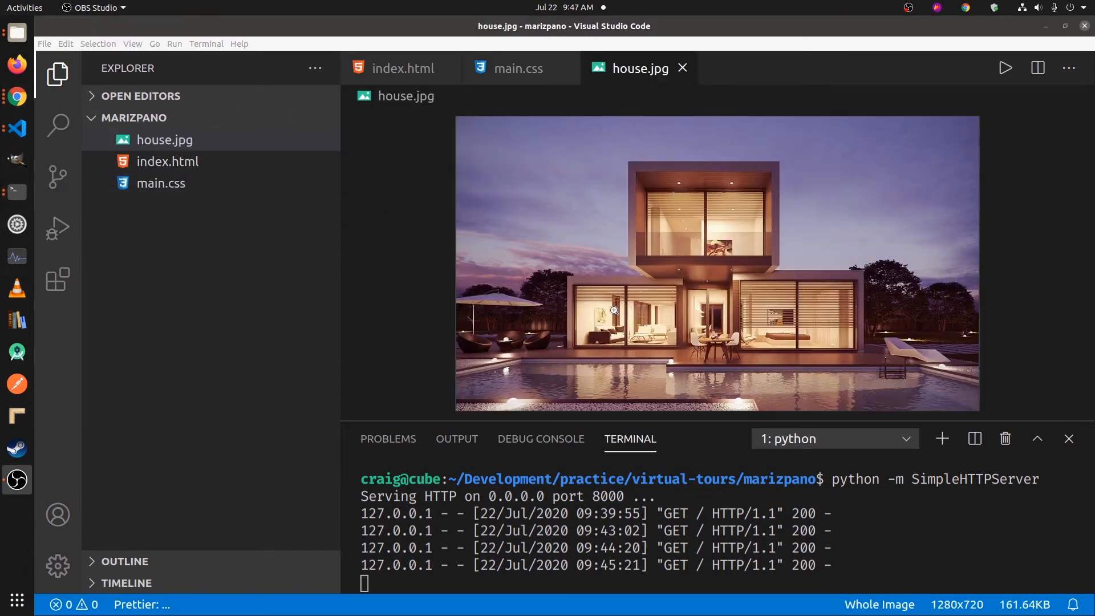
mouse_move(166, 139)
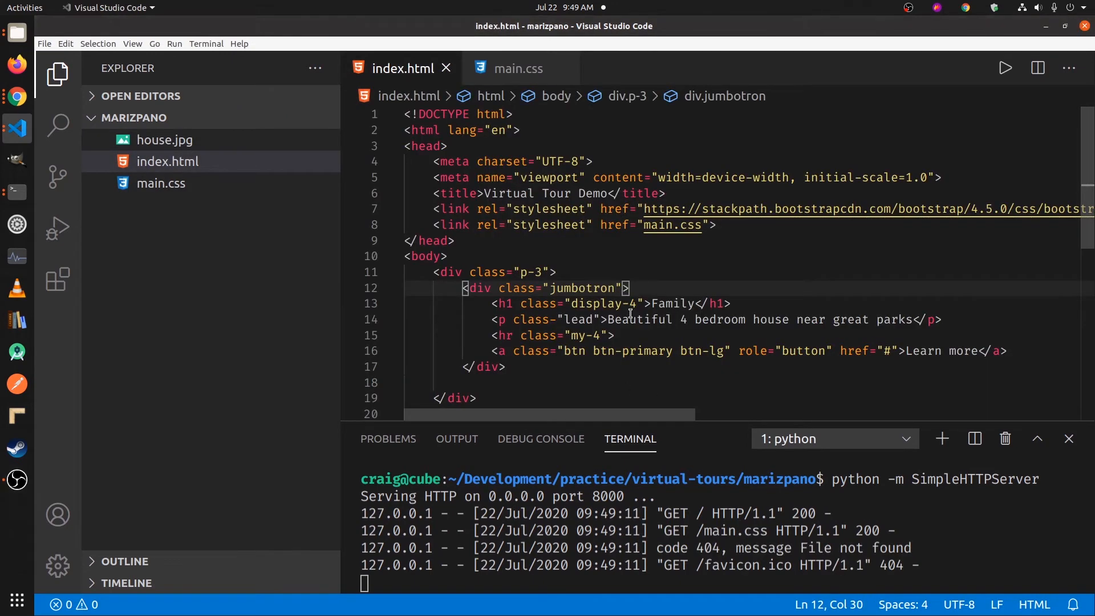
Step: Add the bg class to the jumbotron div and save index.html
type("bg")
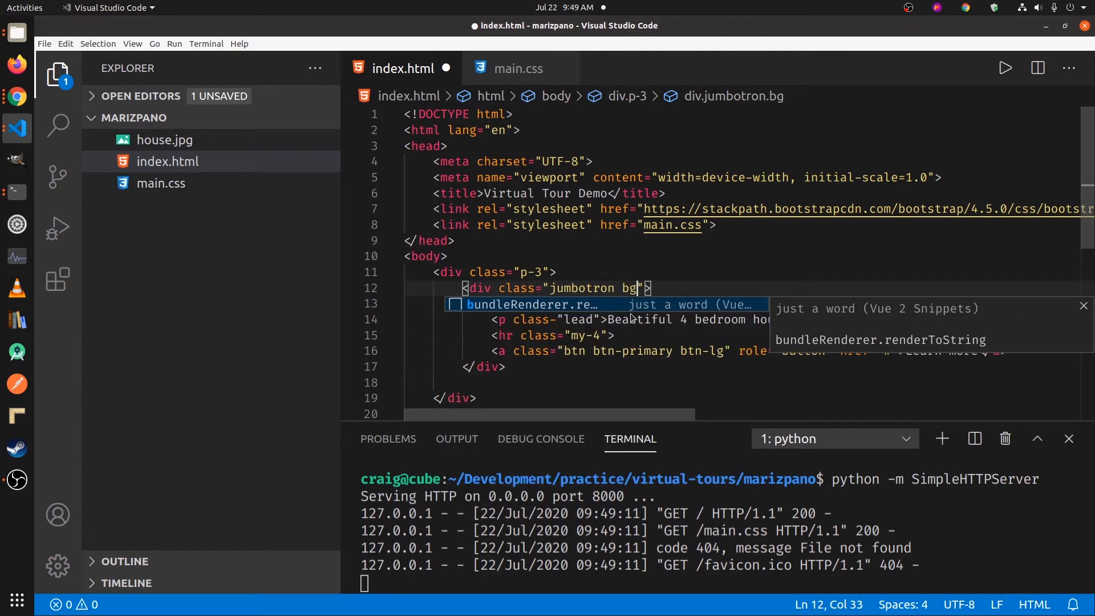
key("ctrl+s")
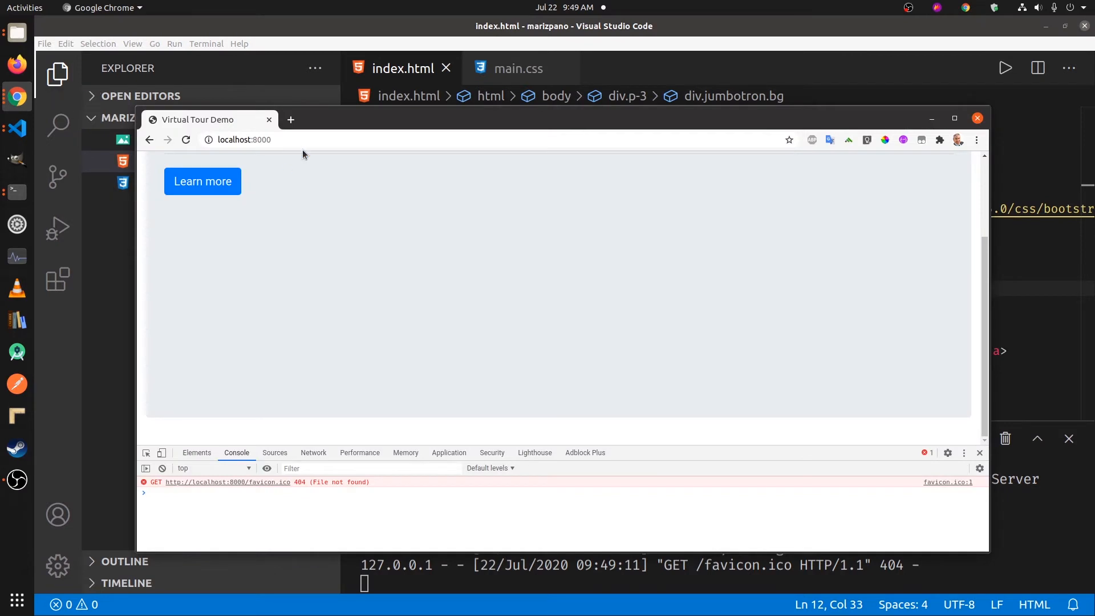
Step: Reload localhost and scroll to see the house photo behind the jumbotron
left_click(185, 140)
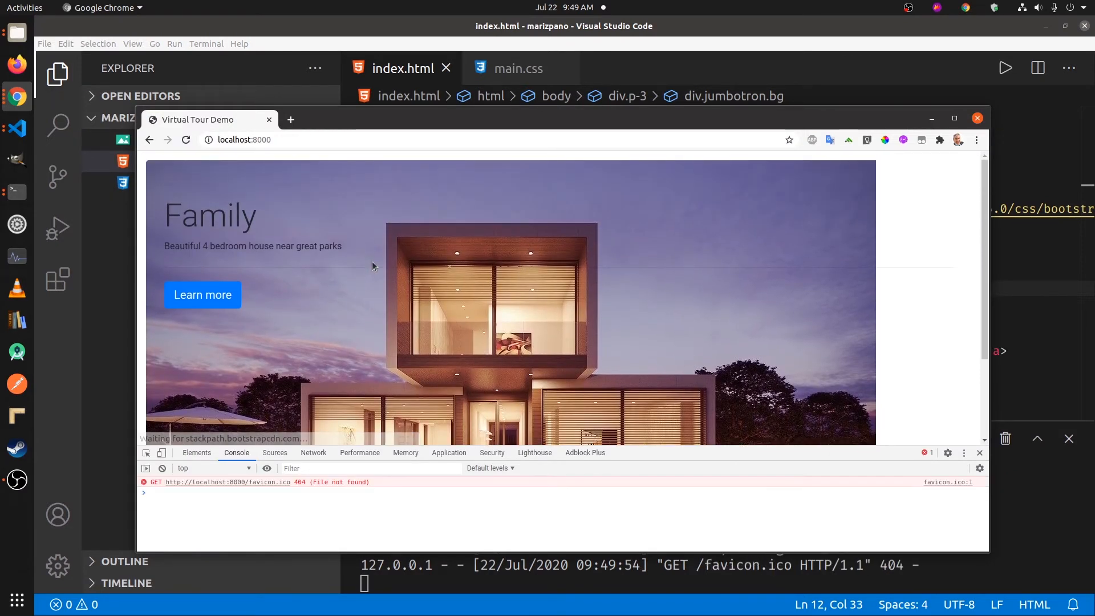
scroll("down", 3)
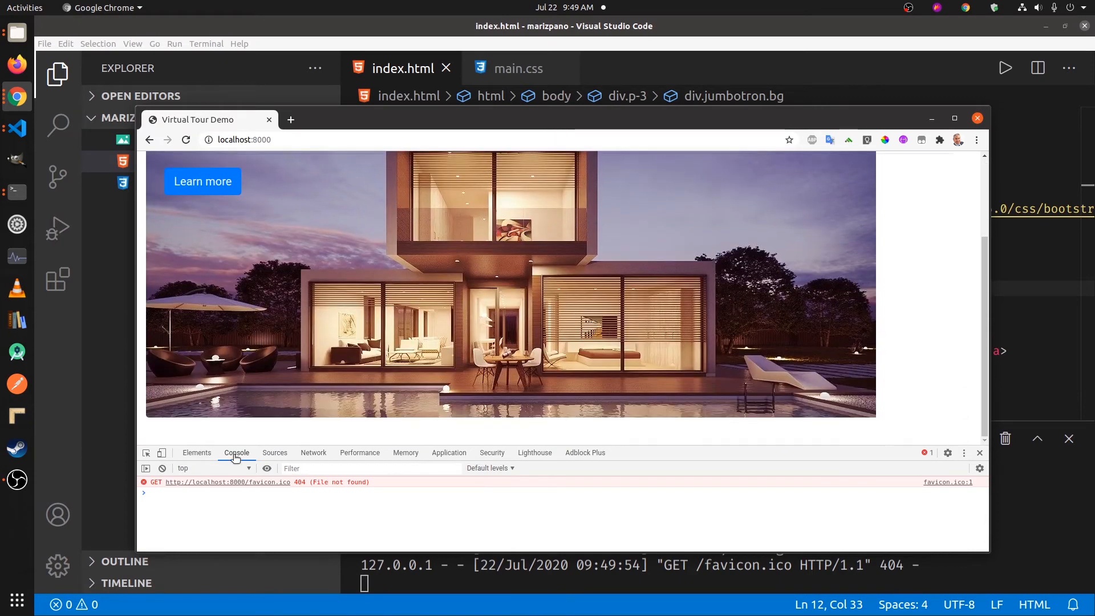
mouse_move(379, 433)
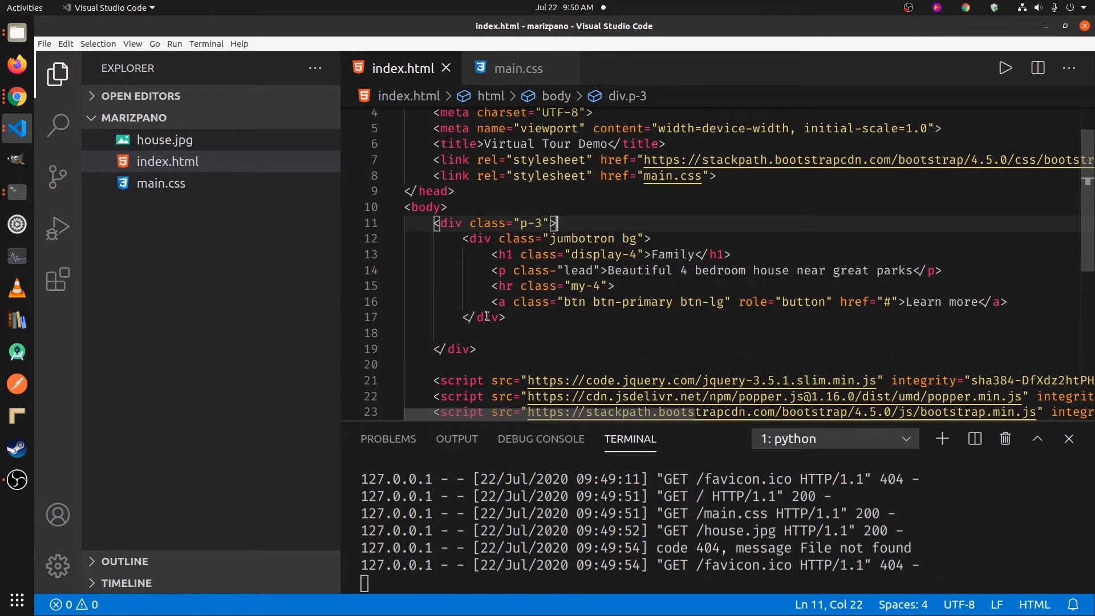
Step: Type an <h2>See Neighborhood Parks</h2> heading right after the jumbotron's closing div
left_click(505, 317)
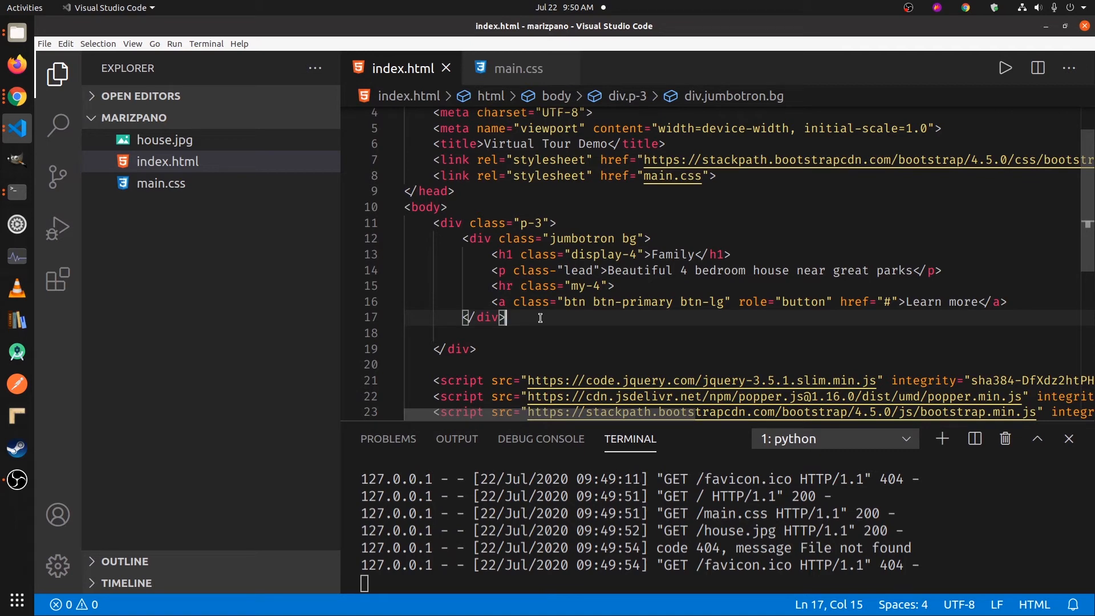
type("h2></h2>")
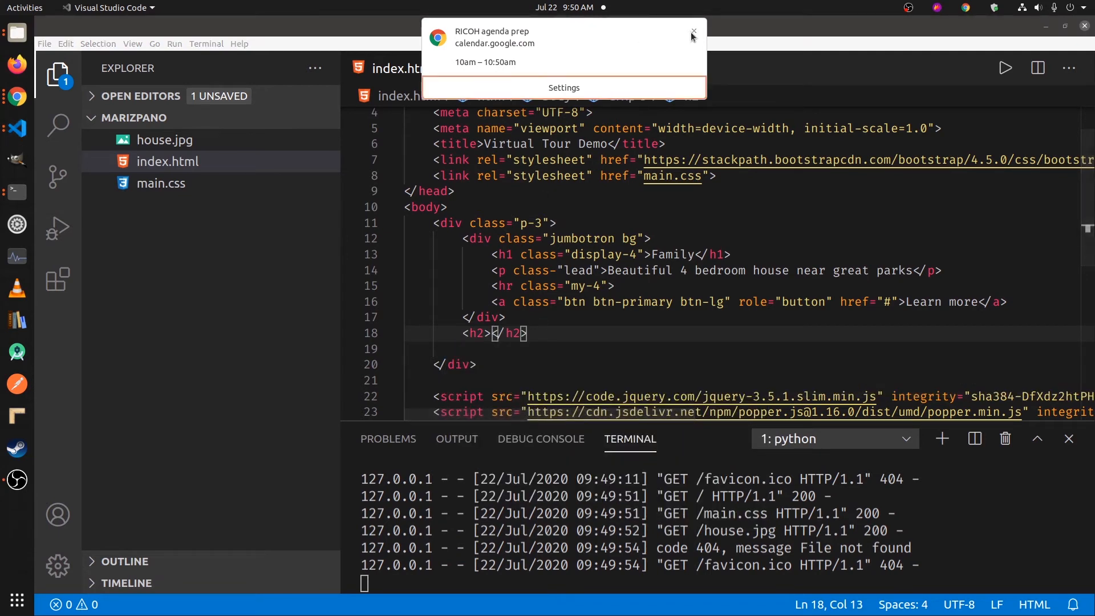
left_click(692, 33)
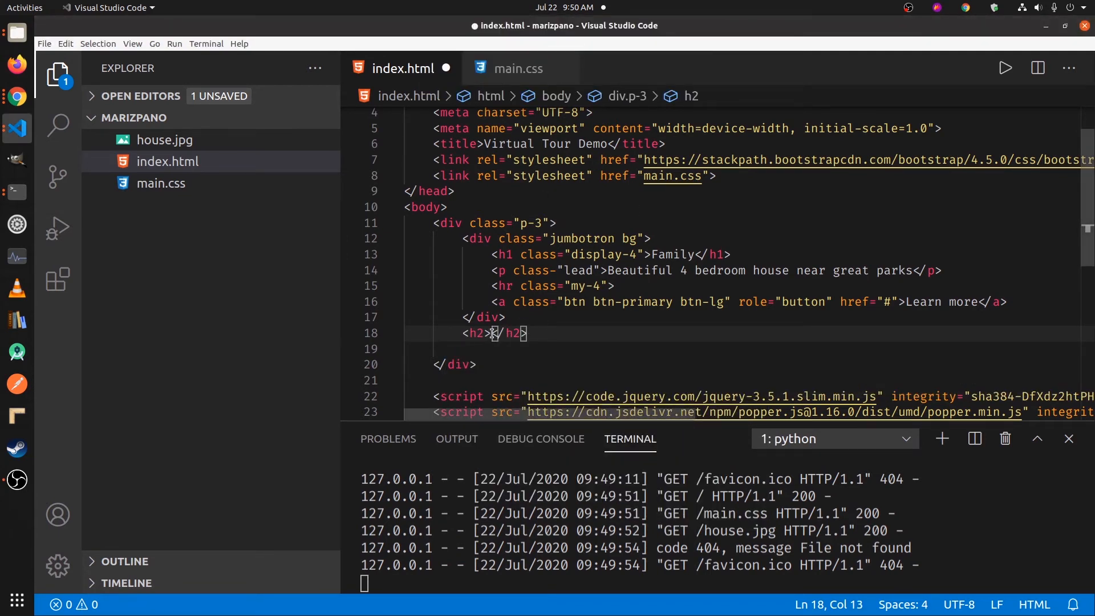
type("See Neighb")
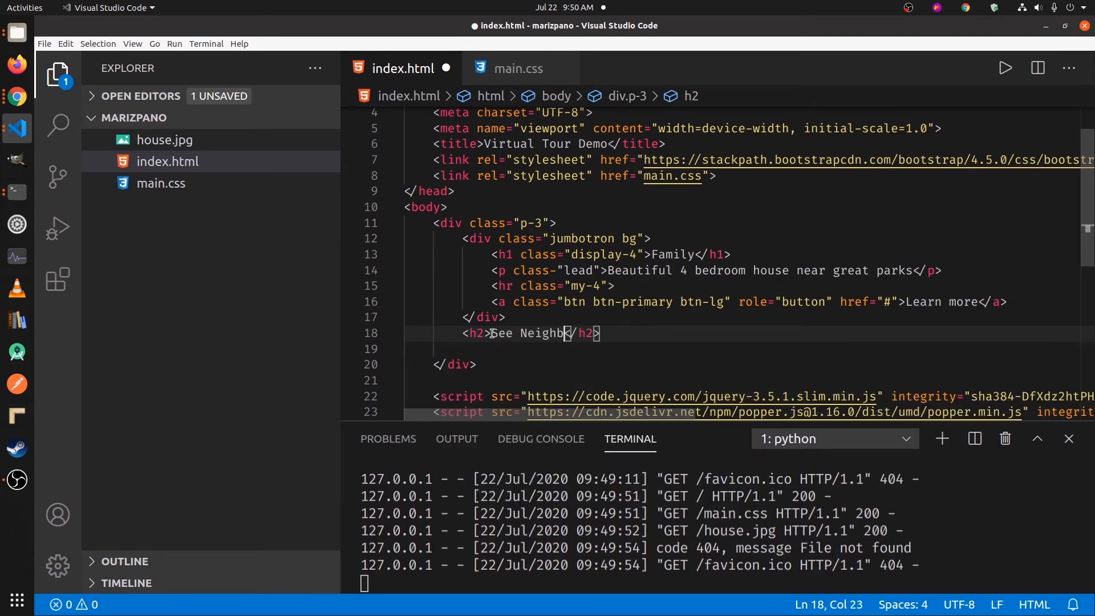
type("orhood Parks")
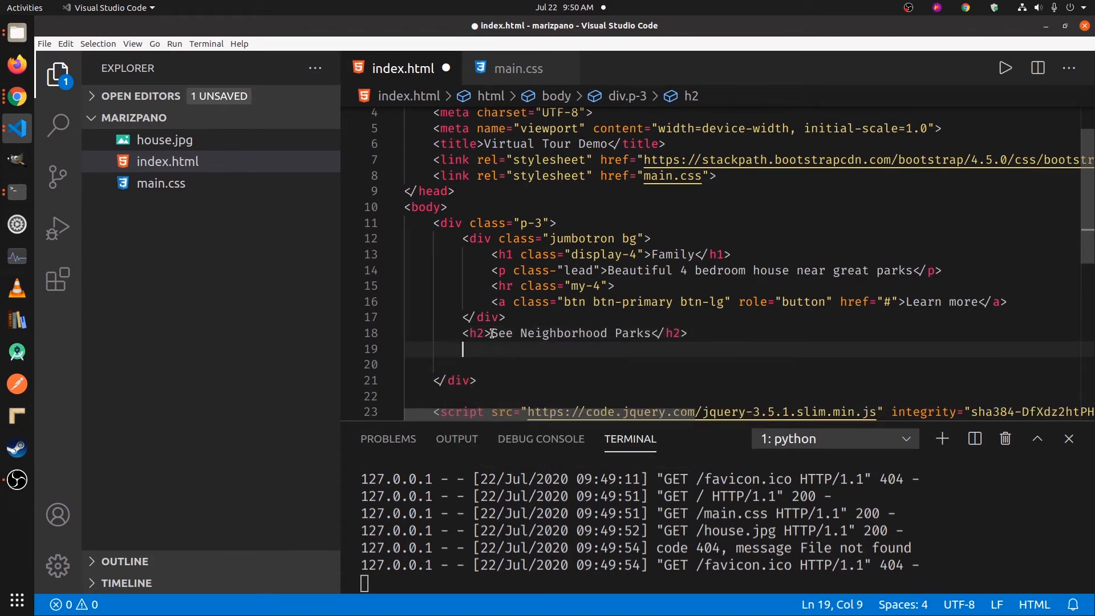
type("<a href=\"\"></a>")
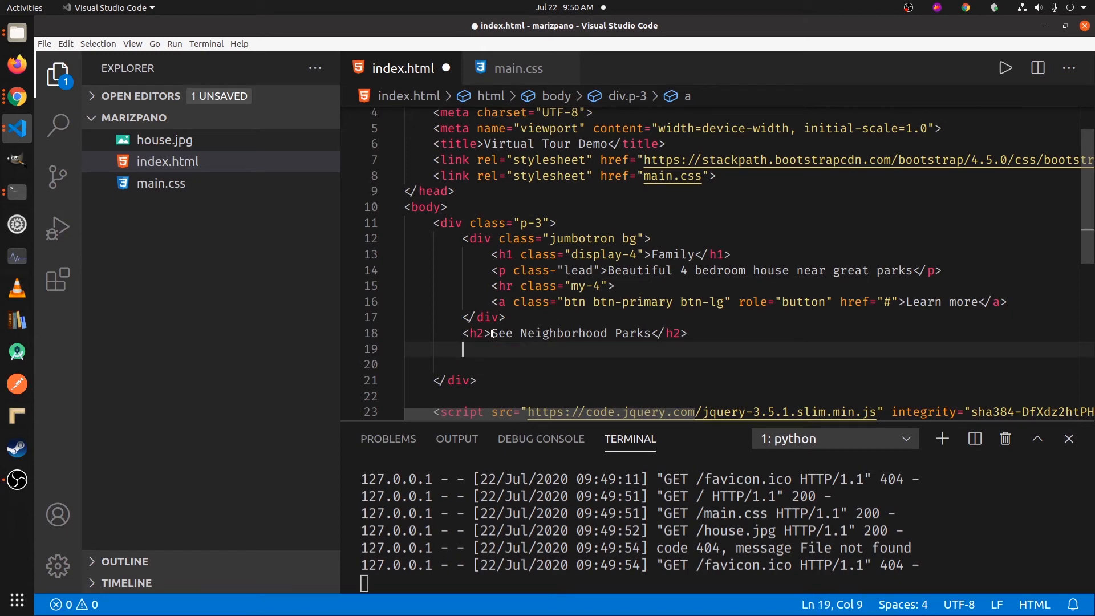
Step: Insert a div with class 'd-flex justify-content-center' holding an empty iframe with frameborder 0
type("i")
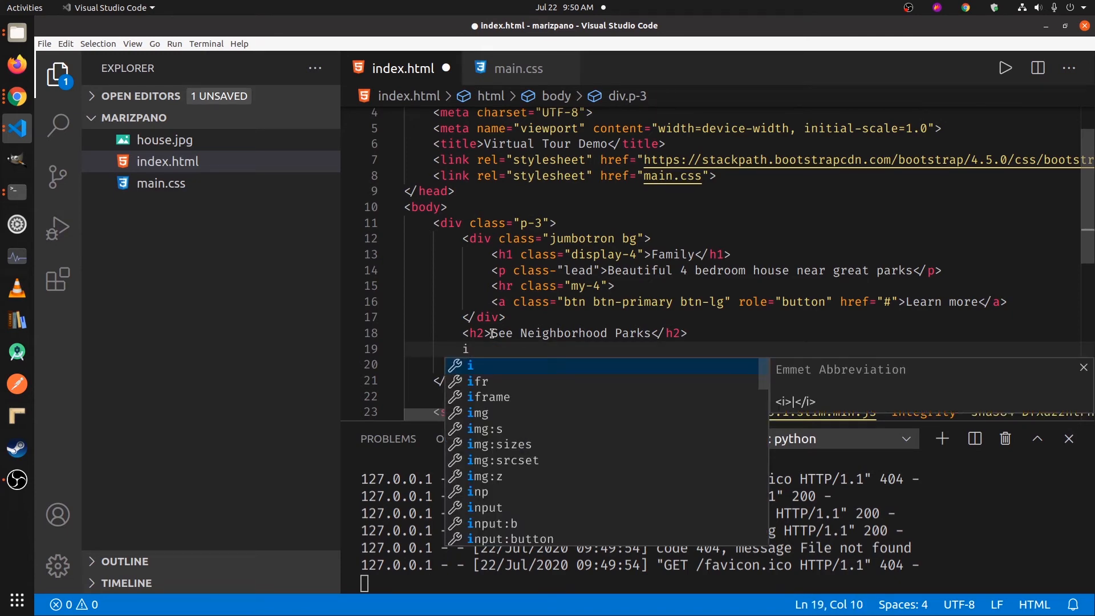
type("div>")
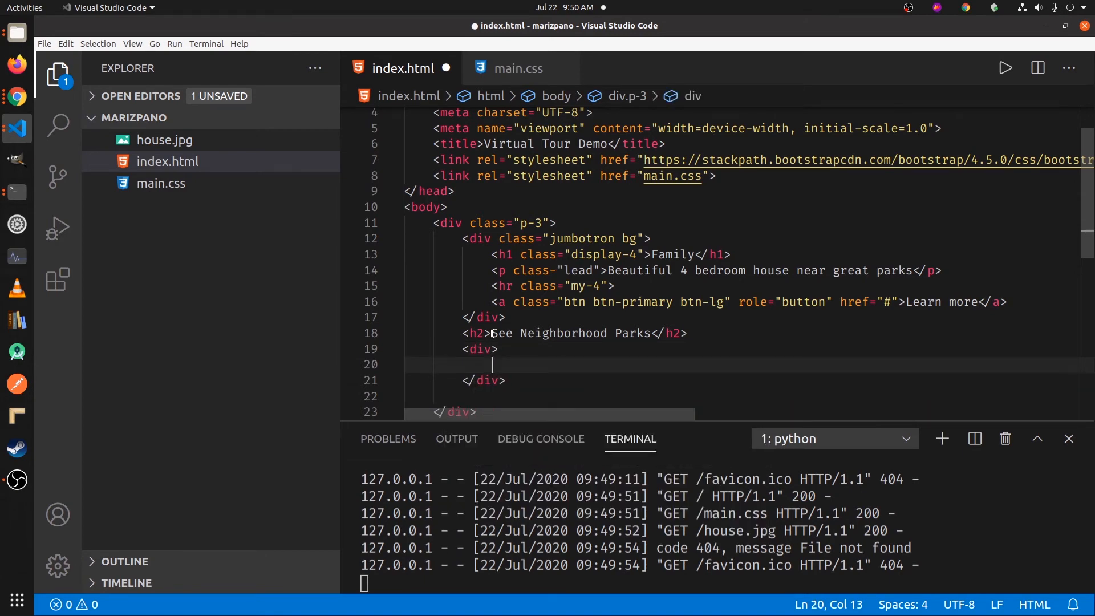
type("class=\"")
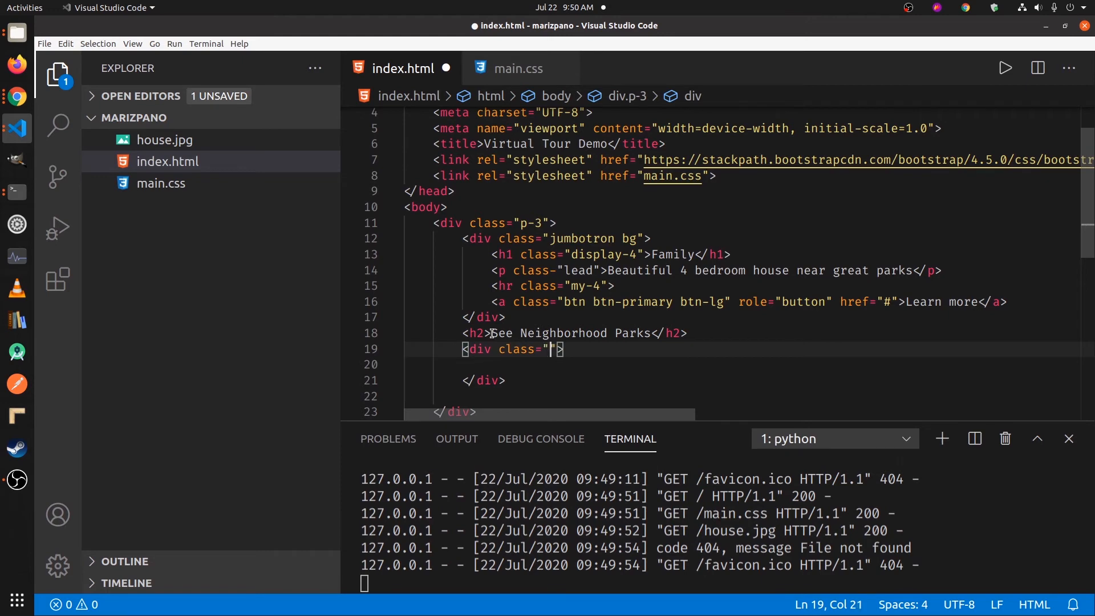
type("d")
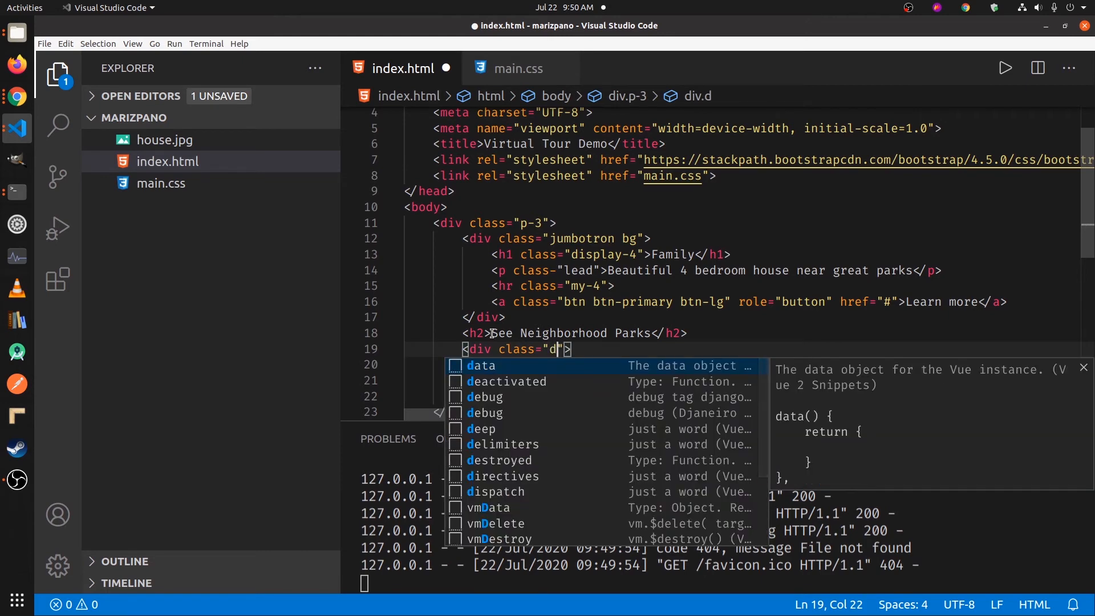
type("-flex")
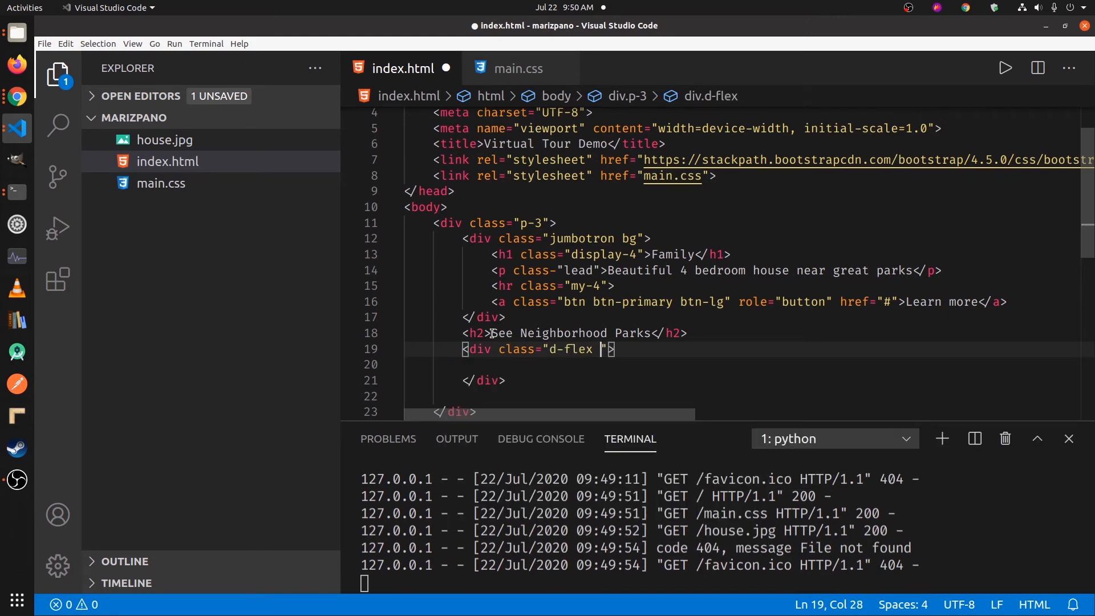
type("justify")
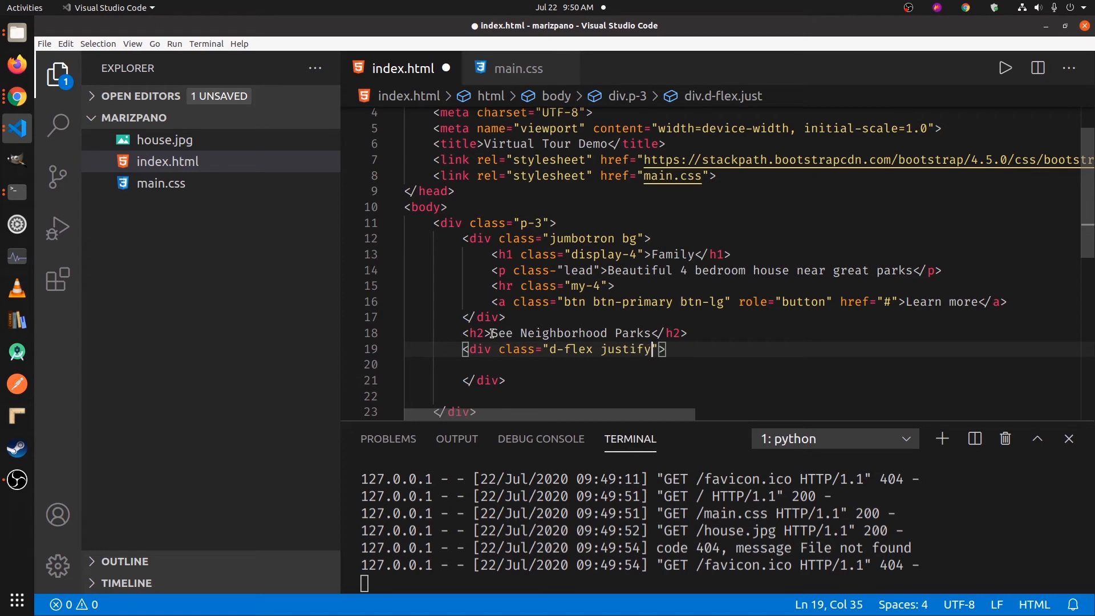
type("-content")
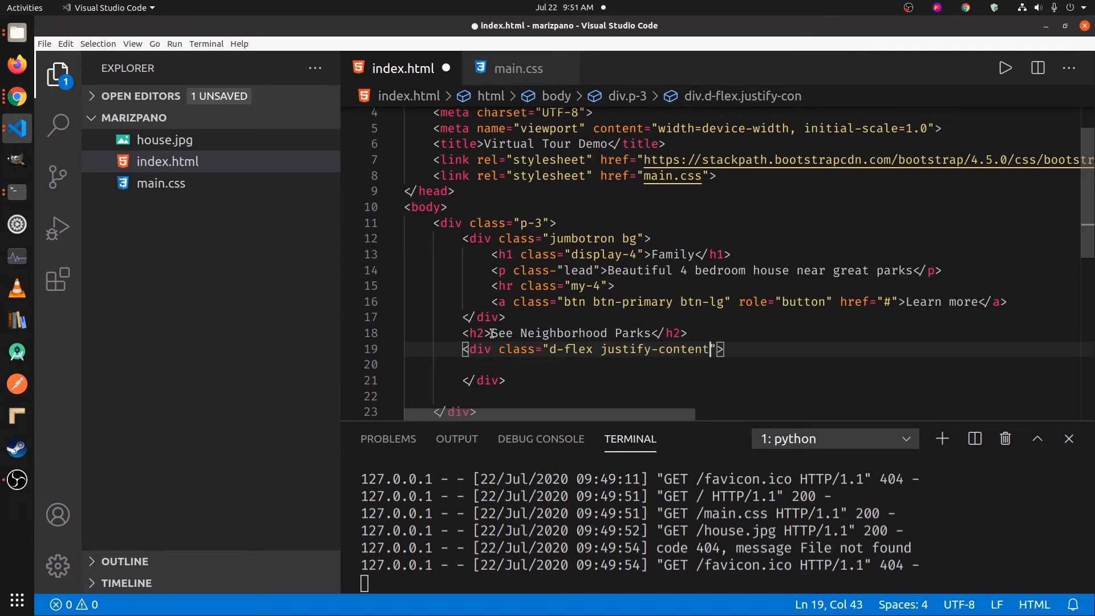
type("-center")
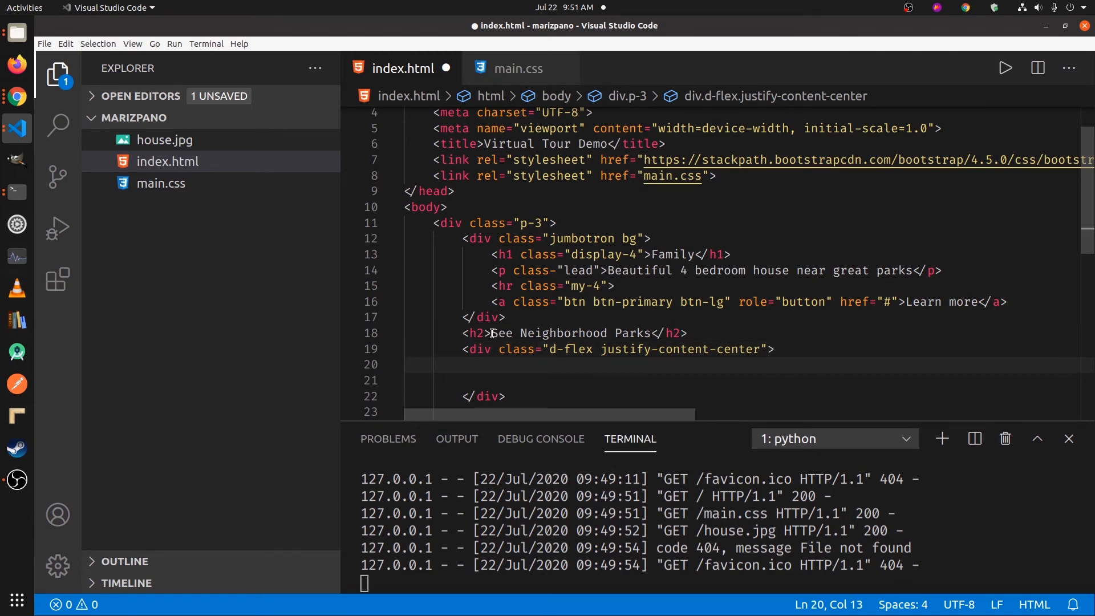
type("iframe src=\"\" frameborder=\"0\"></iframe>")
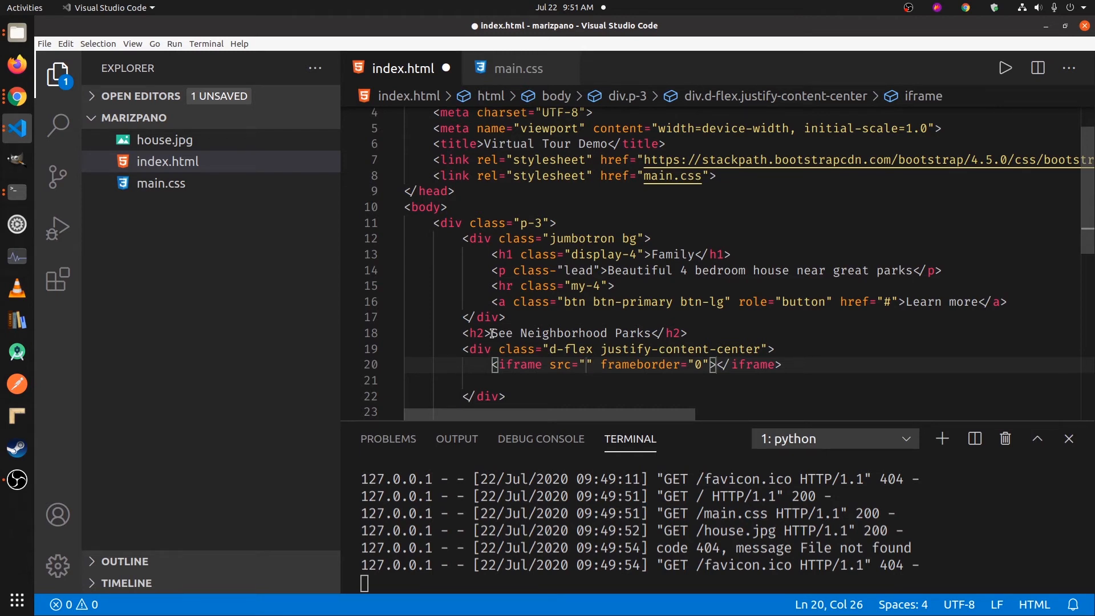
mouse_move(280, 234)
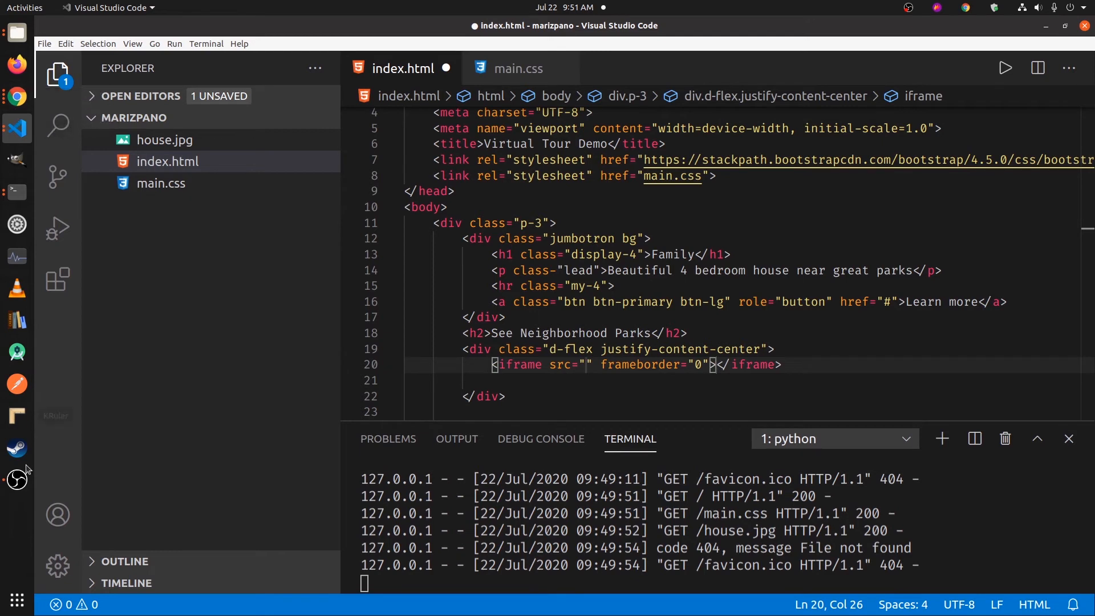
mouse_move(16, 224)
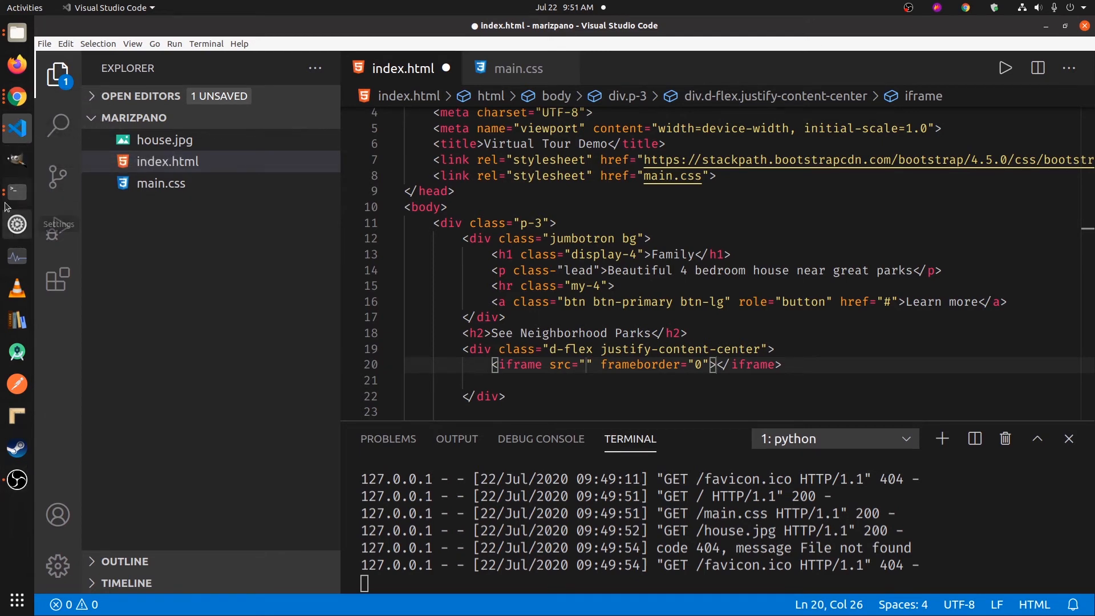
mouse_move(33, 489)
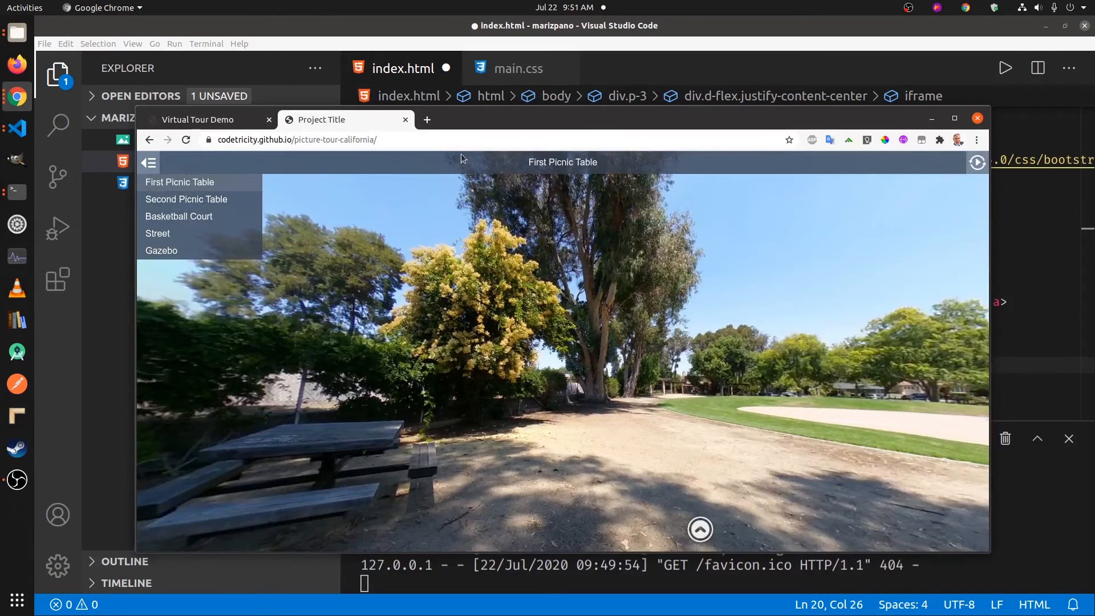
right_click(296, 140)
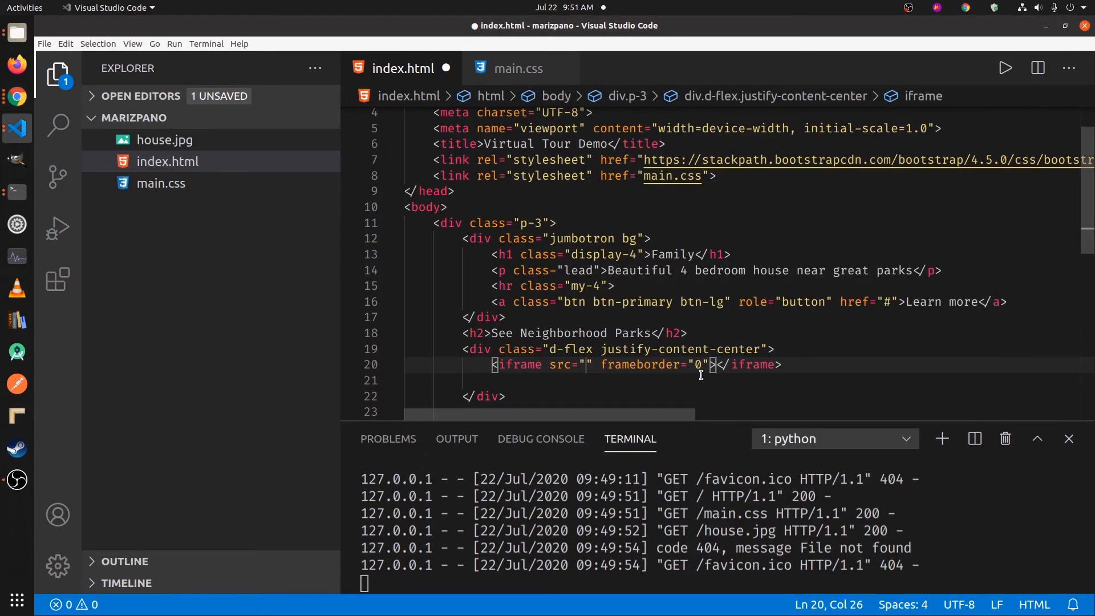
mouse_move(591, 369)
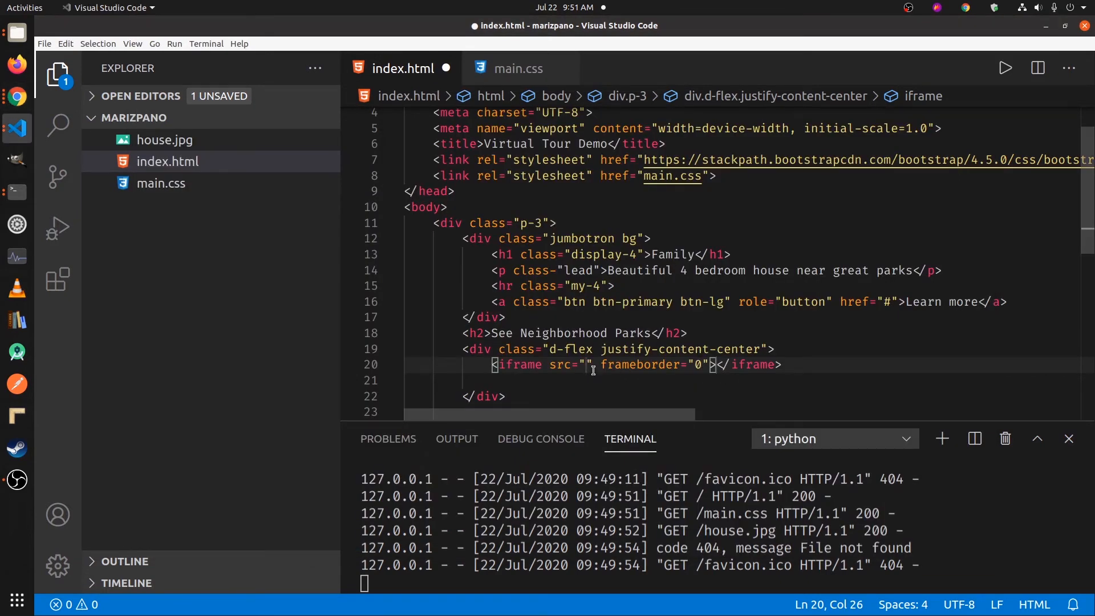
type("https://codetricity.github.io/picture-tour-california/")
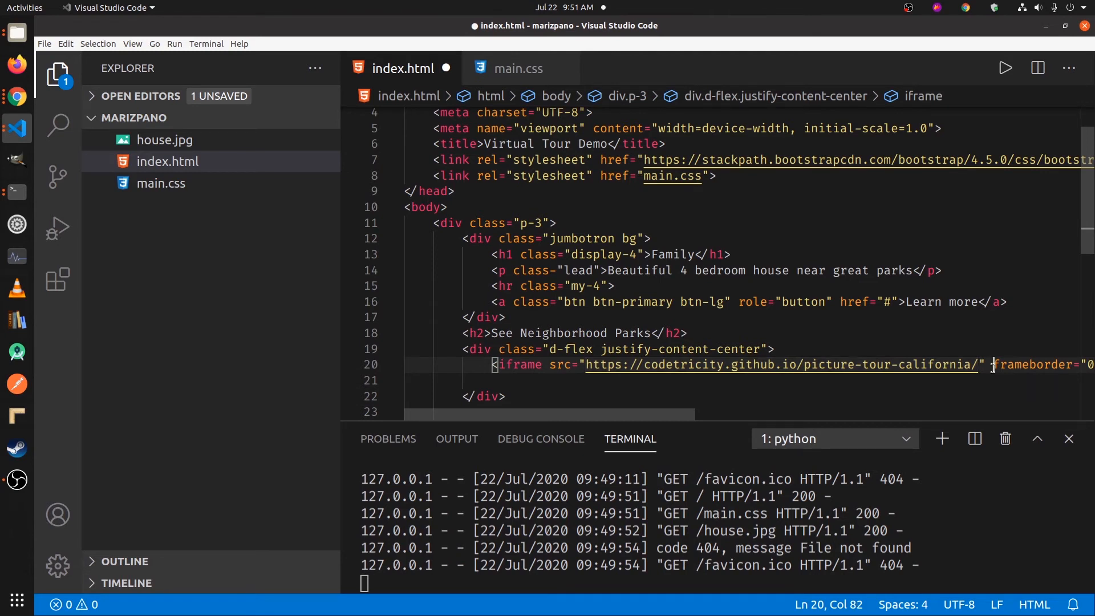
key("Enter")
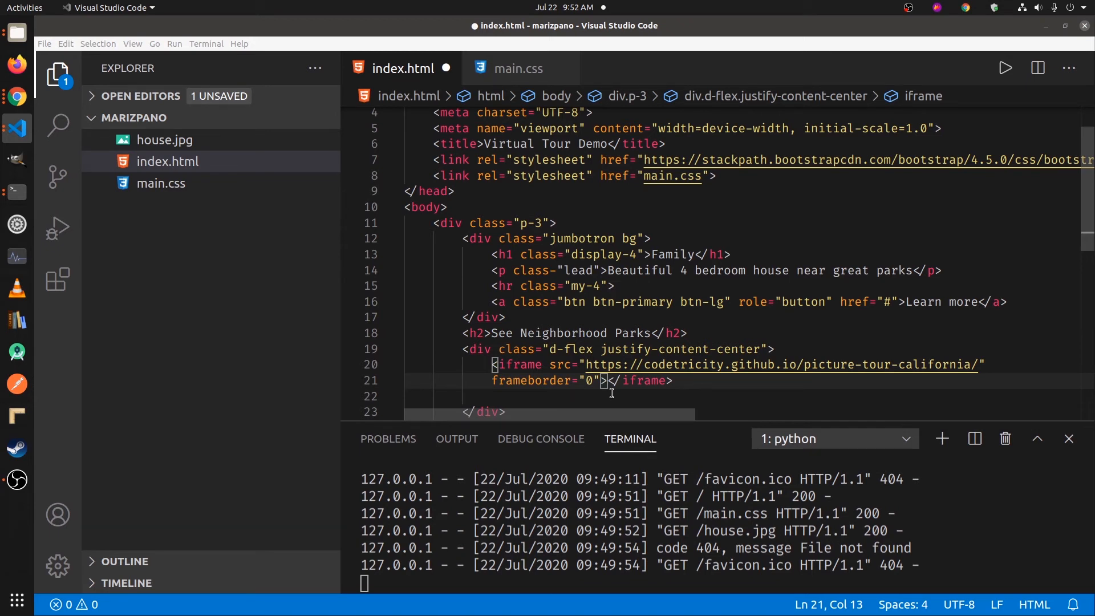
Step: Add width 1200, height 600 and allowfullscreen to the iframe, then save
left_click(604, 380)
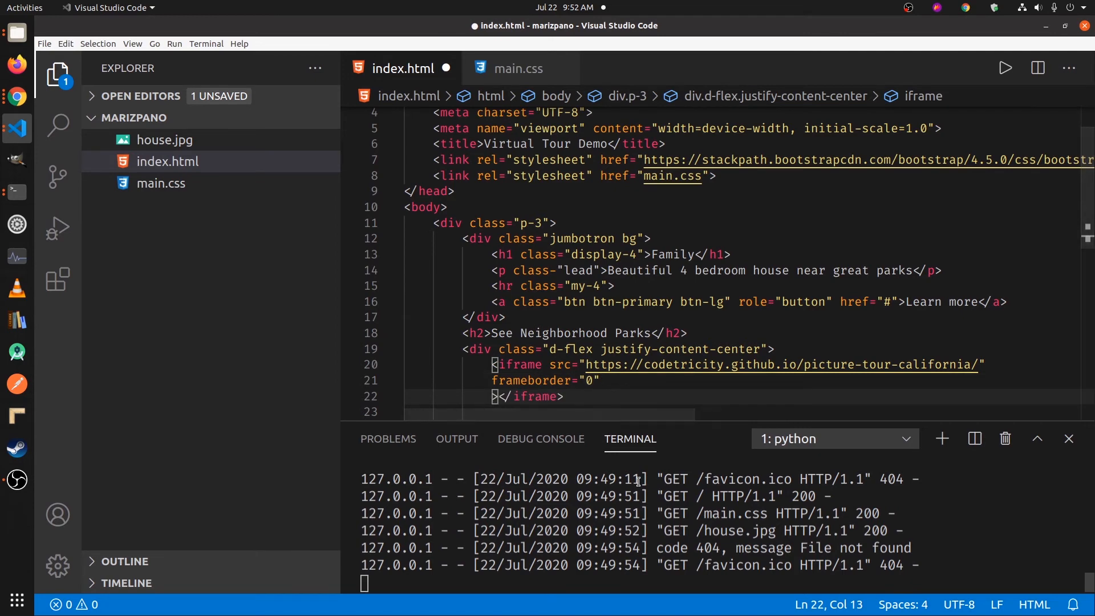
type("width=\"")
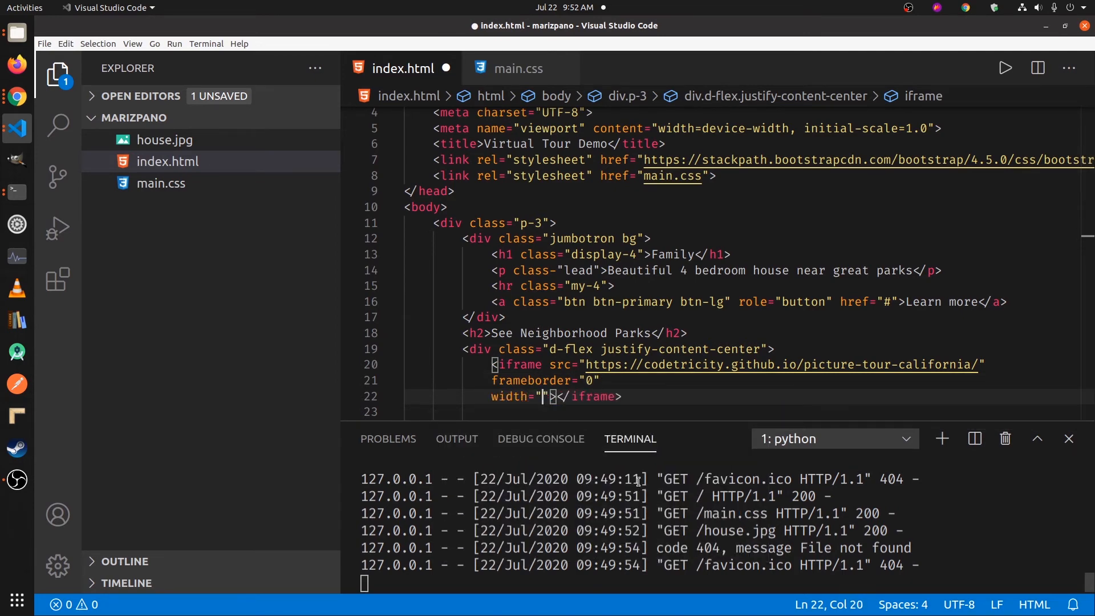
type("1200")
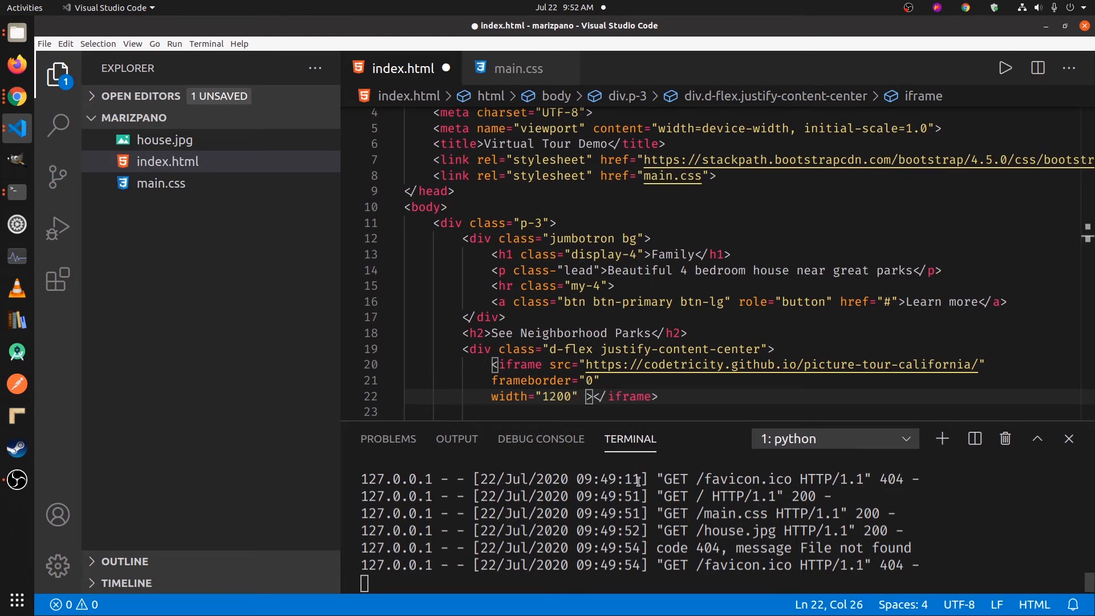
type("height=\"")
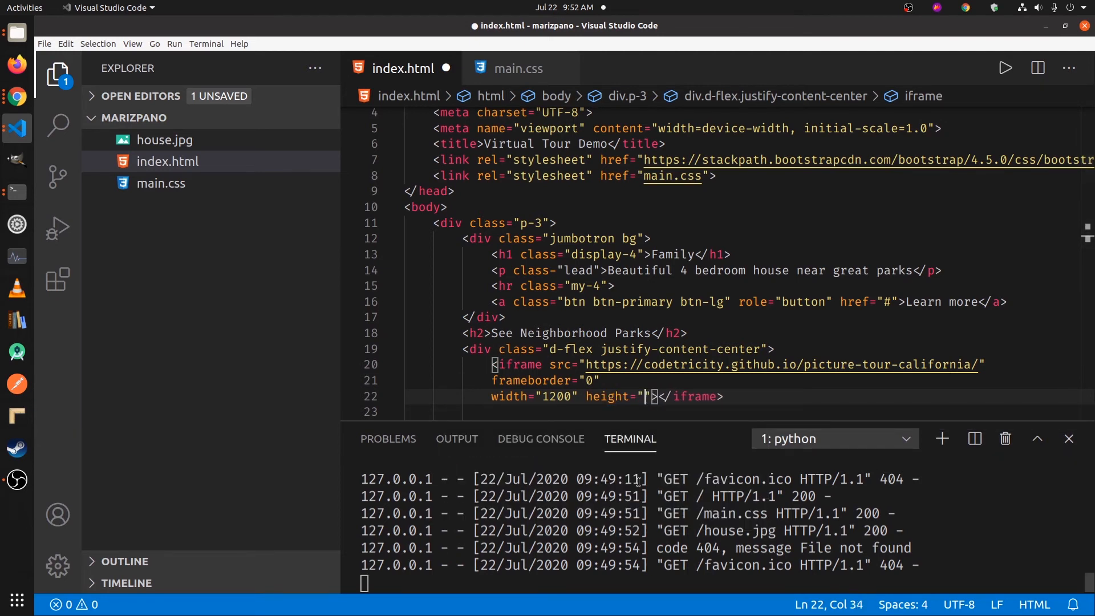
type("600")
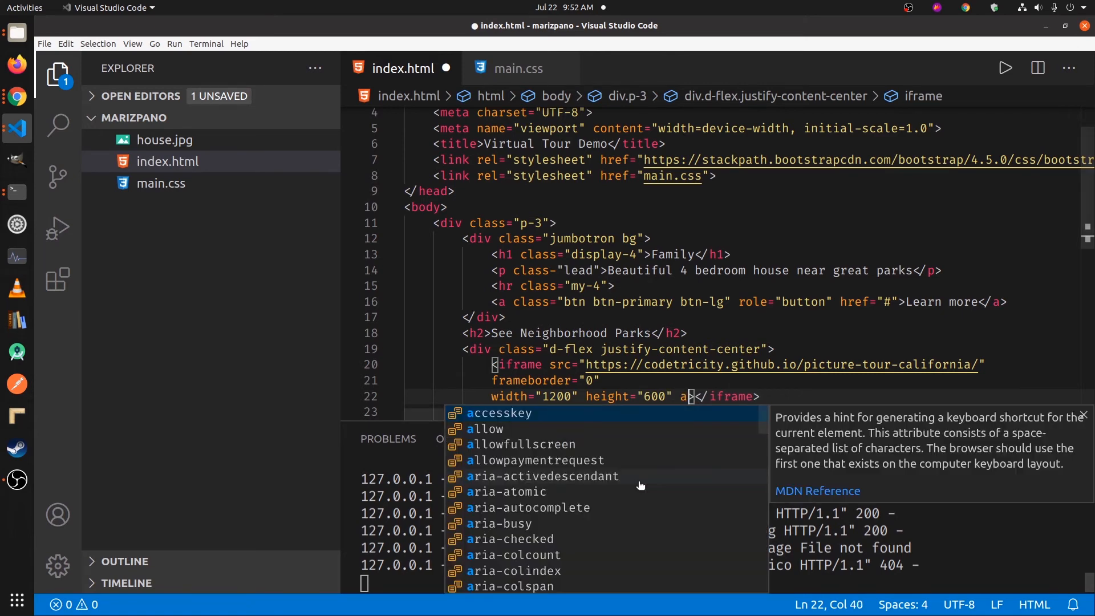
type("llowfullscreen")
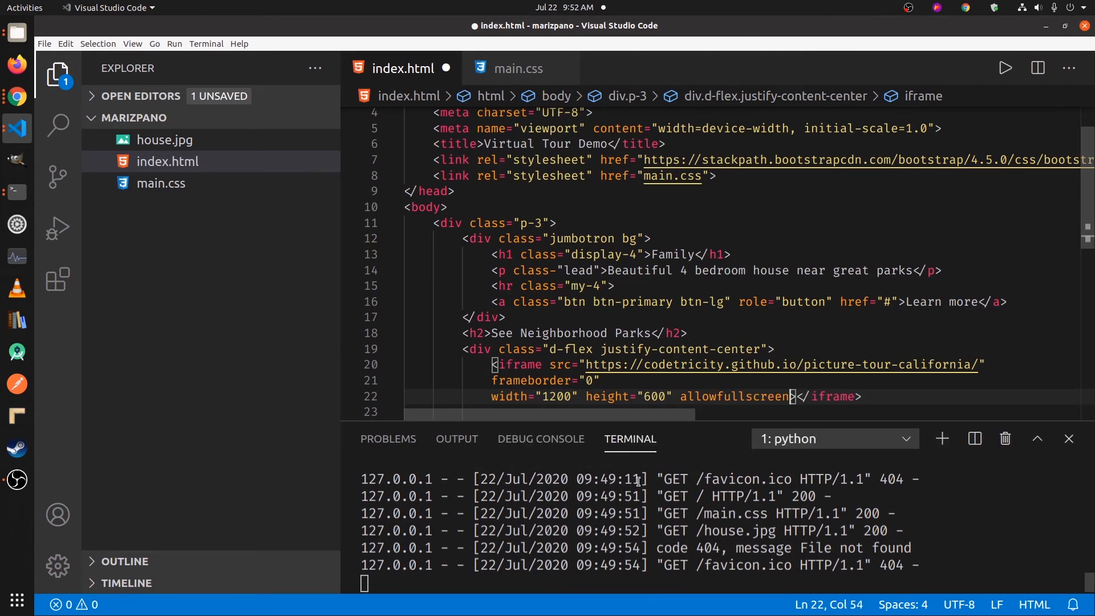
key("ctrl+s")
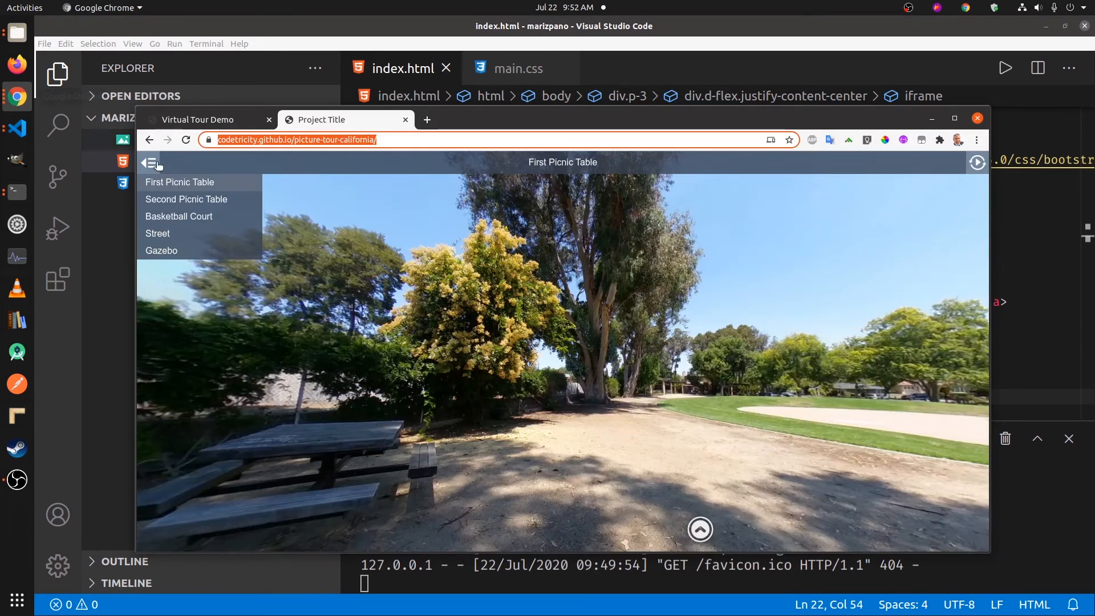
Step: Reload the Virtual Tour Demo page, close developer tools, and view the tour's Basketball Court scene
left_click(198, 119)
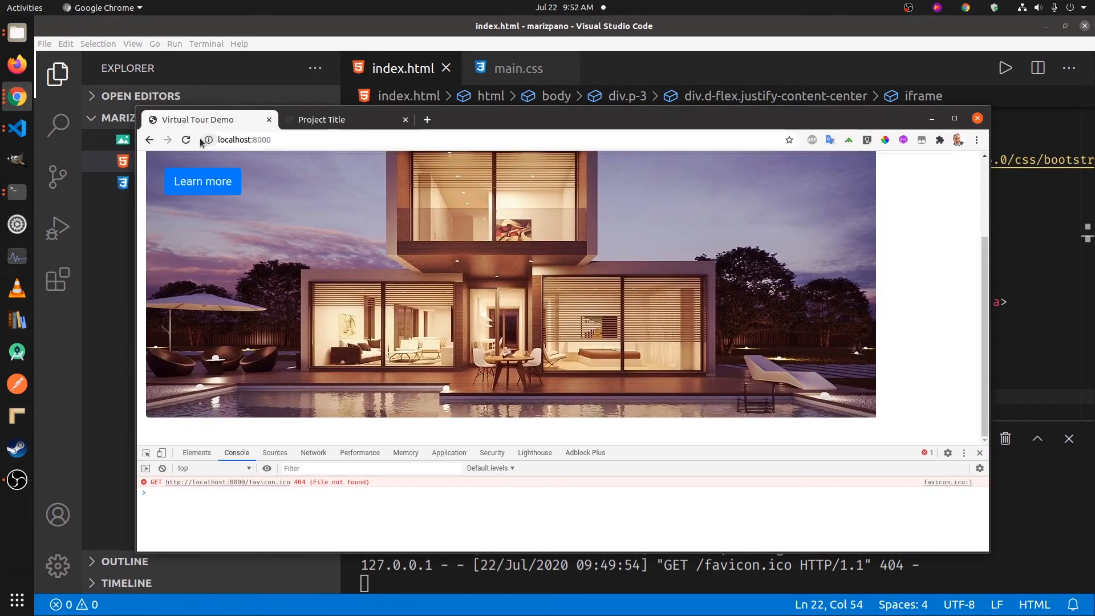
left_click(186, 139)
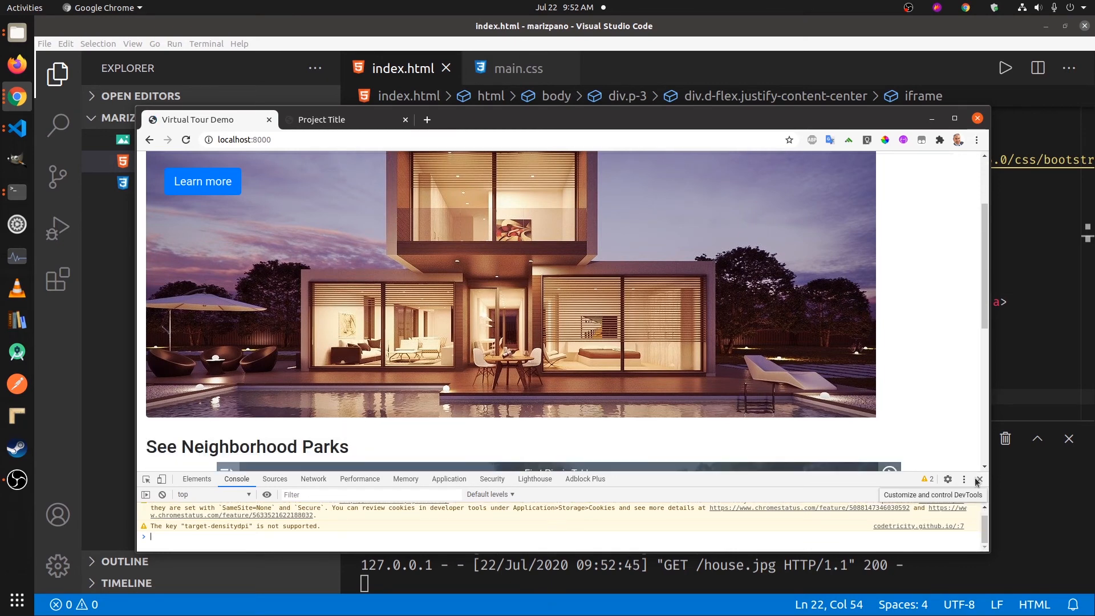
left_click(978, 482)
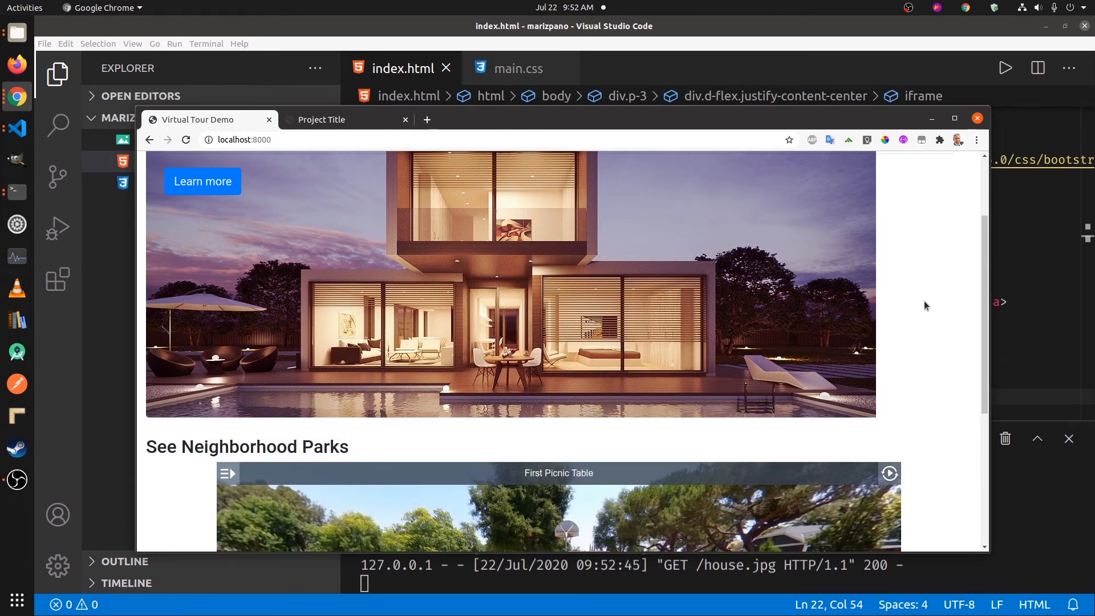
scroll("down", 3)
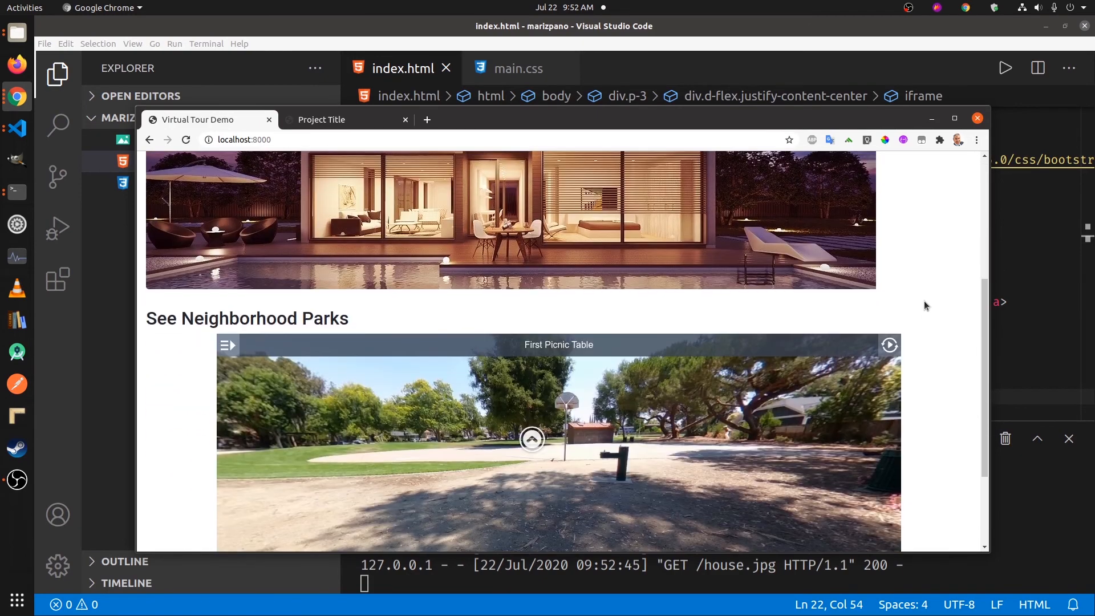
scroll("down", 3)
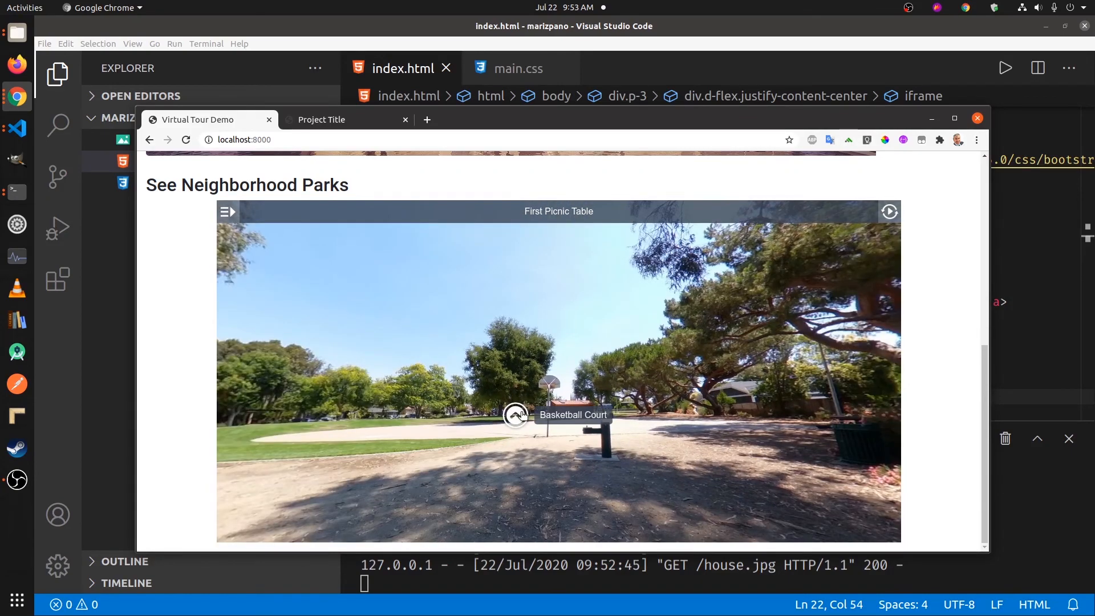
left_click(515, 414)
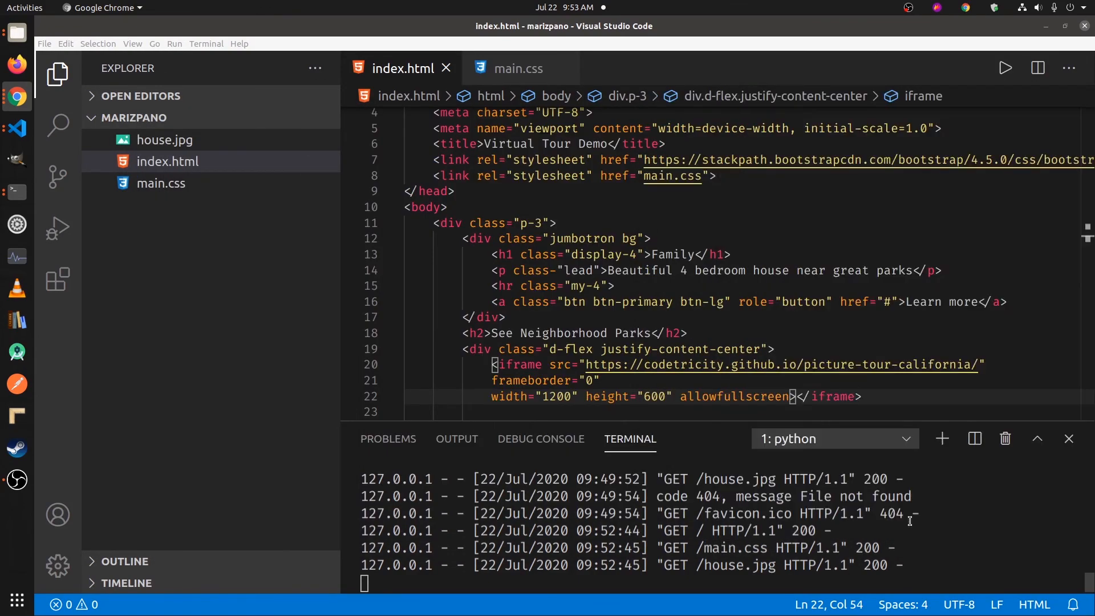
mouse_move(540, 438)
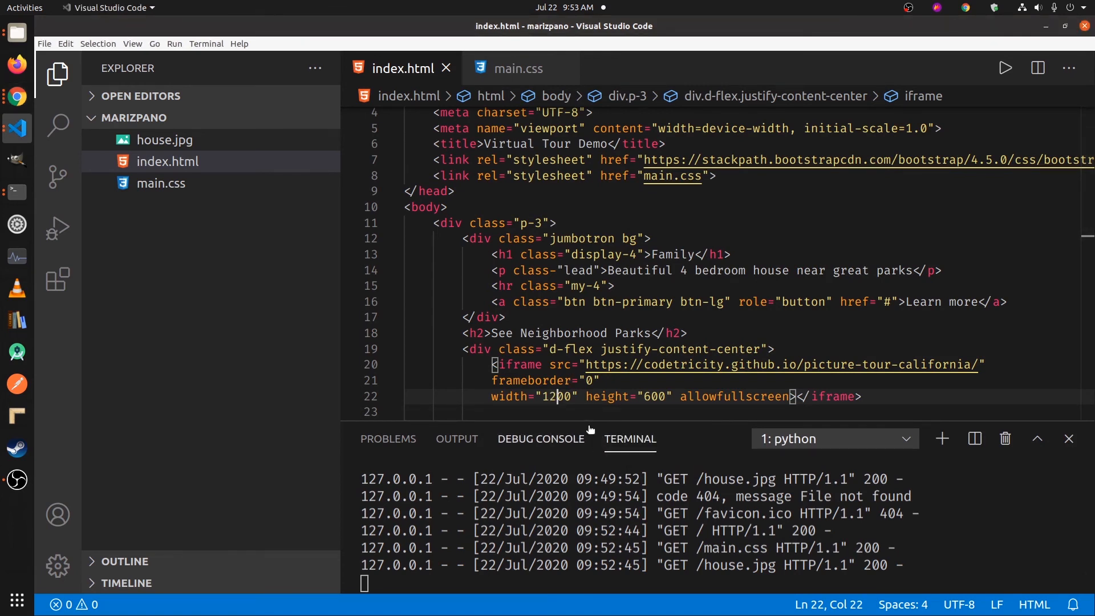
Step: Change the iframe dimensions to width 800 and height 400
key("BackSpace")
type("80")
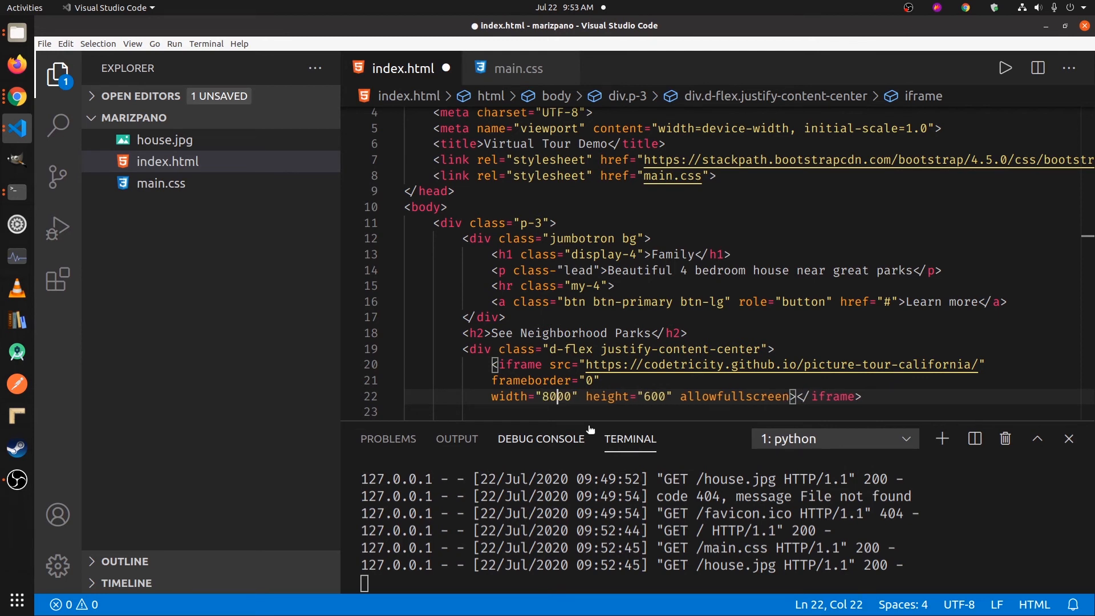
key("Backspace")
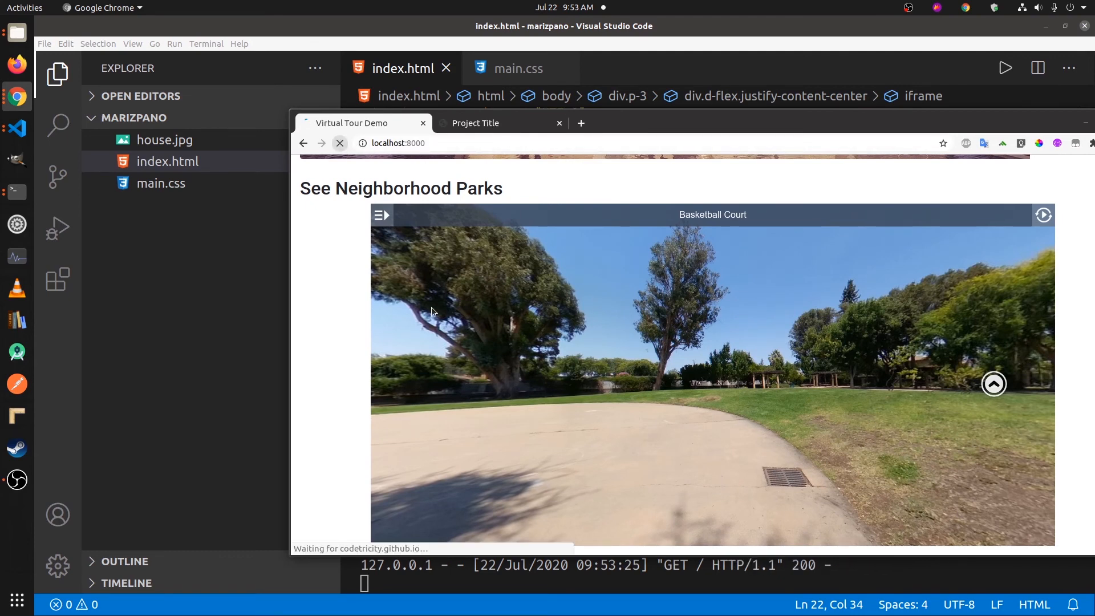
Step: Scroll the reloaded page to see the narrower tour centered under the heading
scroll("down", 3)
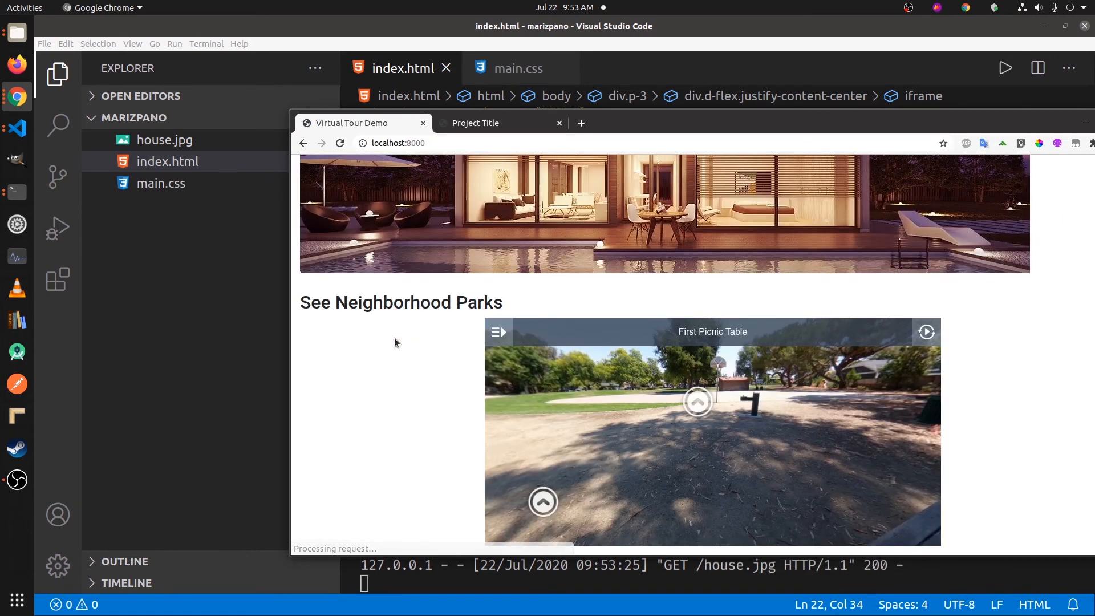
scroll("up", 3)
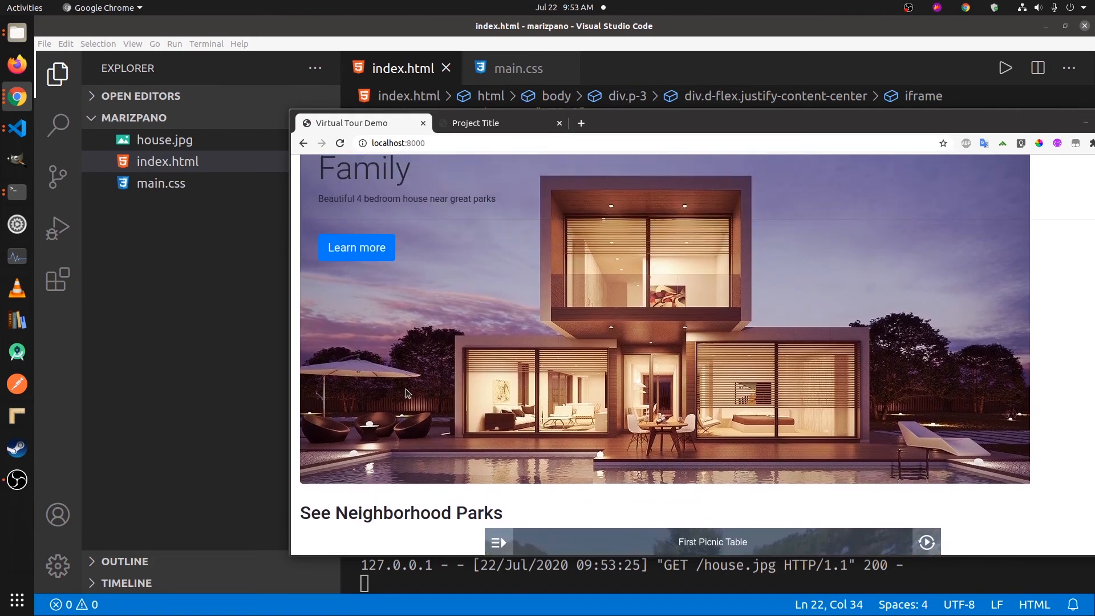
scroll("down", 3)
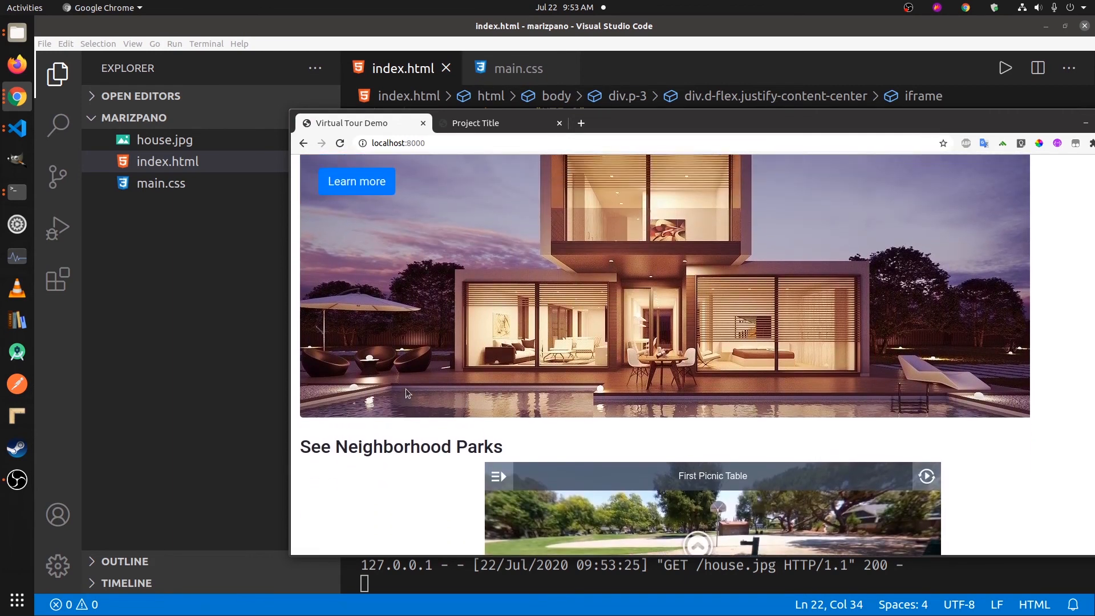
scroll("up", 3)
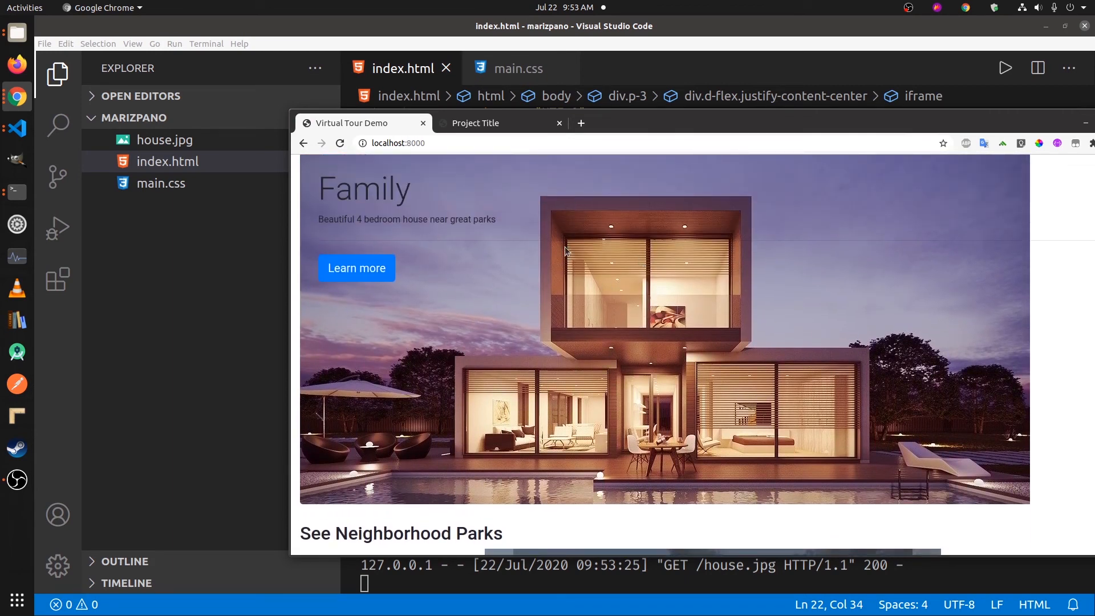
scroll("down", 3)
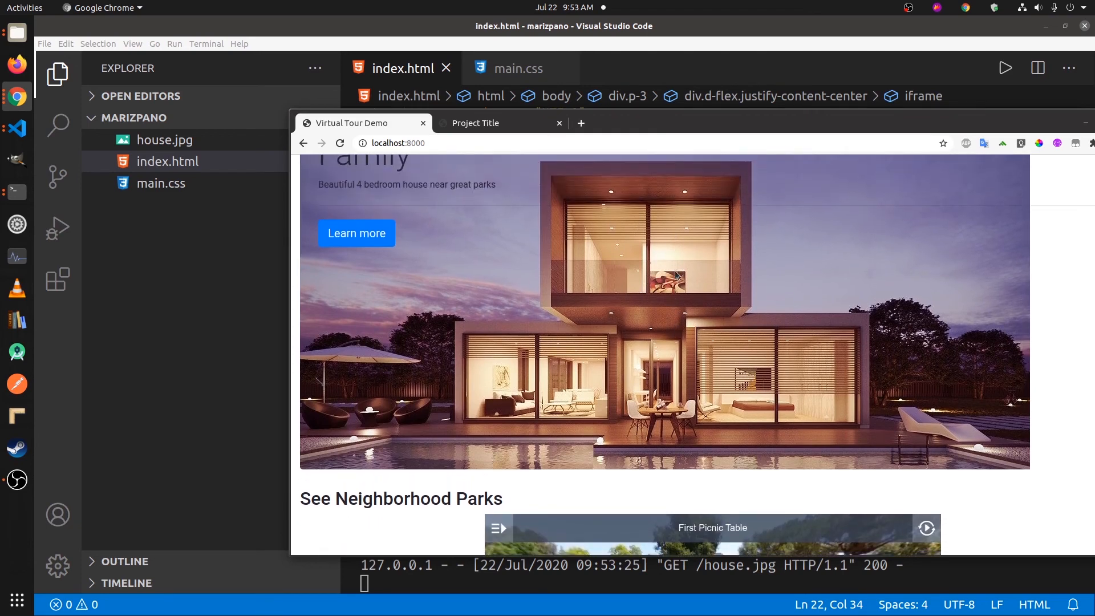
scroll("down", 3)
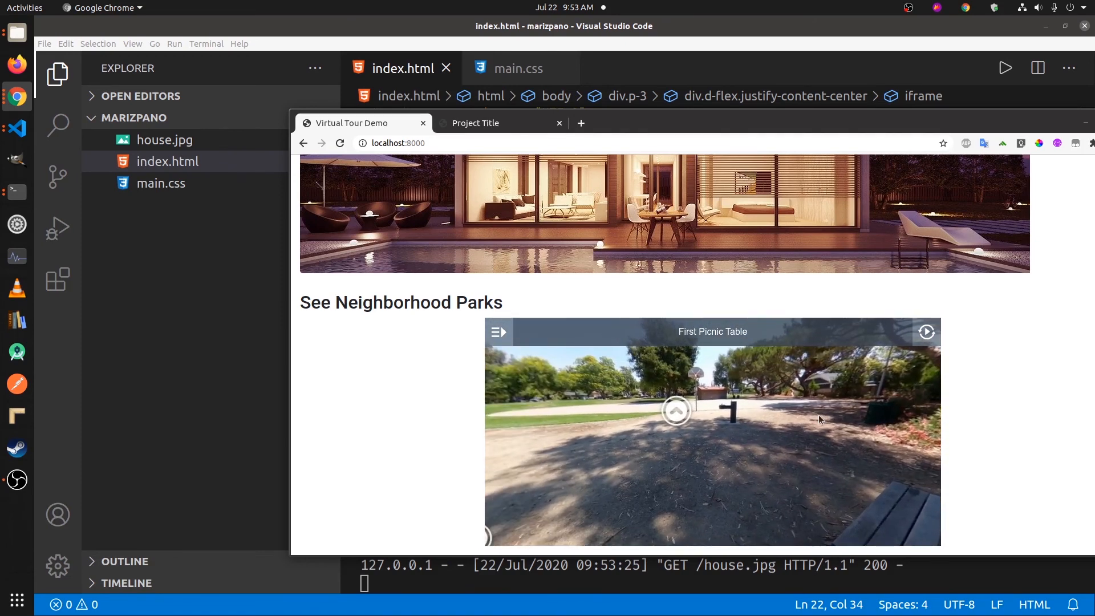
mouse_move(851, 418)
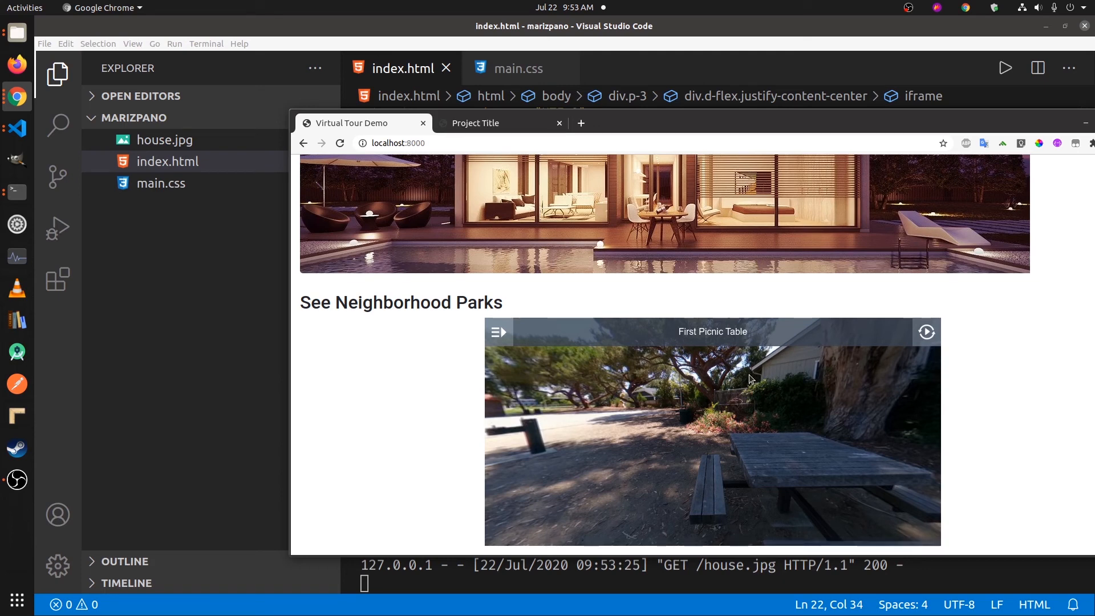
mouse_move(778, 368)
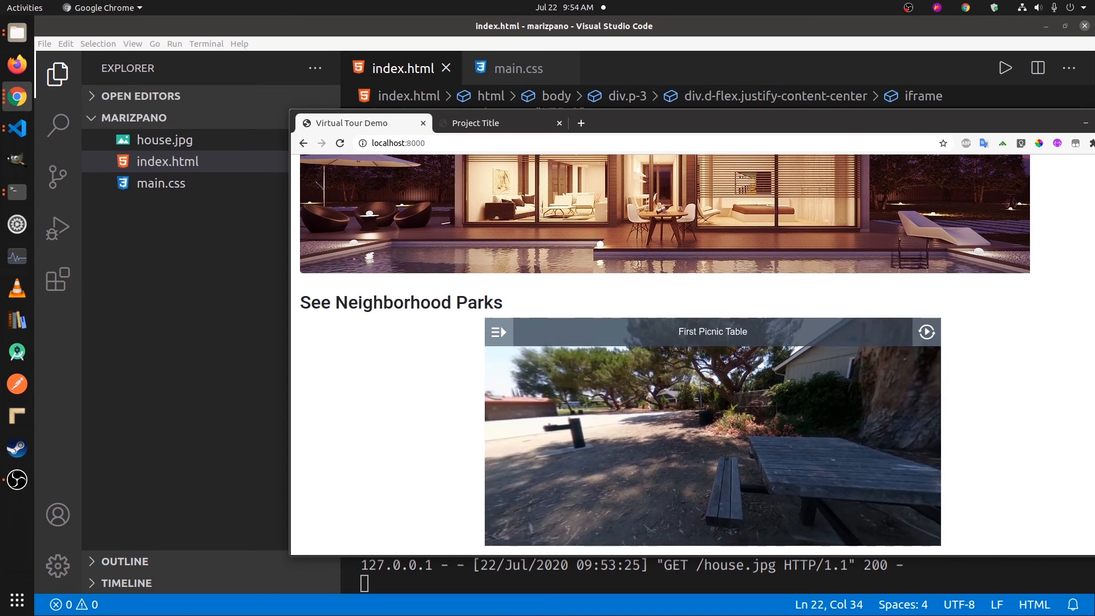
mouse_move(606, 116)
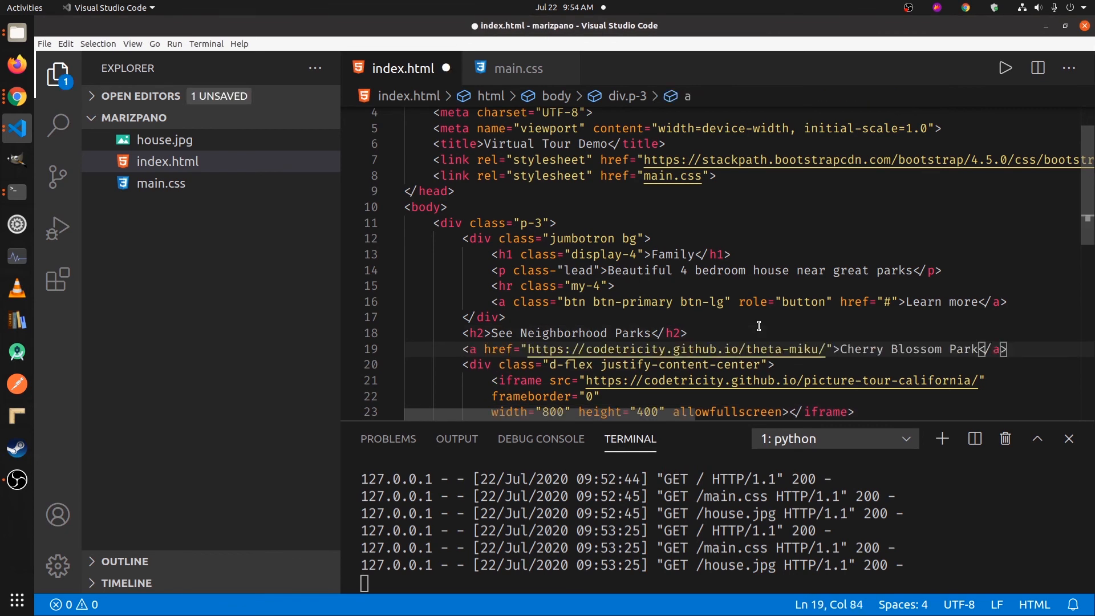
Step: Save the page with the Cherry Blossom Park link to theta-miku and return to Chrome
key("ctrl+s")
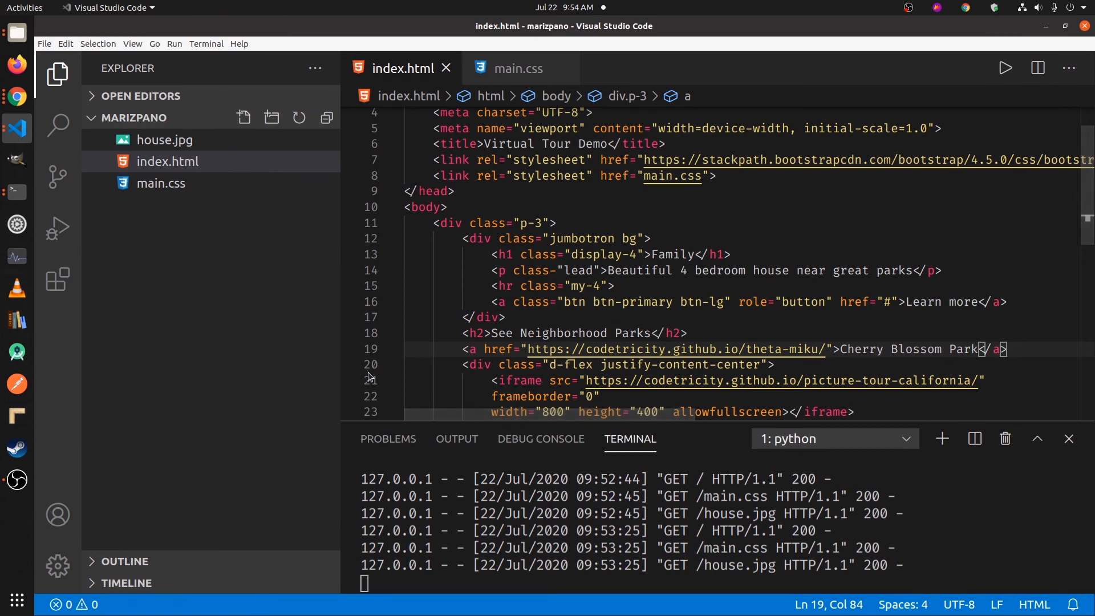
mouse_move(16, 96)
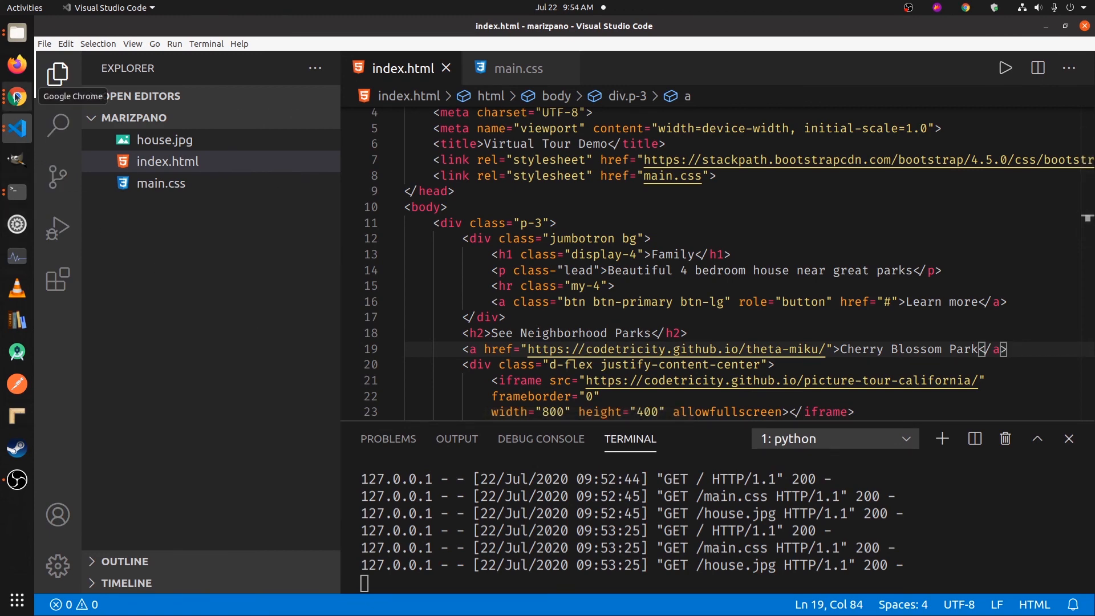
left_click(16, 96)
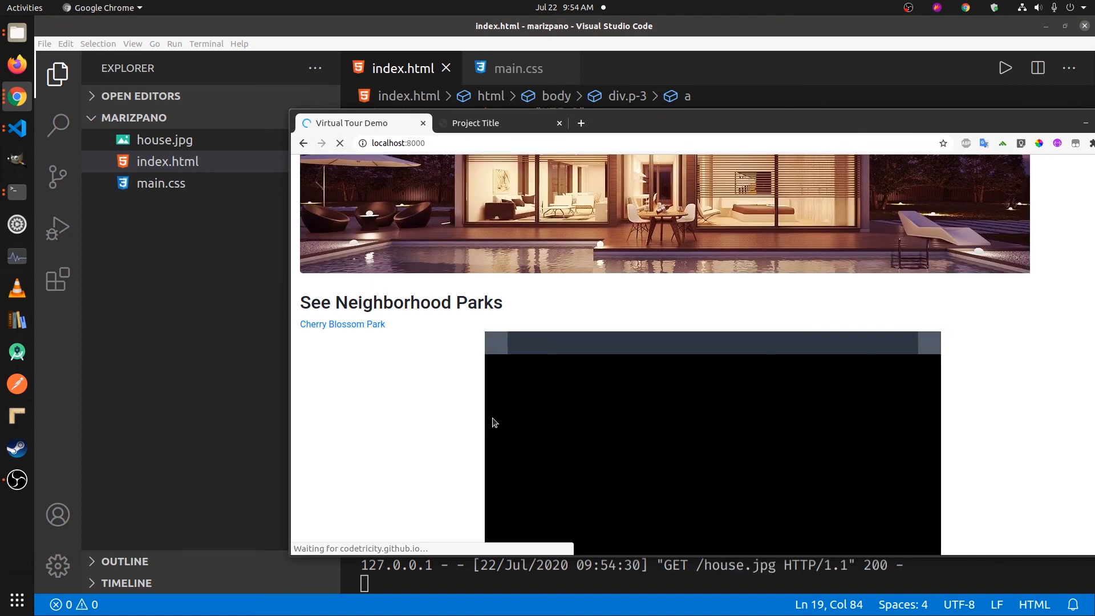
Step: Open the Cherry Blossom Park tour from its link, then return to the real-estate page
right_click(342, 324)
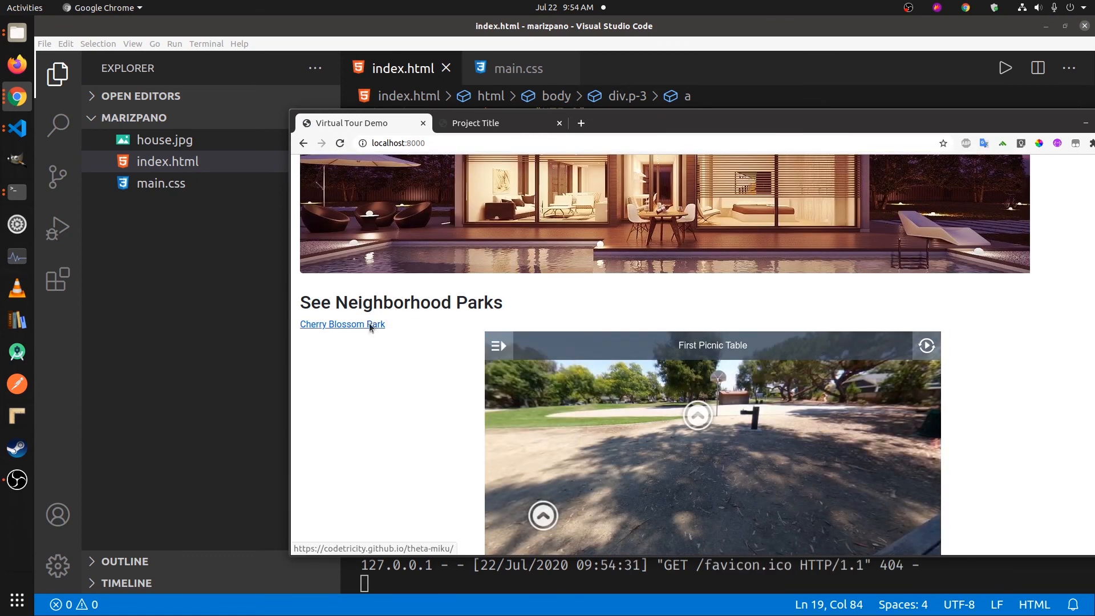
left_click(342, 323)
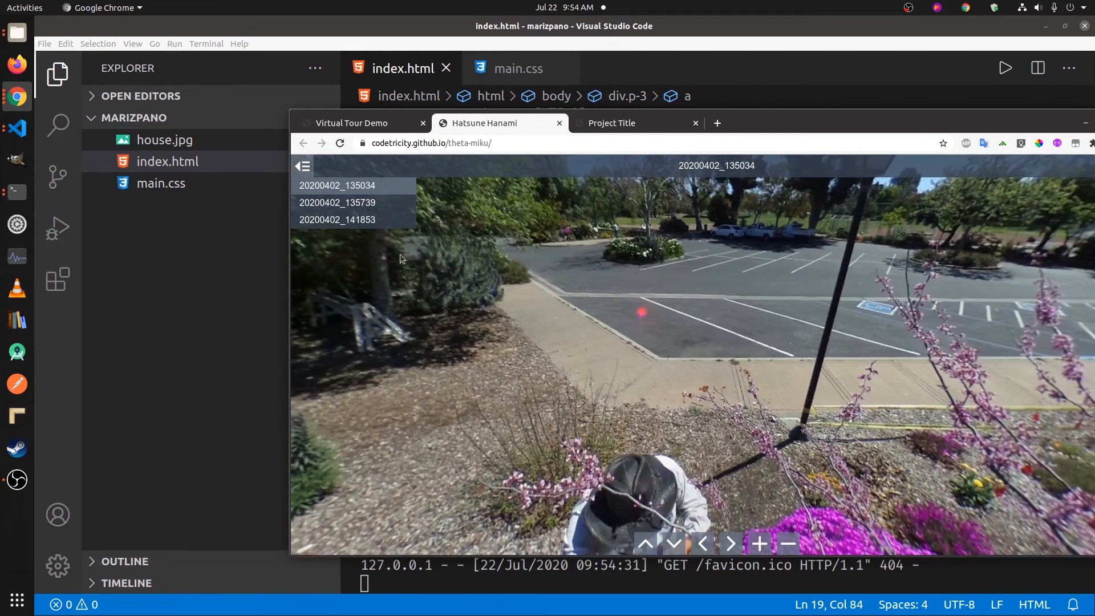
left_click(352, 123)
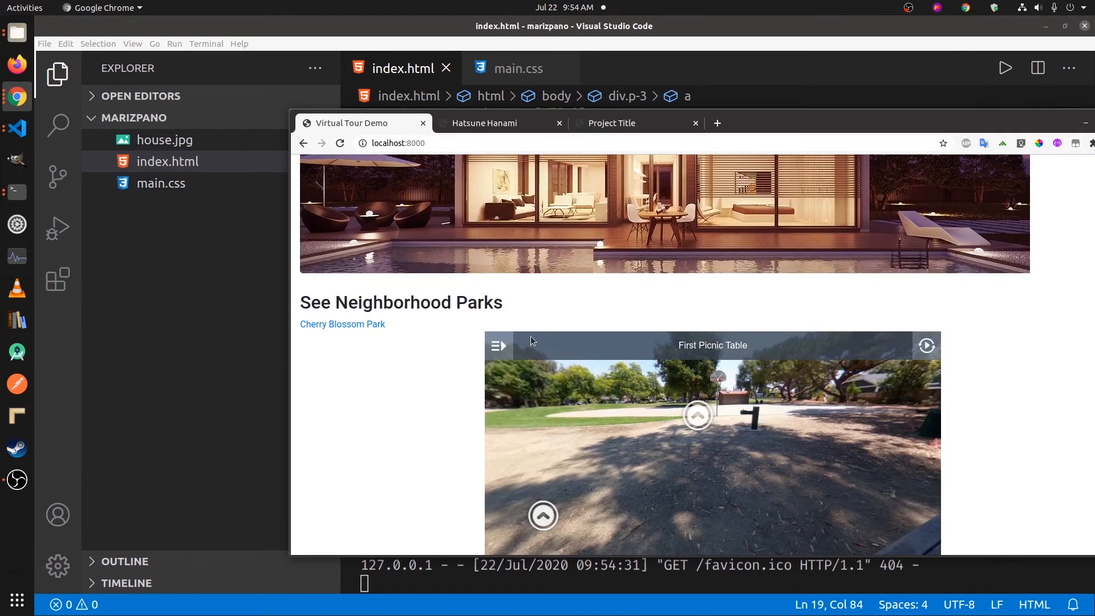
mouse_move(595, 345)
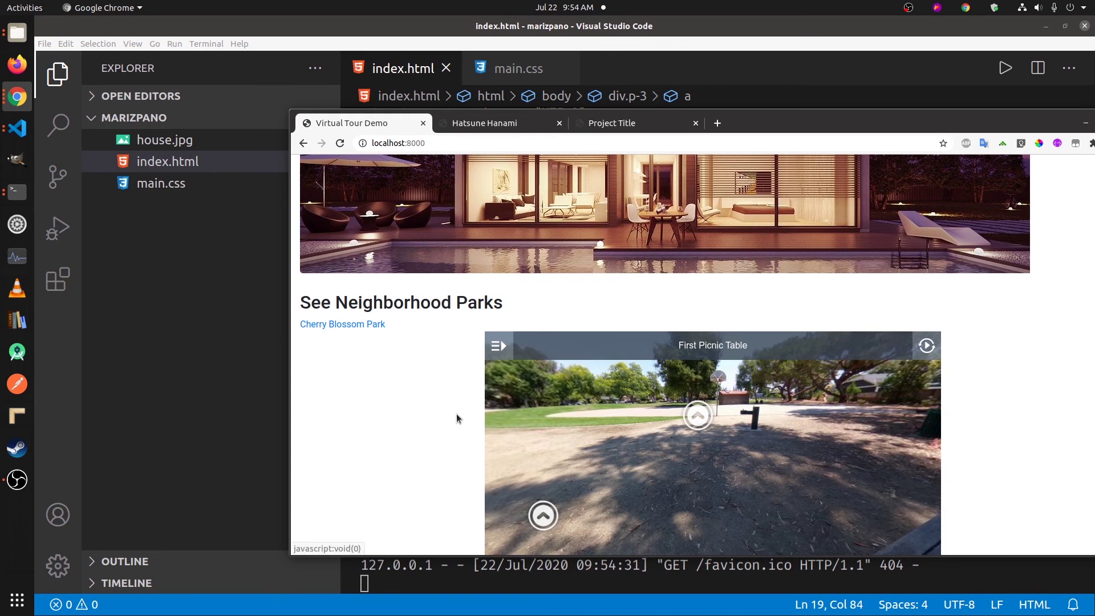
mouse_move(697, 416)
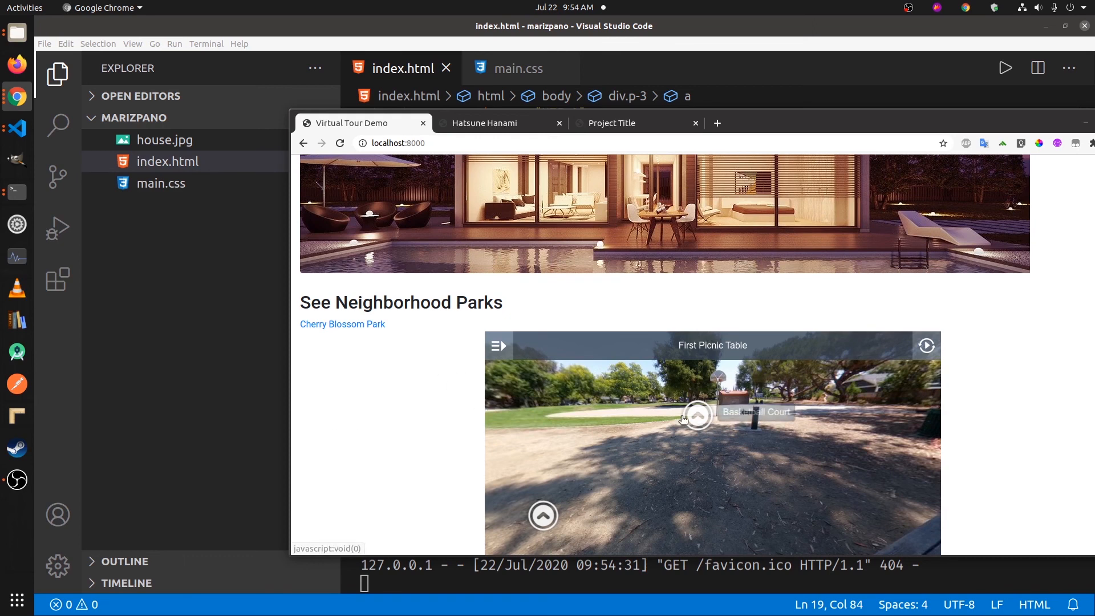
Step: Scroll to the embedded park tour and jump it to the Basketball Court scene
scroll("down", 3)
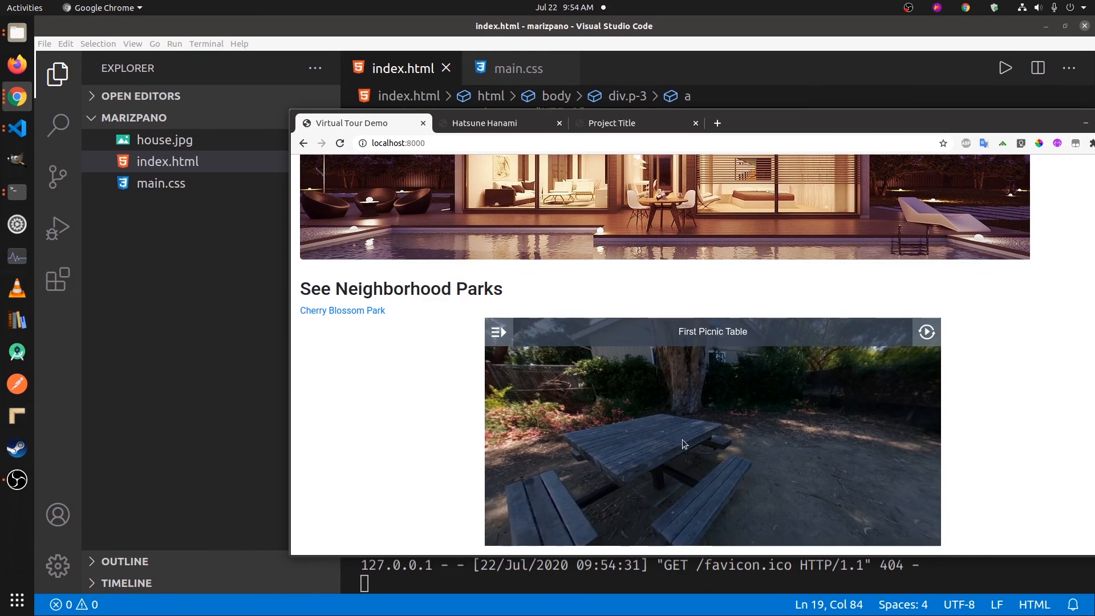
left_click(712, 434)
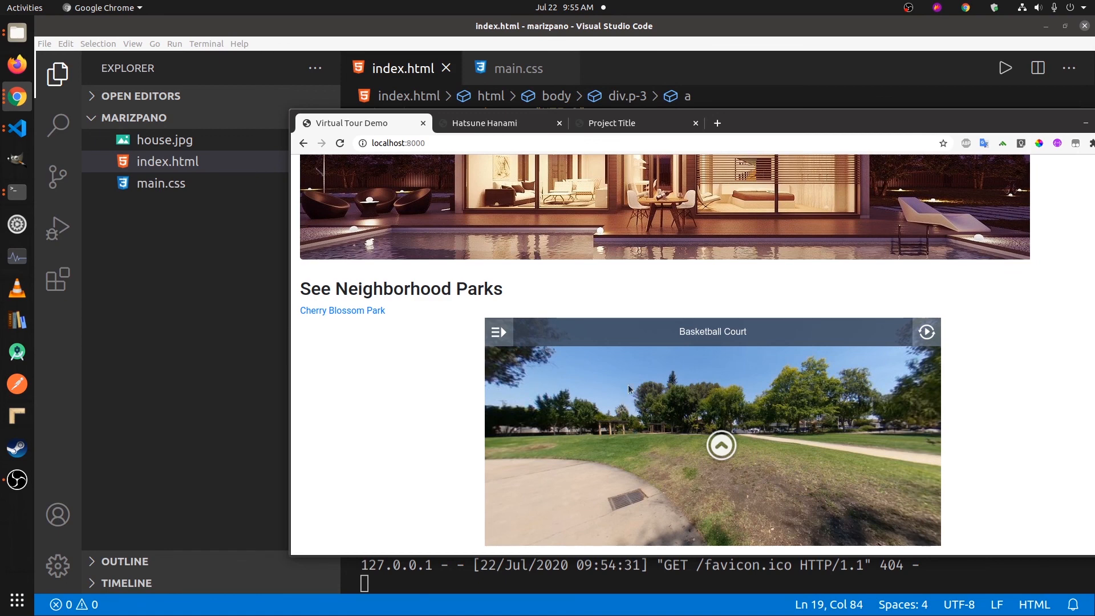
scroll("up", 3)
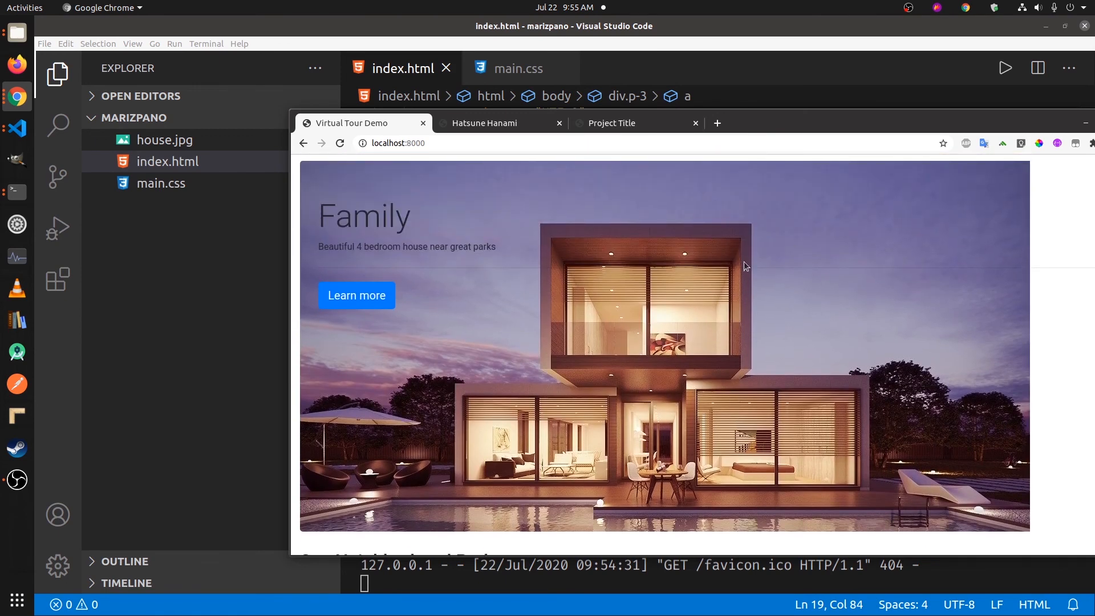
scroll("down", 3)
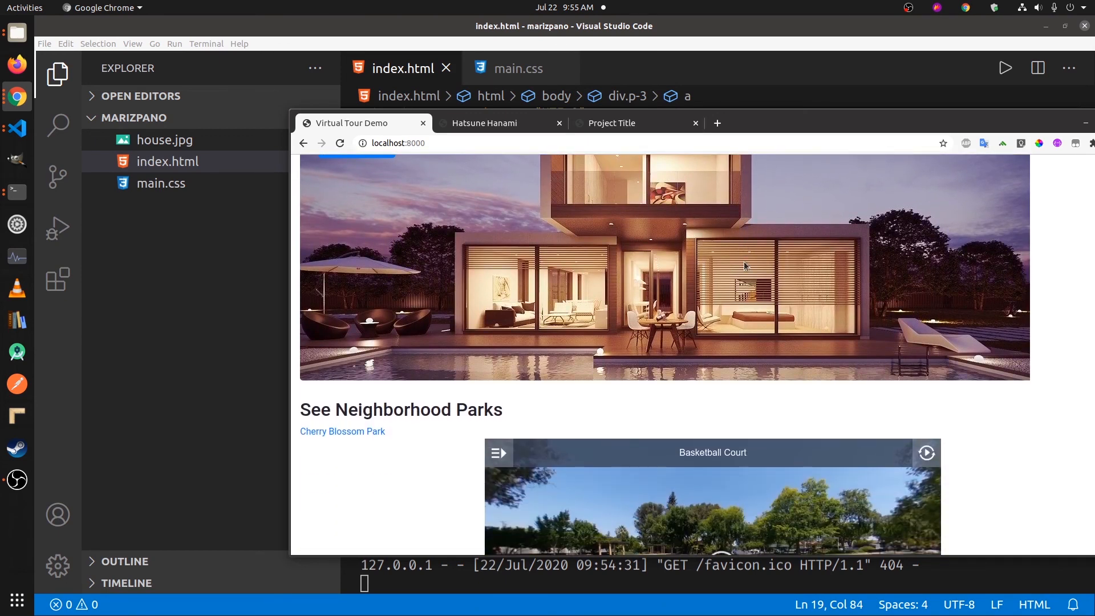
mouse_move(752, 274)
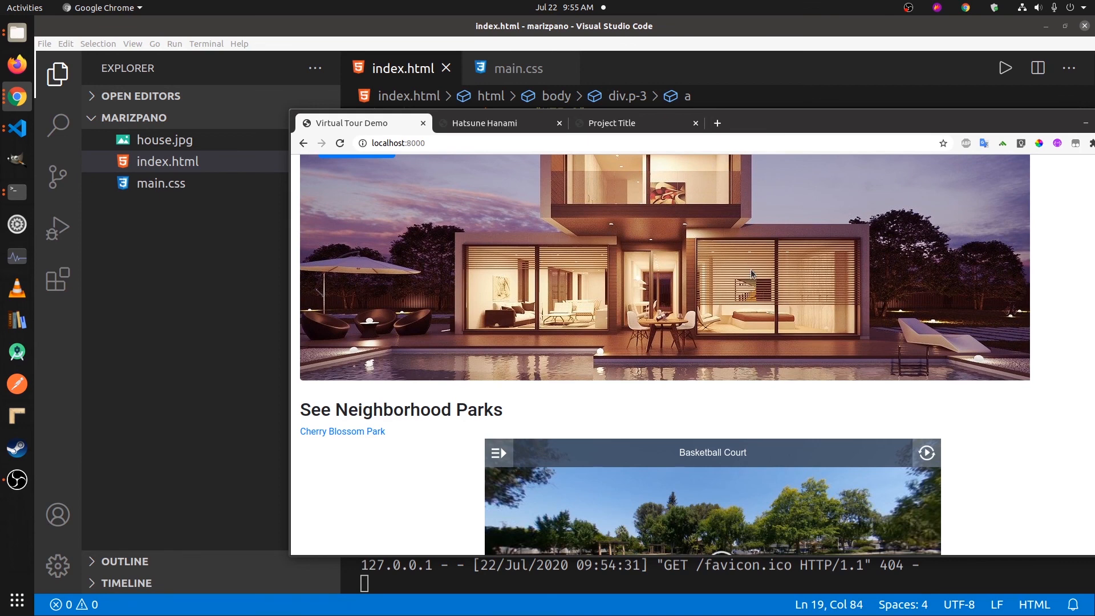
mouse_move(807, 403)
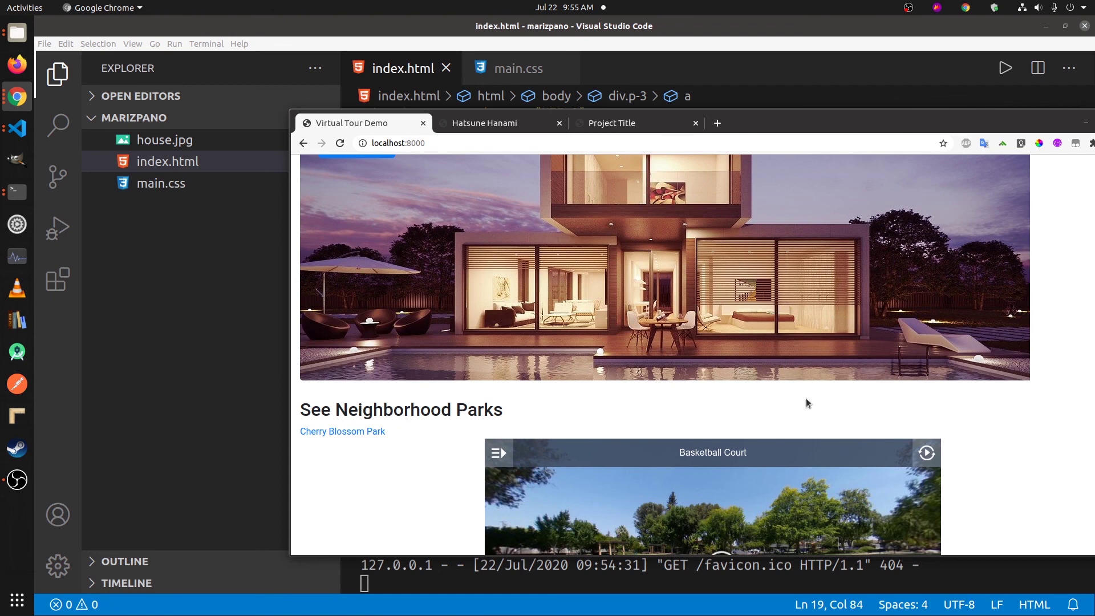
scroll("down", 3)
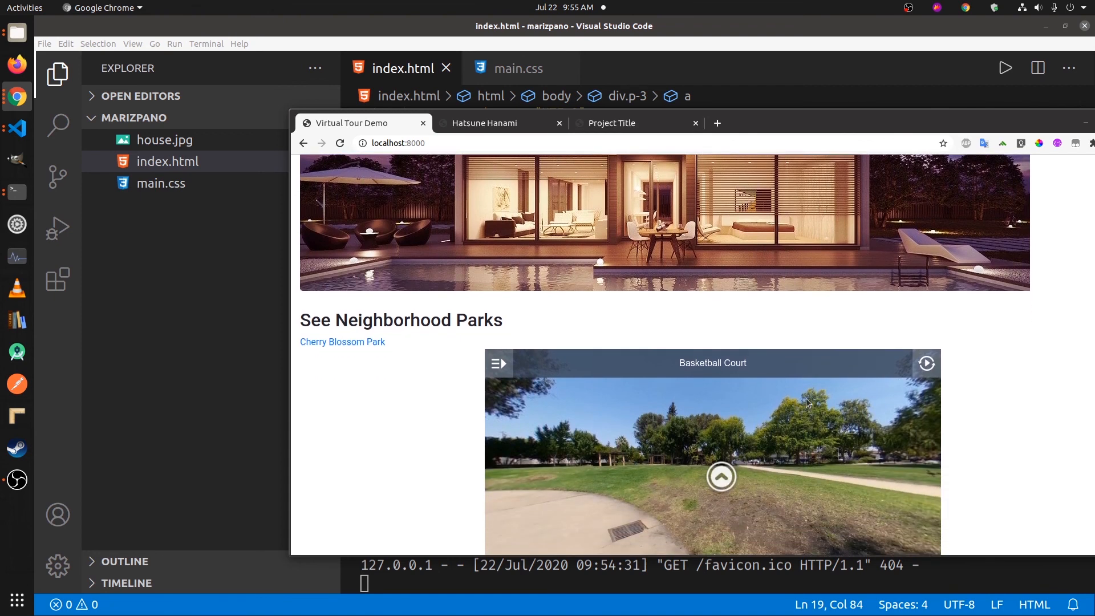
scroll("down", 3)
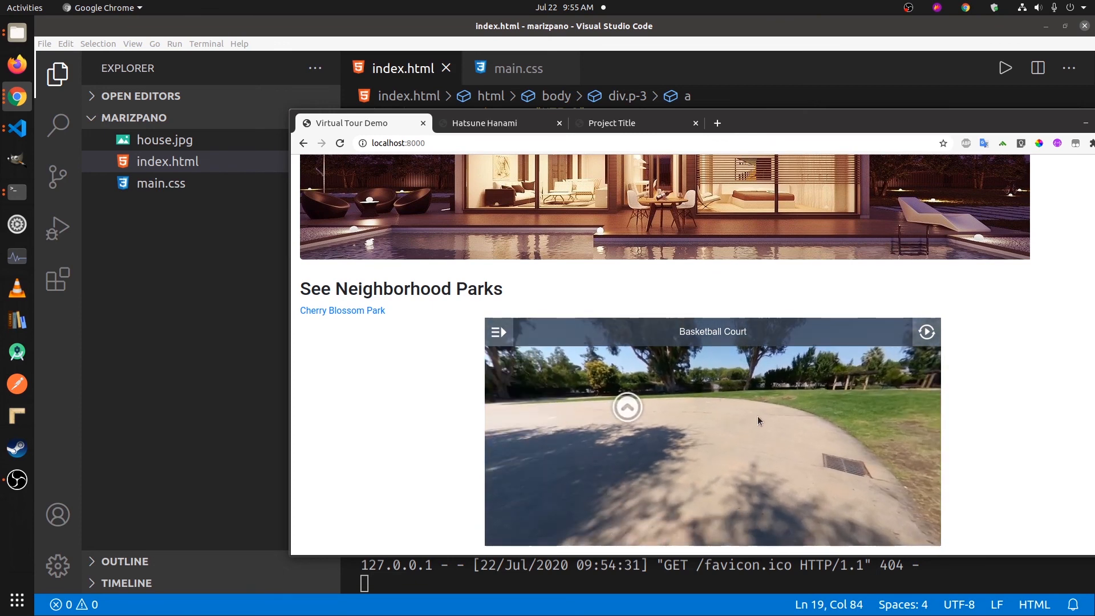
mouse_move(811, 427)
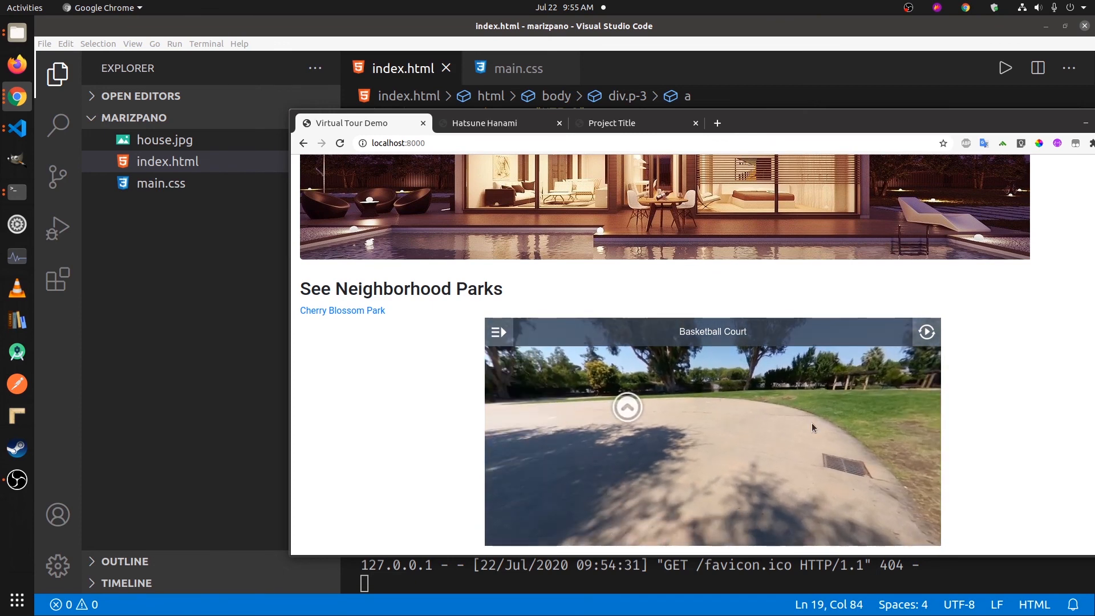